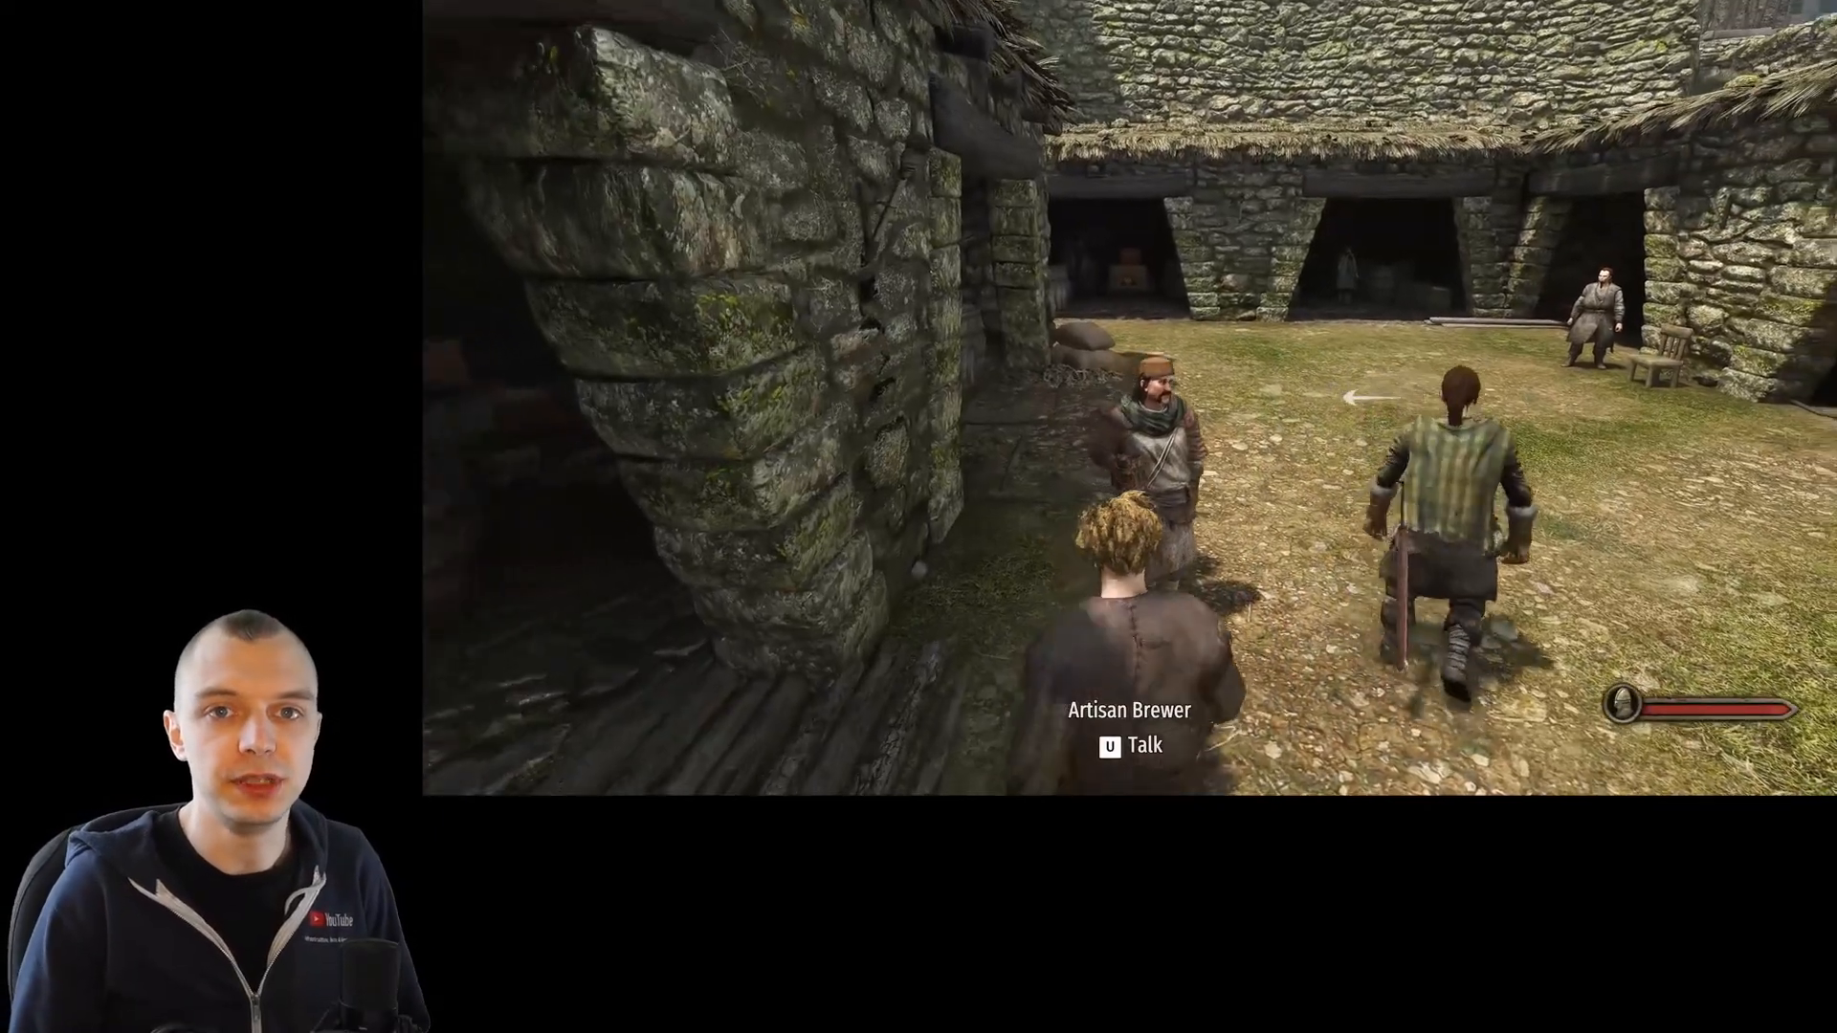
# Talk to the Dunglanys Artisan Brewer, who reports beer is out of stock
pyautogui.press('u')
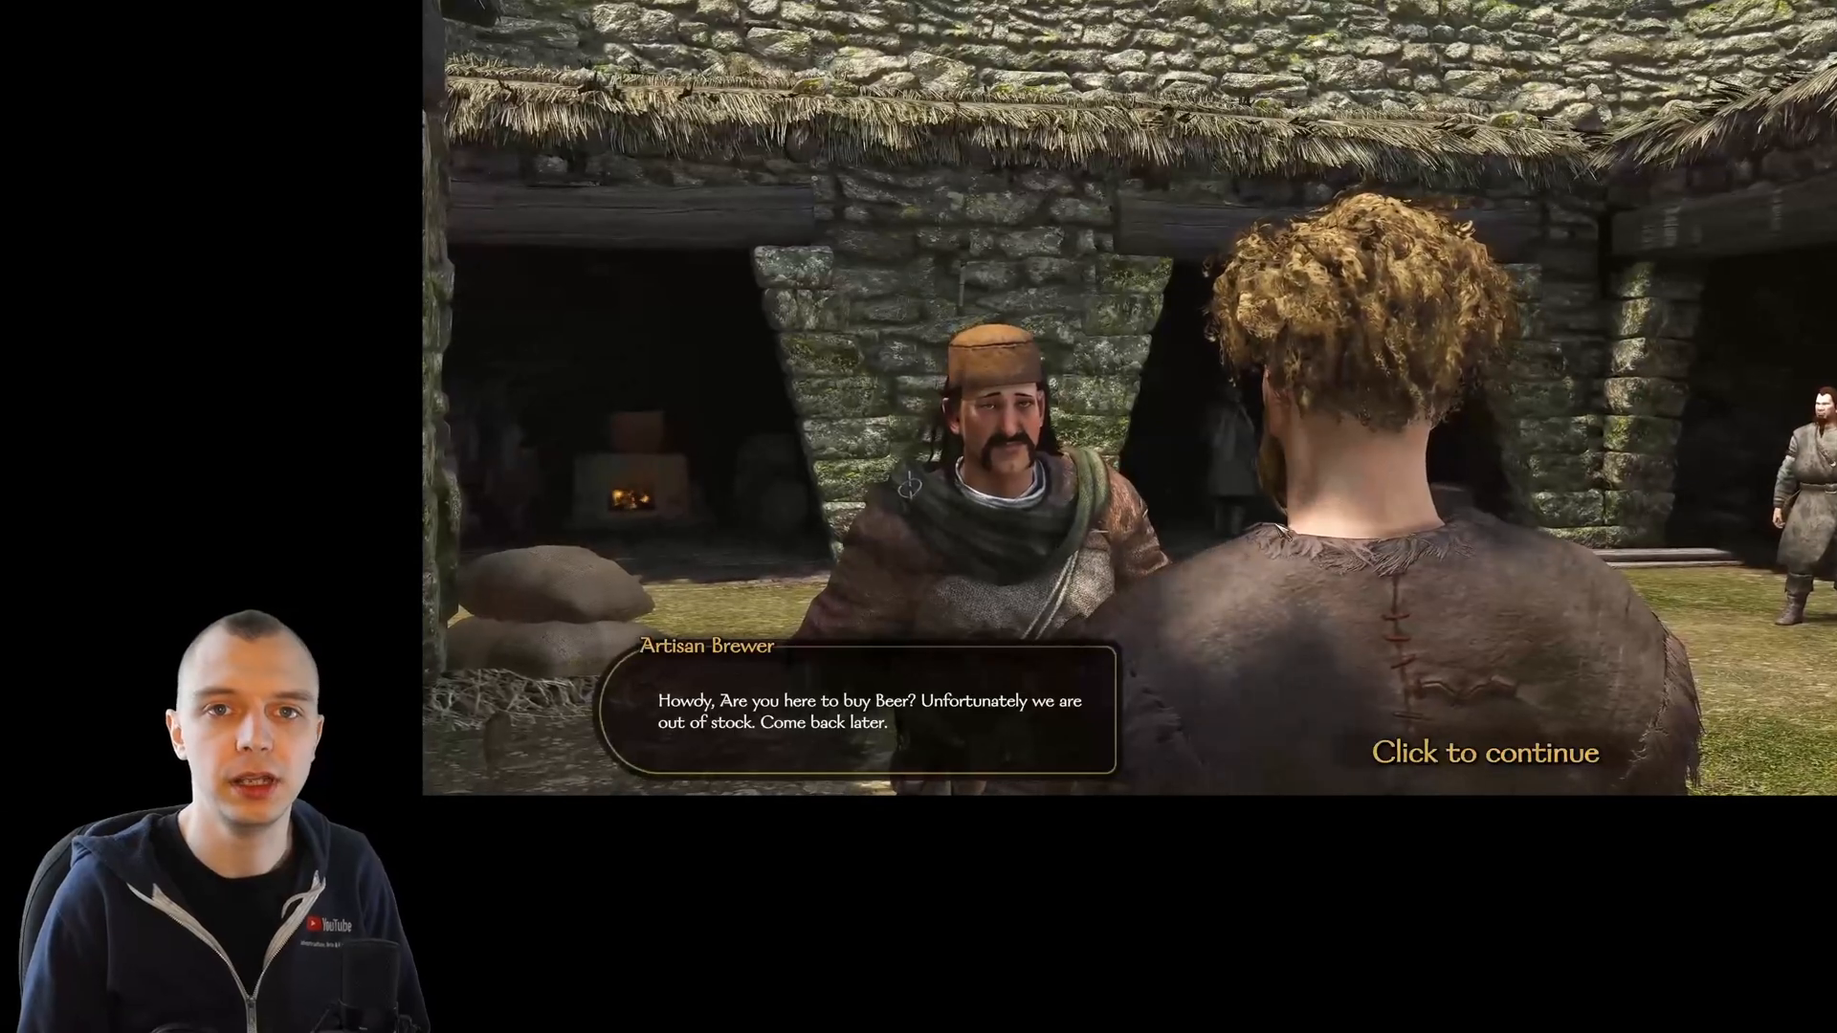
pyautogui.click(1484, 752)
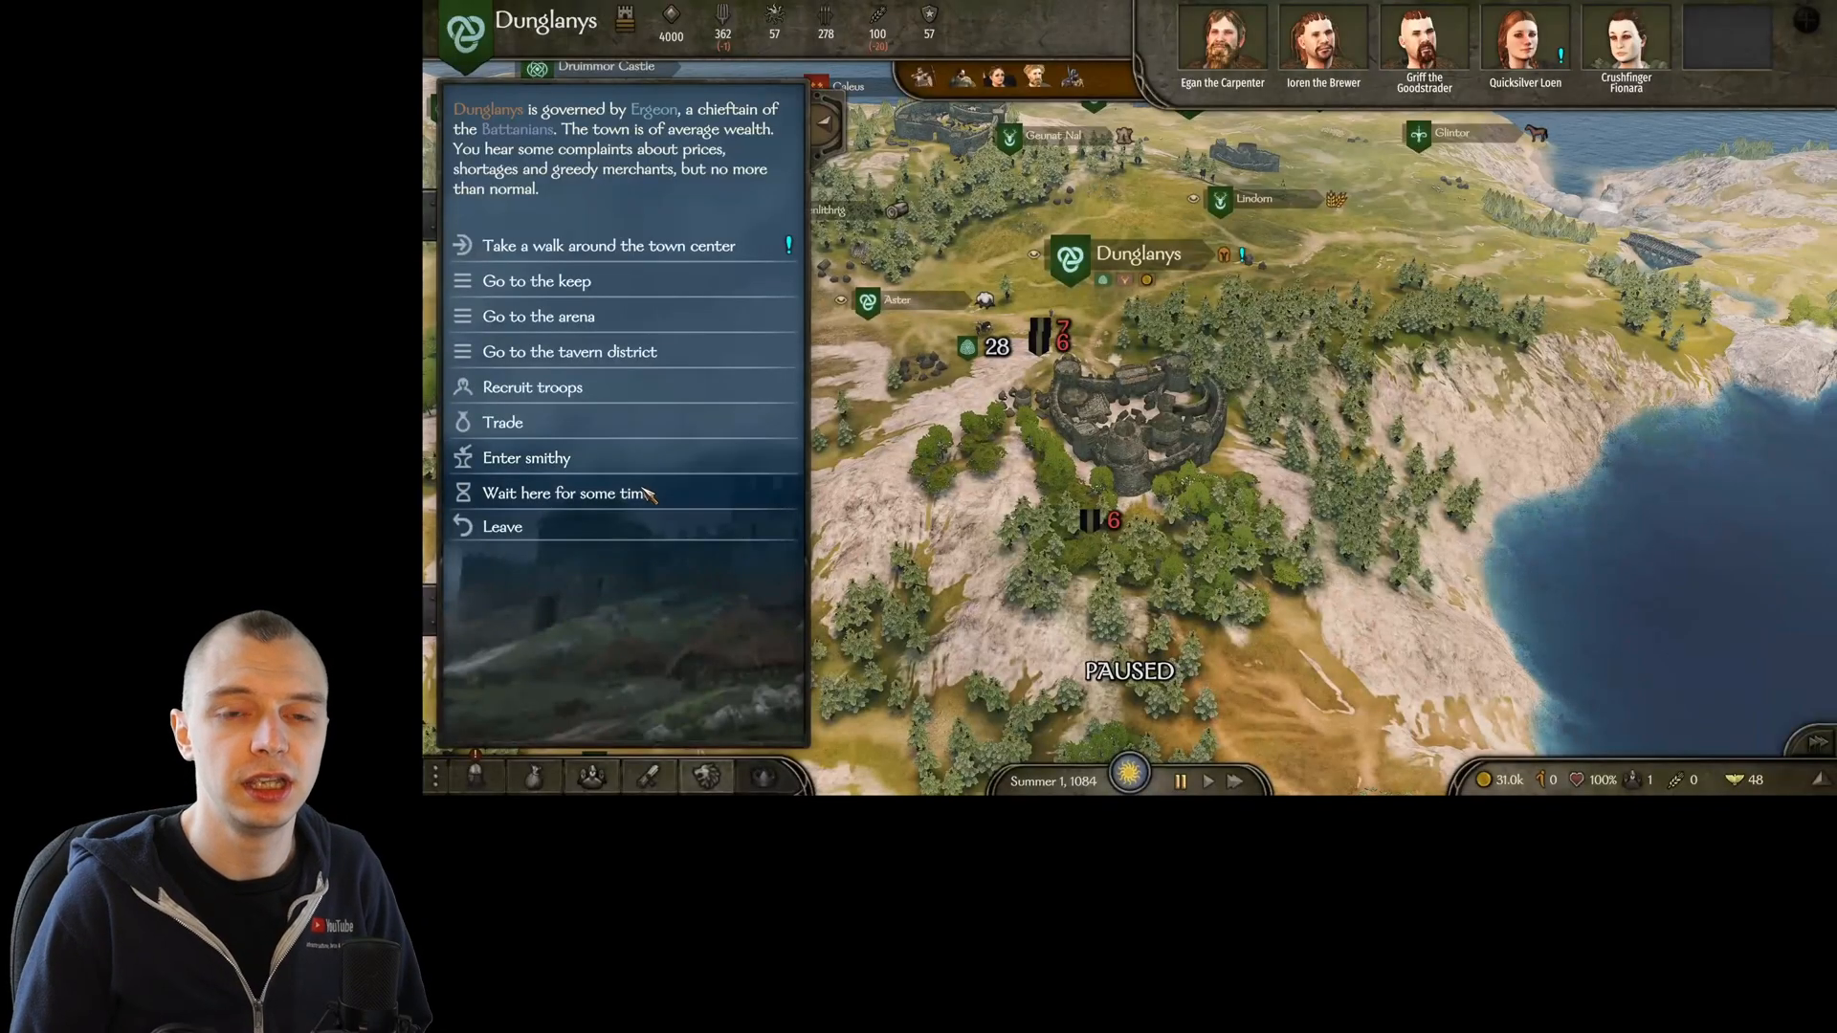
# Wait in Dunglanys for several days, then stop waiting
pyautogui.click(565, 492)
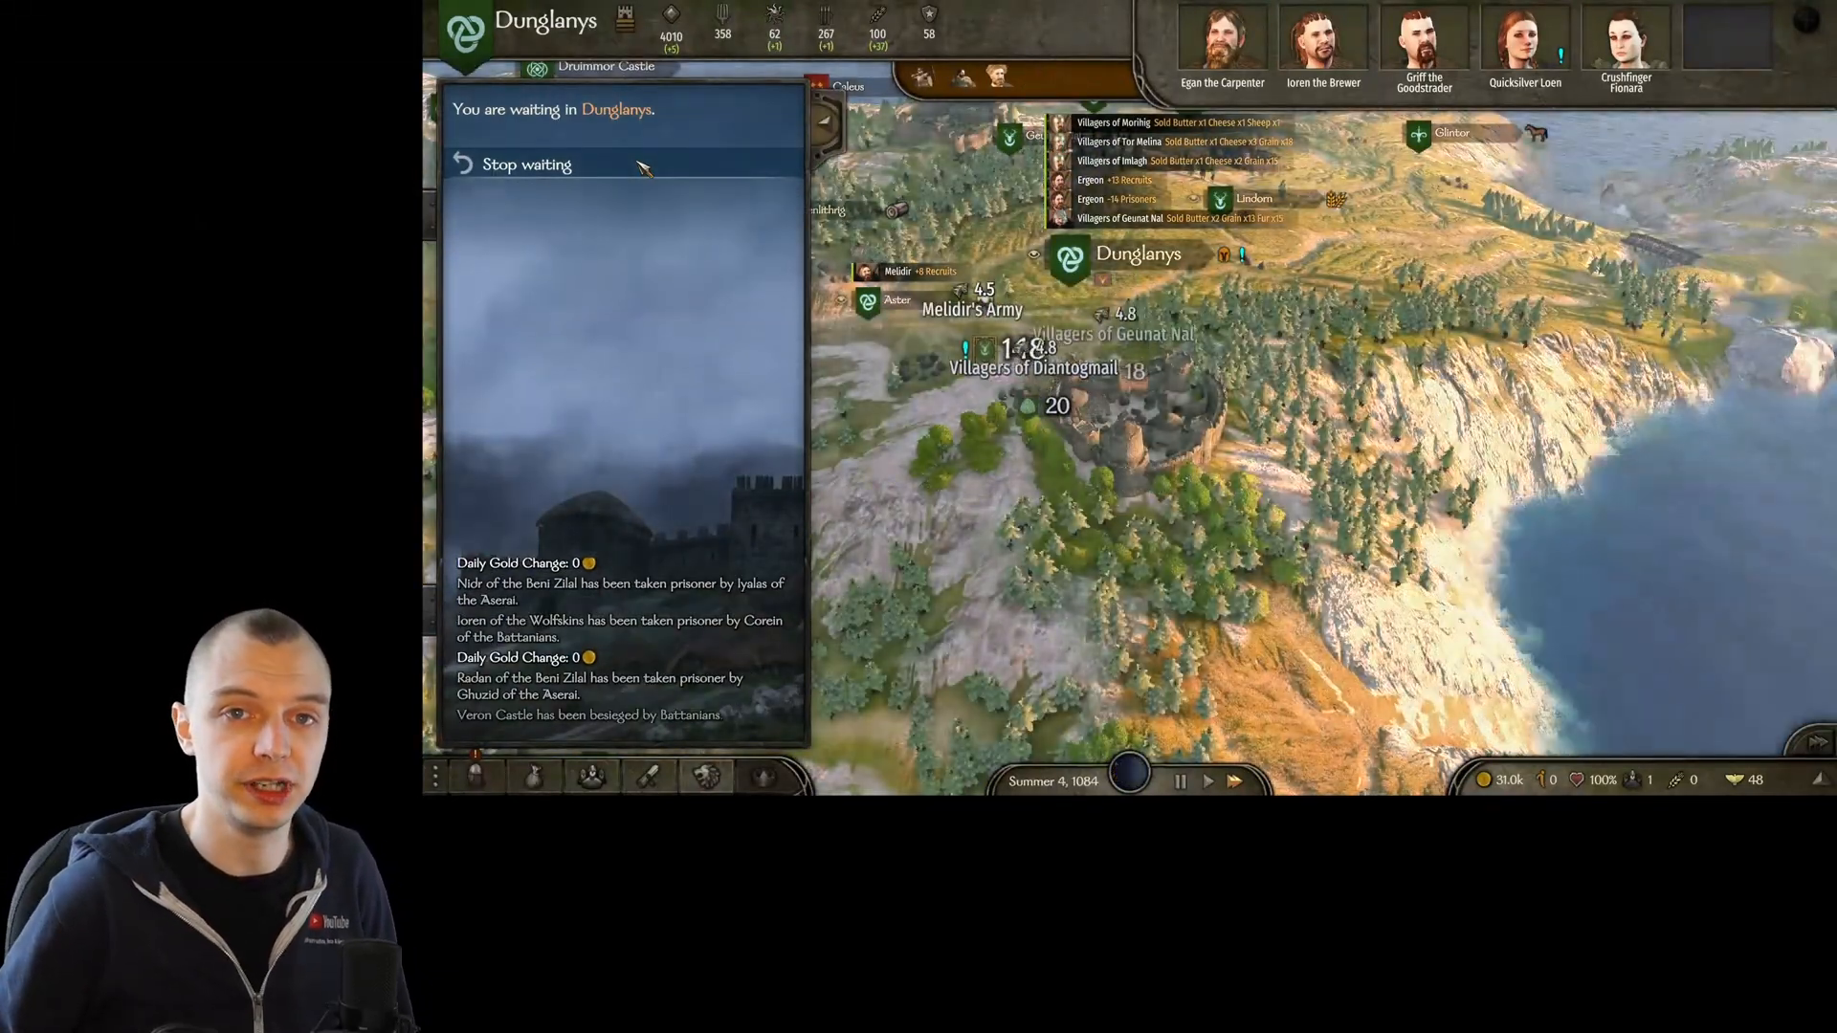
pyautogui.click(526, 164)
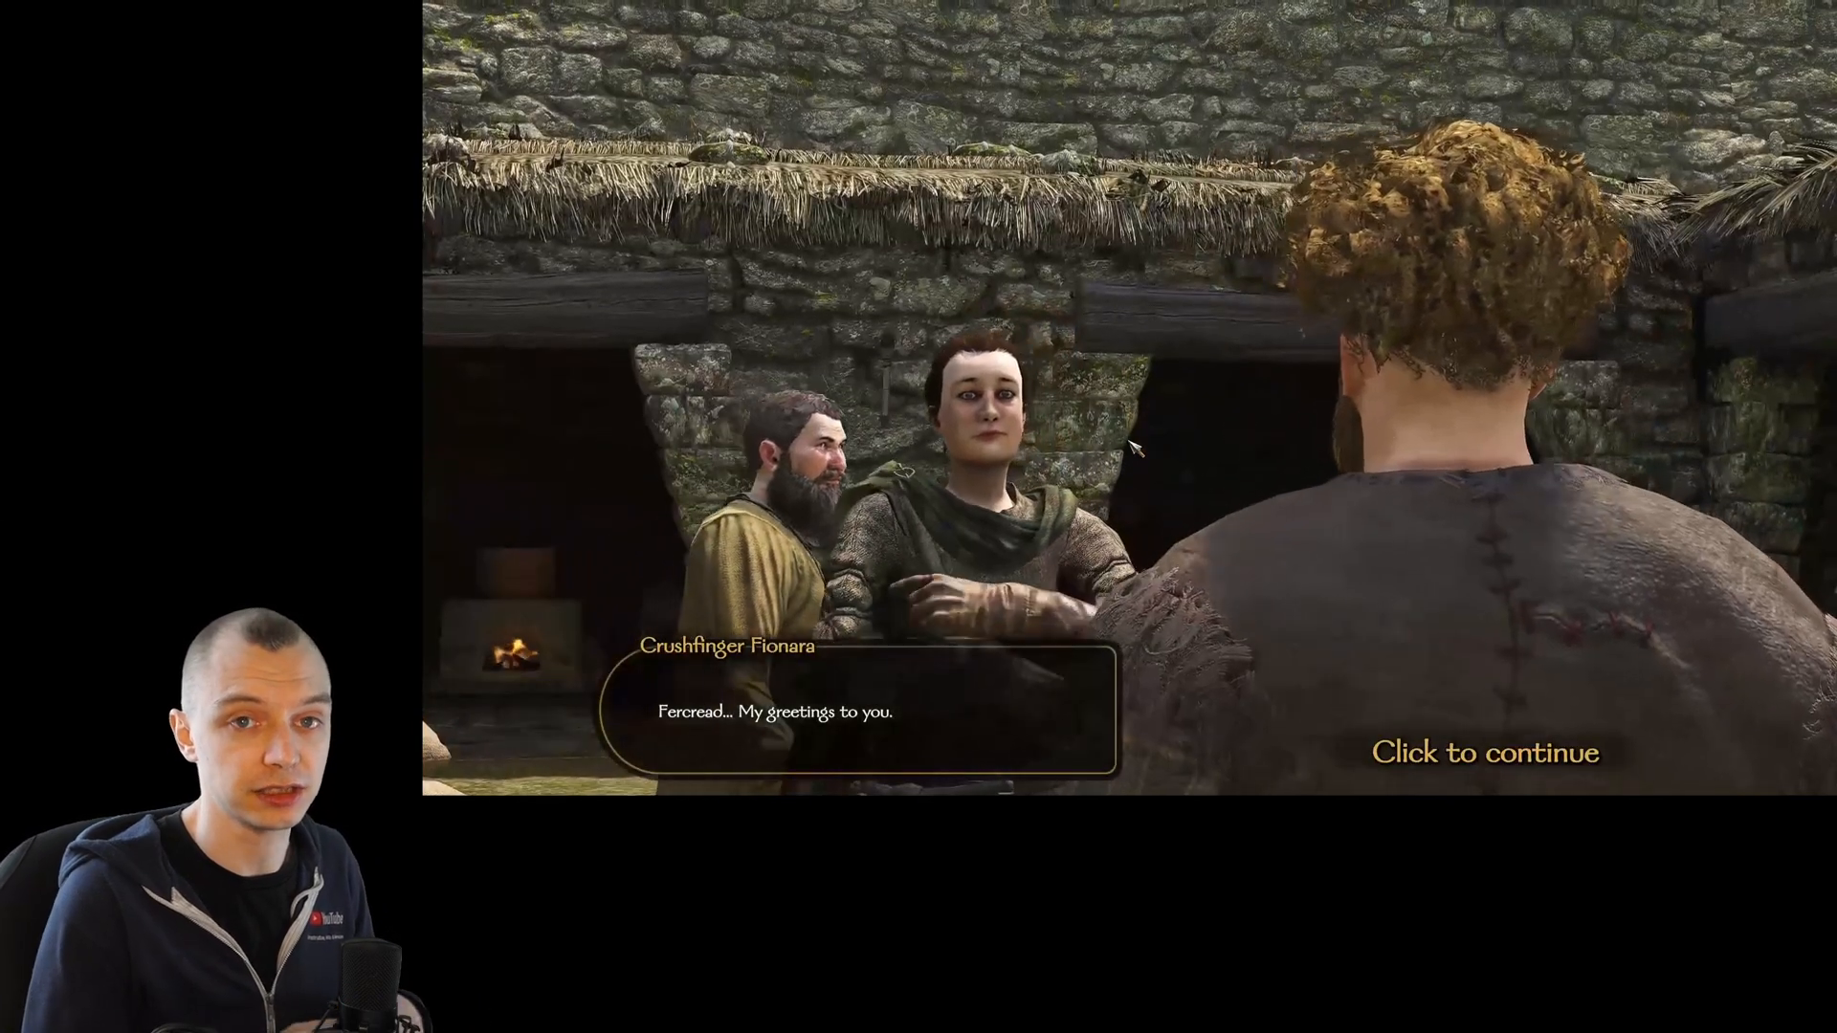
# Get past Fionara's greeting, reach the brewery, and buy a jug of Artisan Beer
pyautogui.click(1482, 751)
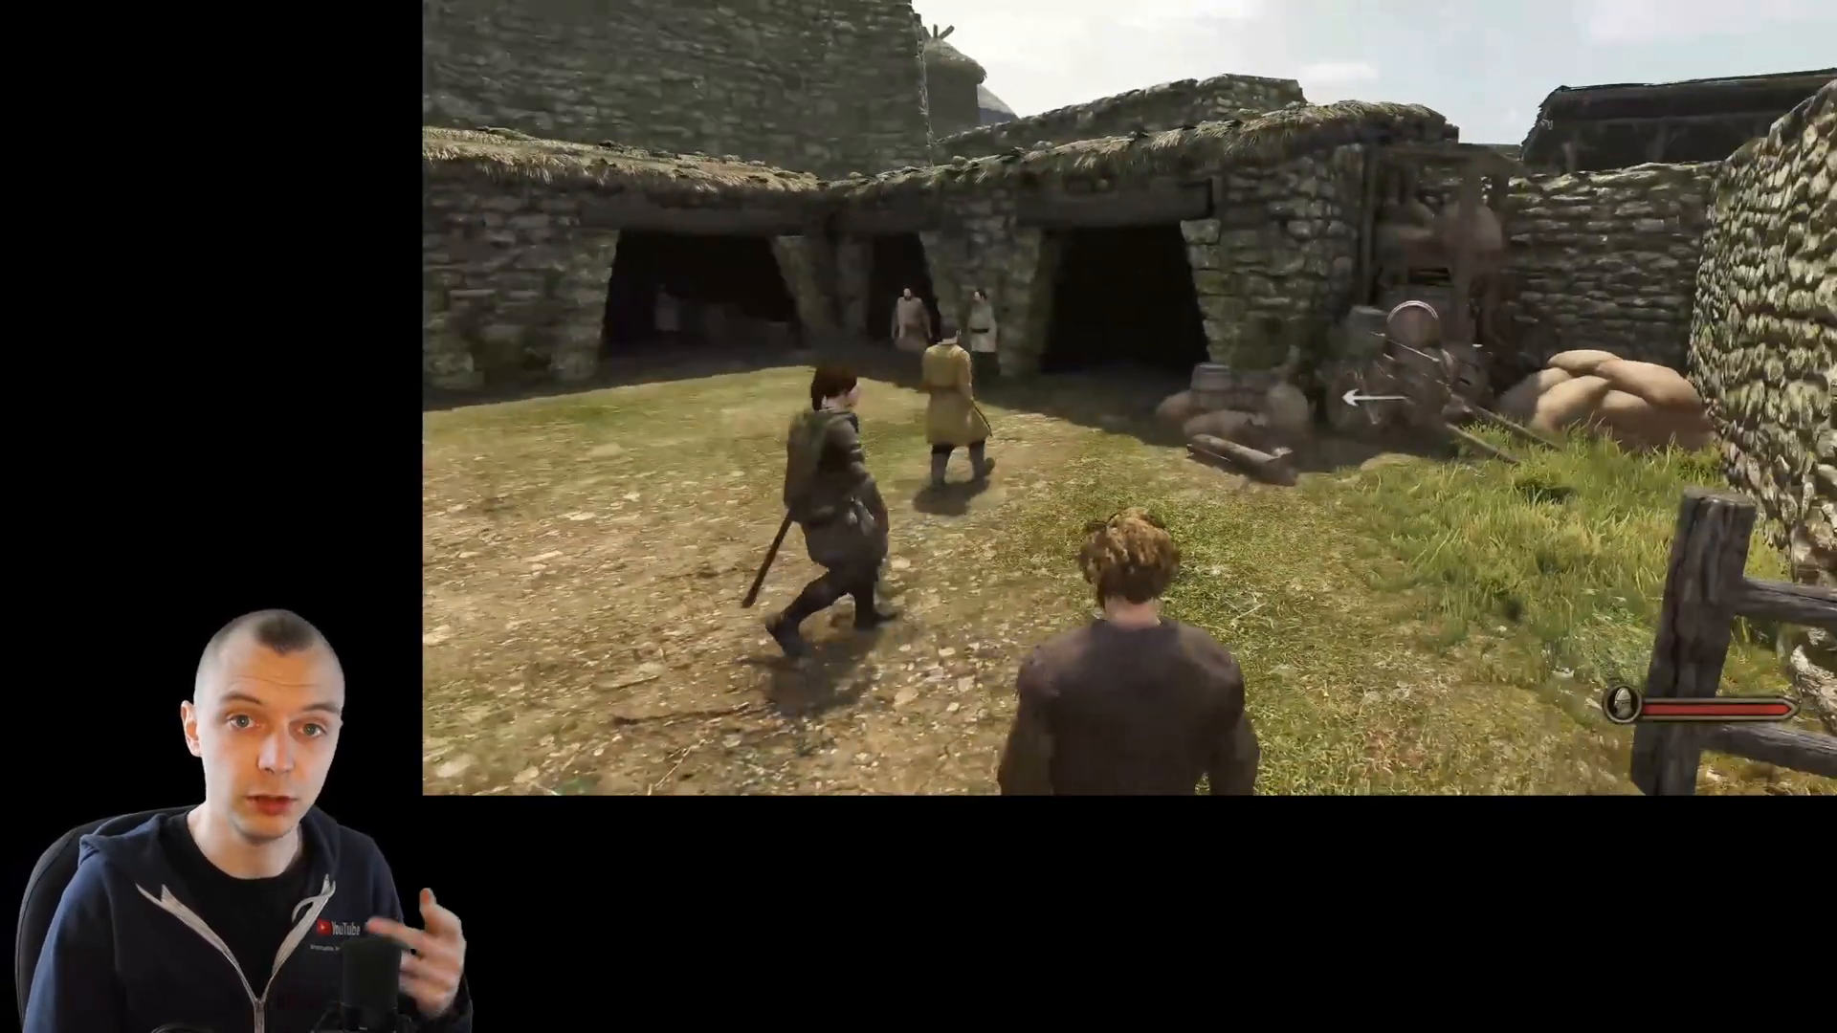
pyautogui.press('w')
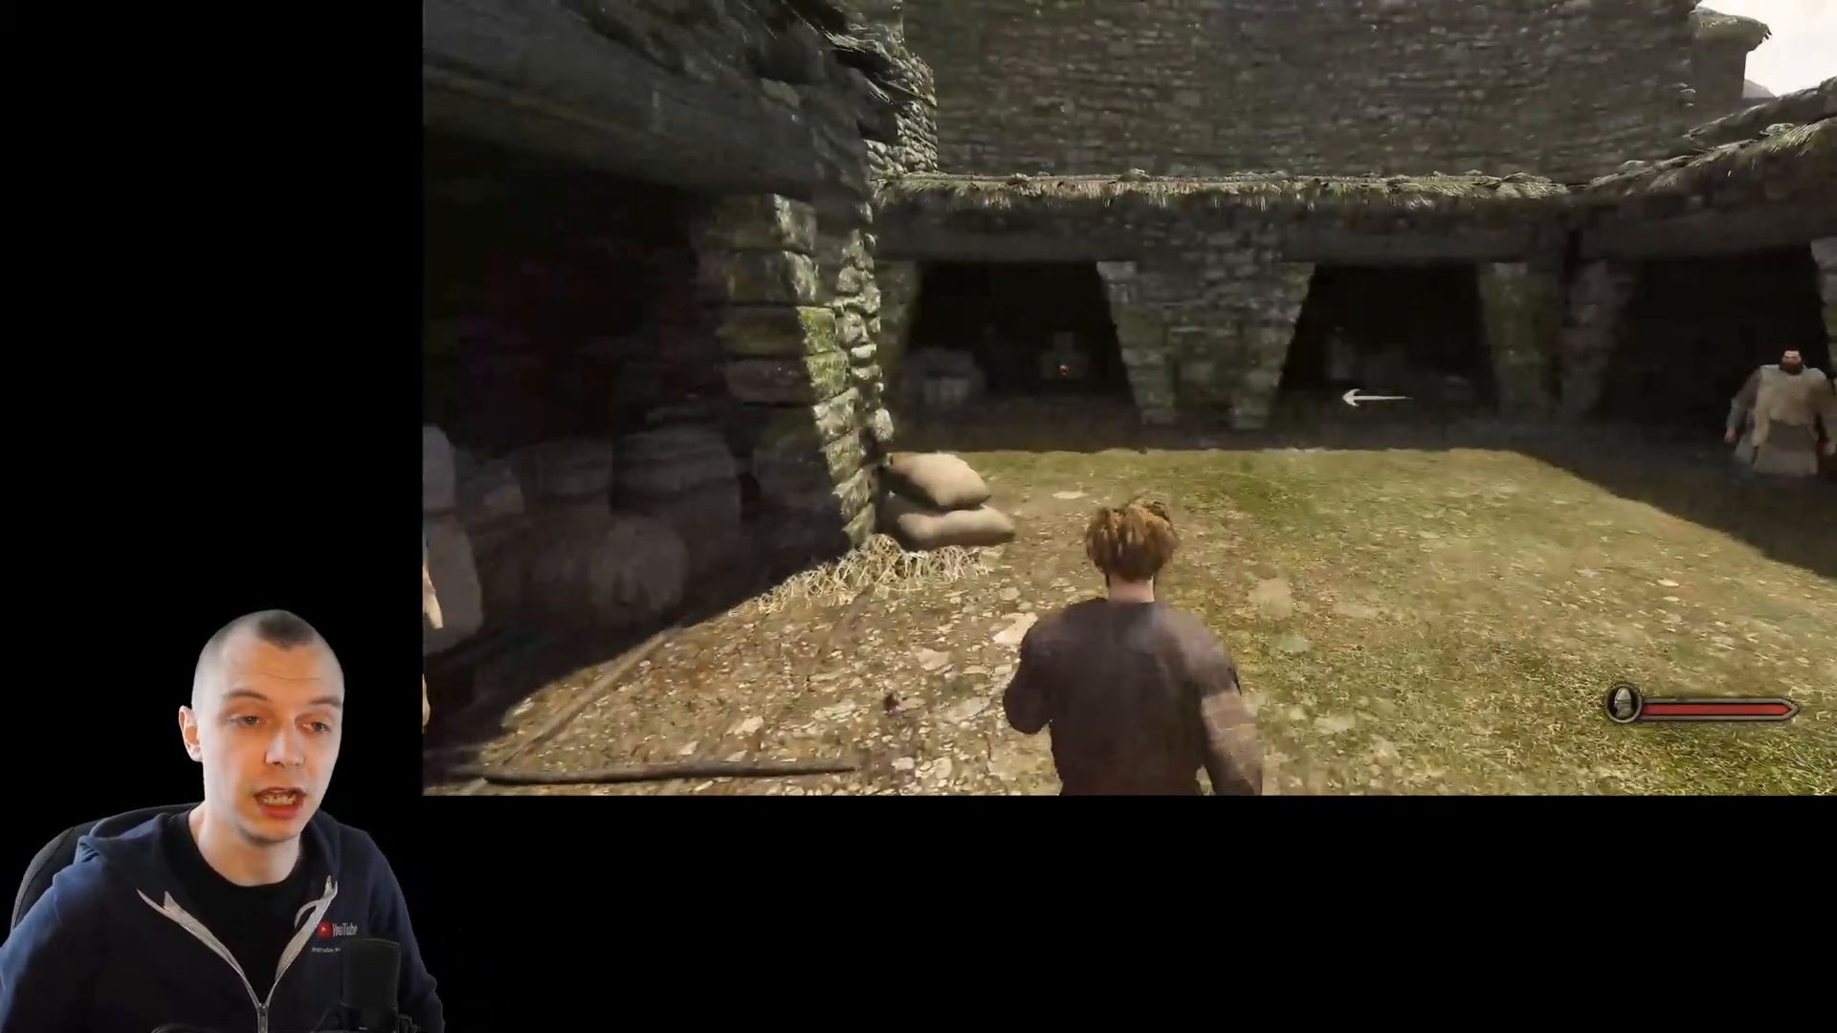
pyautogui.press('w')
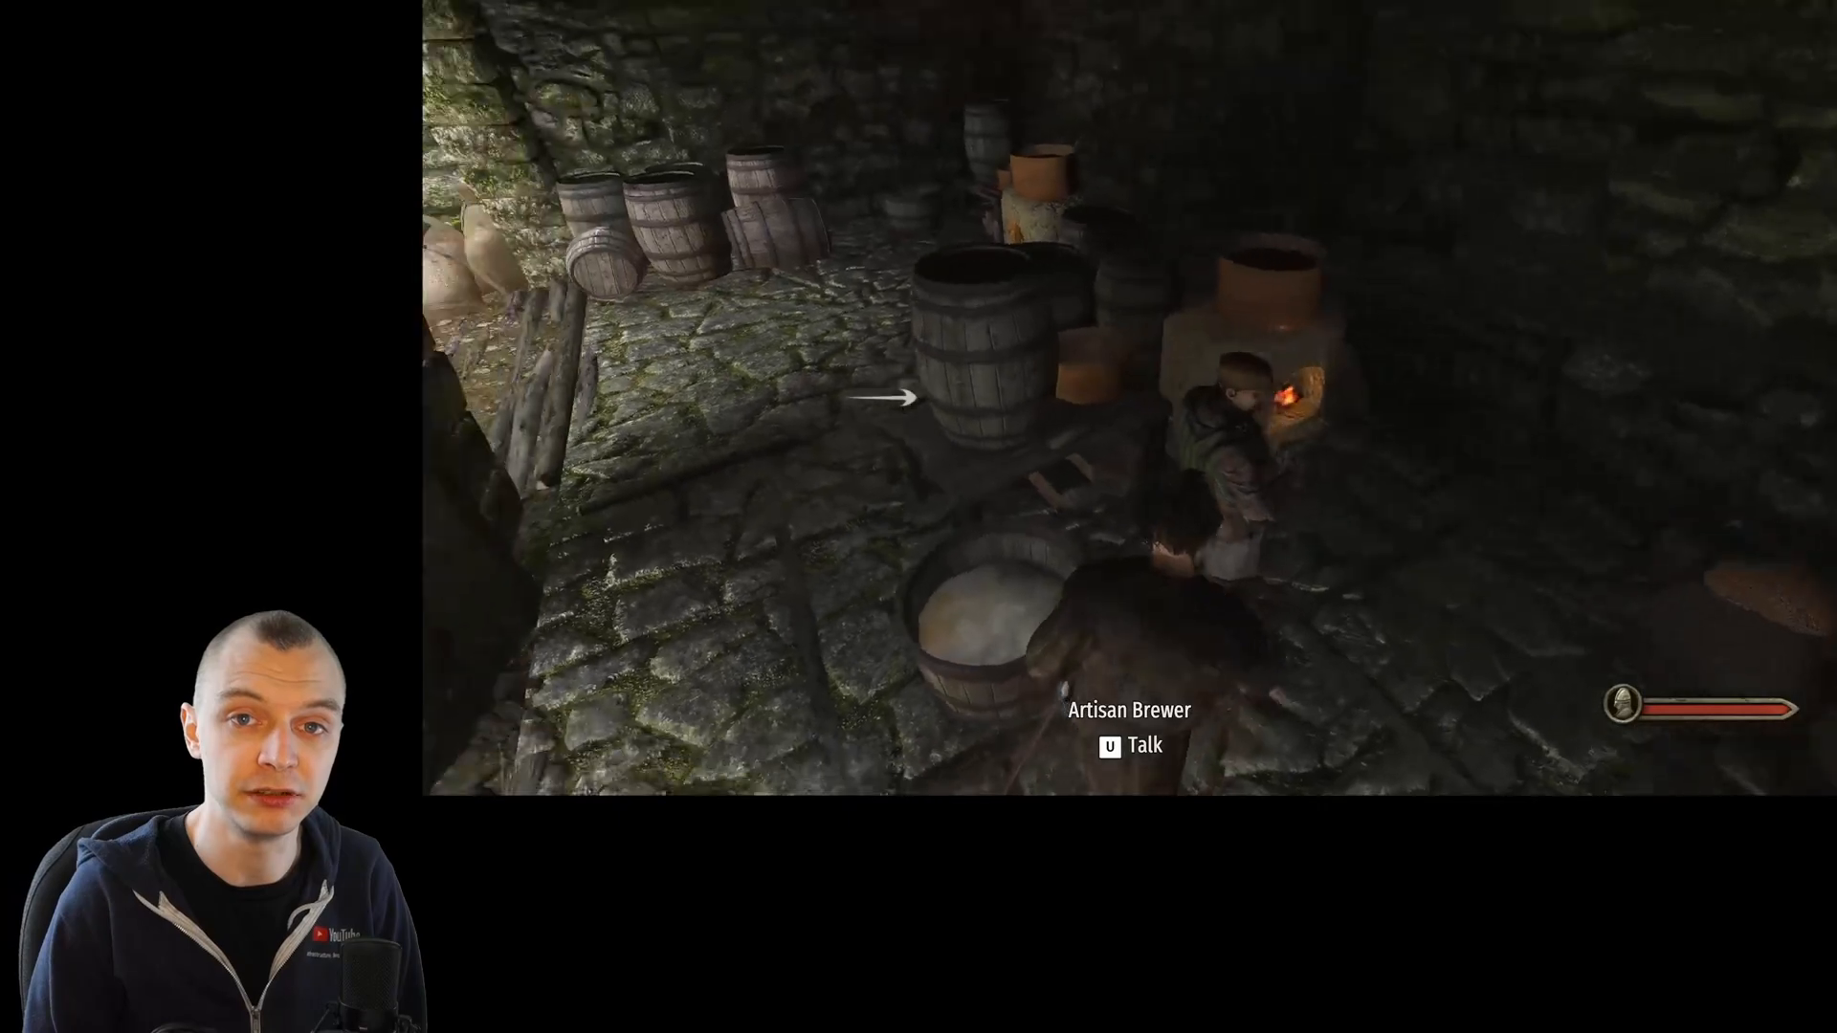
pyautogui.press('u')
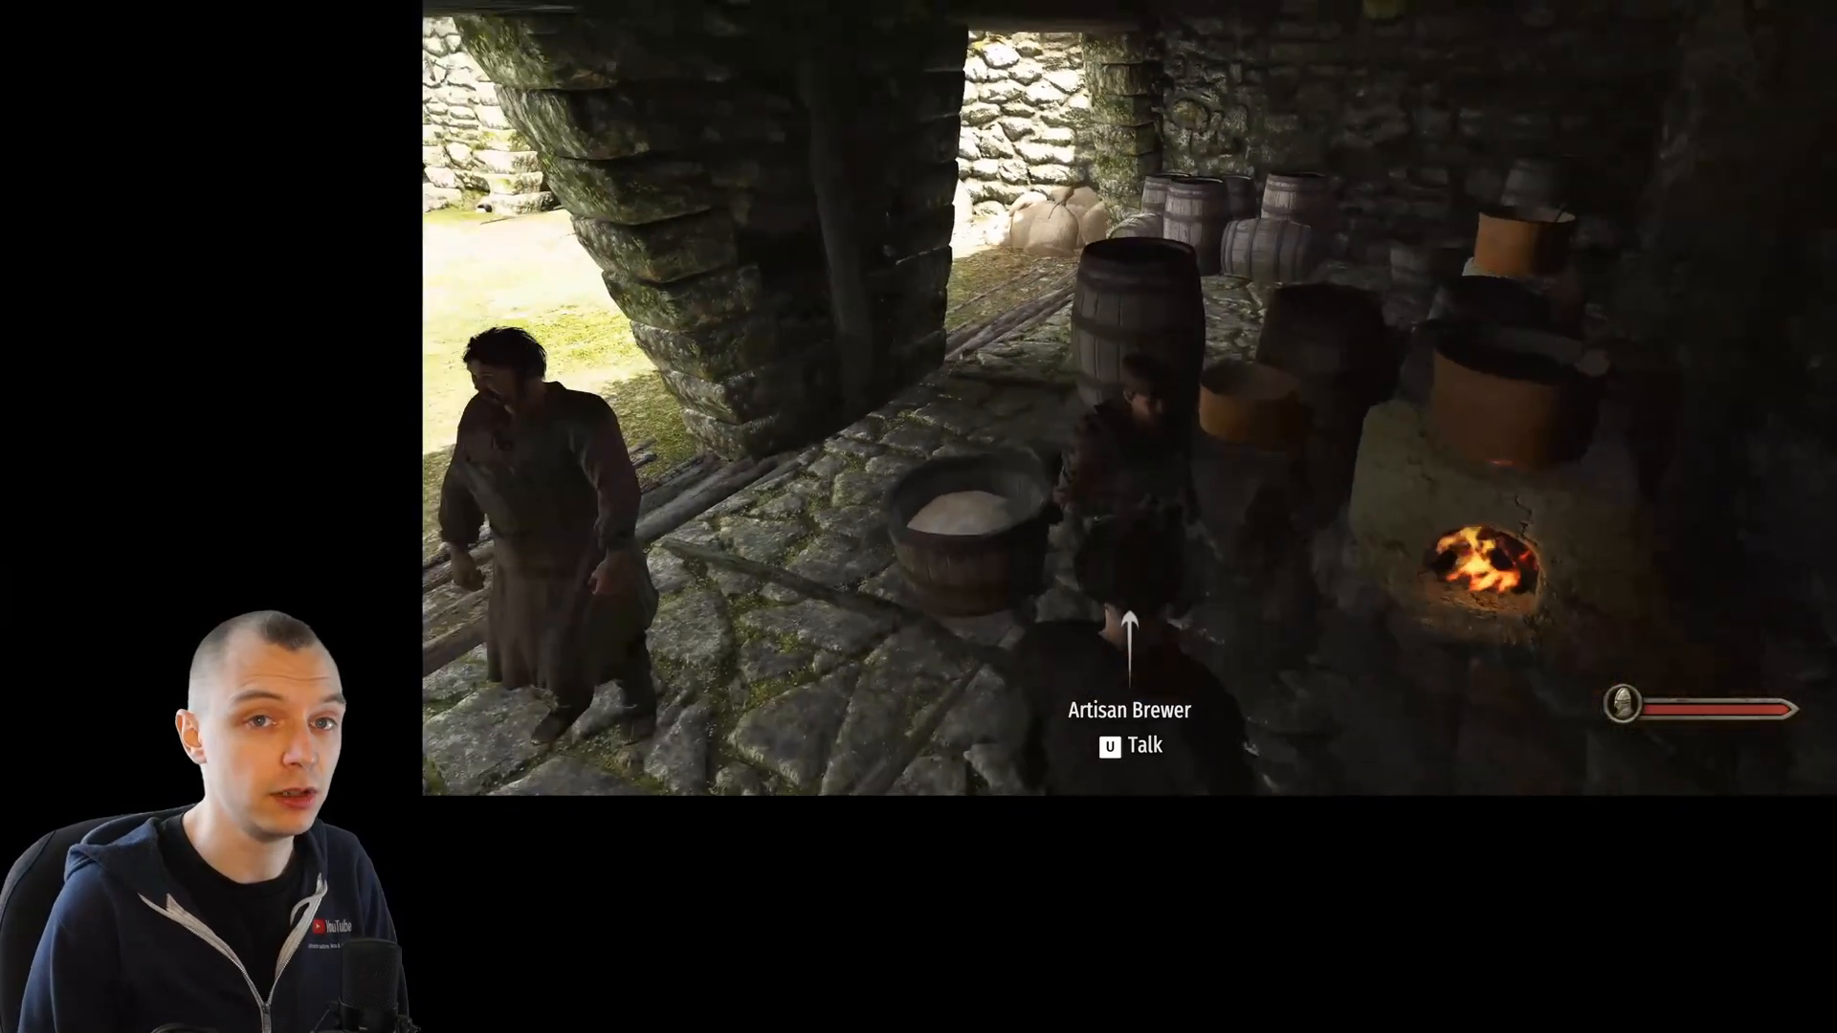
pyautogui.press('u')
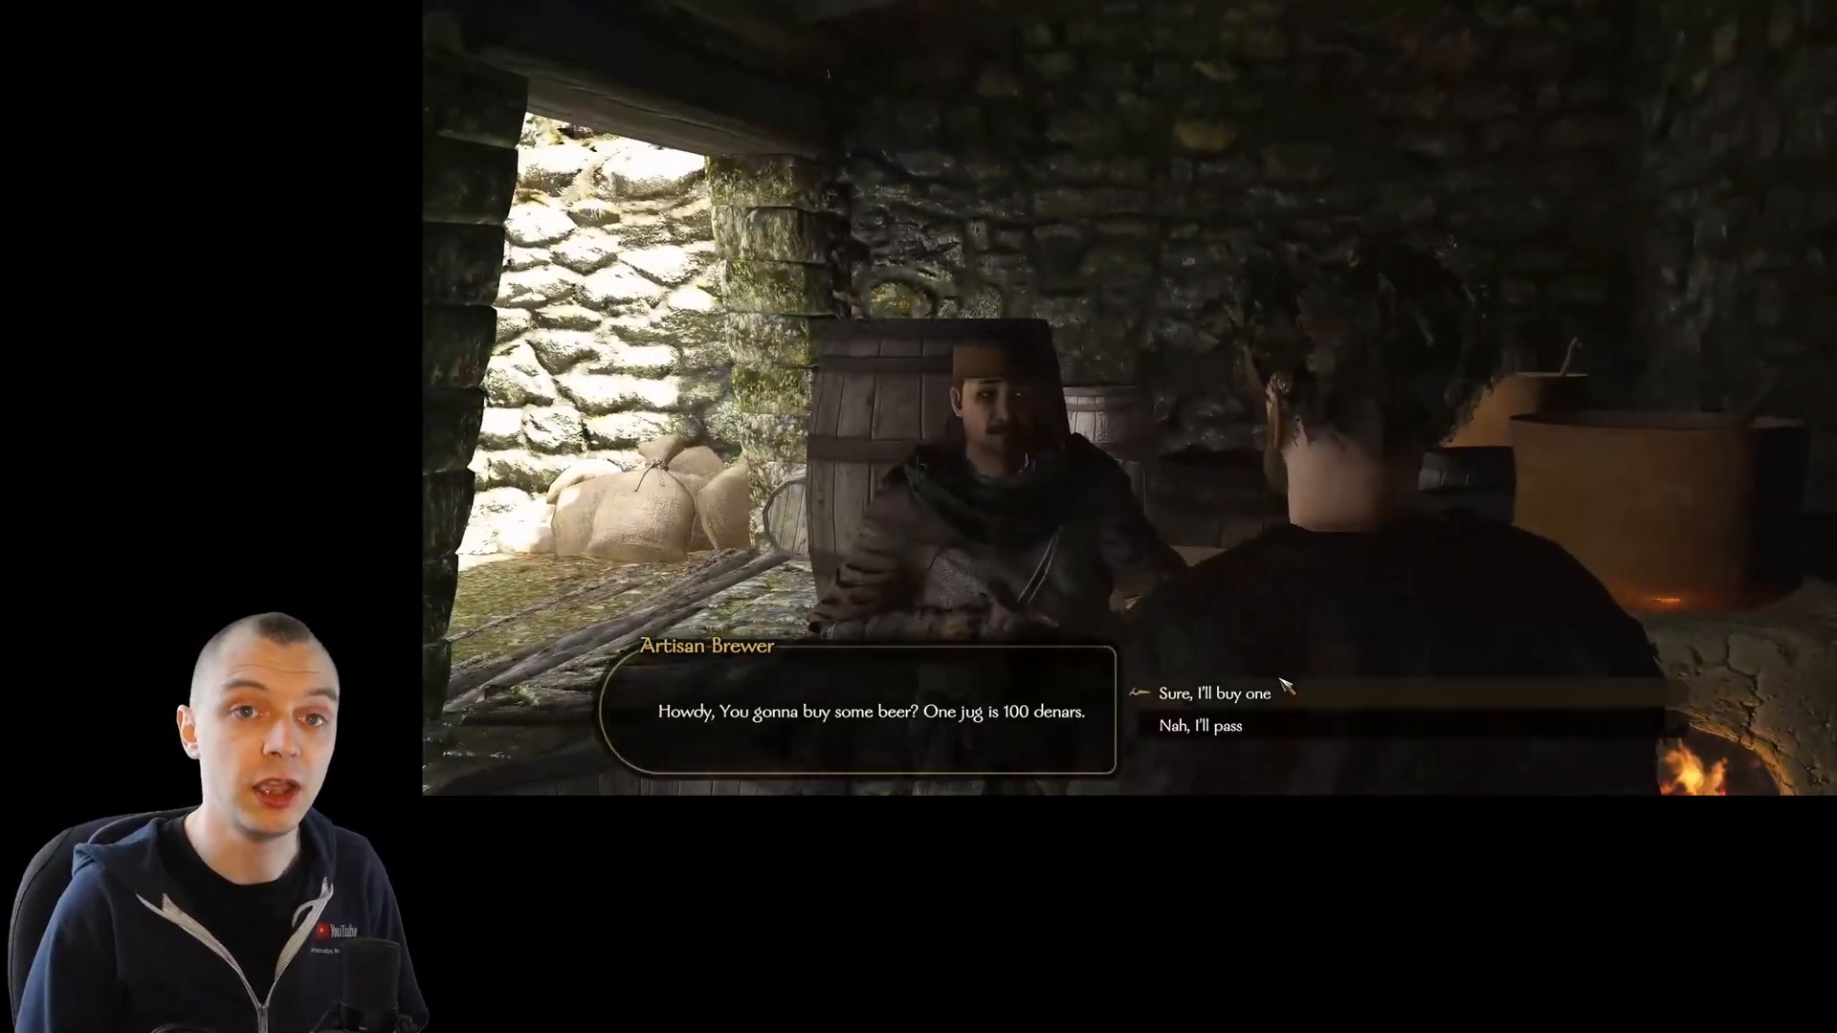
pyautogui.click(1214, 690)
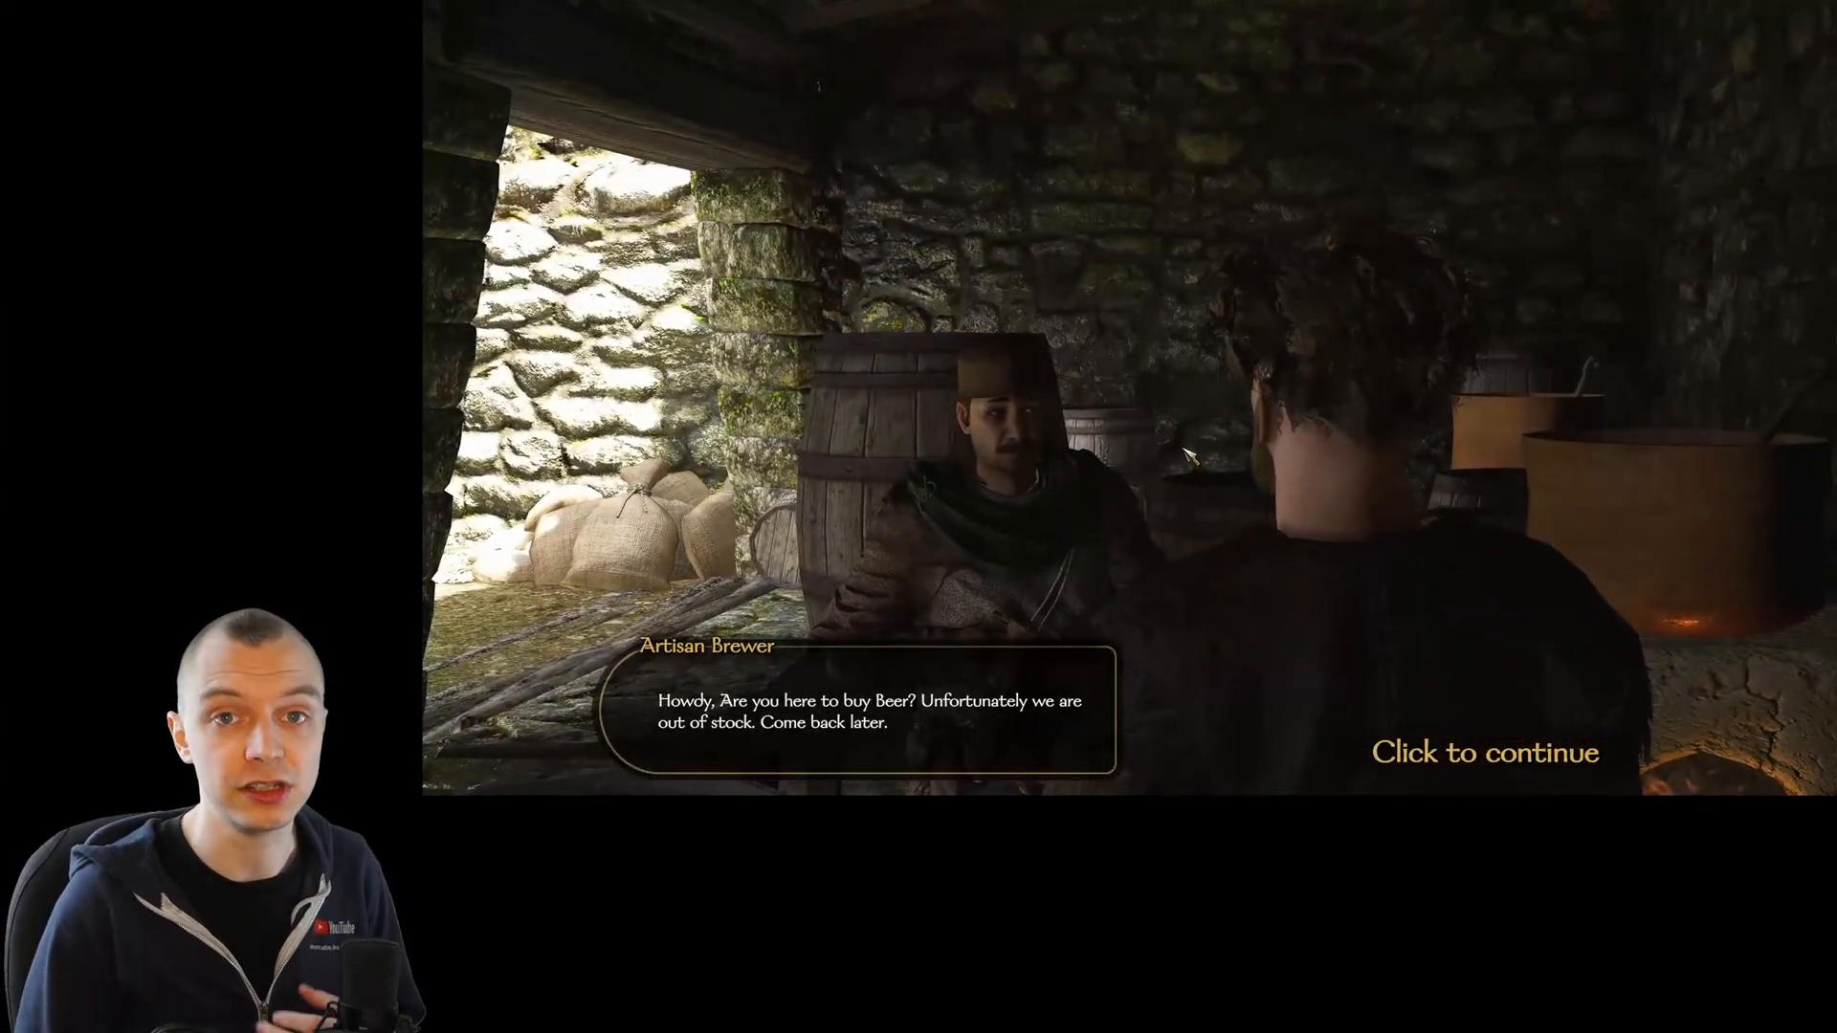
pyautogui.click(1481, 752)
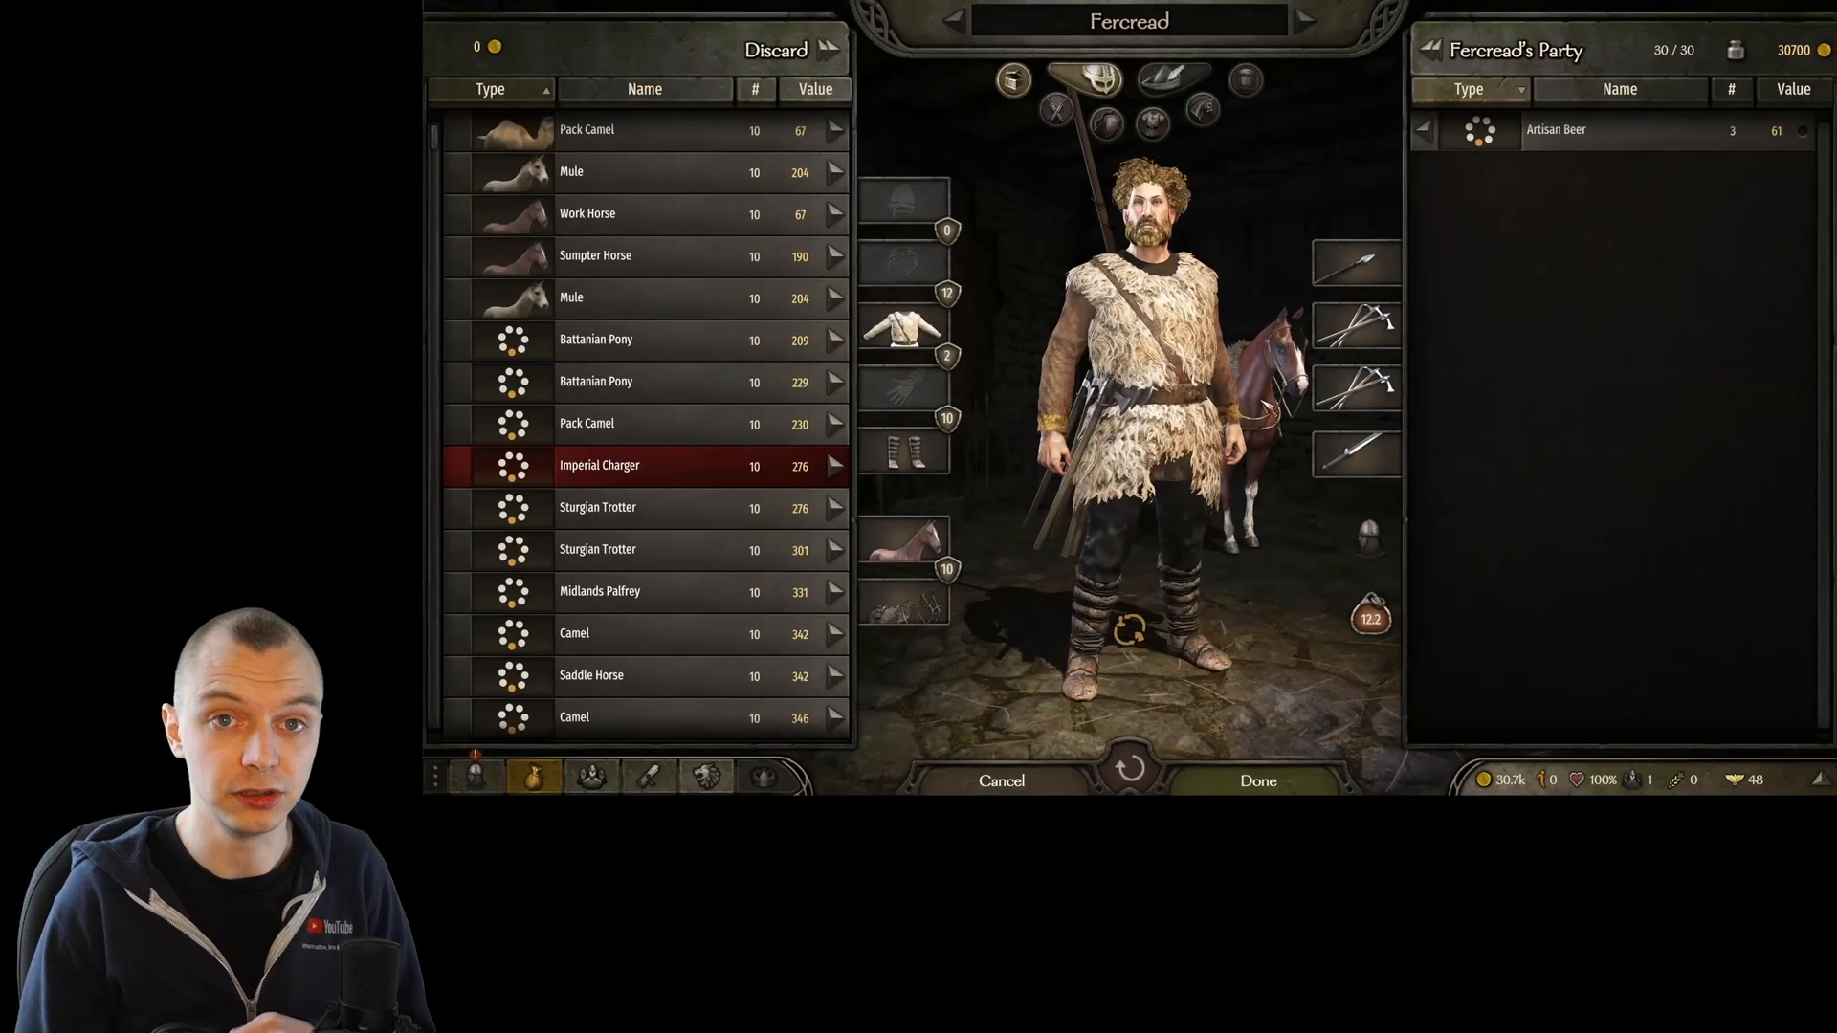
# Close the party inventory after checking the three Artisan Beer
pyautogui.click(1558, 129)
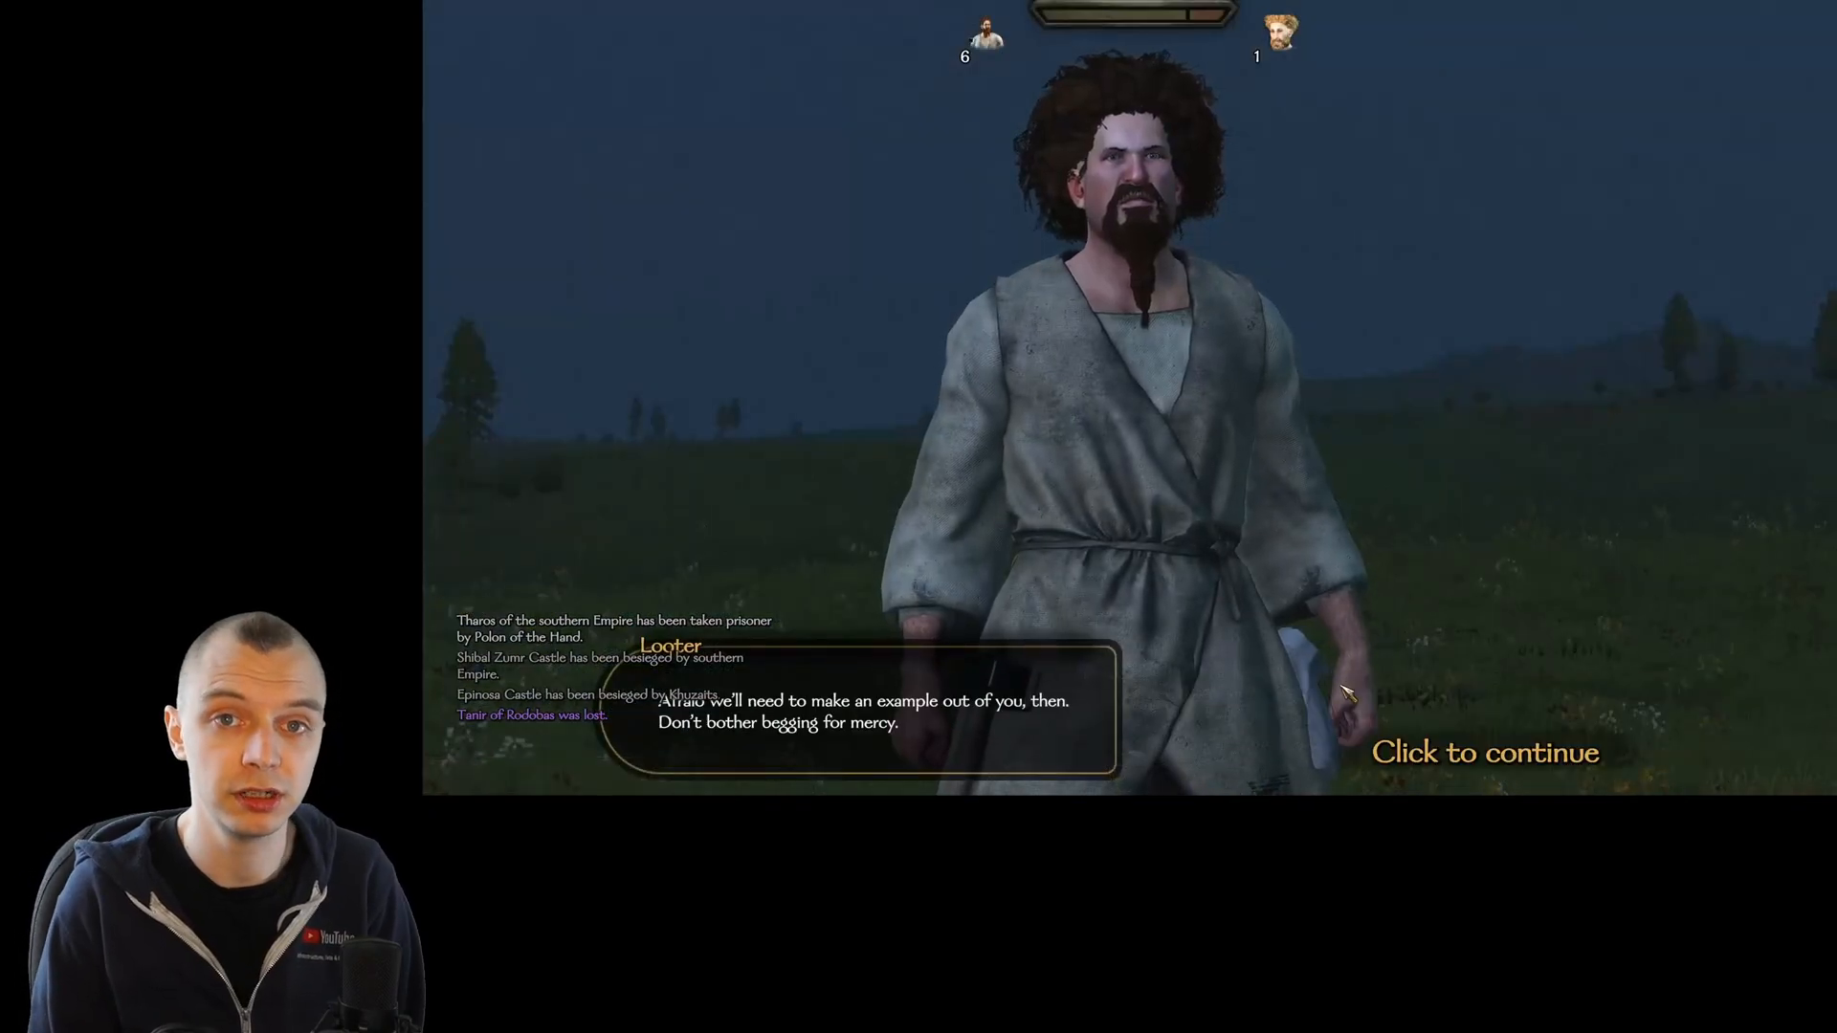
# Continue past the Looter's threat and choose Attack to fight the six Looters
pyautogui.click(1484, 752)
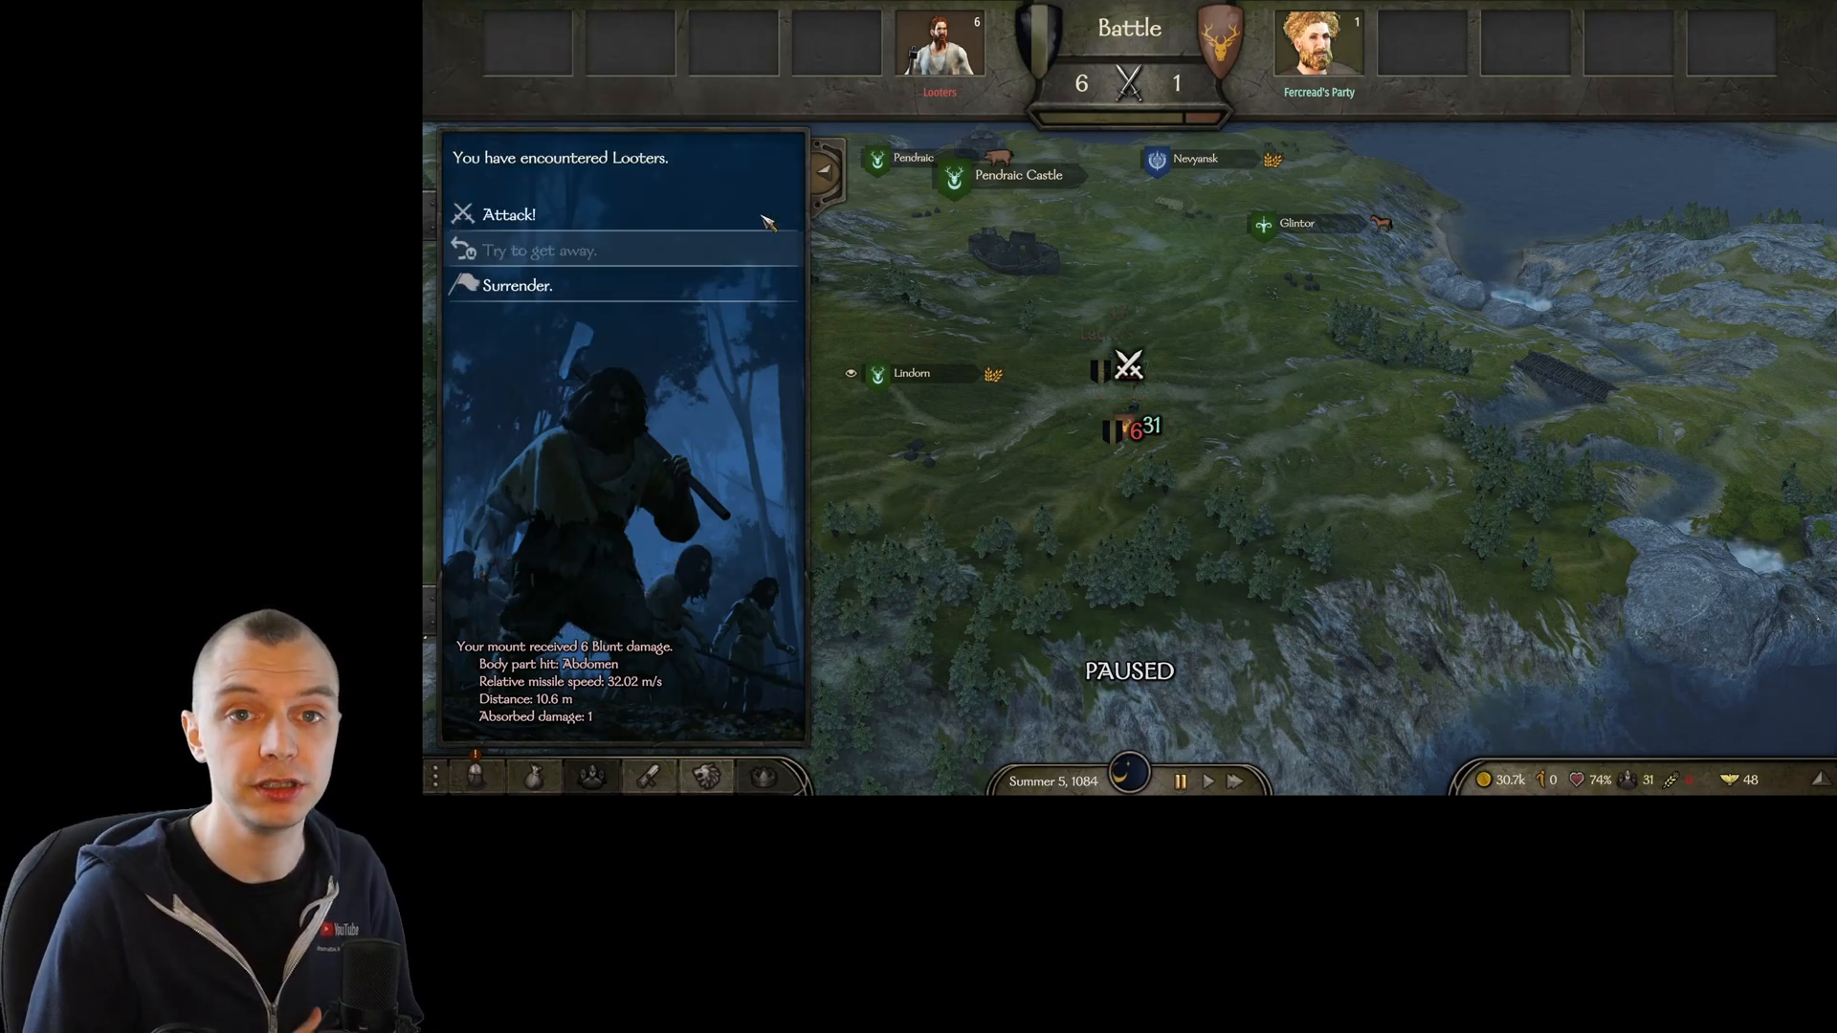
pyautogui.click(507, 214)
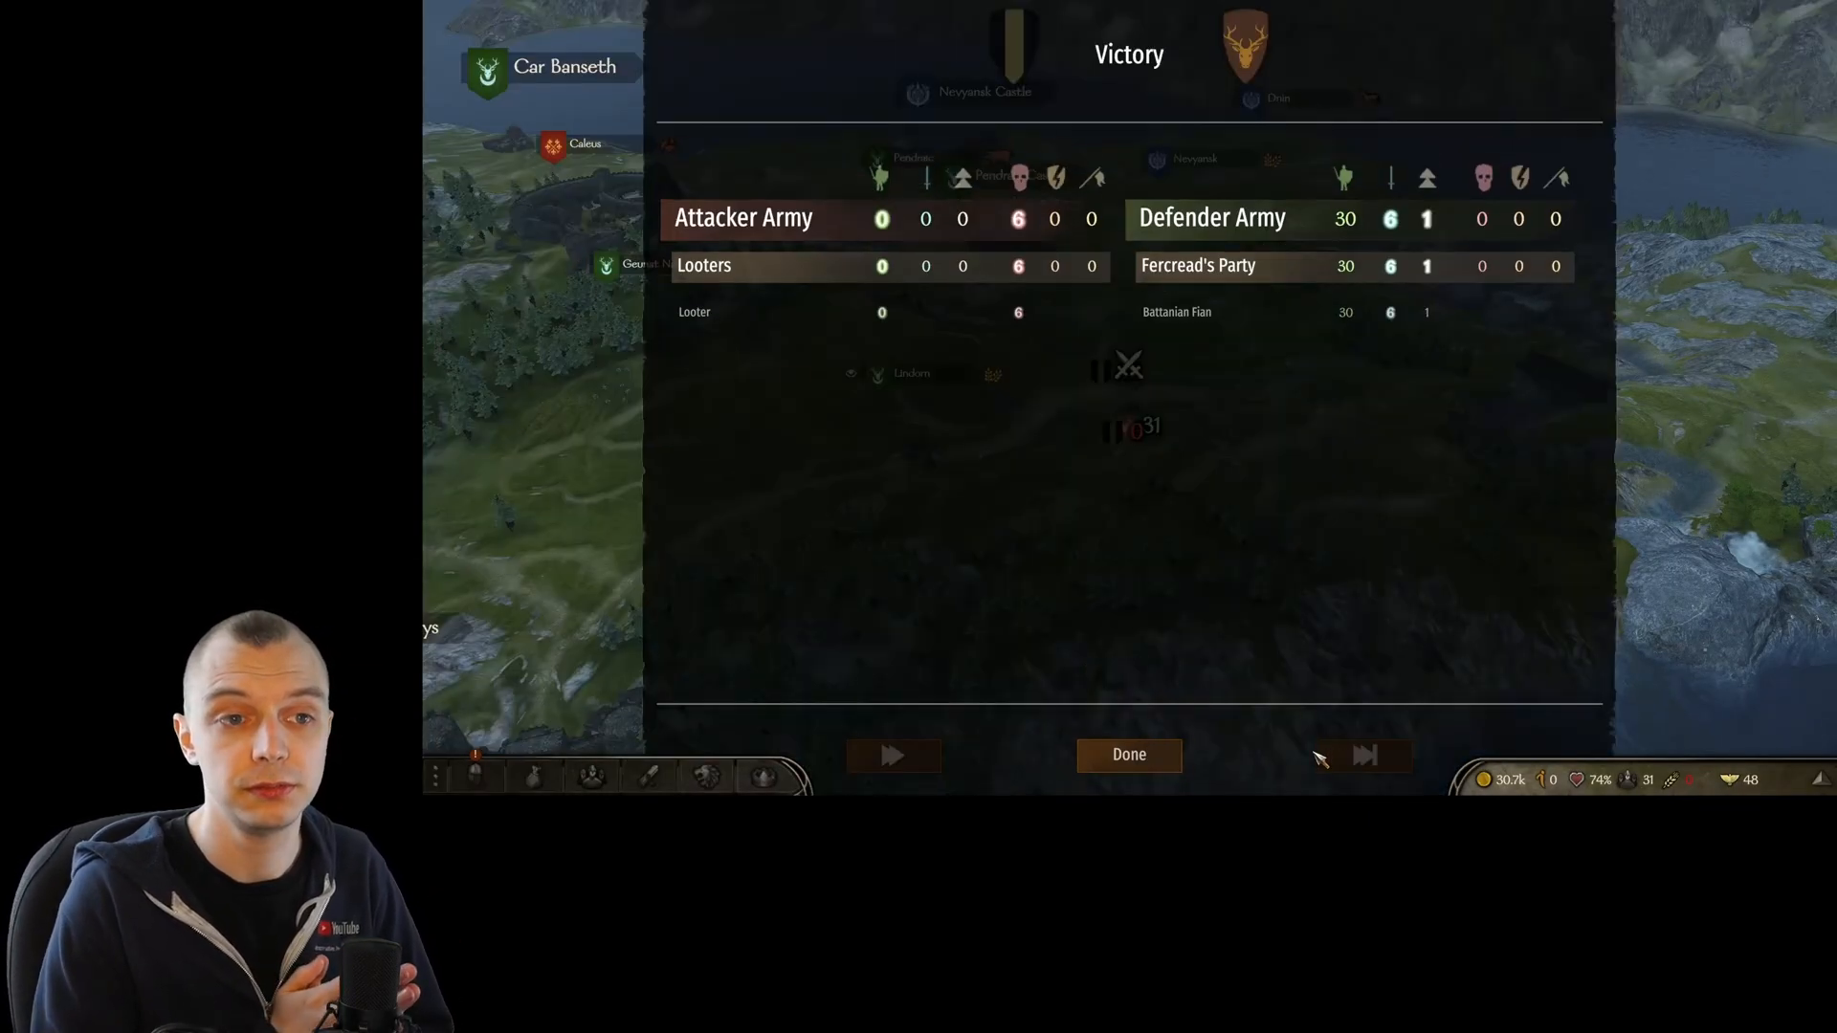
# Dismiss the victory summary and buy the Dunglanys brewery from Fionara for 14,007 gold
pyautogui.click(1126, 755)
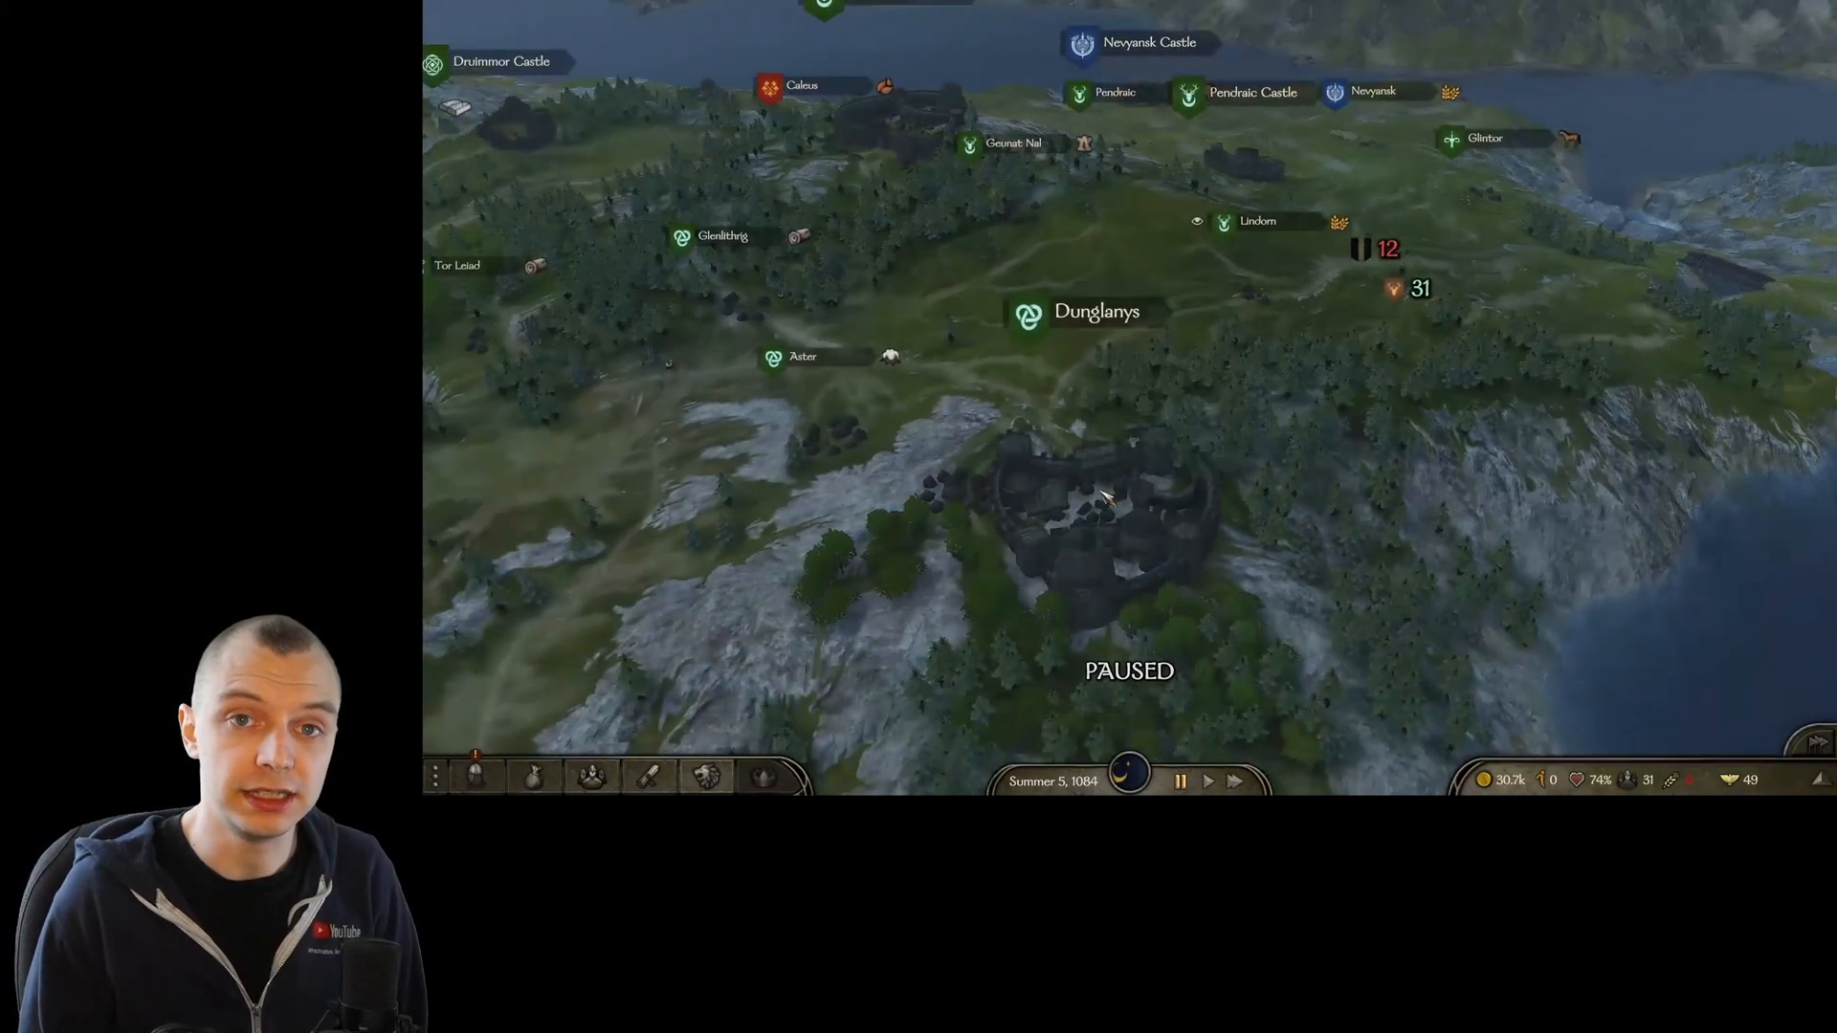
pyautogui.moveTo(1027, 319)
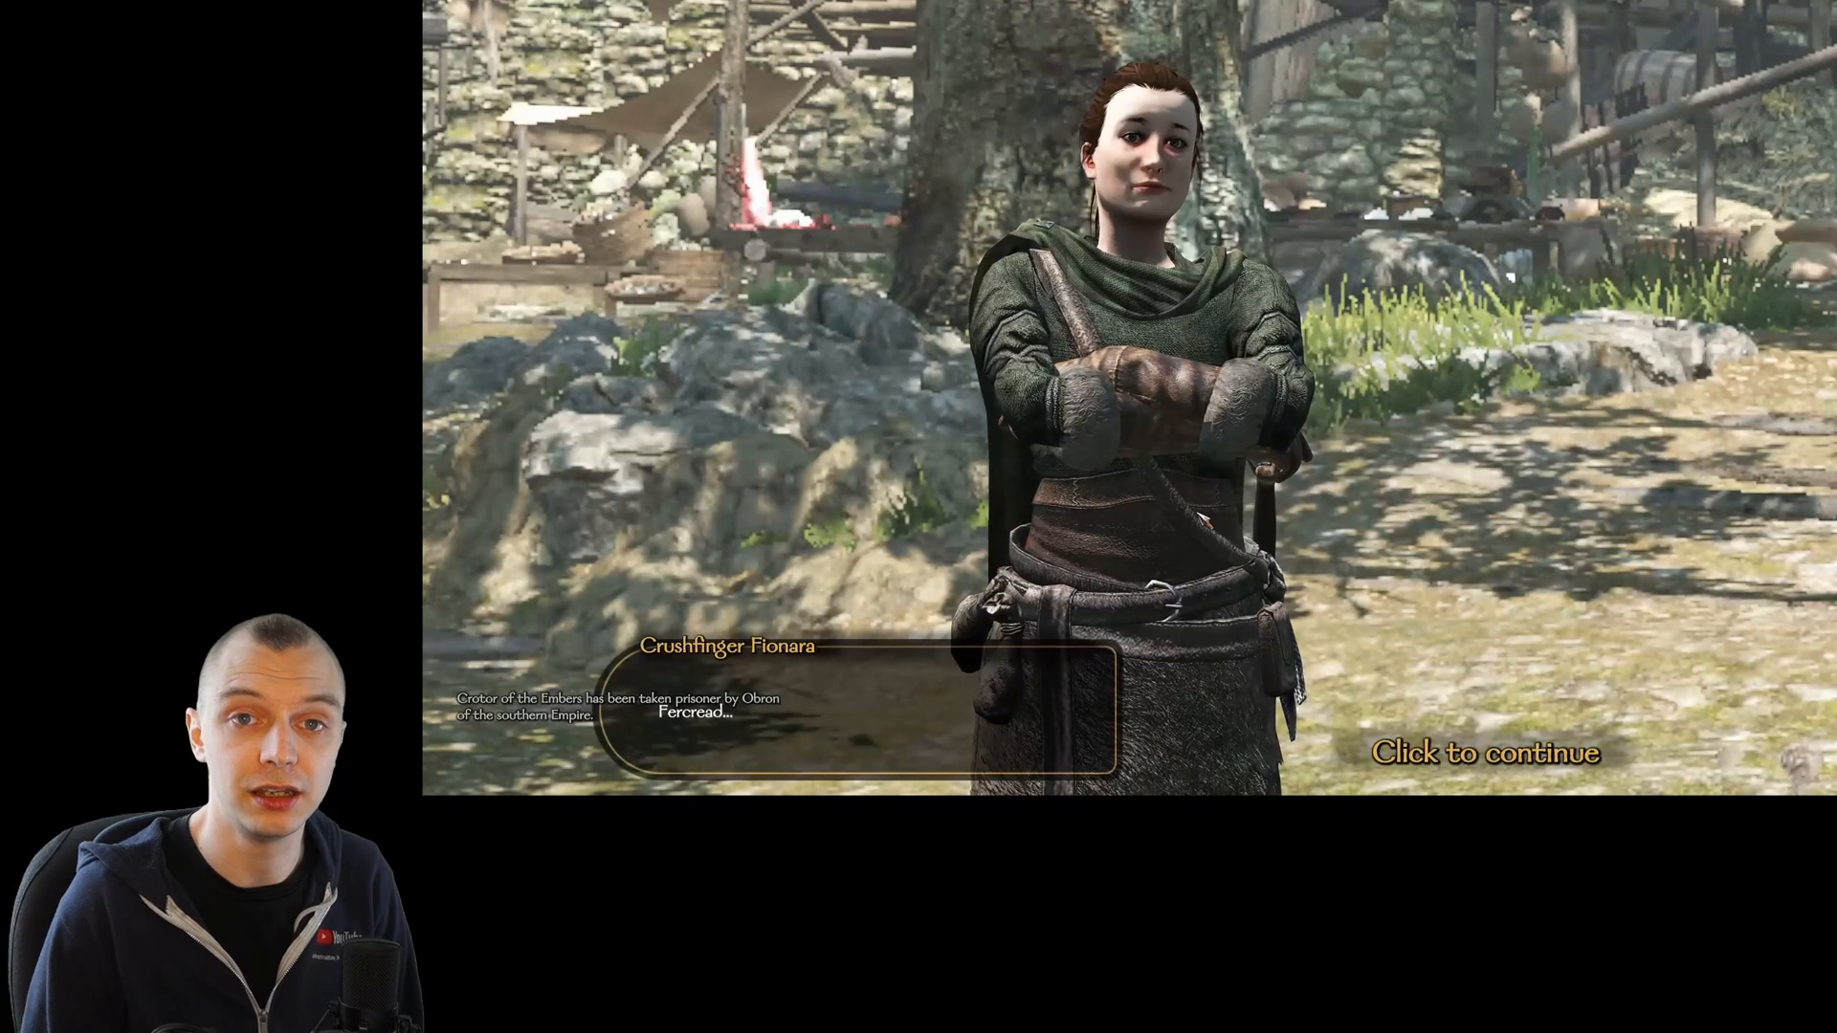
pyautogui.click(1487, 752)
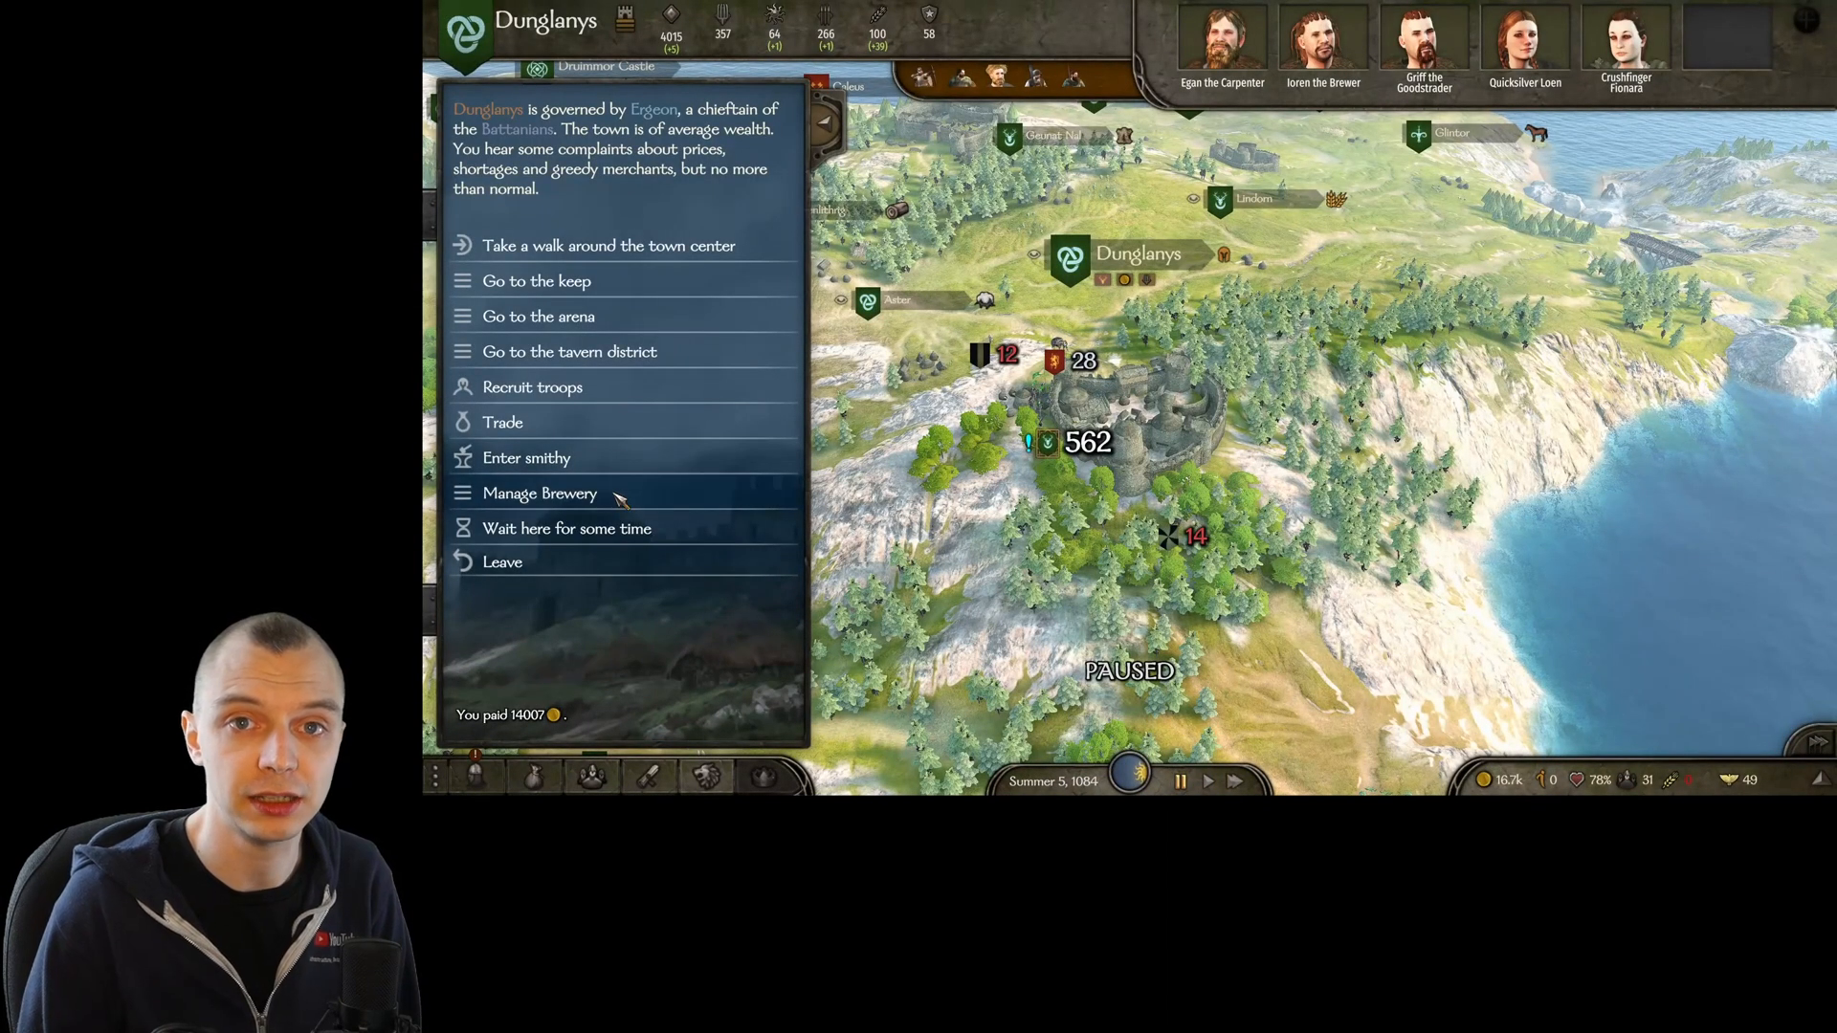
# Set the brewery's Artisan Beer production ratio to 5 and confirm
pyautogui.click(538, 491)
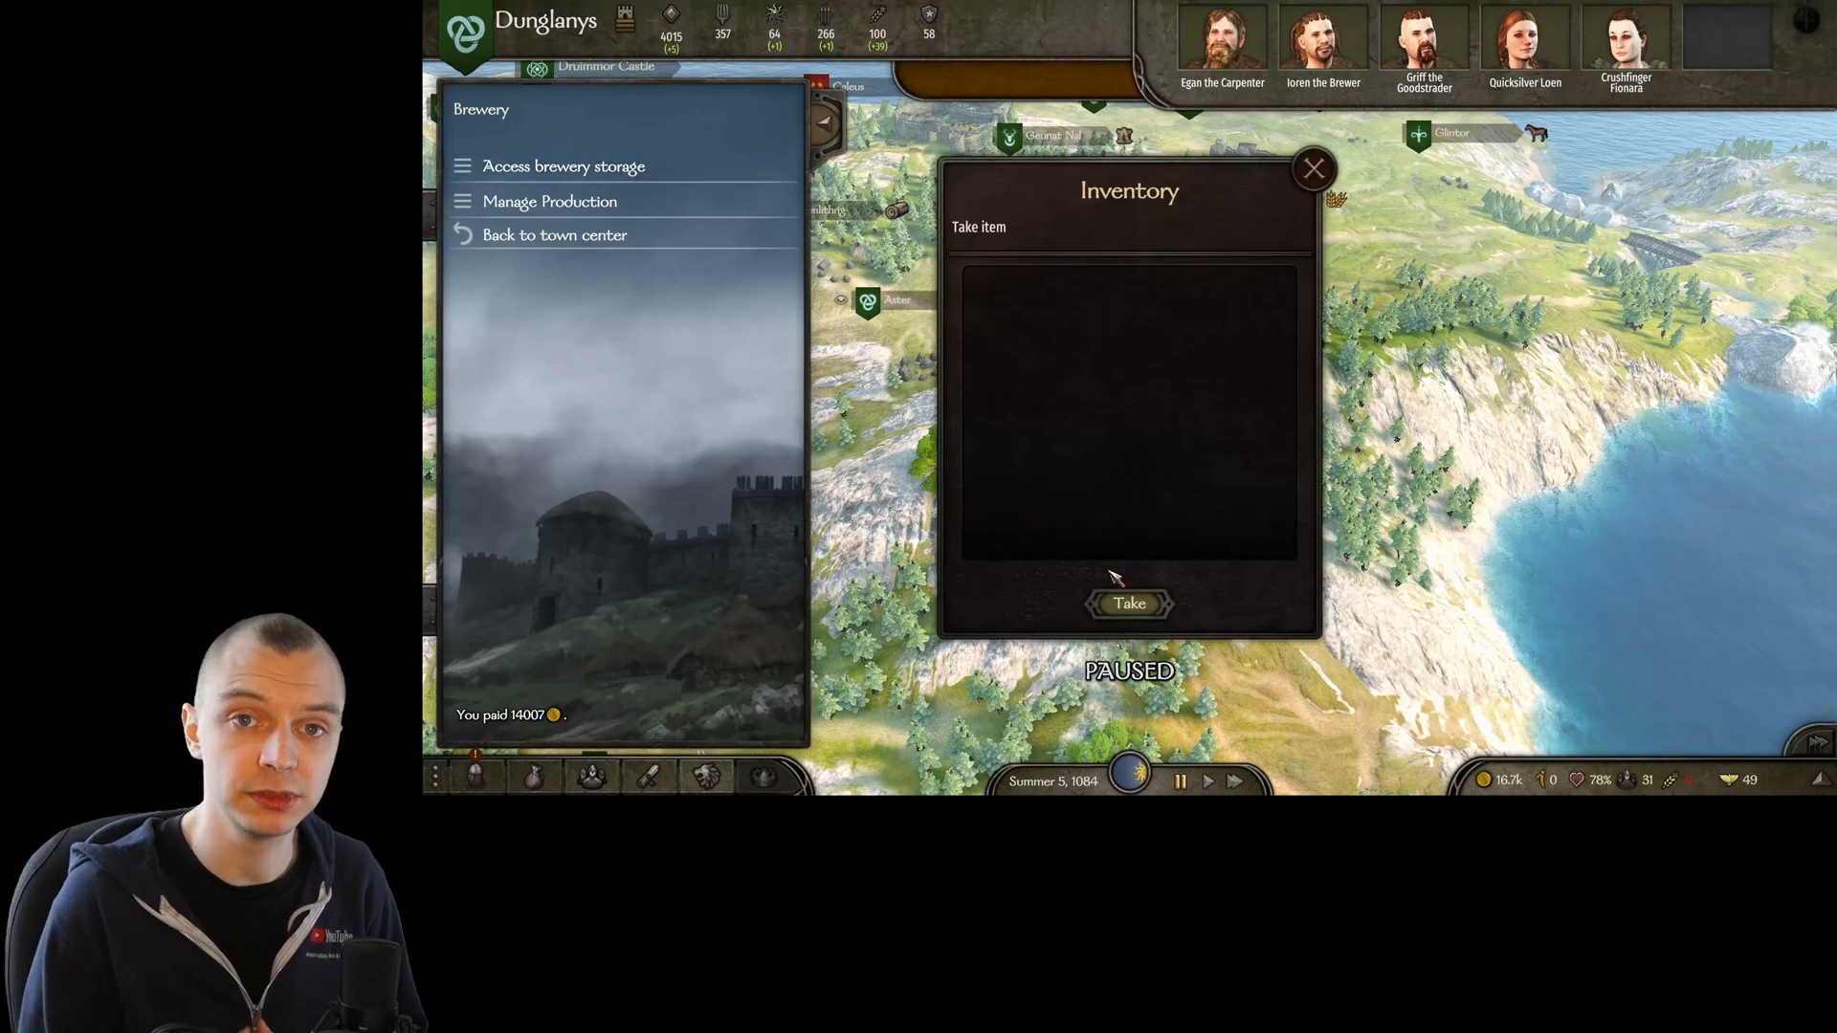
pyautogui.click(549, 200)
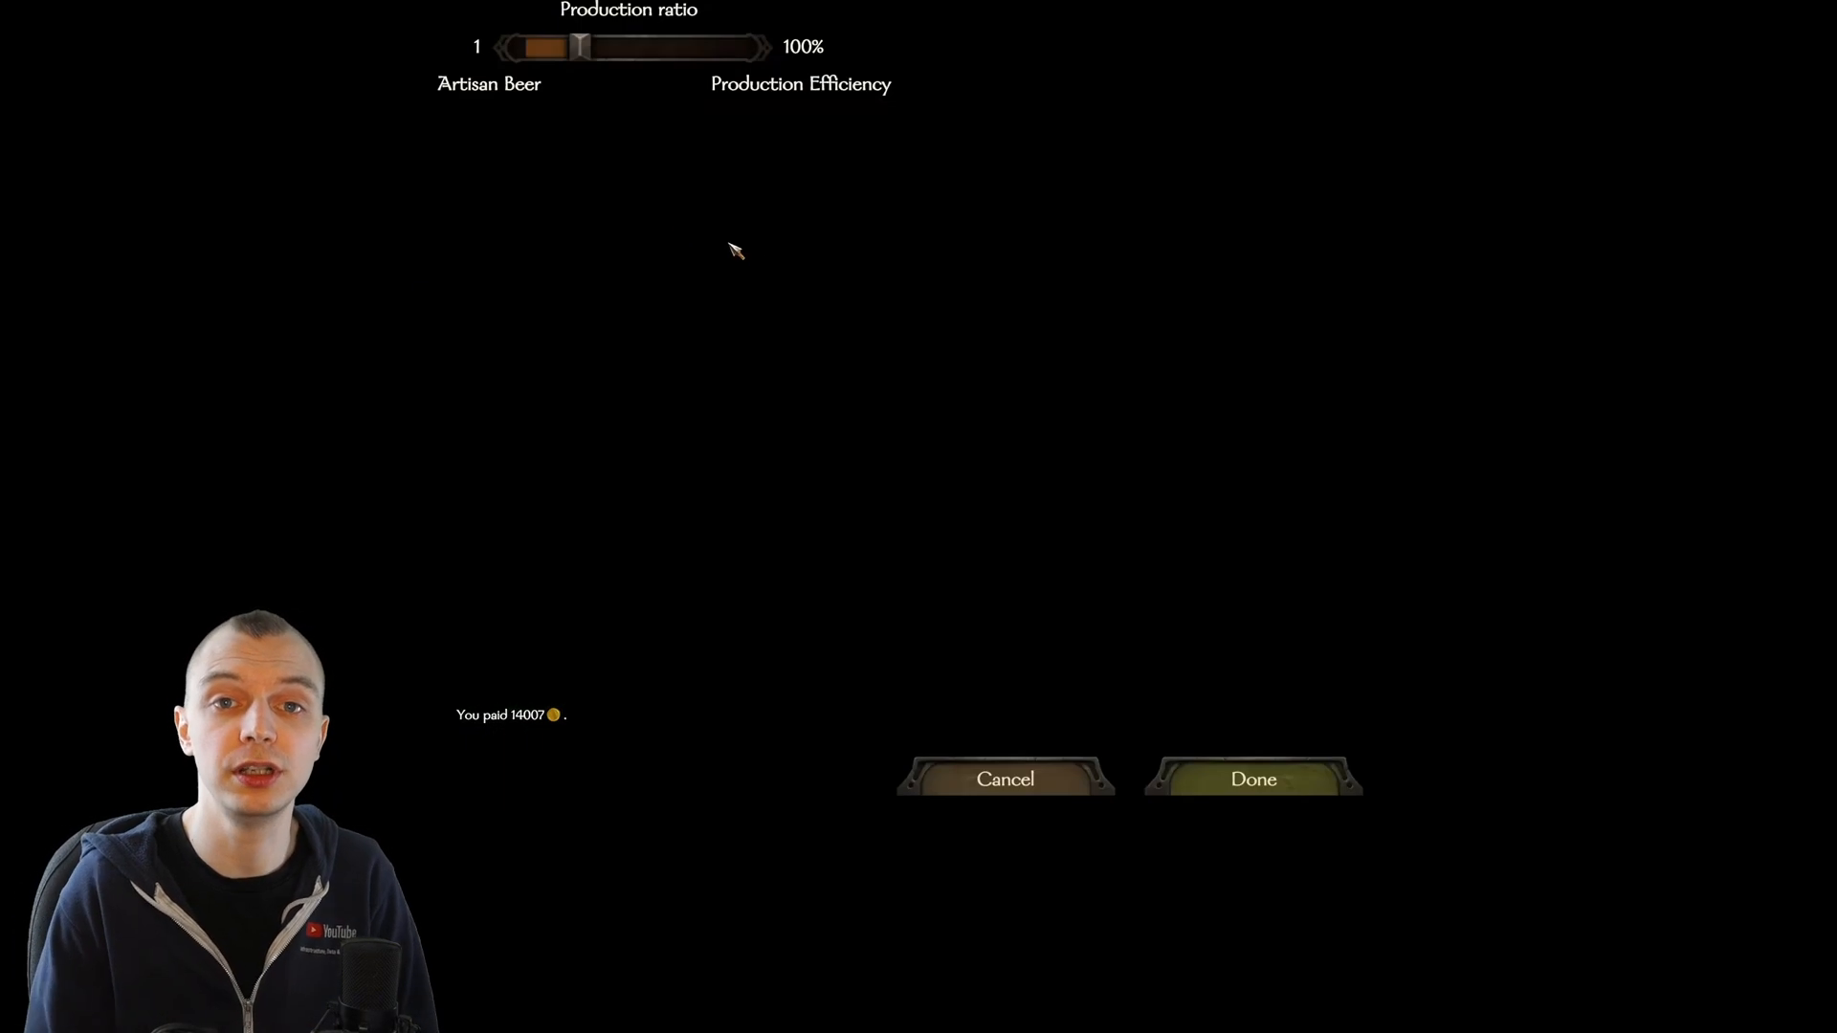
pyautogui.moveTo(583, 47); pyautogui.dragTo(691, 47)
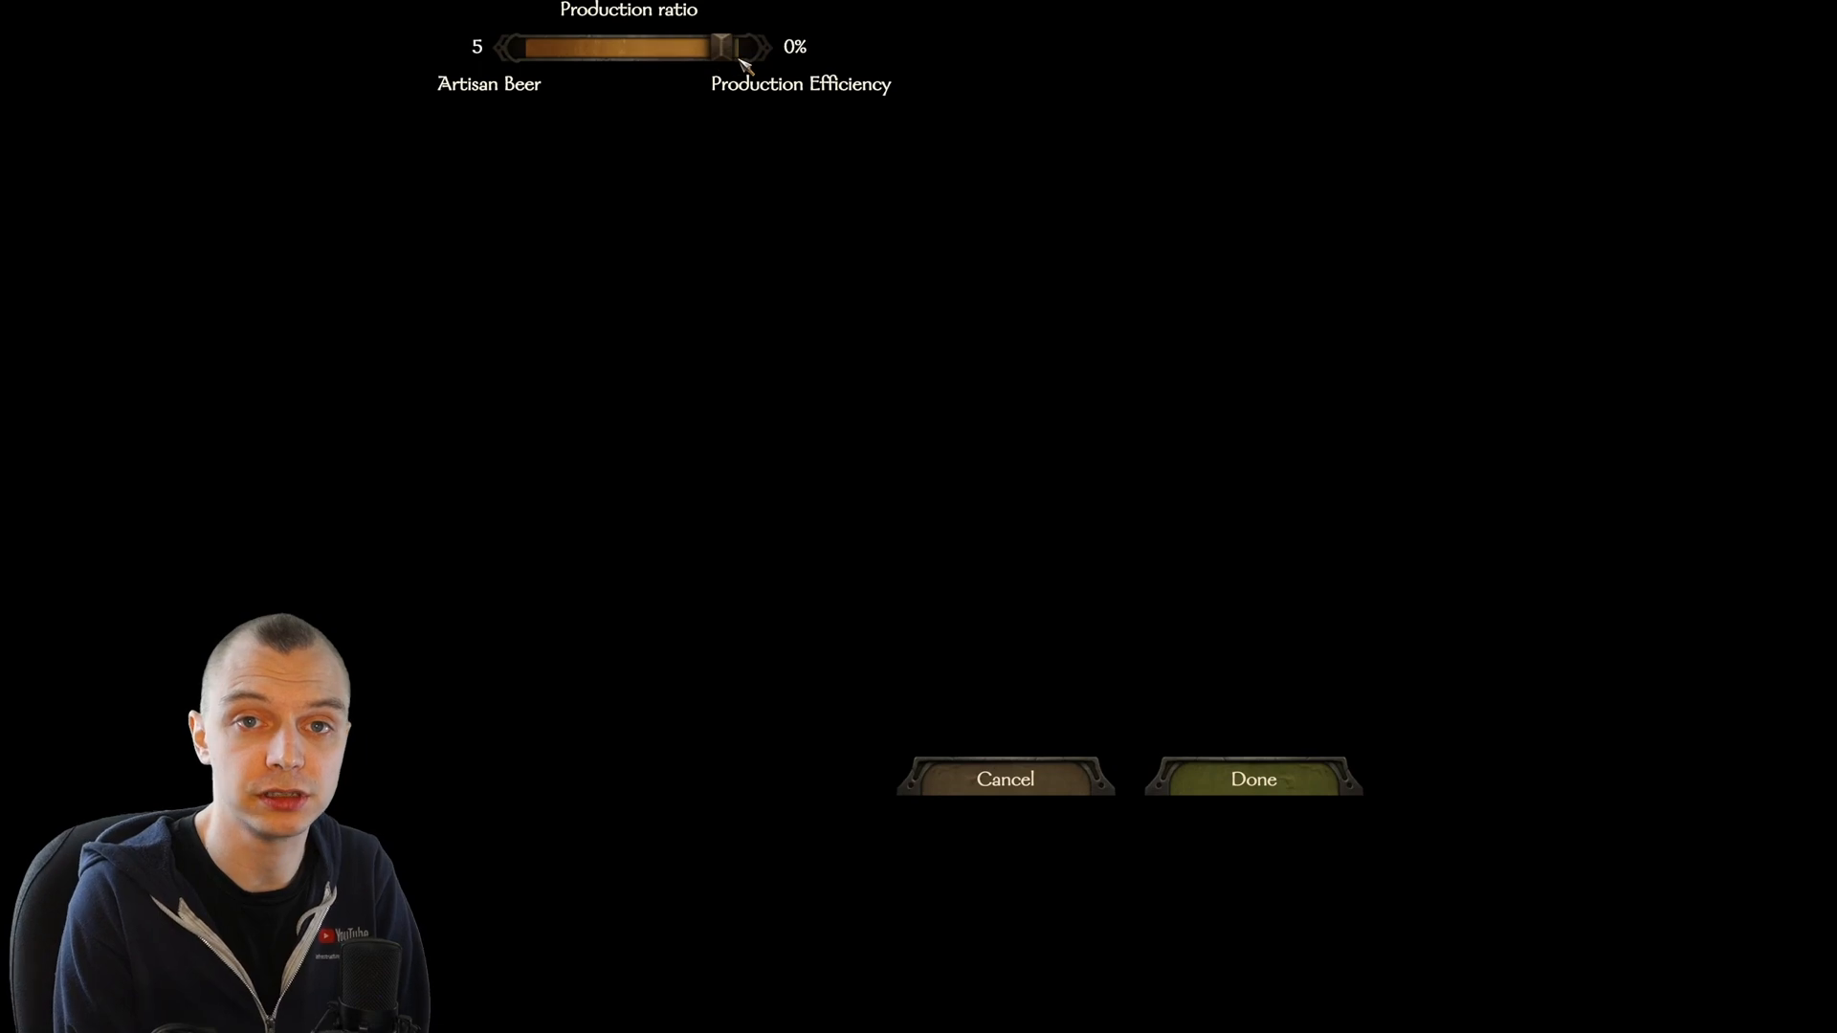
pyautogui.click(1251, 780)
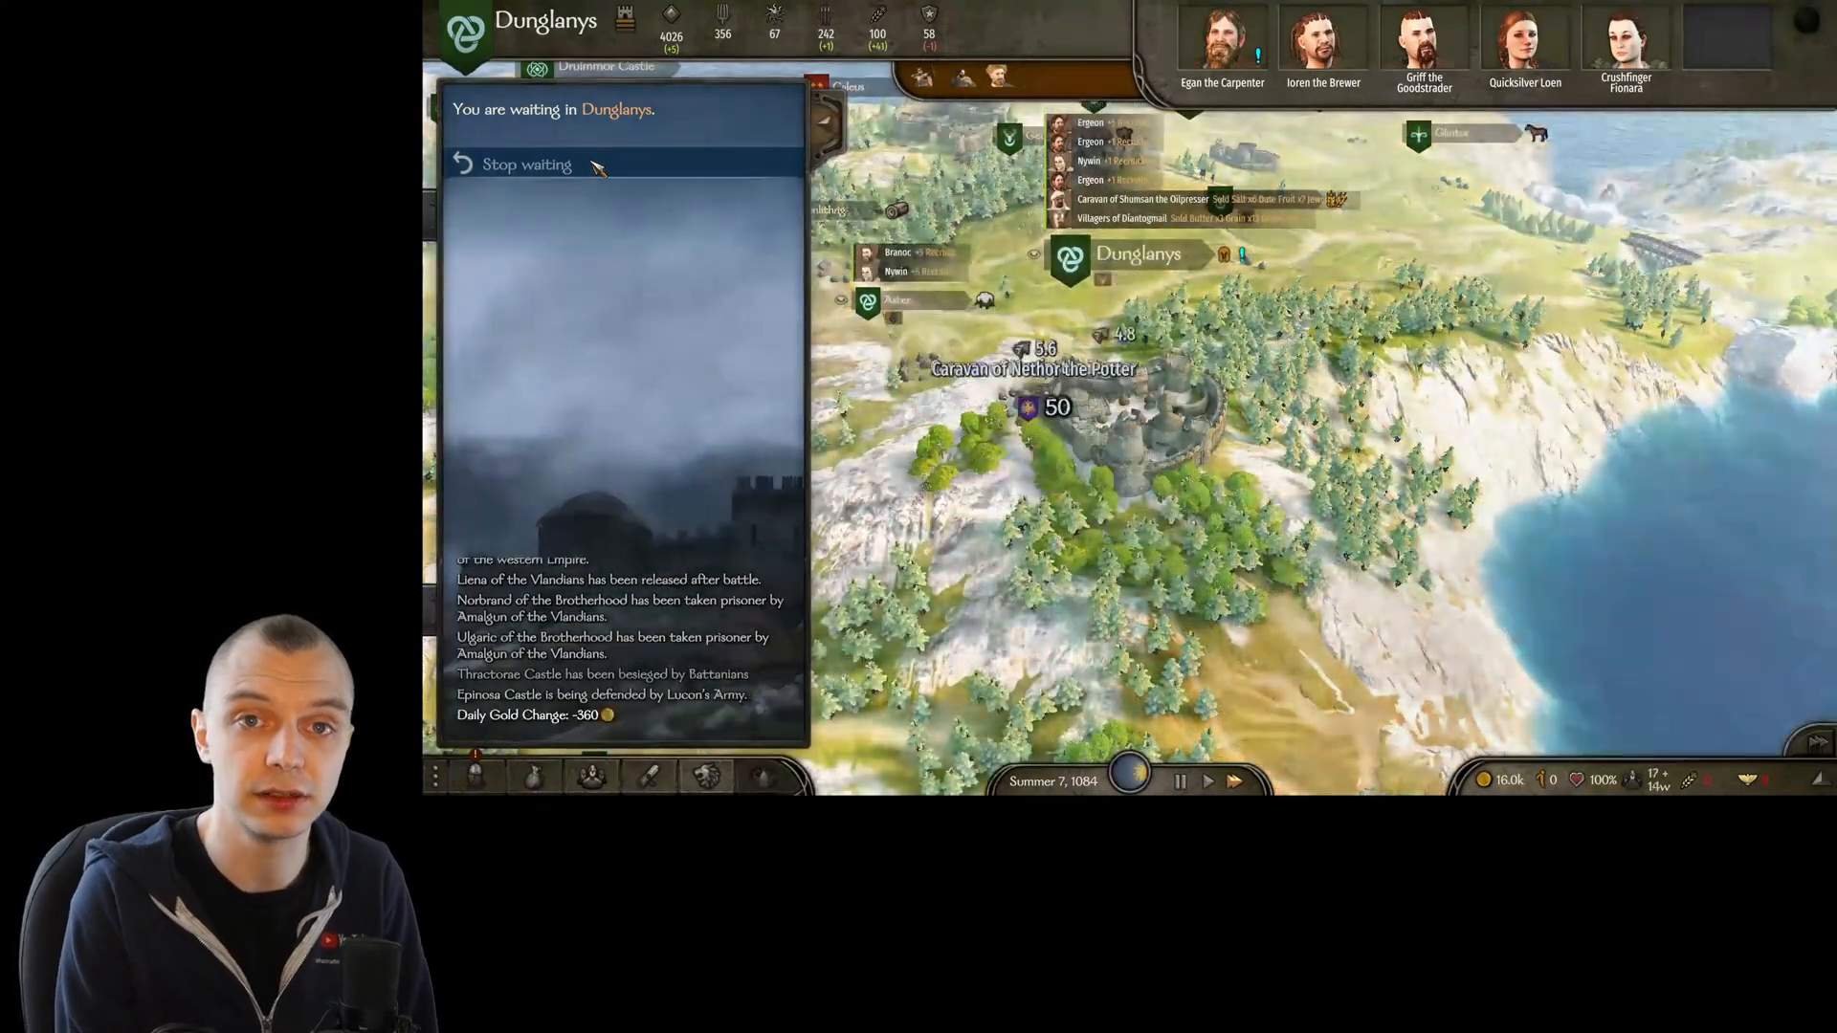
# Check the brewery storage, which holds five Artisan Beer, and revisit the production settings
pyautogui.click(526, 164)
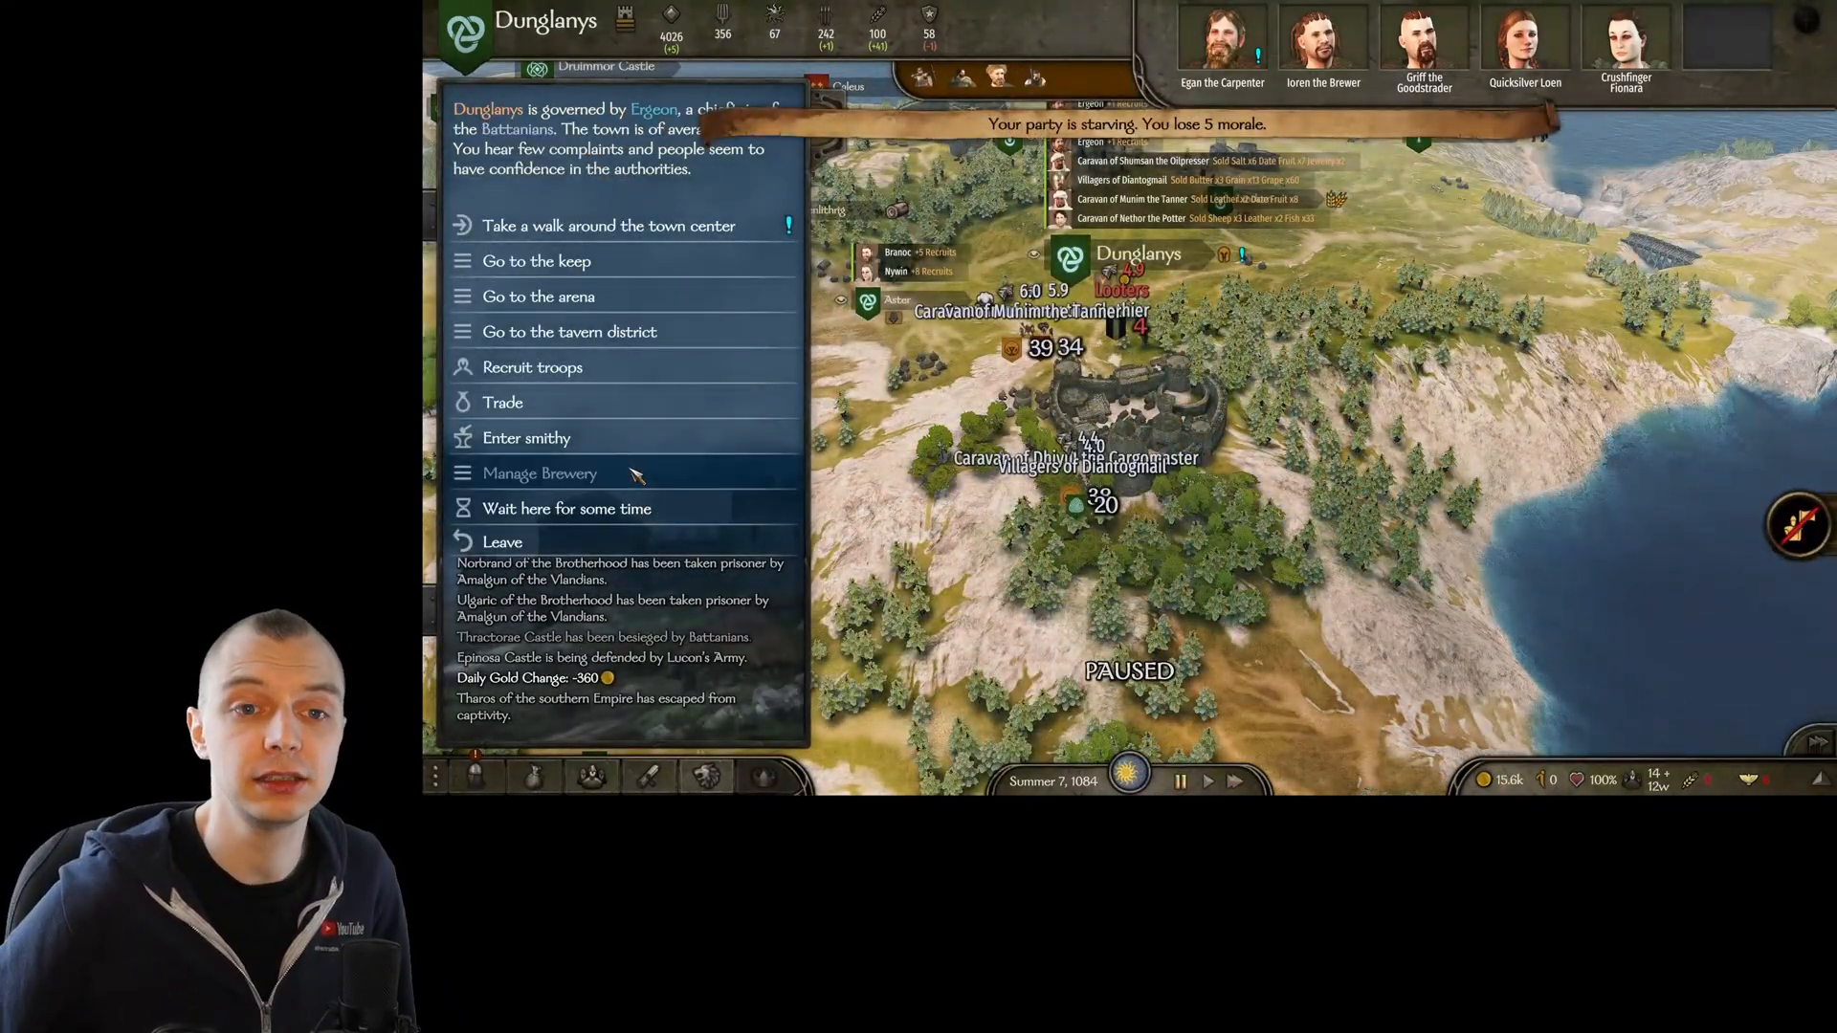
pyautogui.click(539, 472)
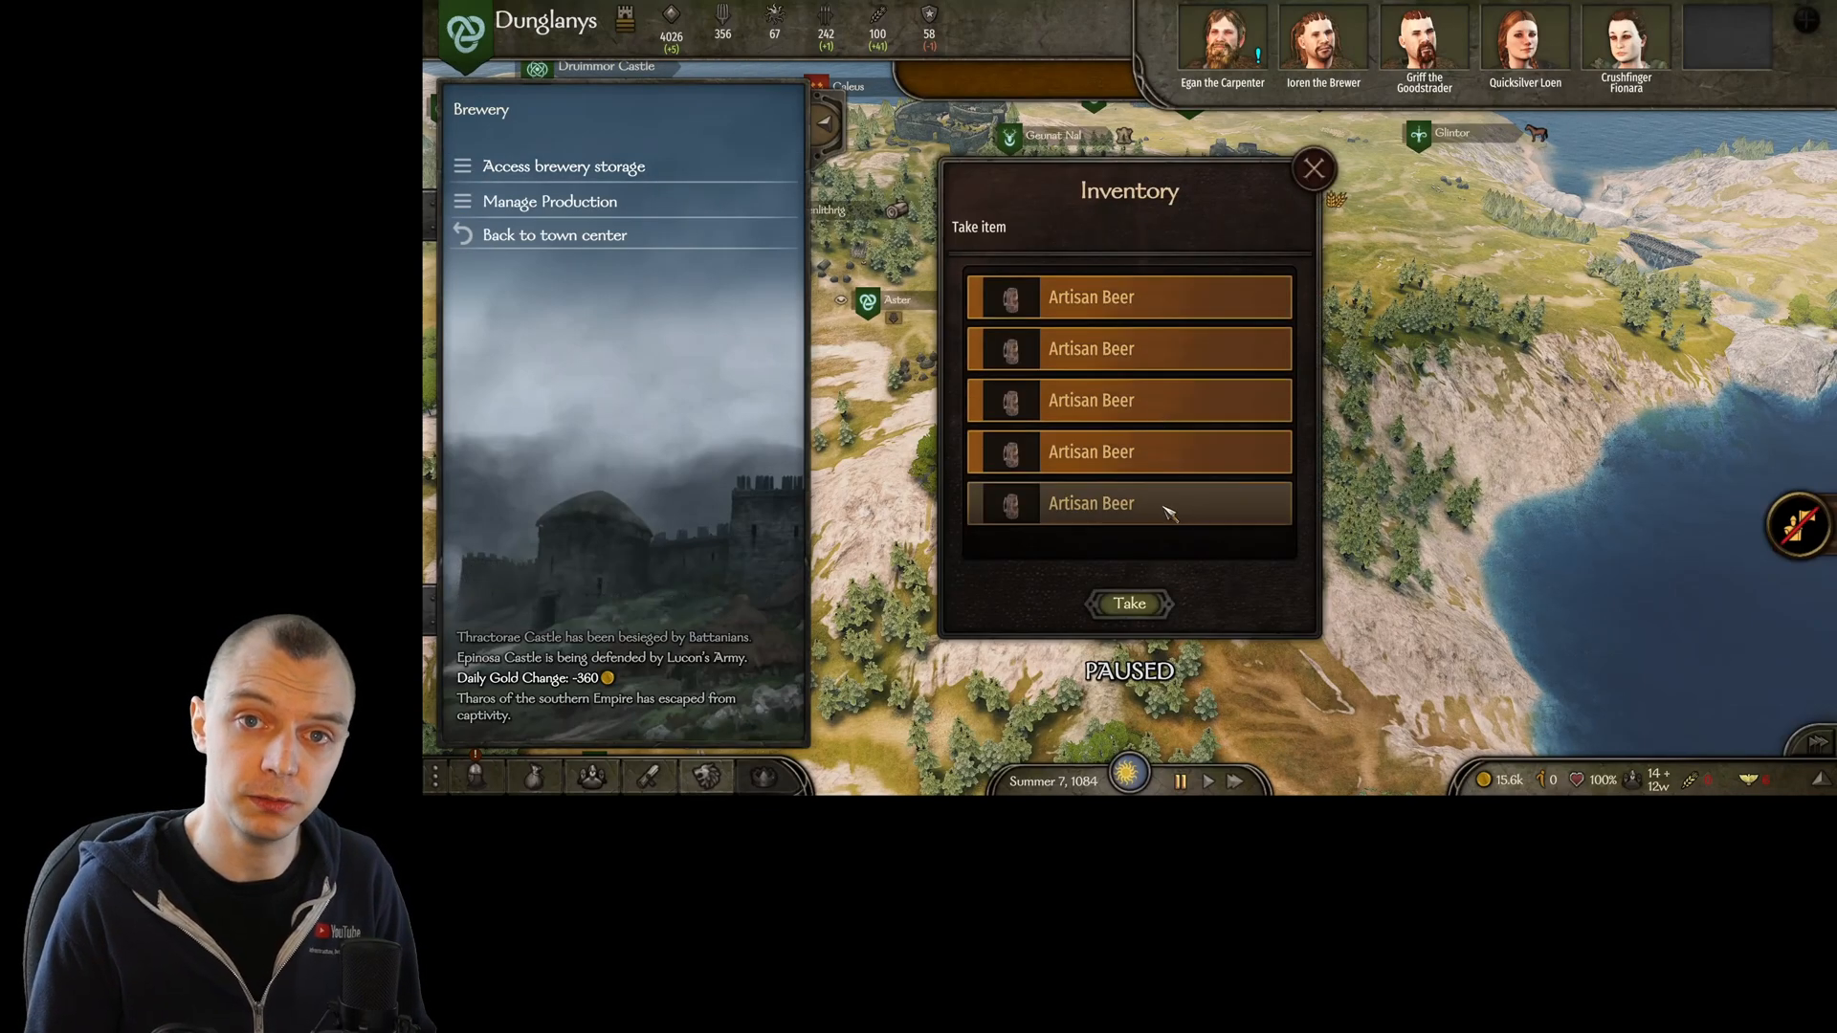
pyautogui.click(1312, 167)
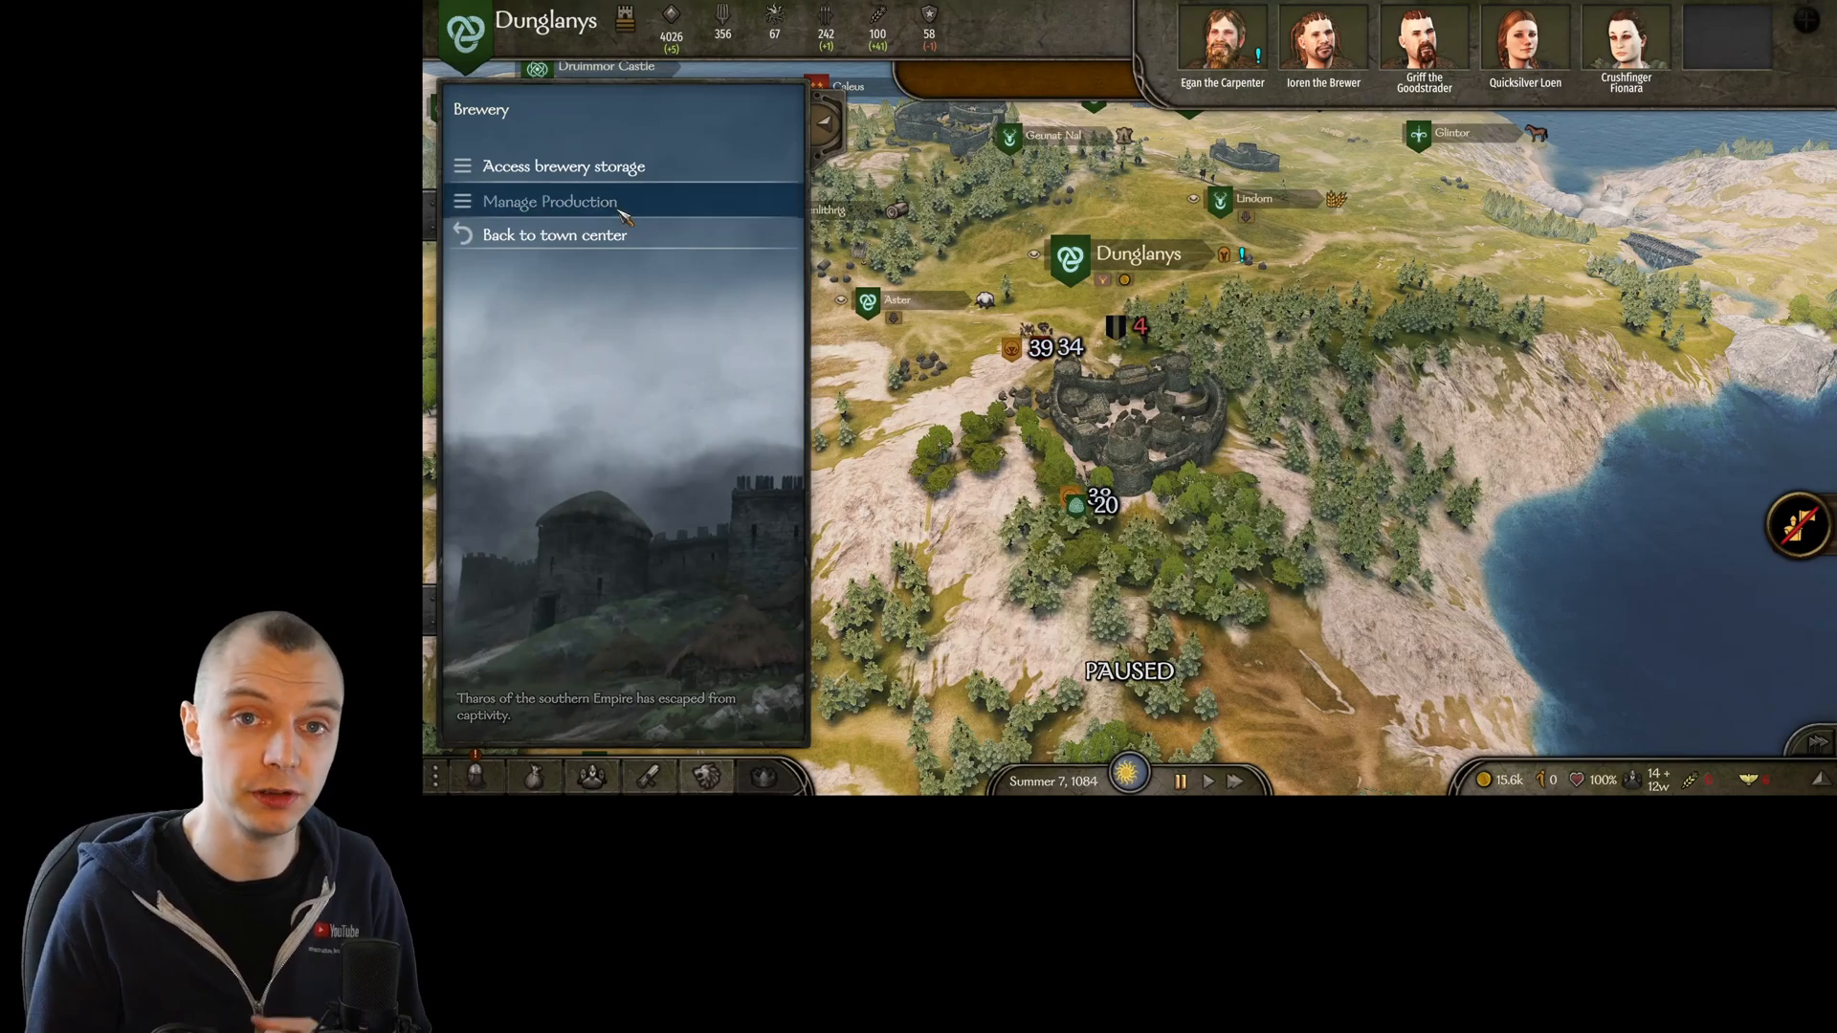
pyautogui.click(547, 200)
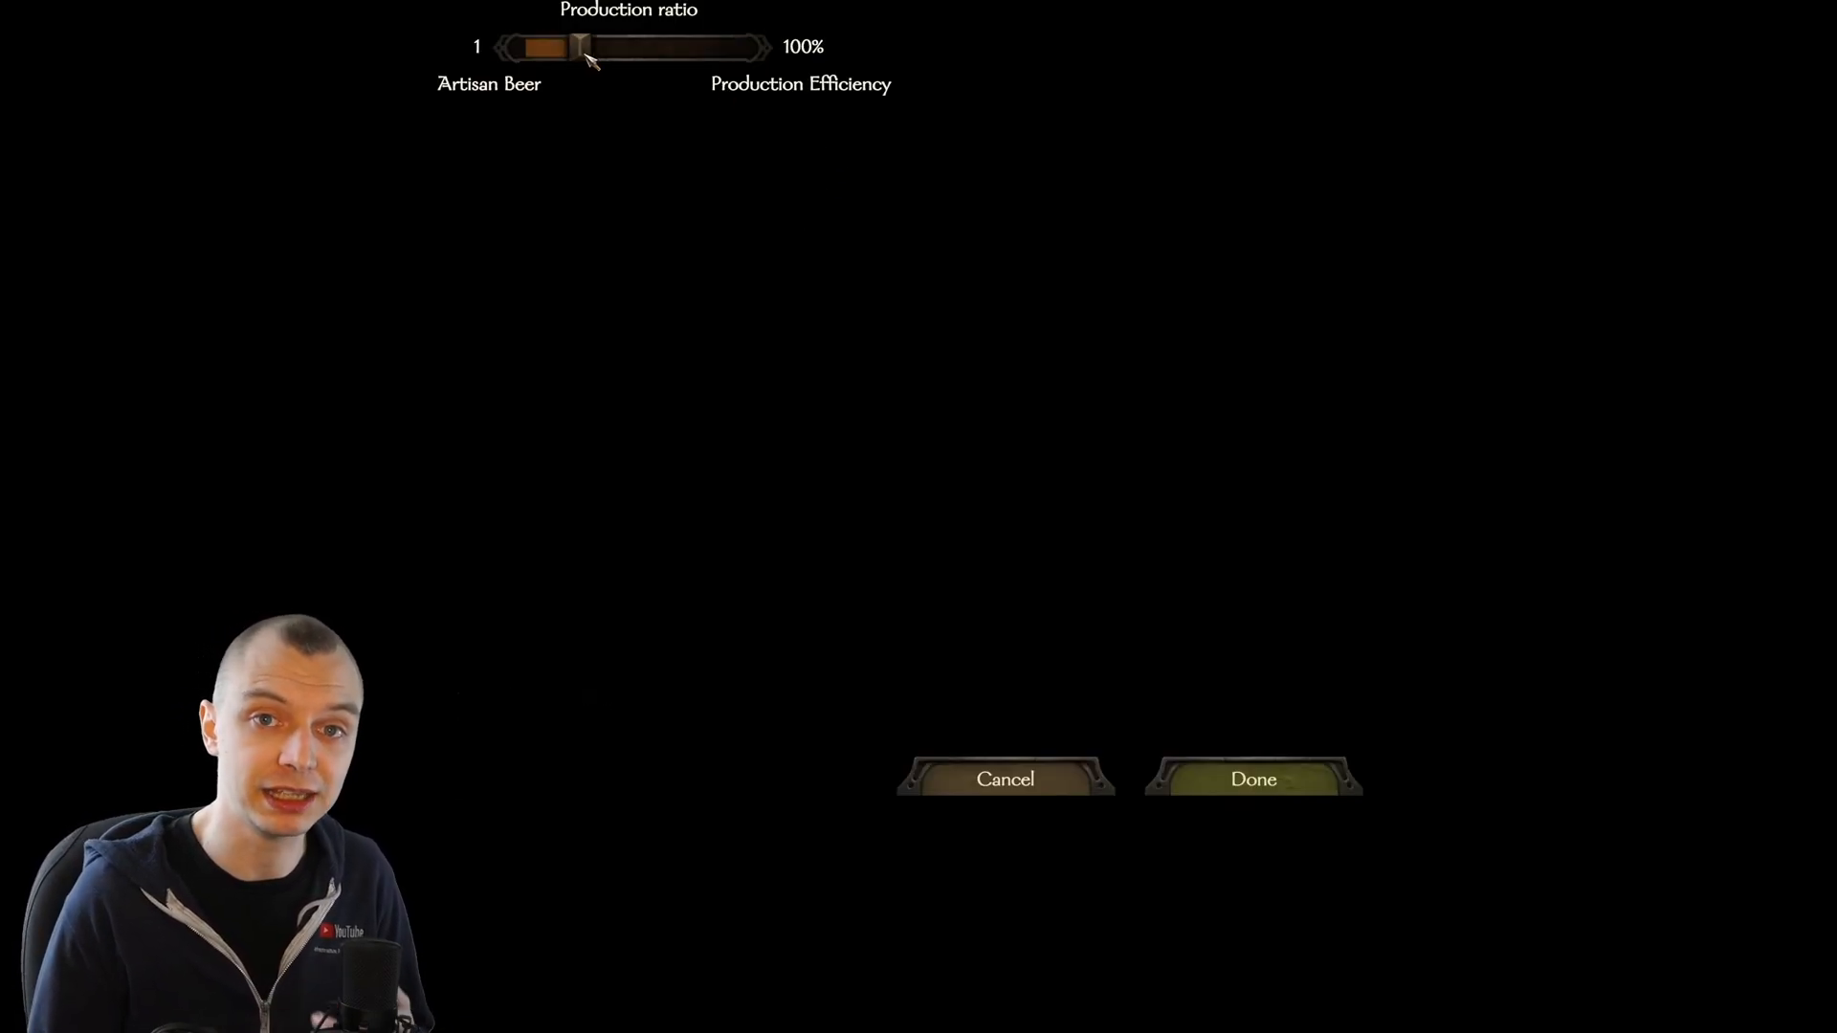
pyautogui.click(1252, 779)
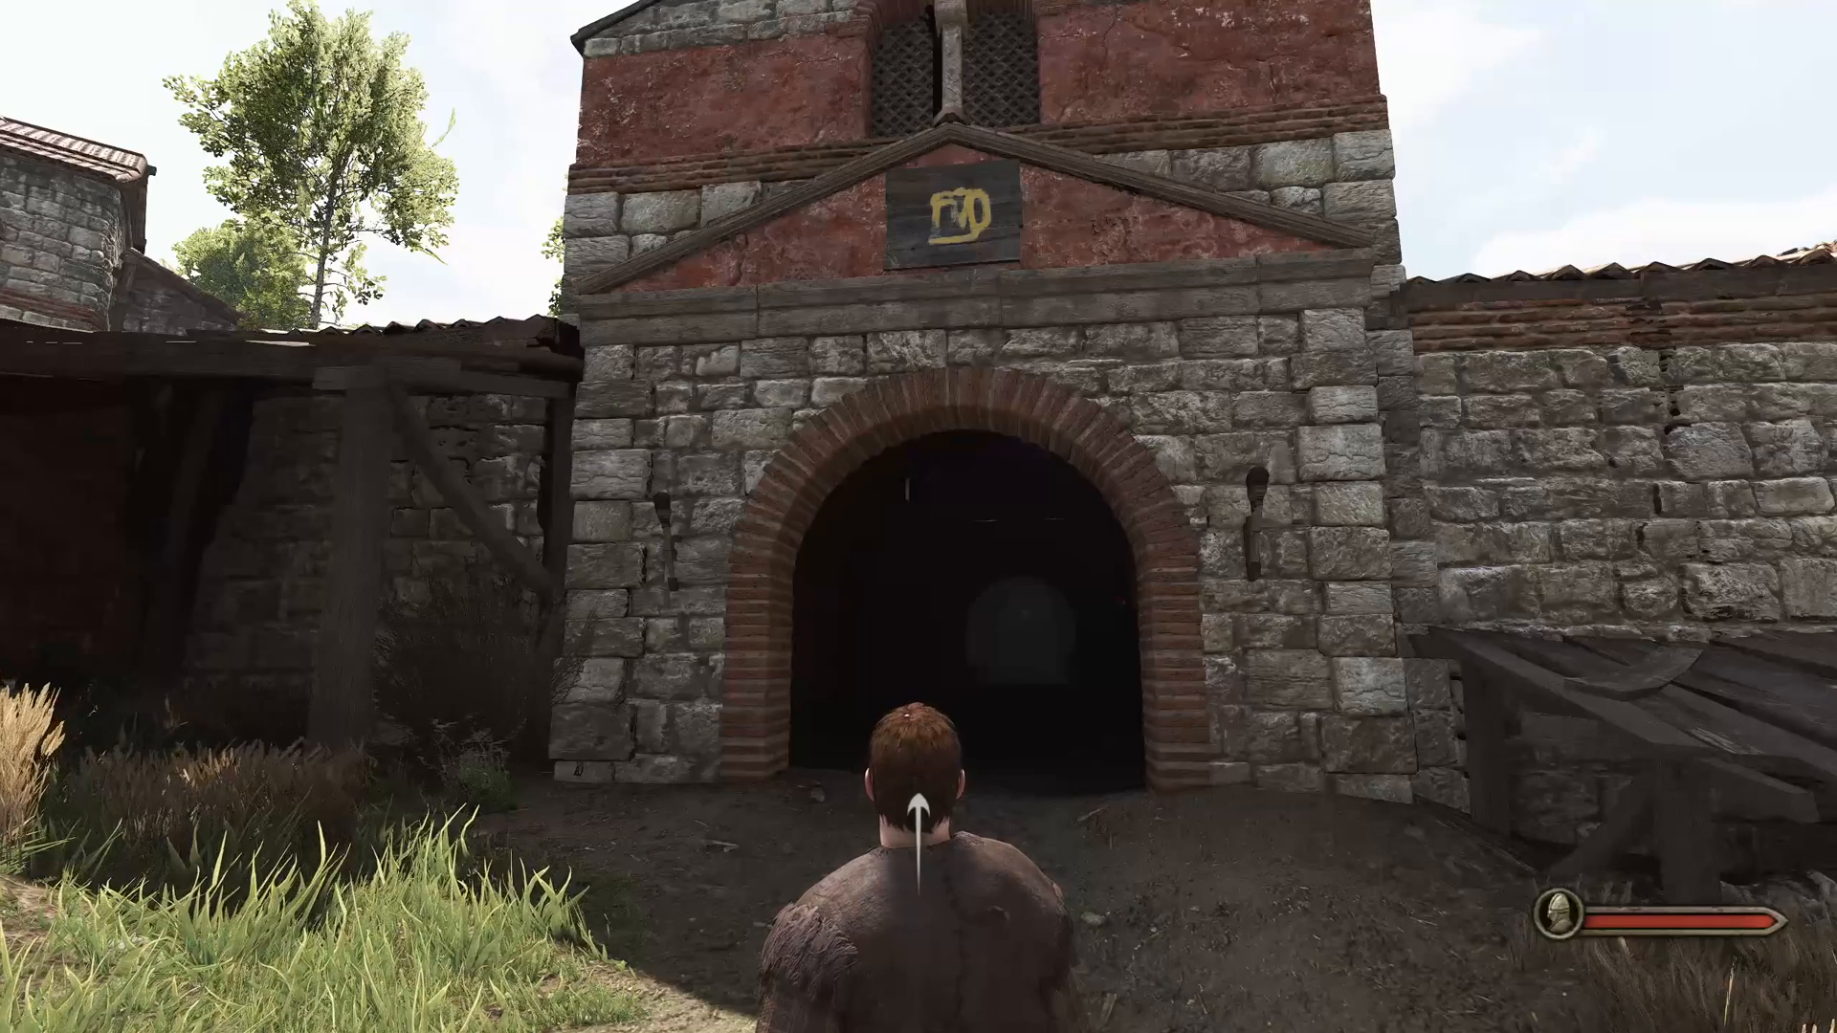
# Walk into the brewery and try to buy beer, but the brewer is out of stock
pyautogui.press('w')
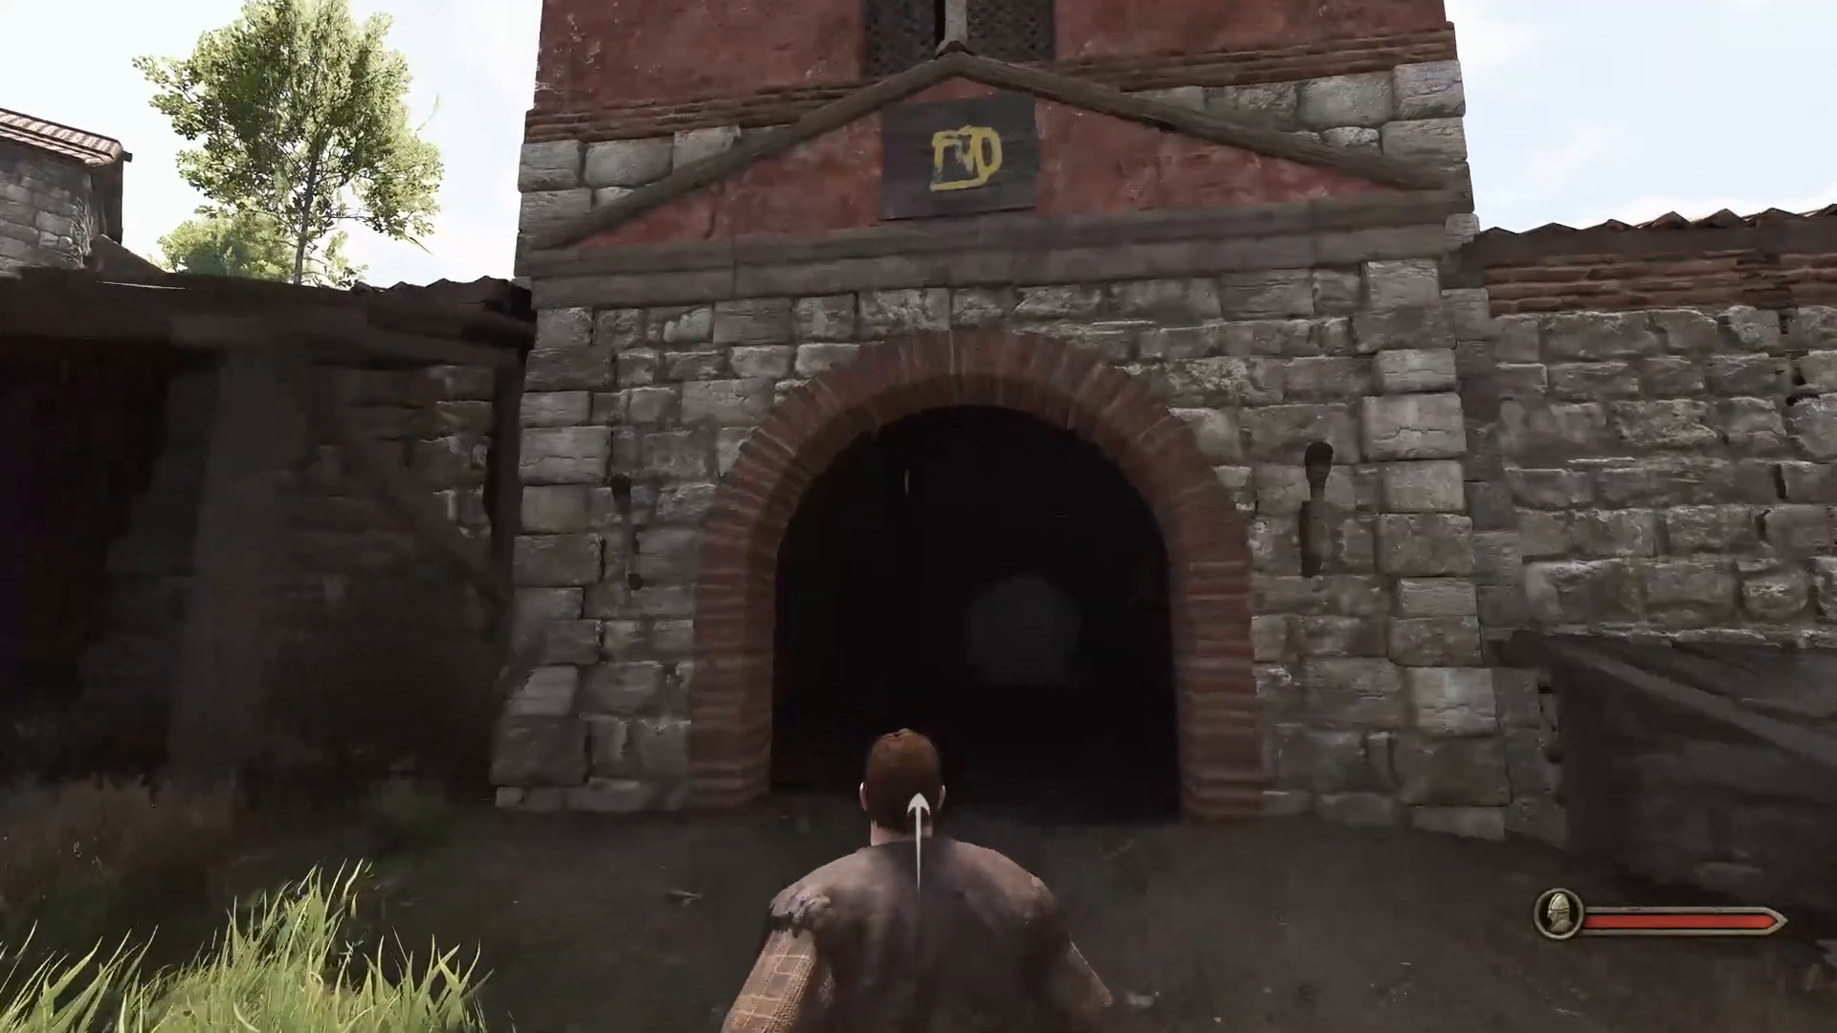
pyautogui.press('w')
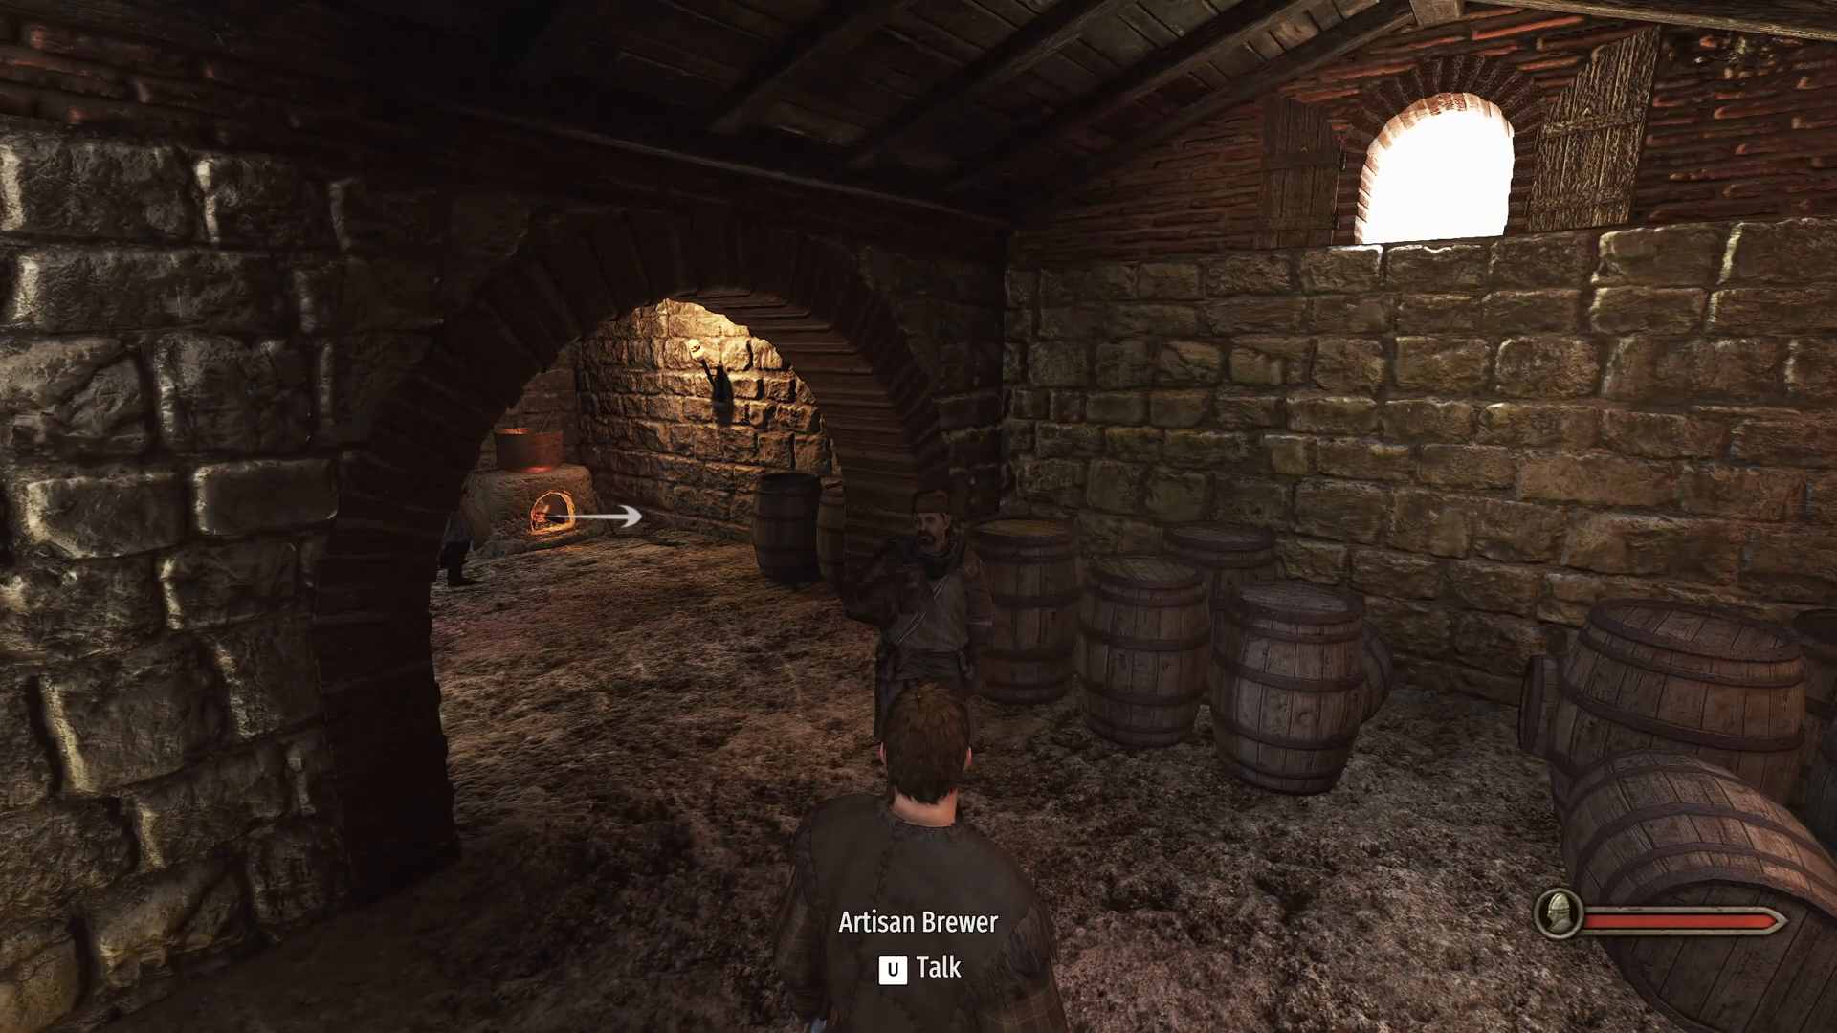
pyautogui.press('u')
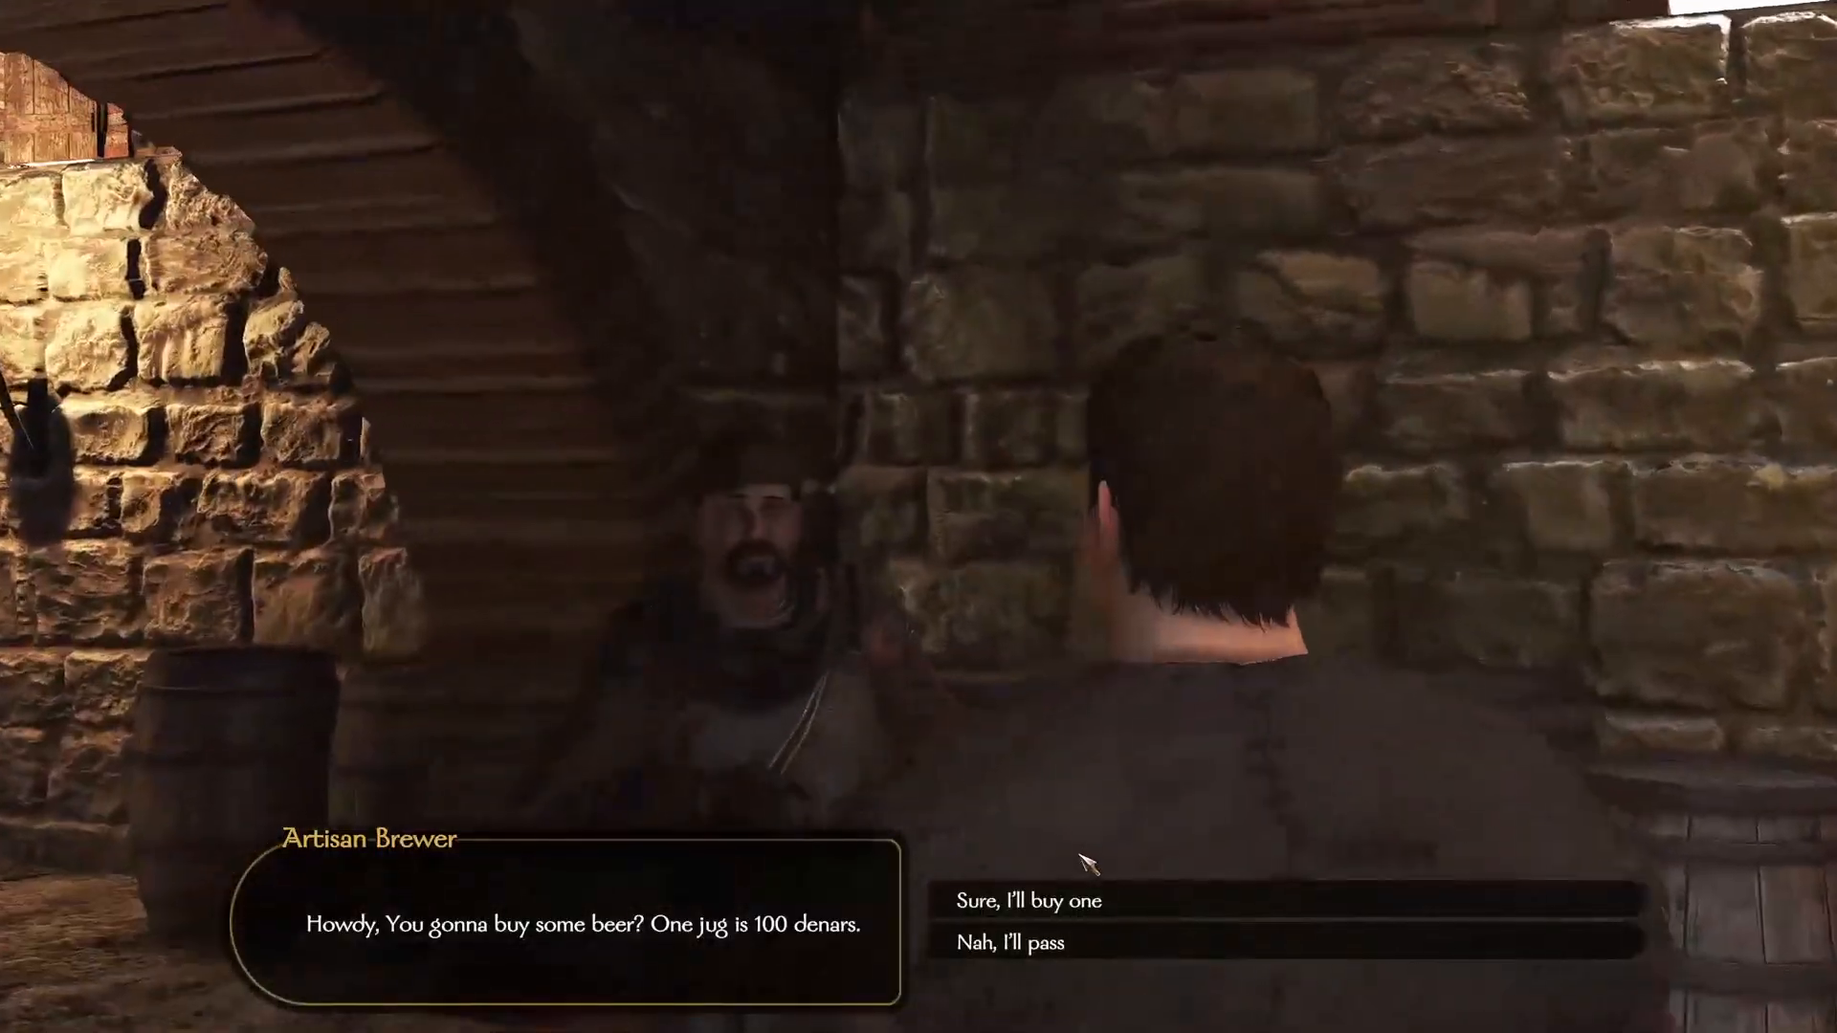
pyautogui.click(1039, 901)
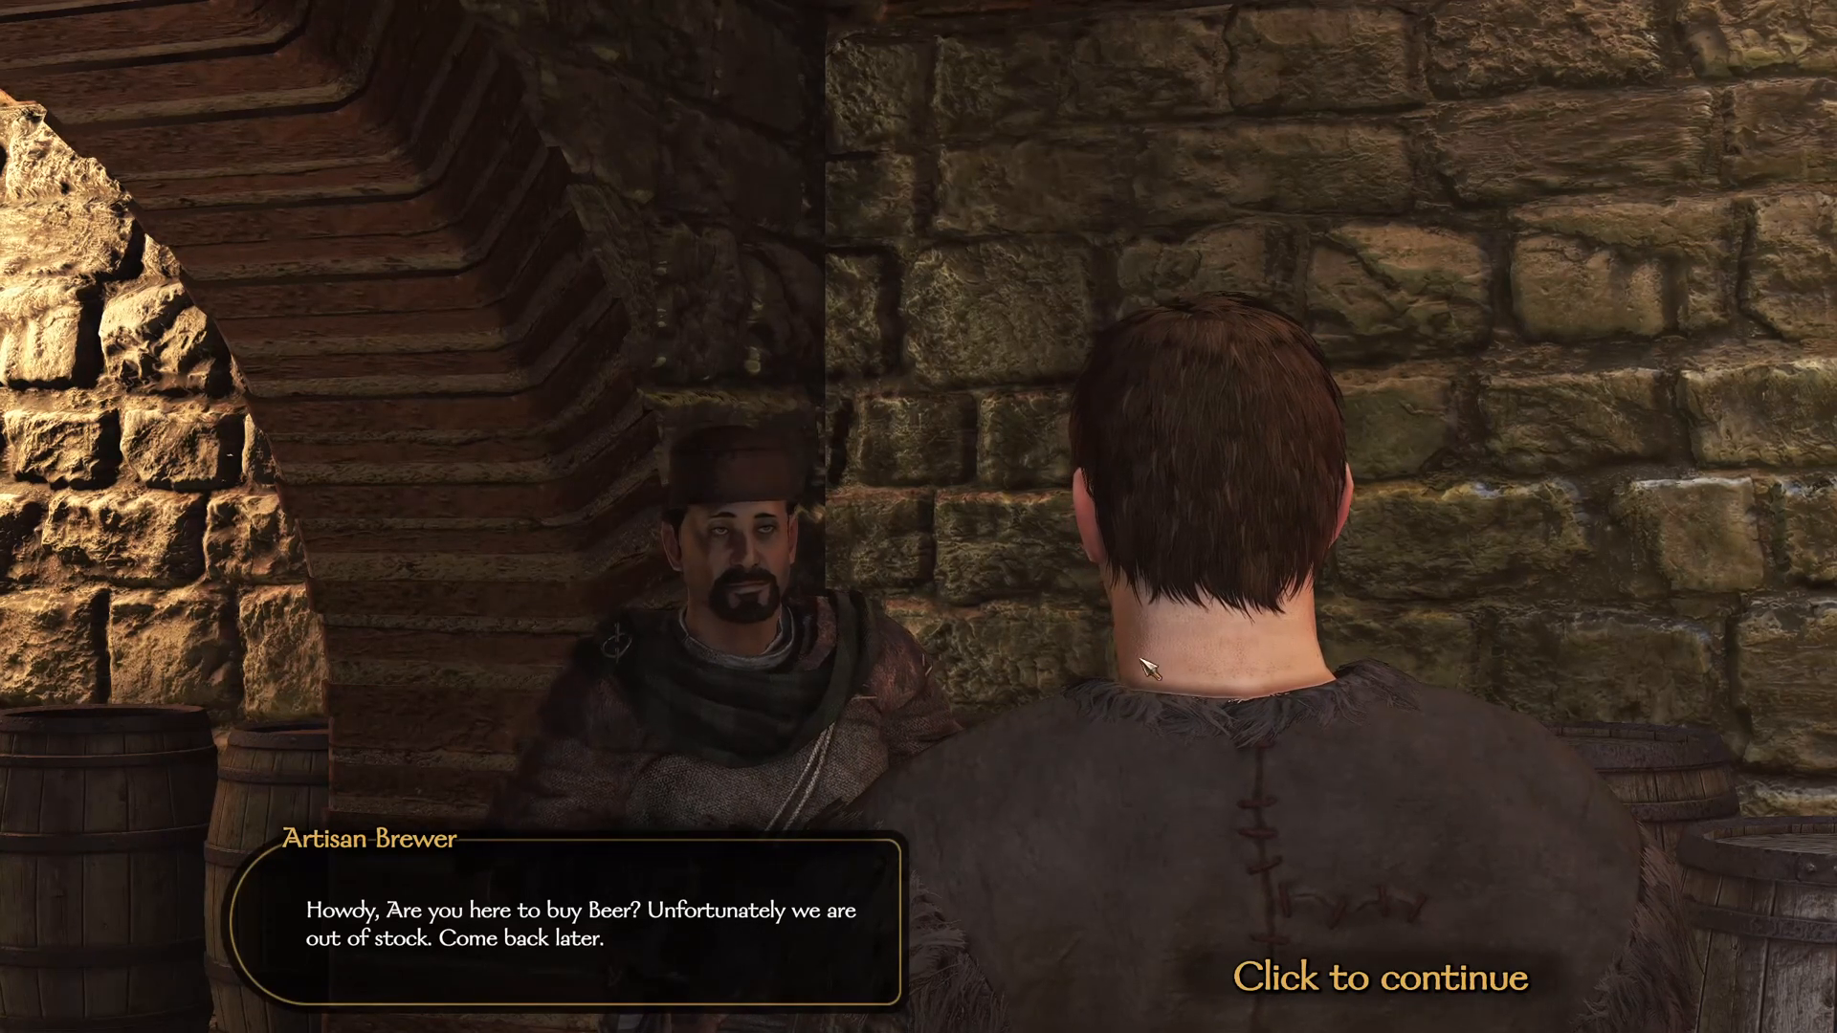
pyautogui.click(1376, 975)
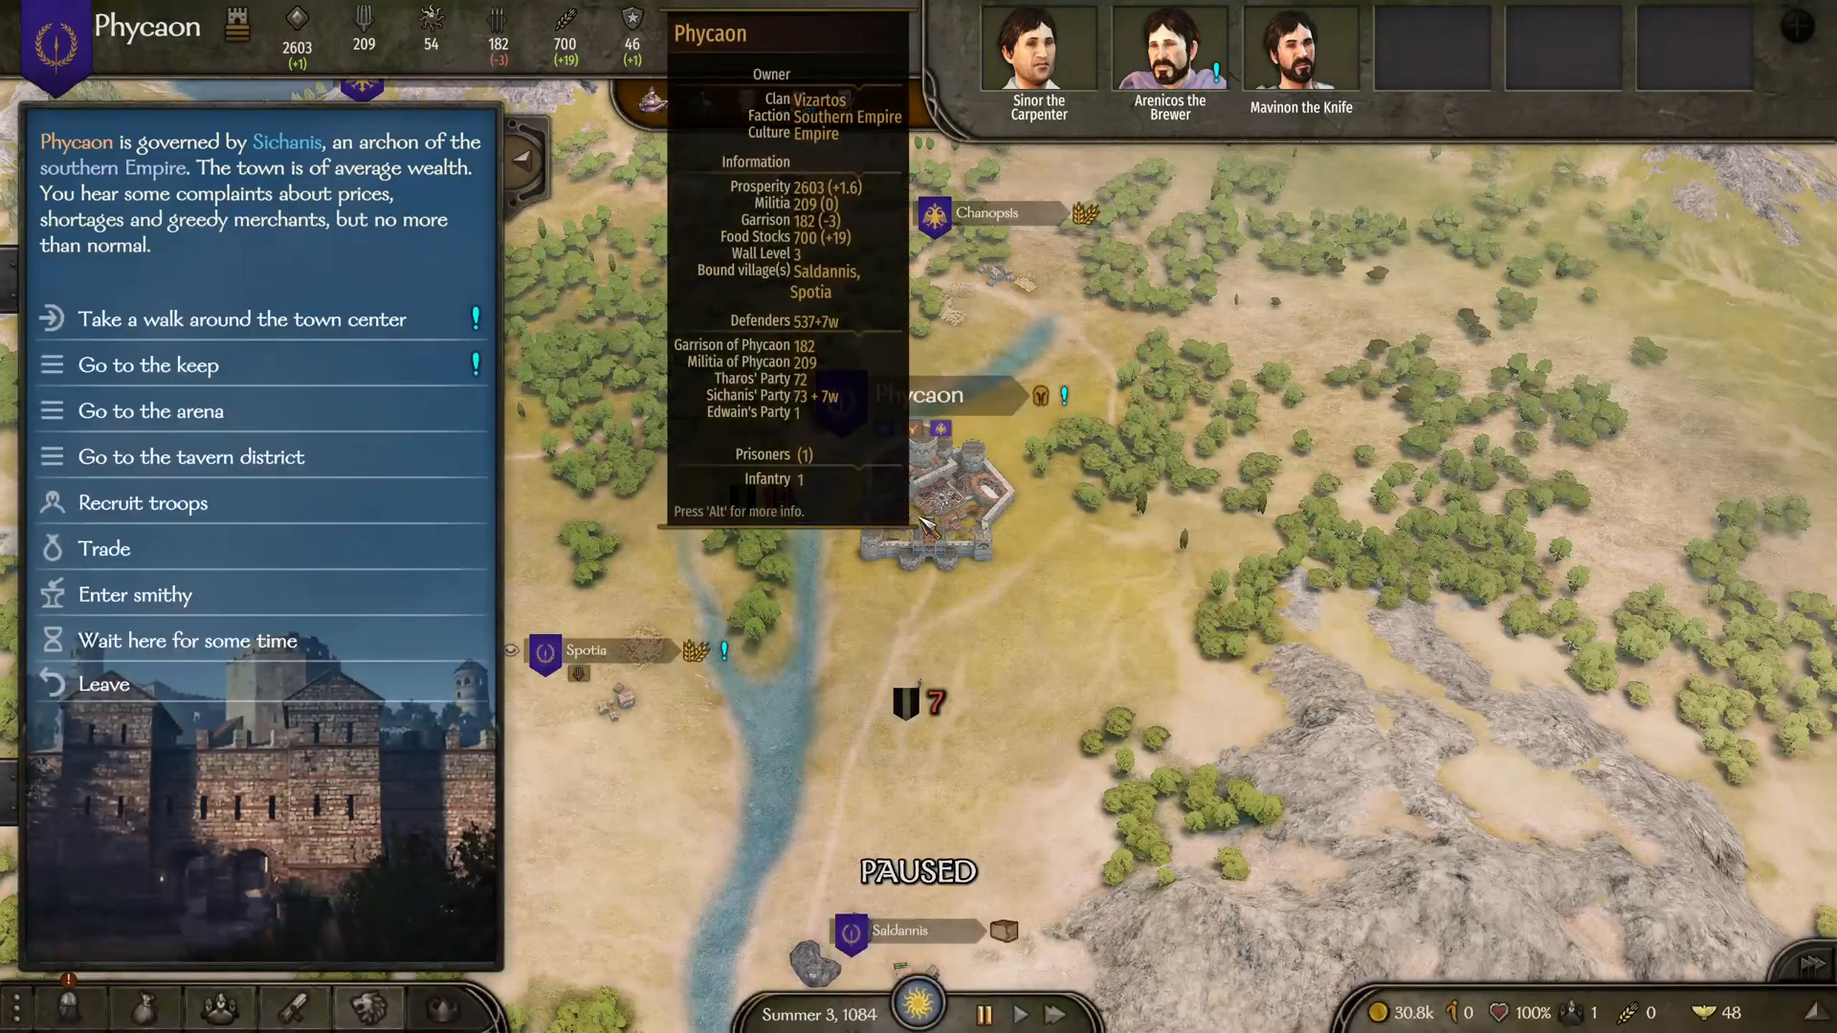
# Open Edwain's party inventory and inspect the two Artisan Beer worth 61 each
pyautogui.click(104, 547)
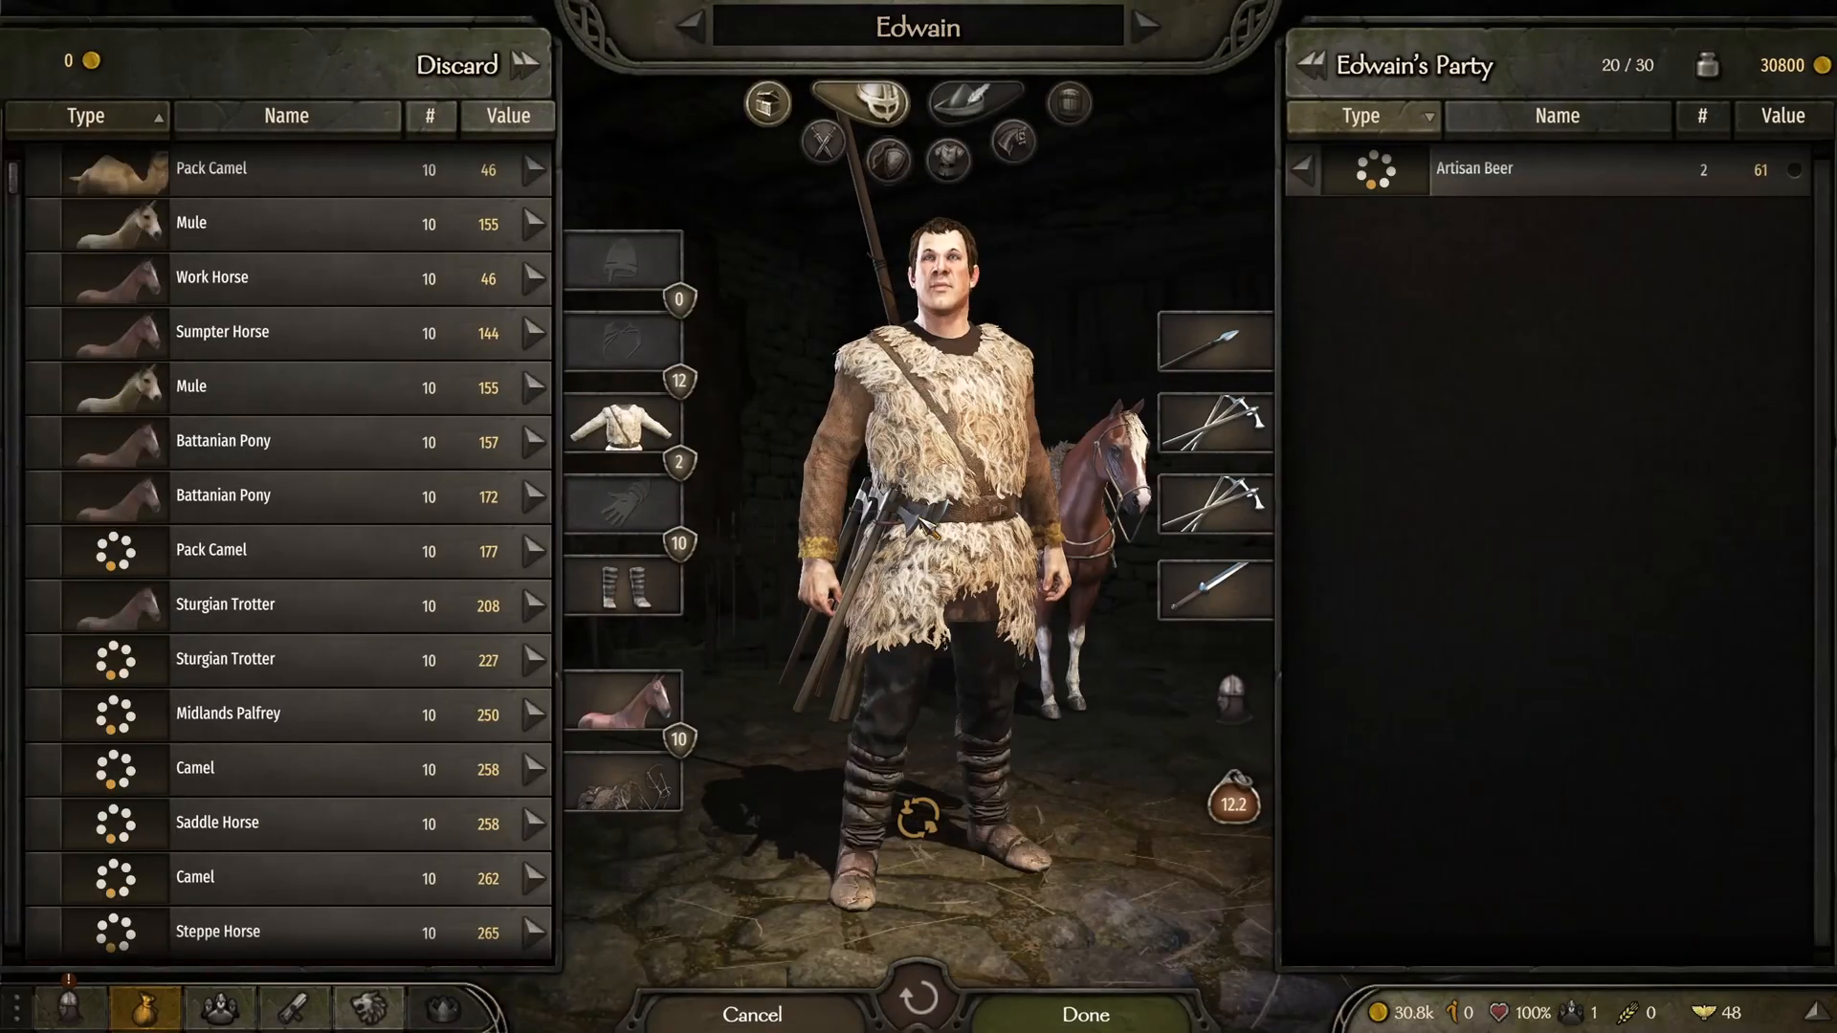
pyautogui.click(1473, 167)
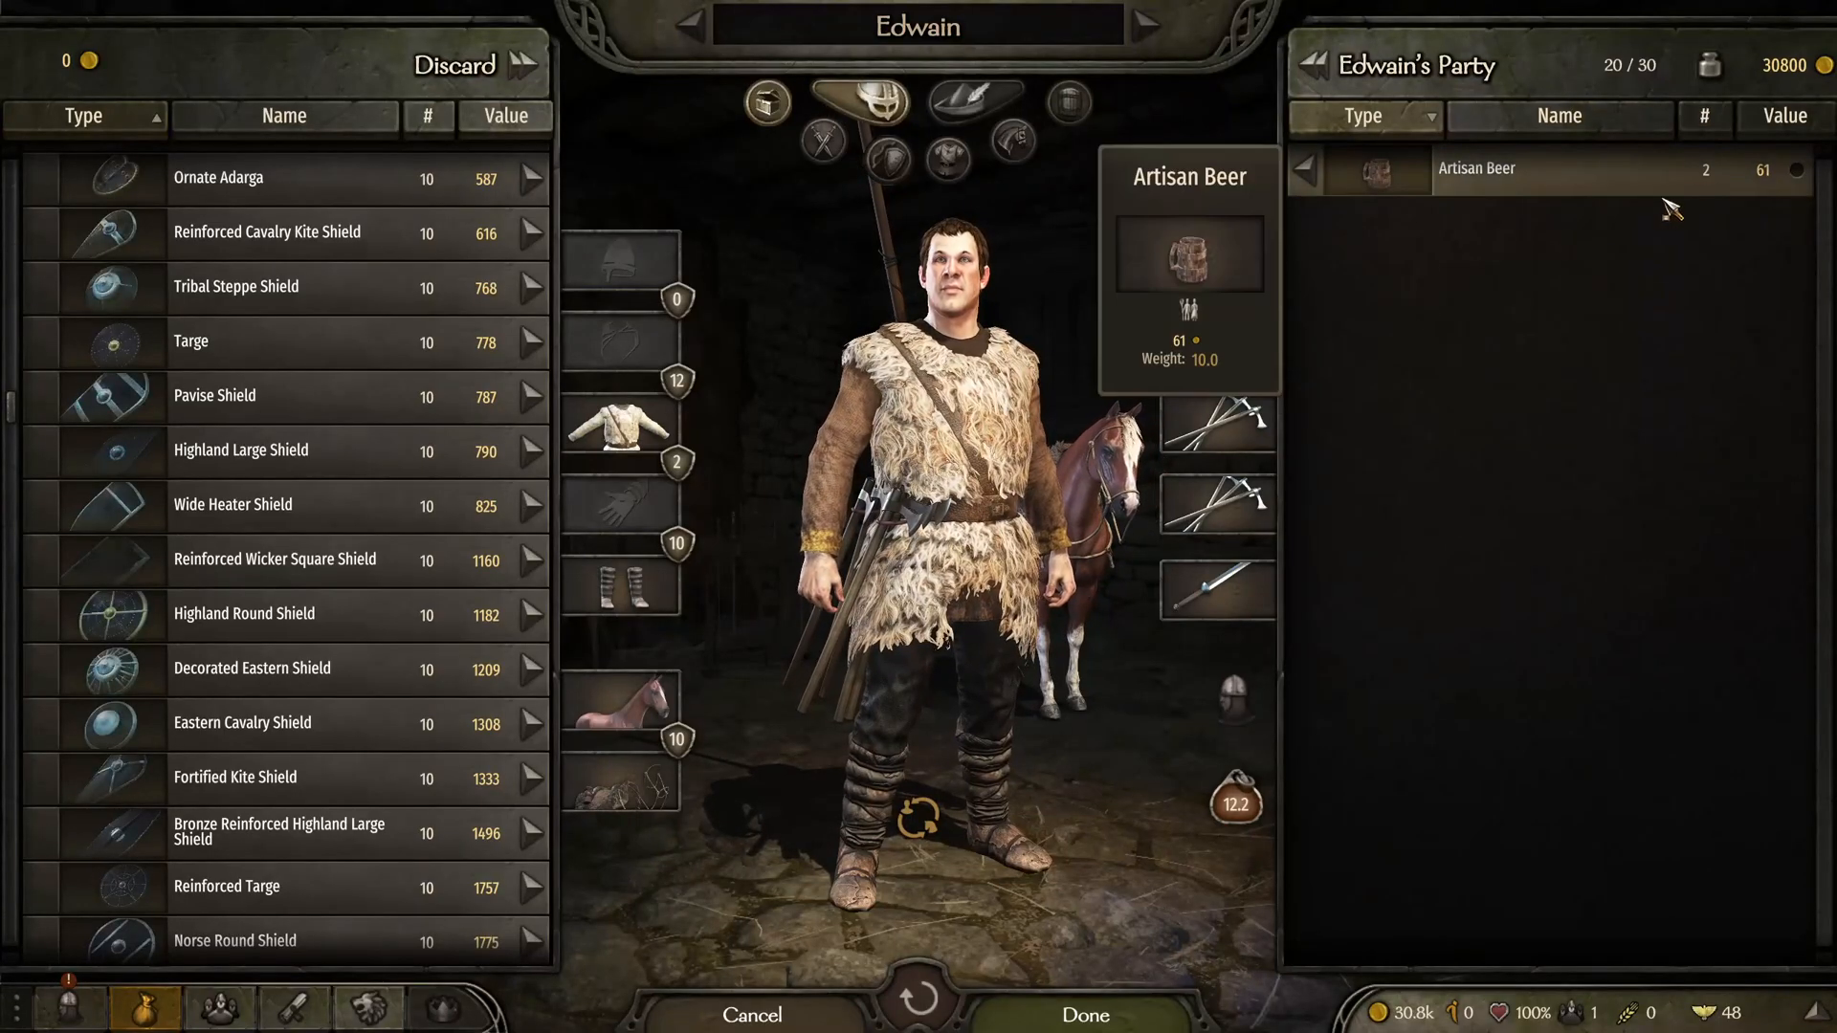
pyautogui.moveTo(1184, 972)
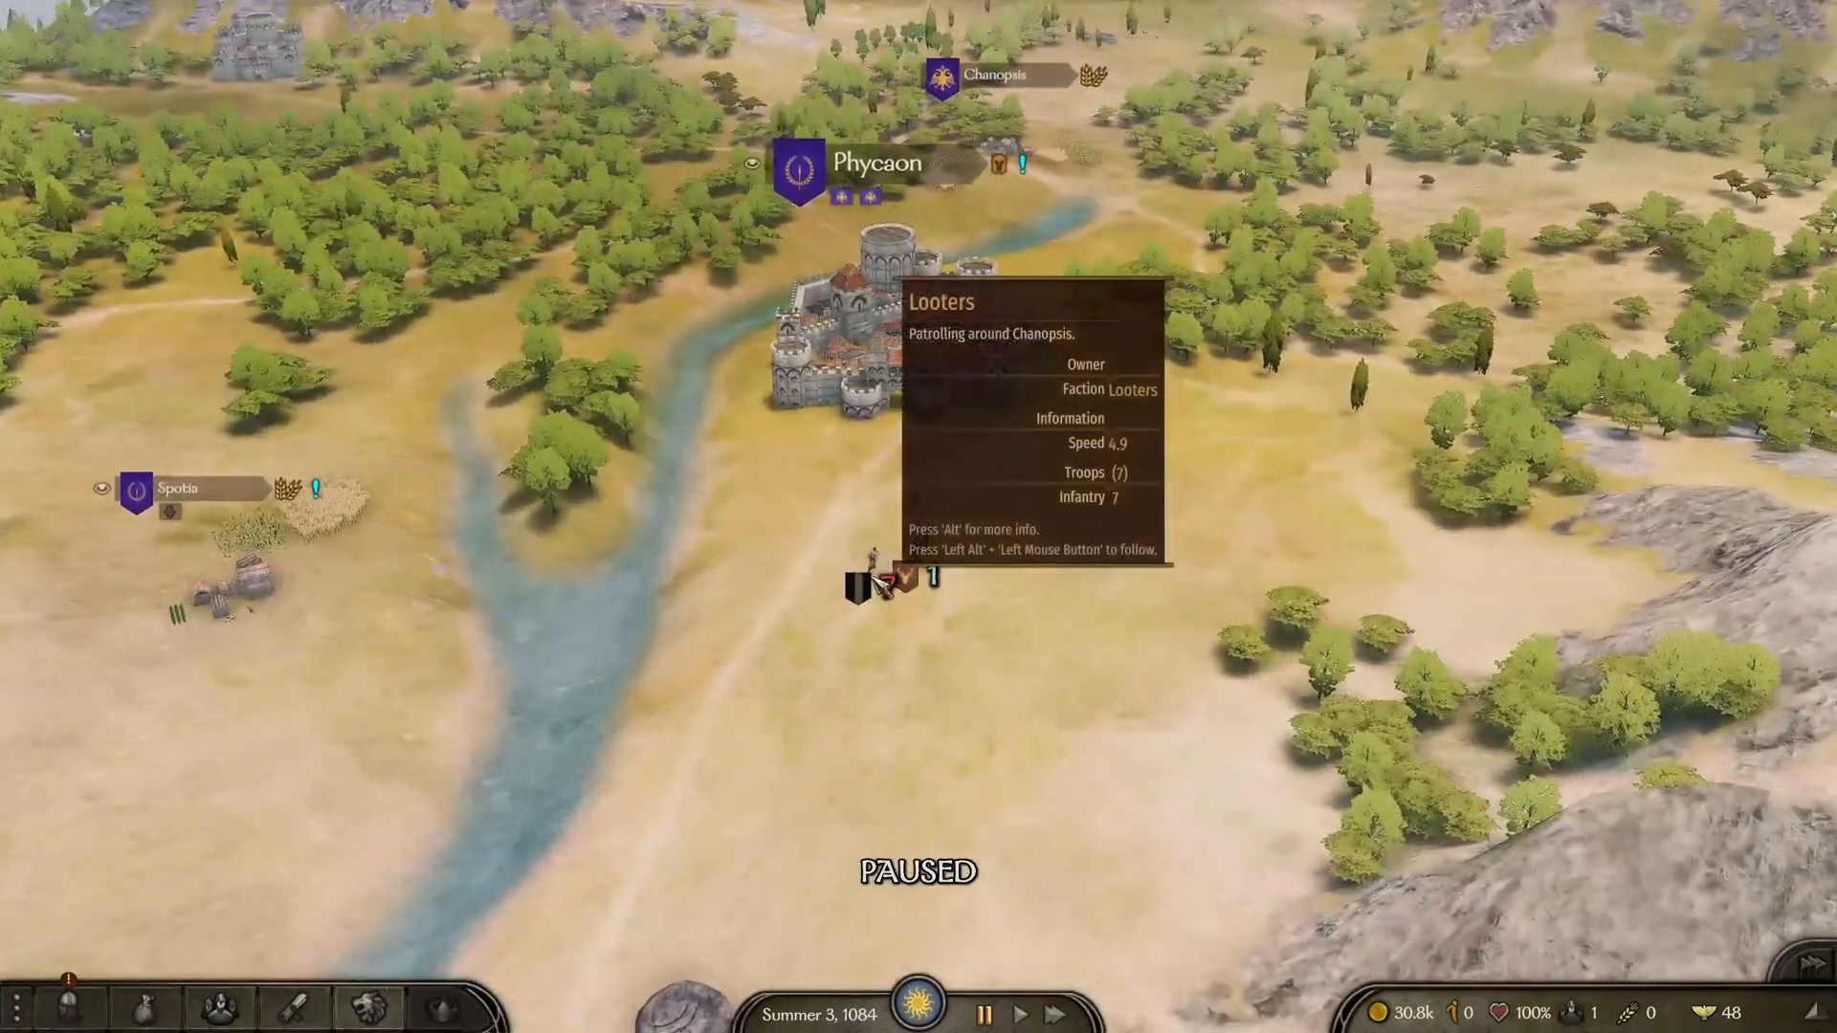
# Attack the seven looters near Phycaon, ride toward them, then retreat from battle
pyautogui.click(862, 580)
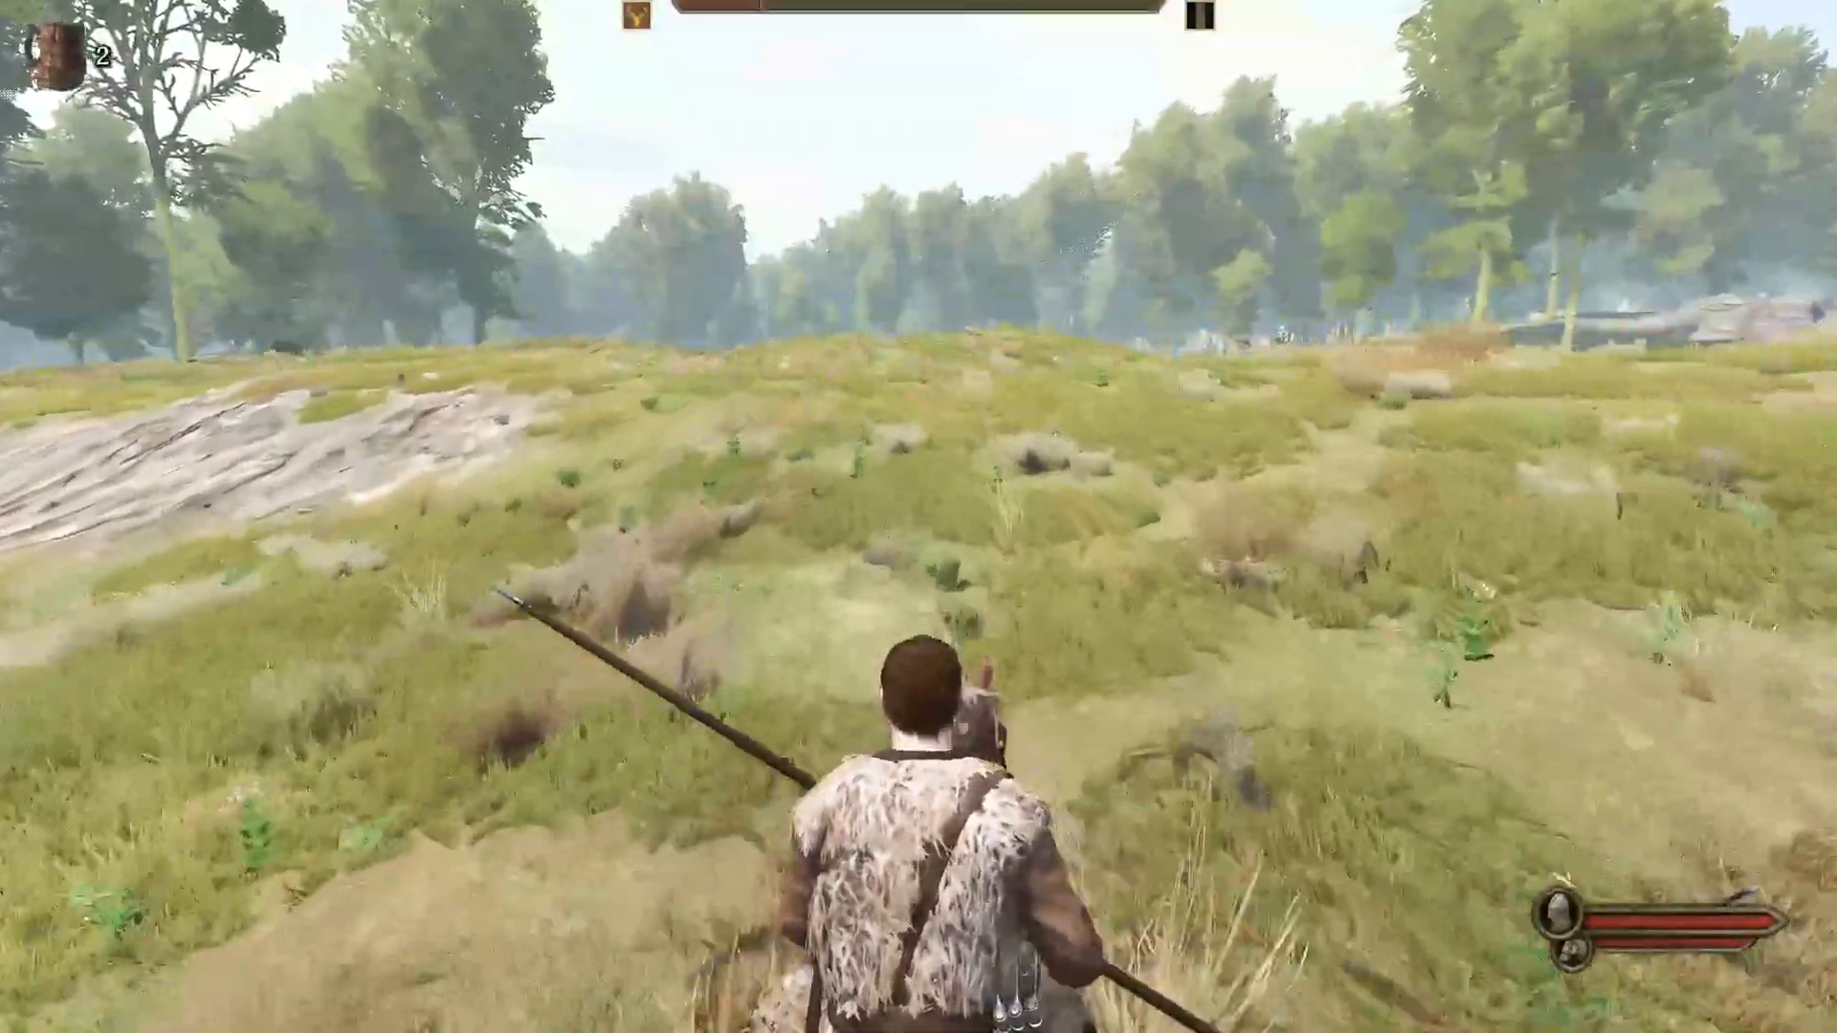
pyautogui.press('w')
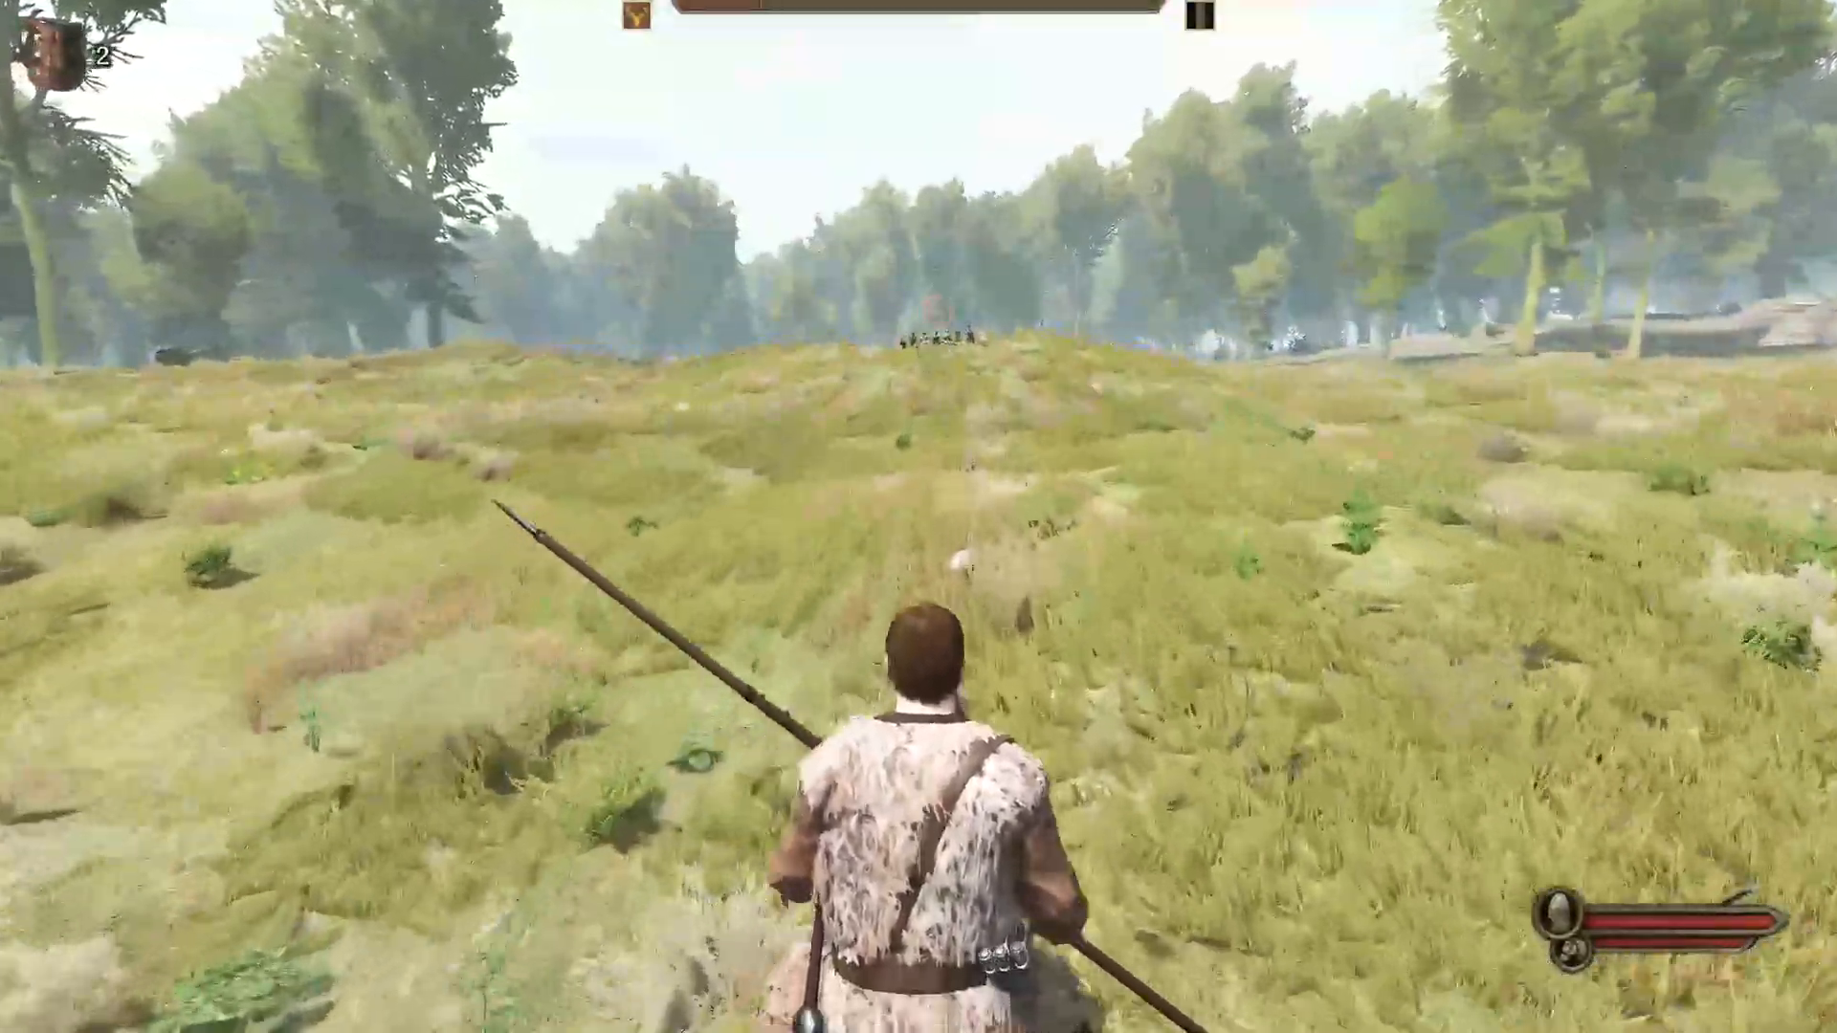
pyautogui.press('w')
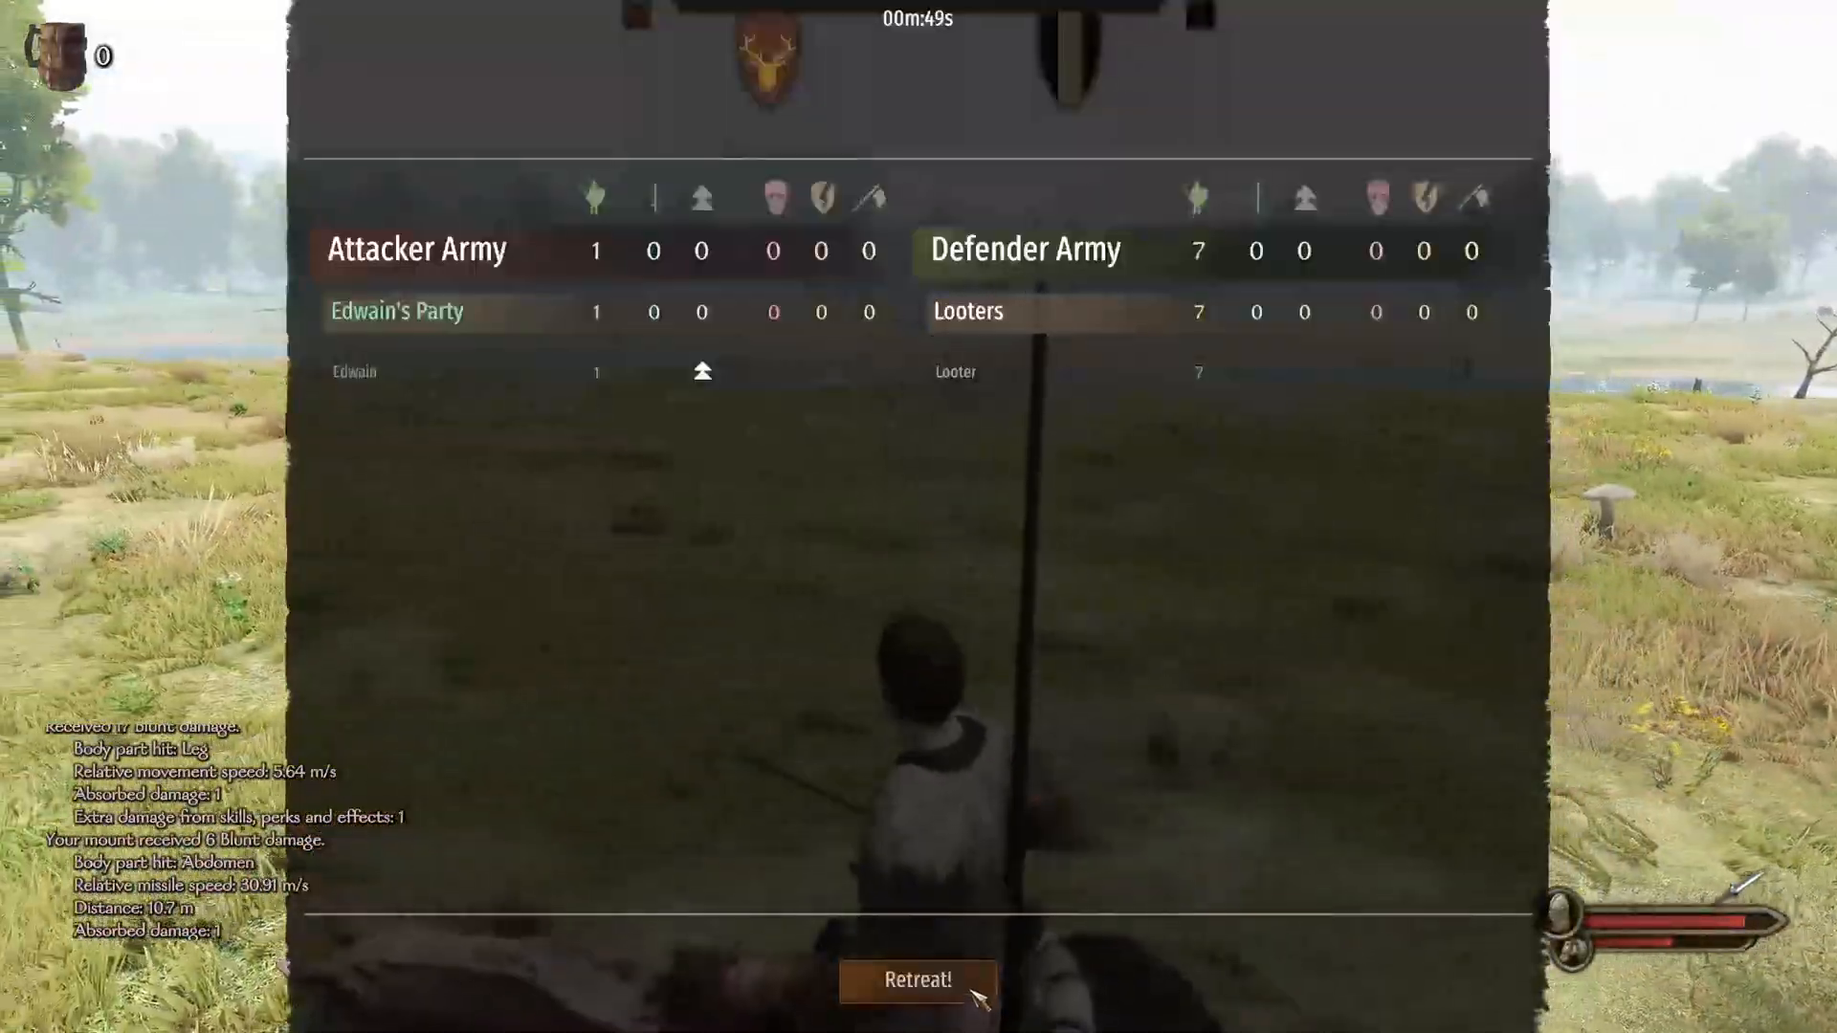
pyautogui.click(917, 979)
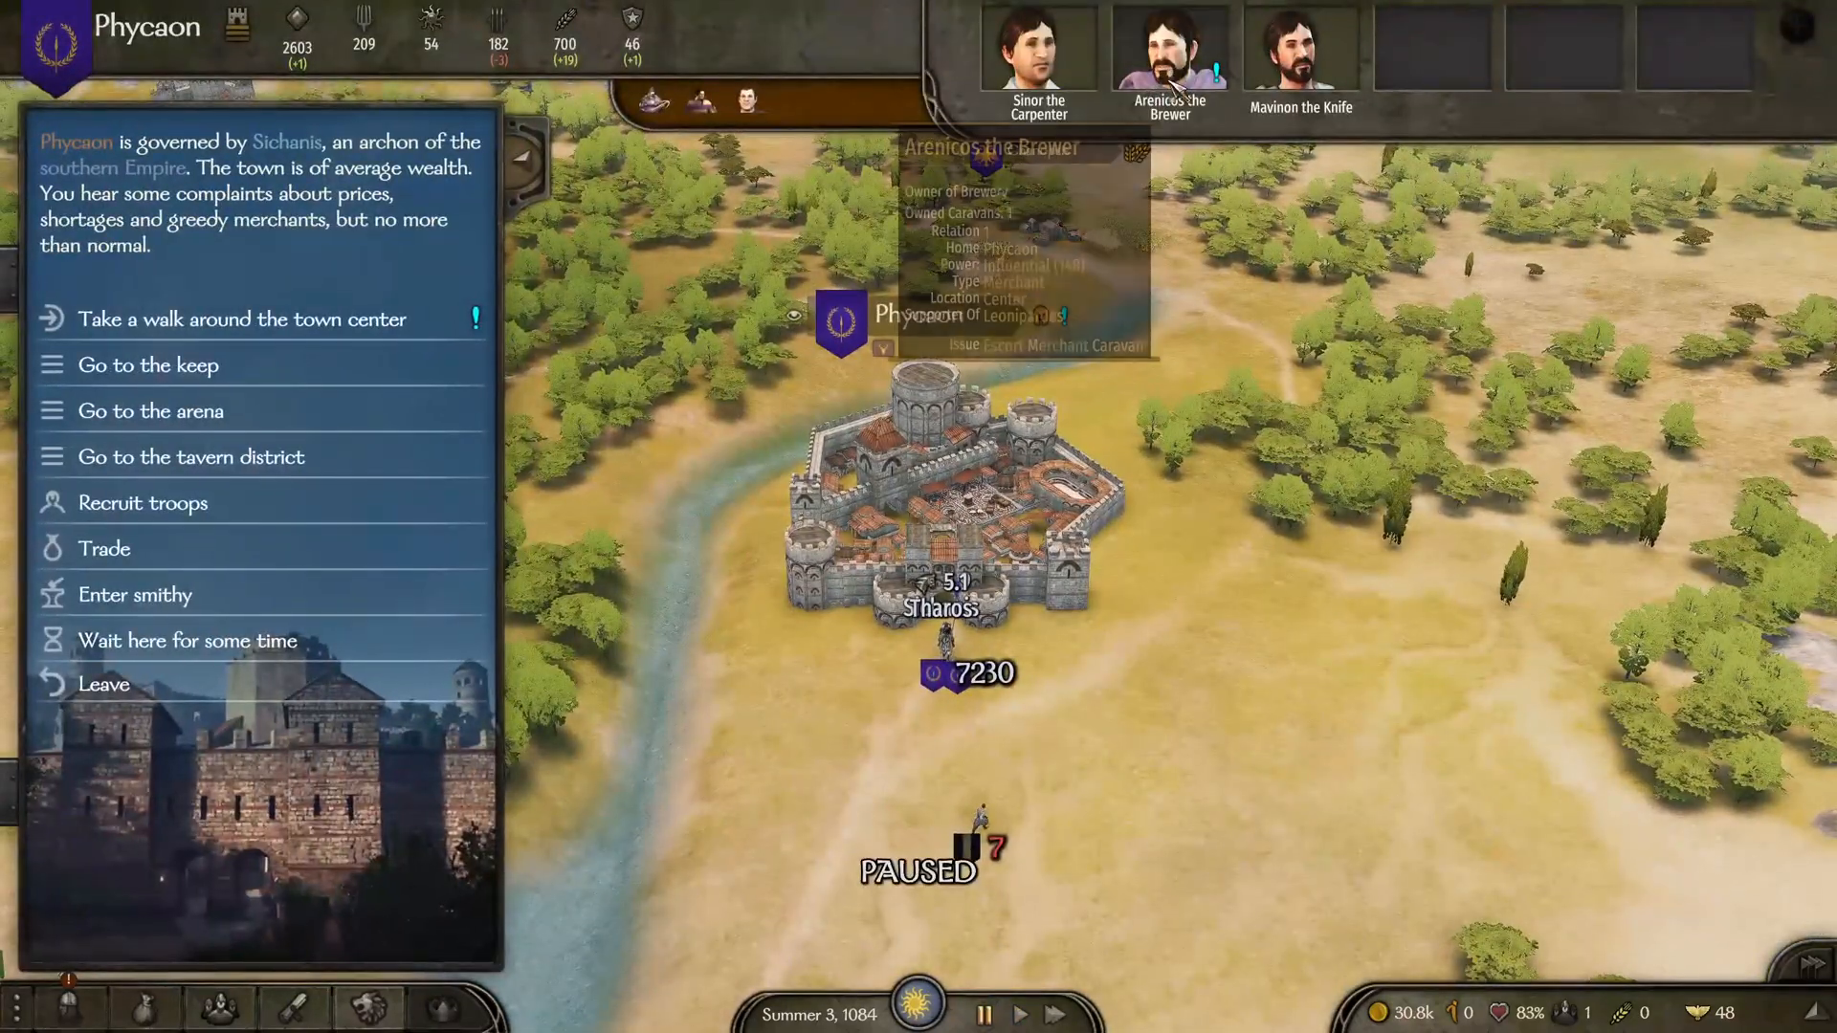
pyautogui.moveTo(1169, 49)
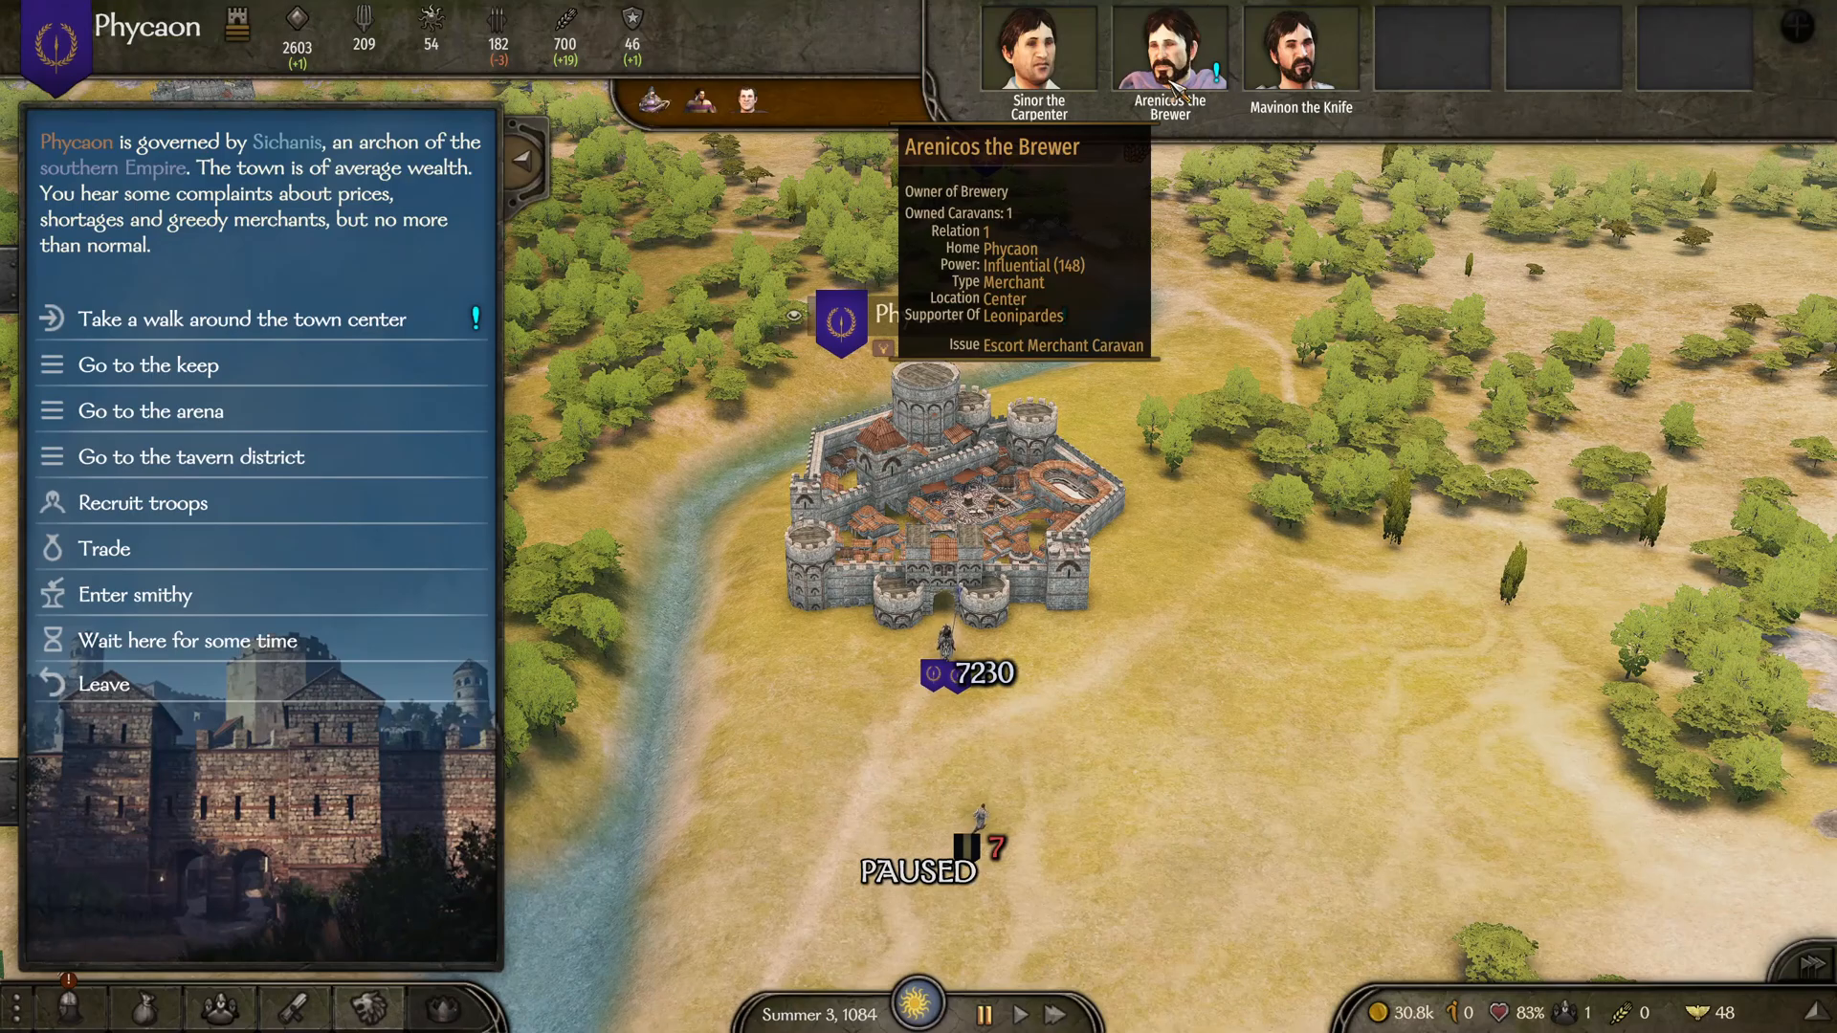
# Talk to Arenicos the Brewer and buy his Phycaon brewery for 13,301 gold
pyautogui.click(1168, 48)
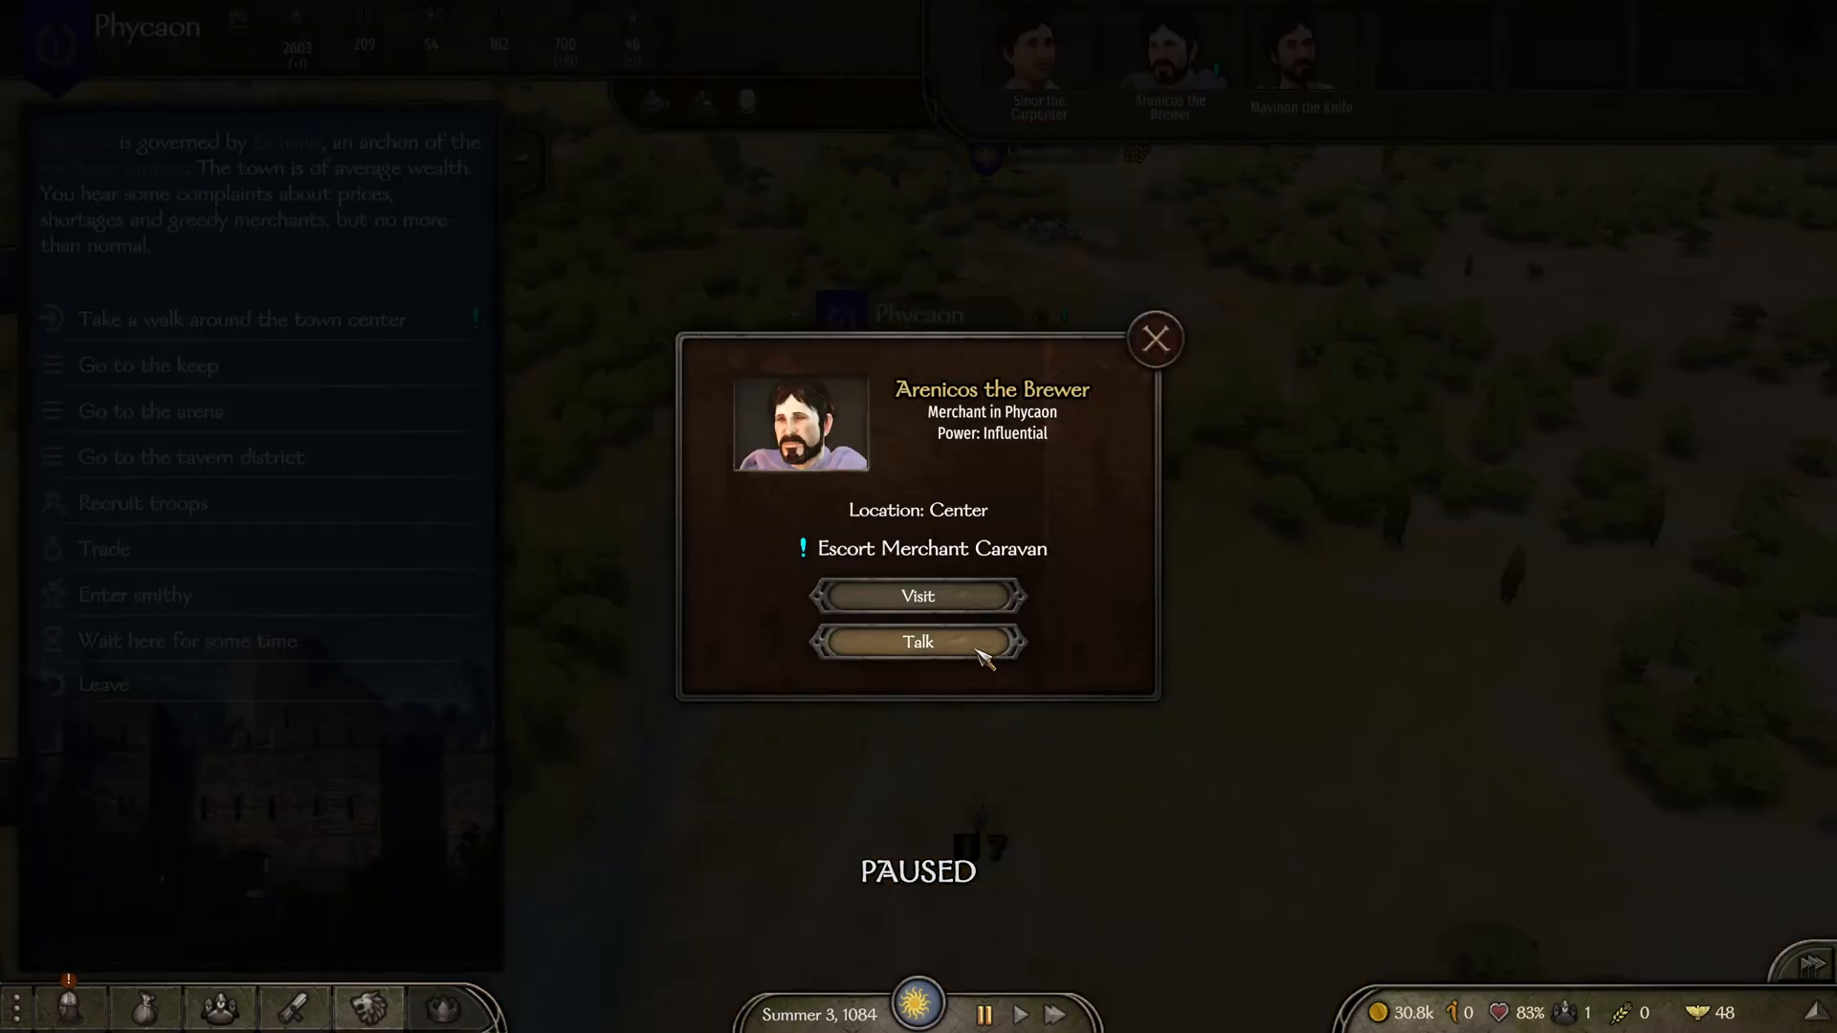
pyautogui.click(918, 642)
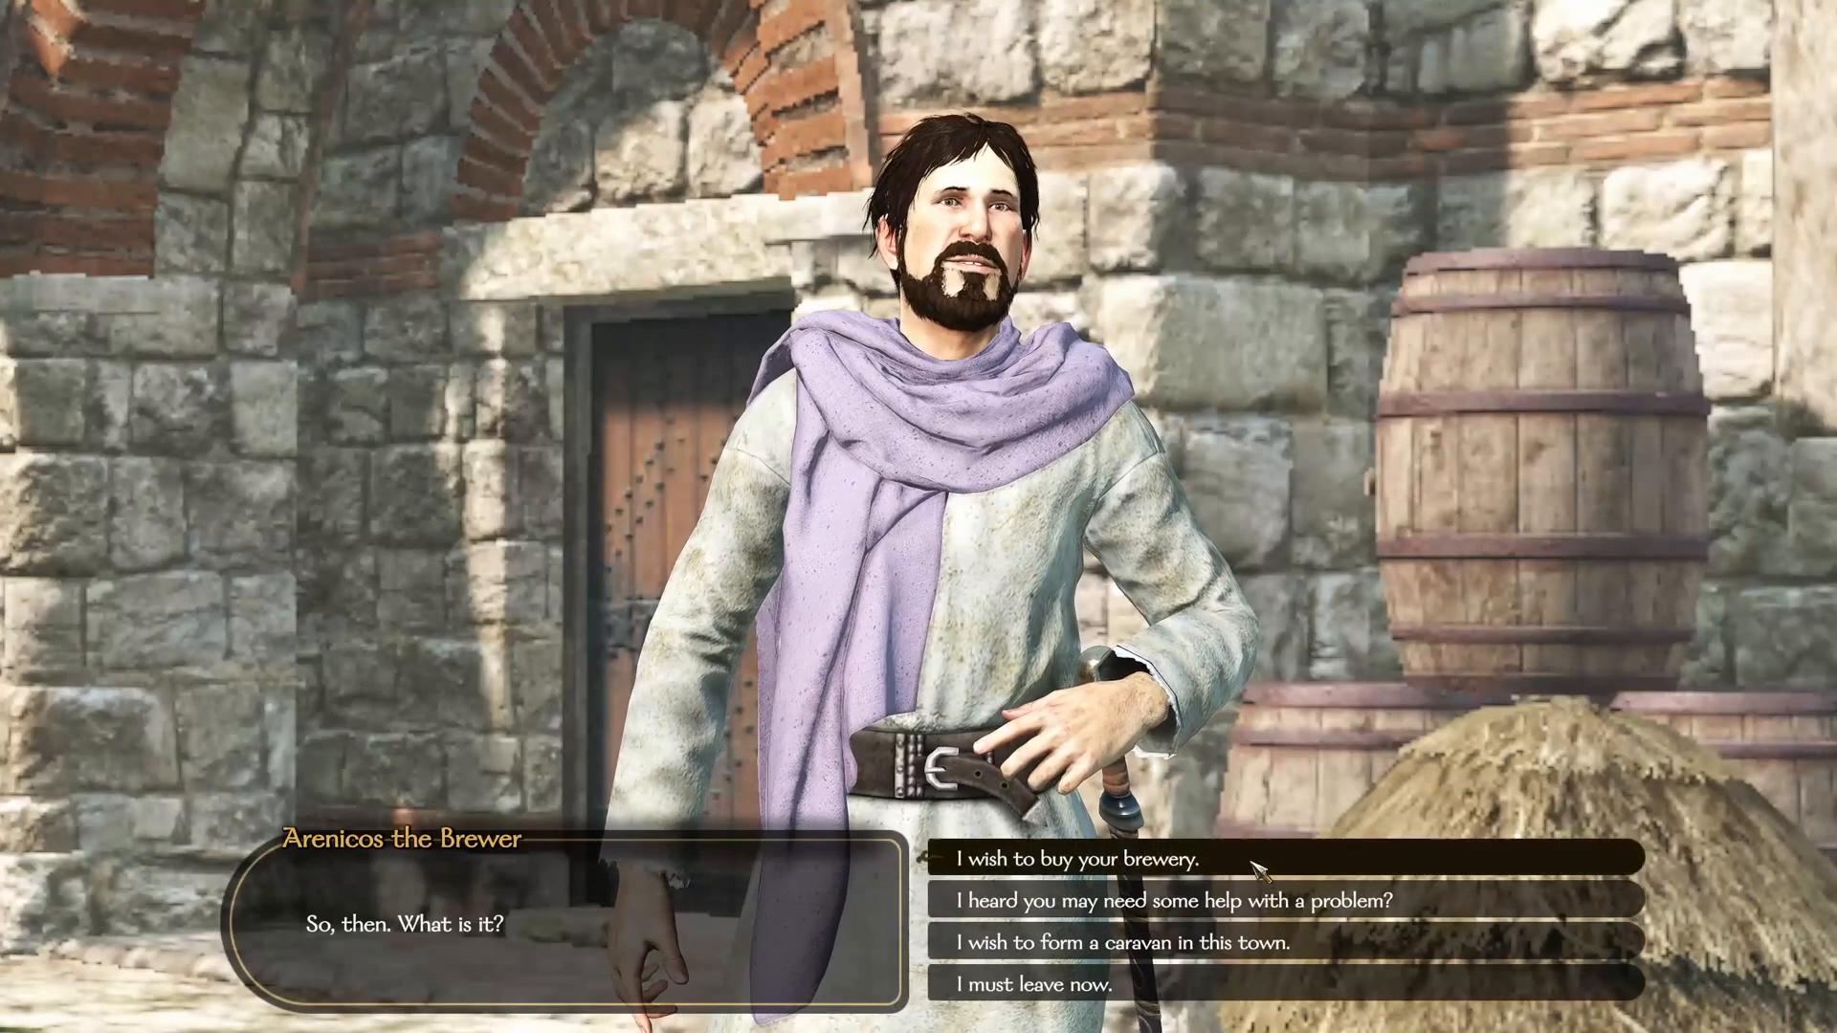
pyautogui.click(1073, 858)
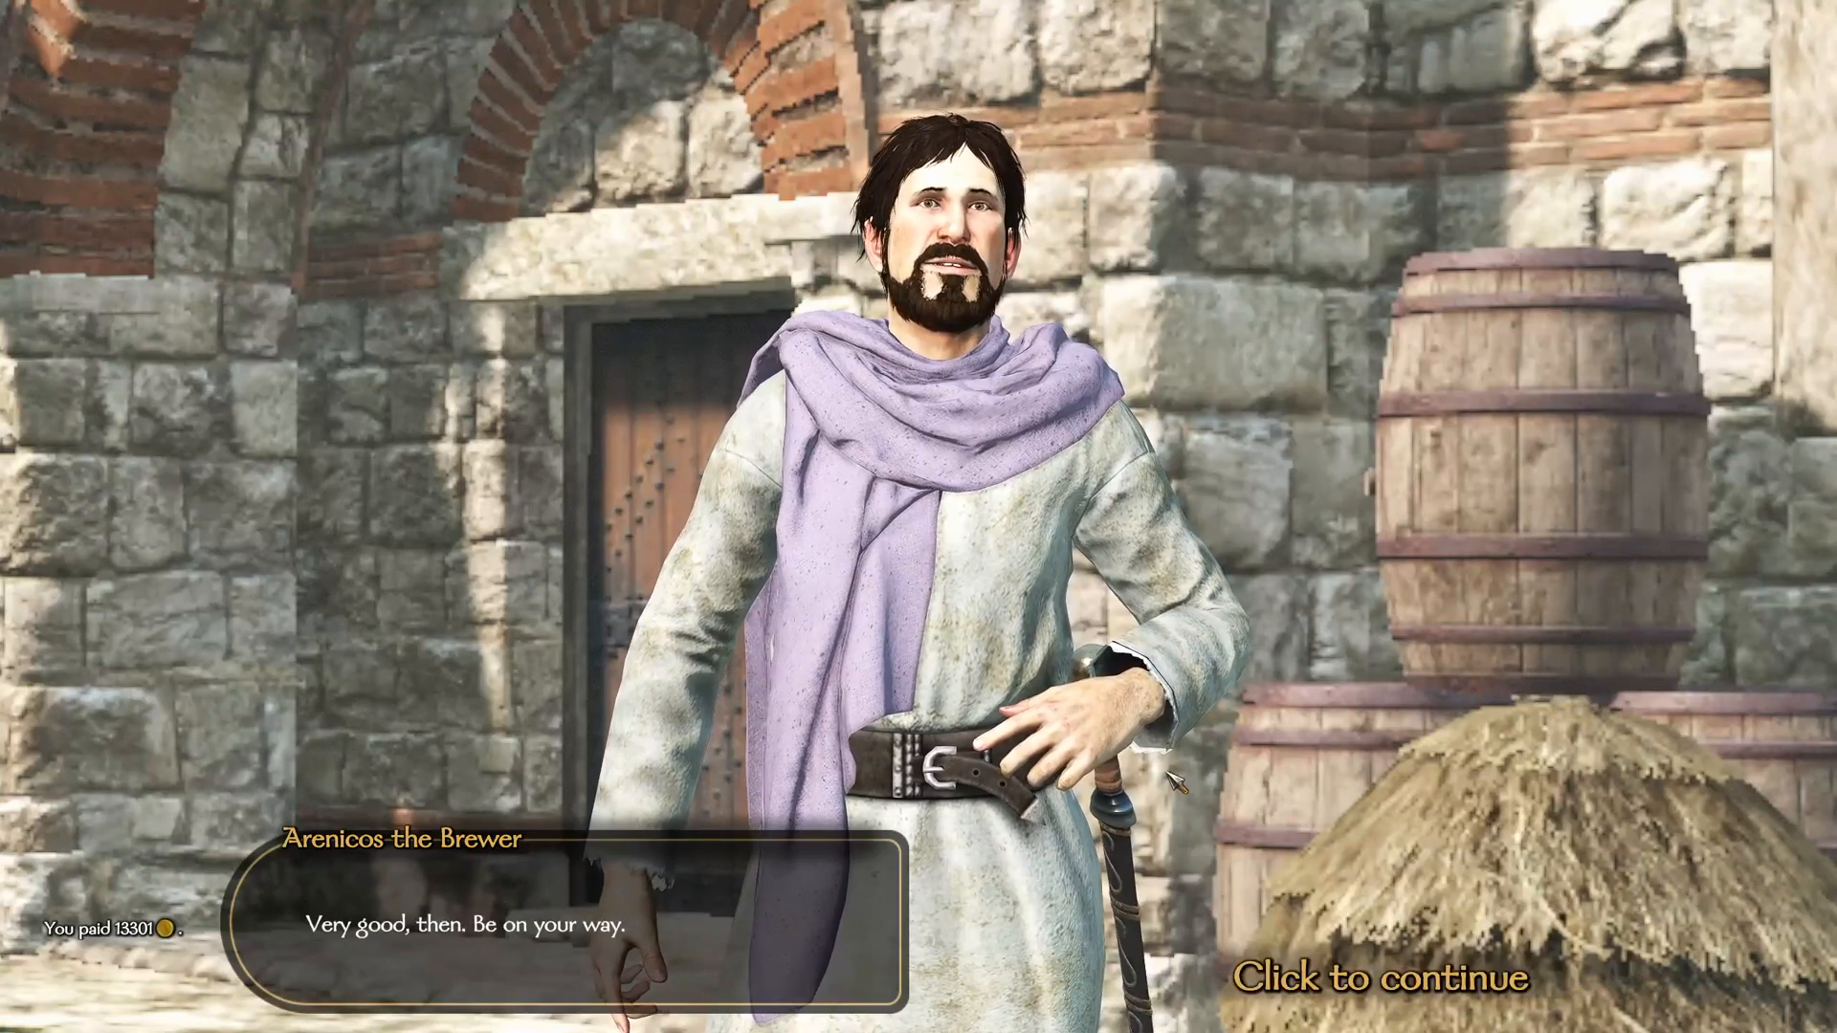
pyautogui.click(1384, 978)
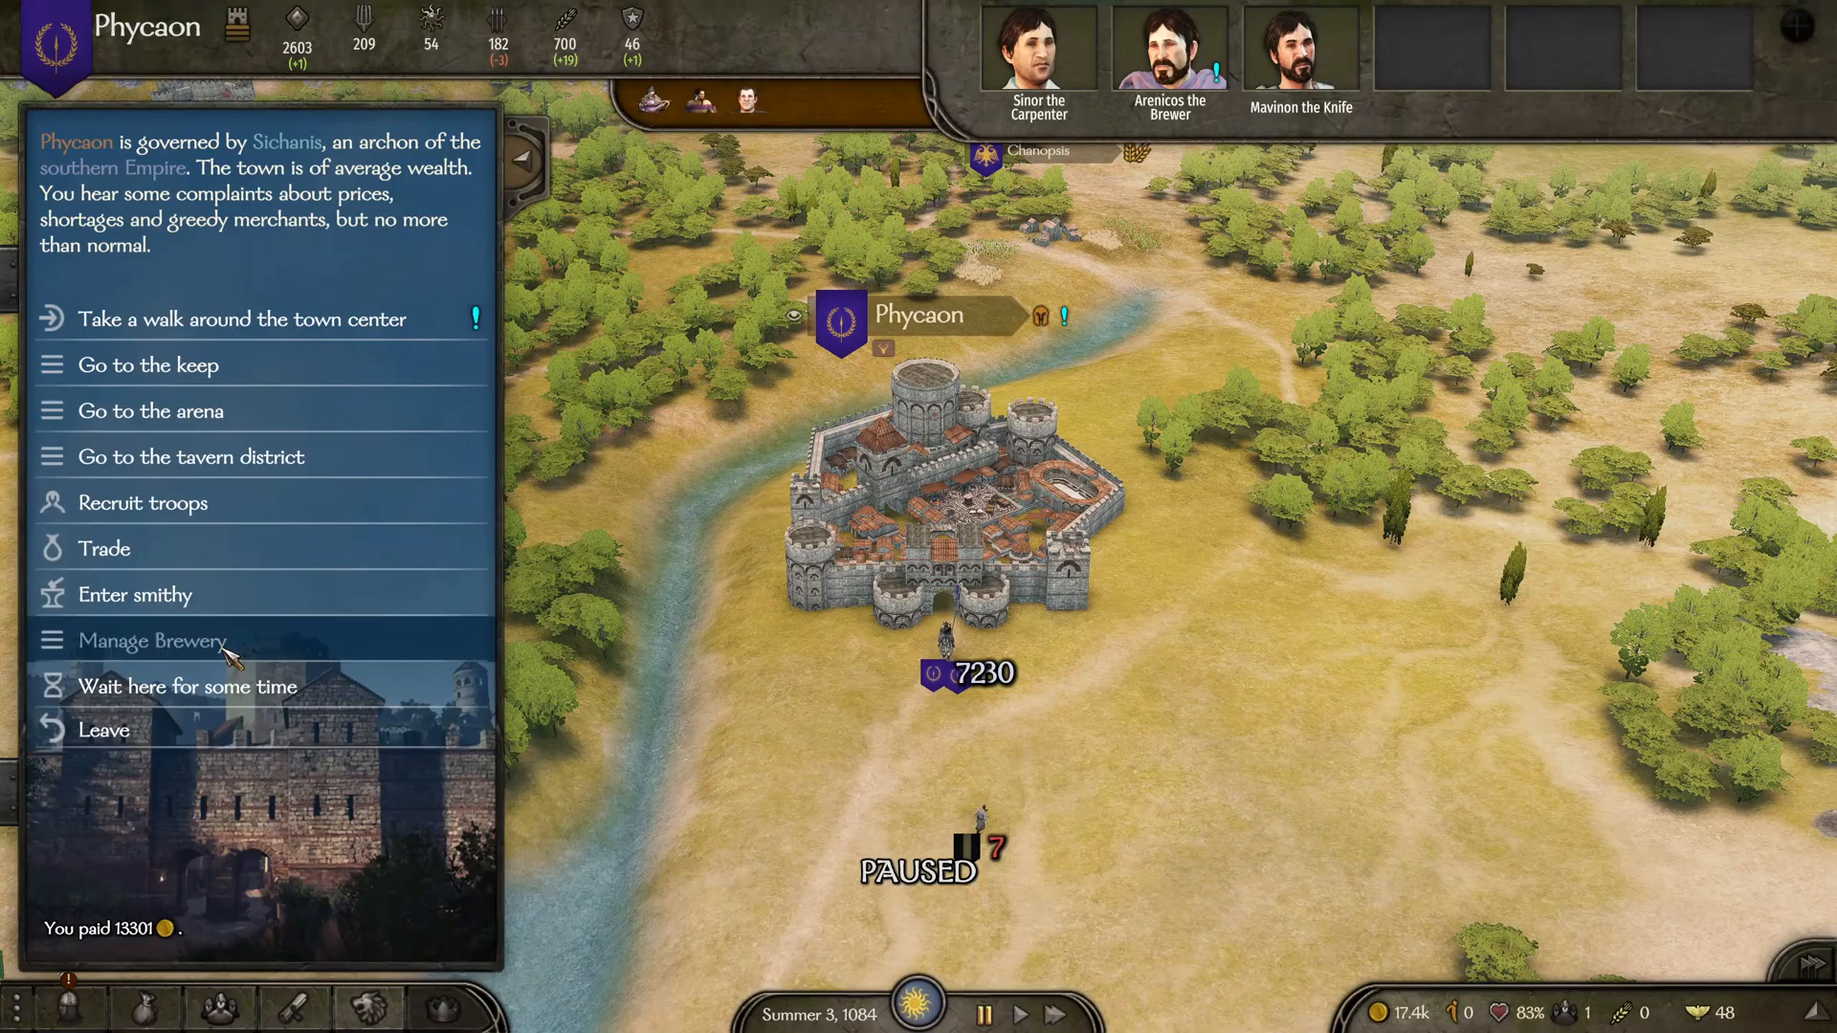
# Set the brewery's Artisan Beer production ratio to 4 (25% efficiency) and confirm
pyautogui.click(151, 640)
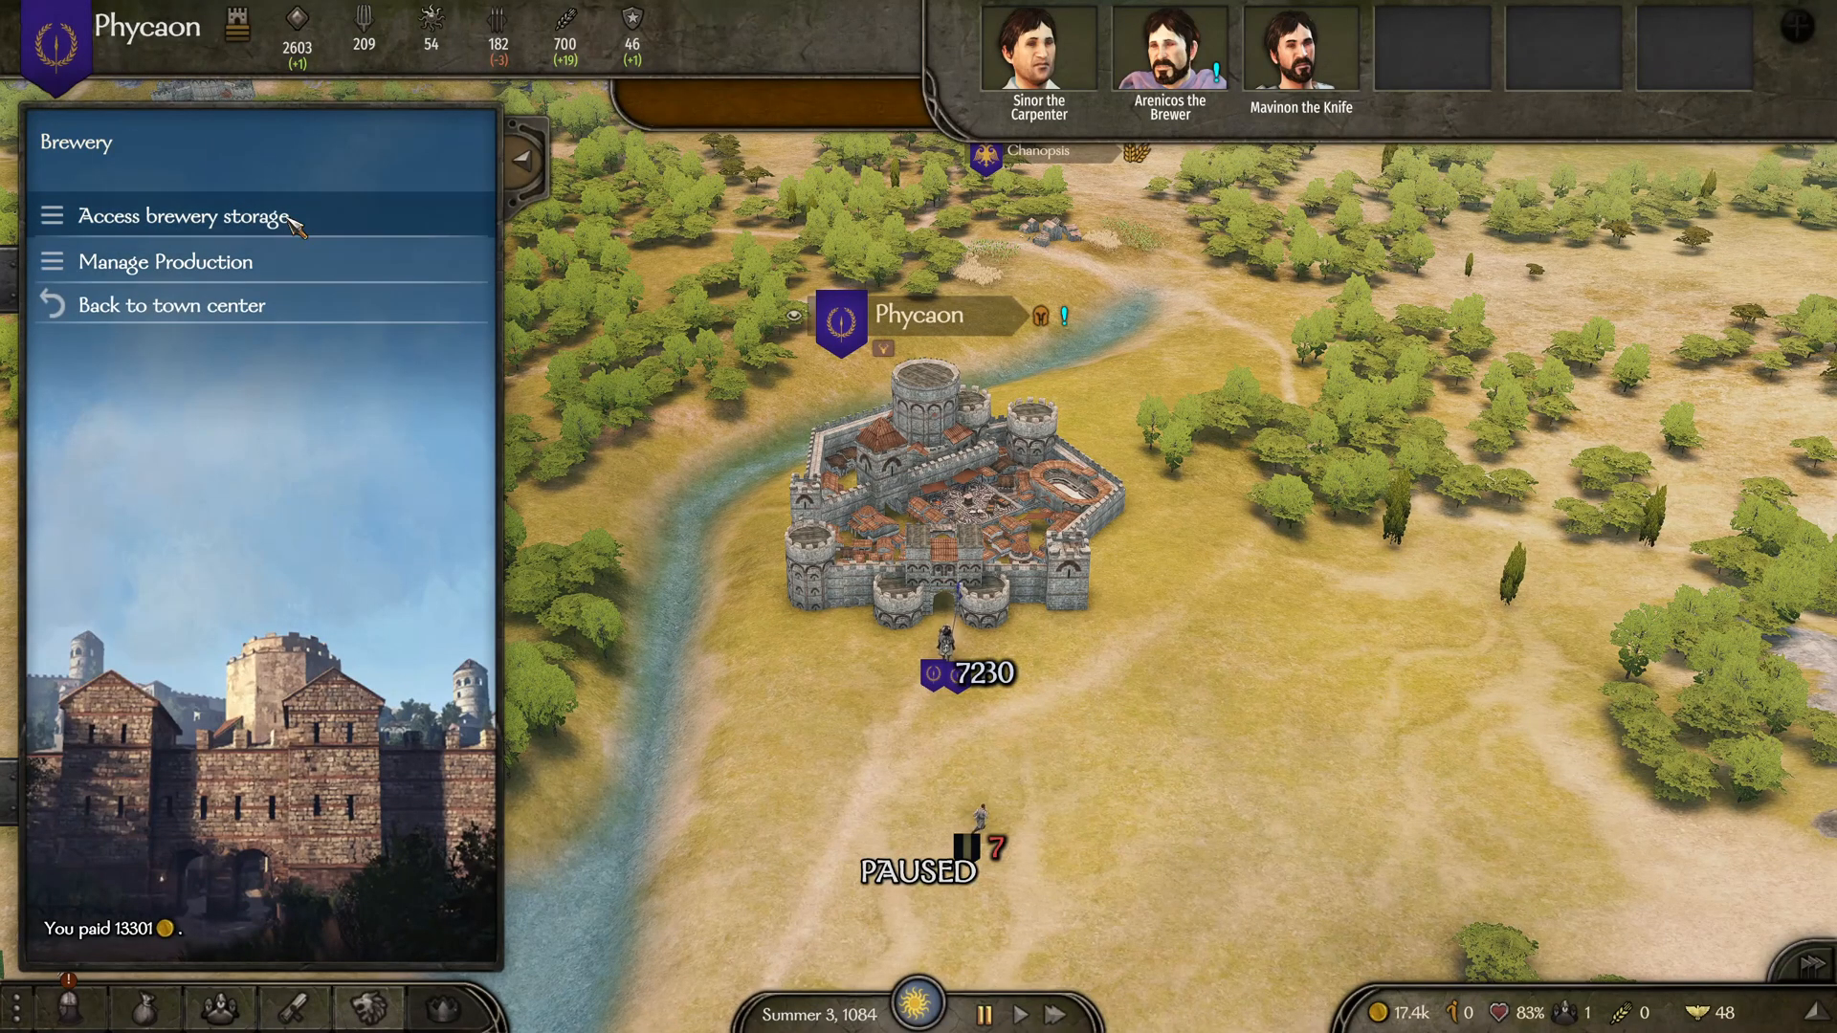
pyautogui.moveTo(307, 275)
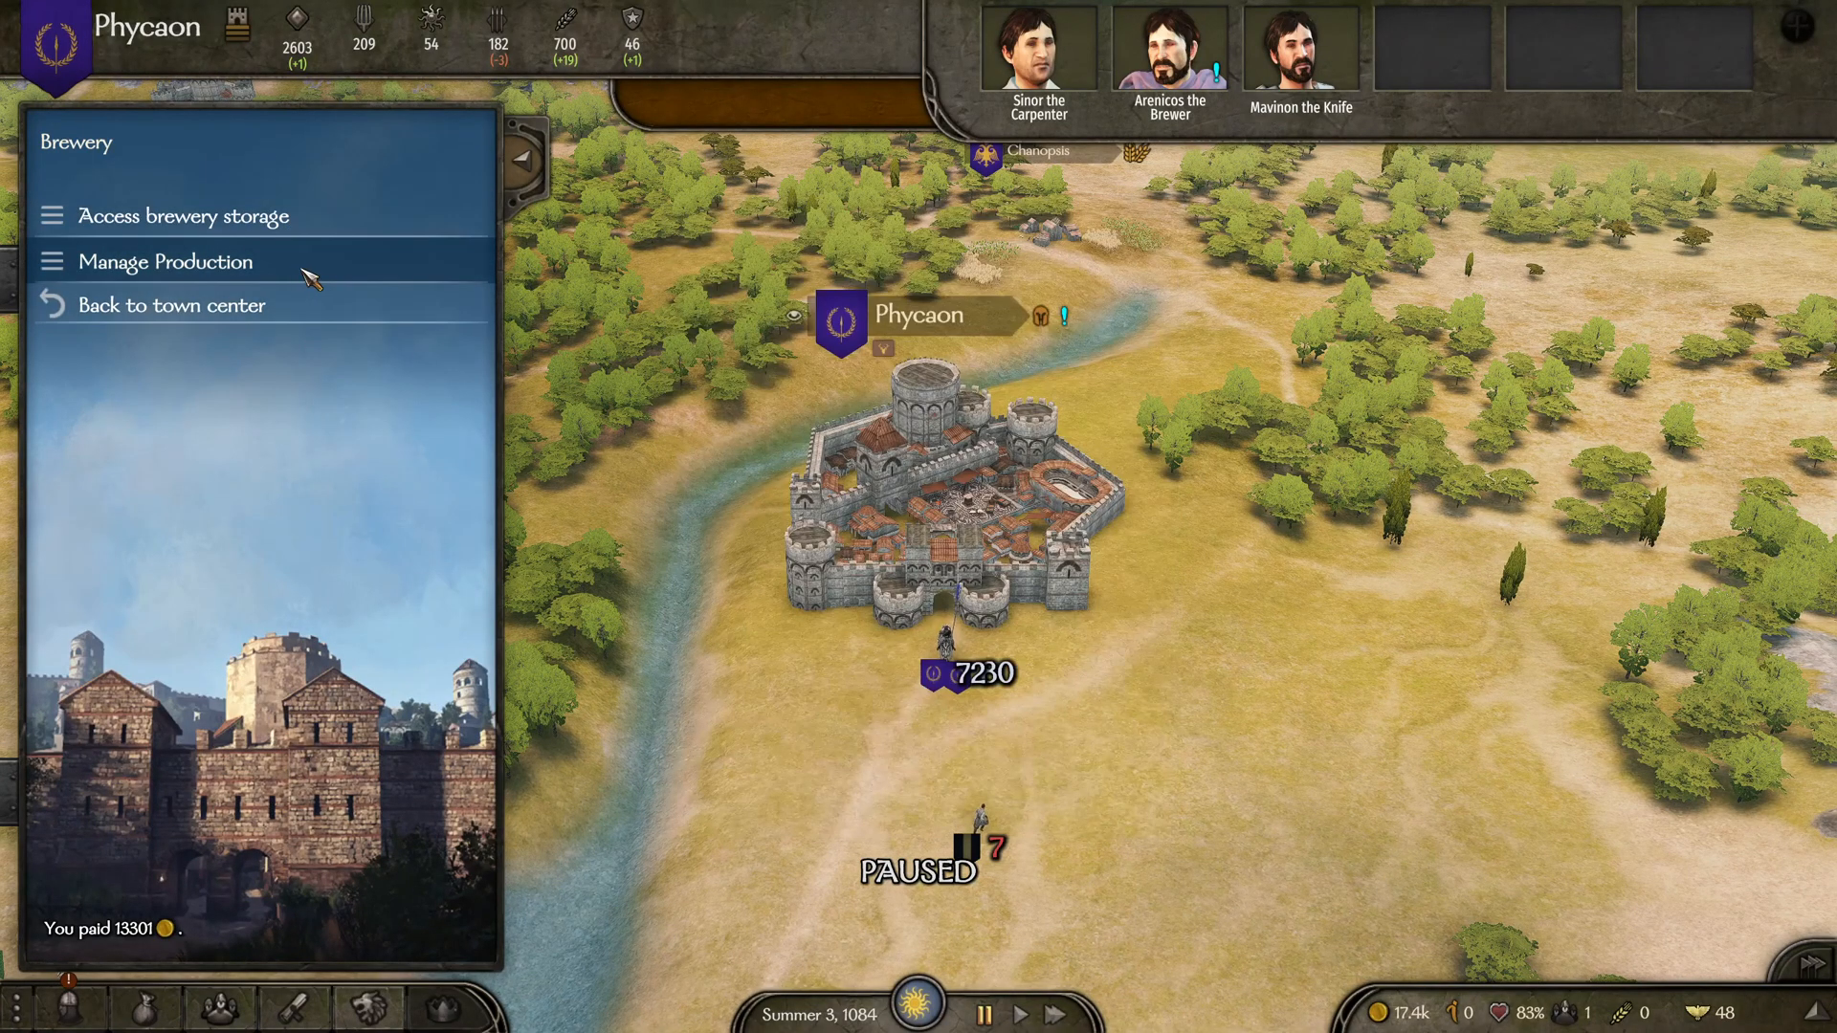
pyautogui.click(166, 261)
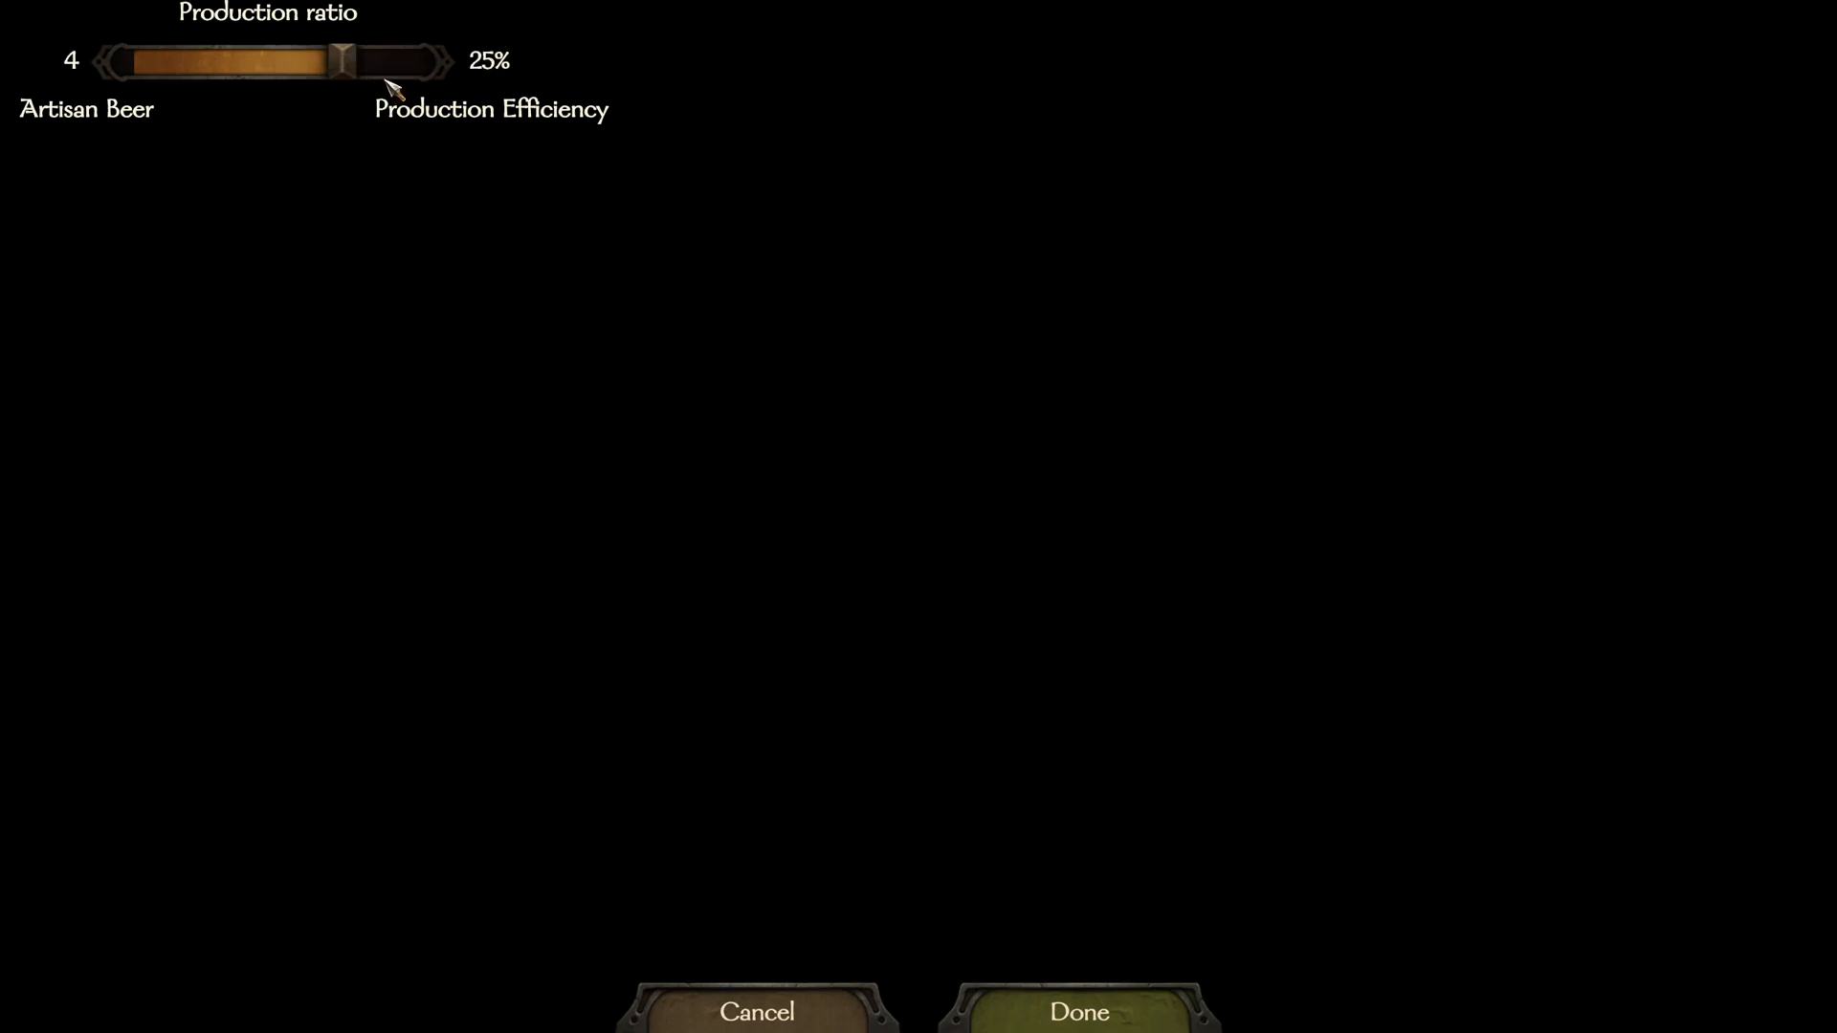
pyautogui.moveTo(339, 62); pyautogui.dragTo(158, 63)
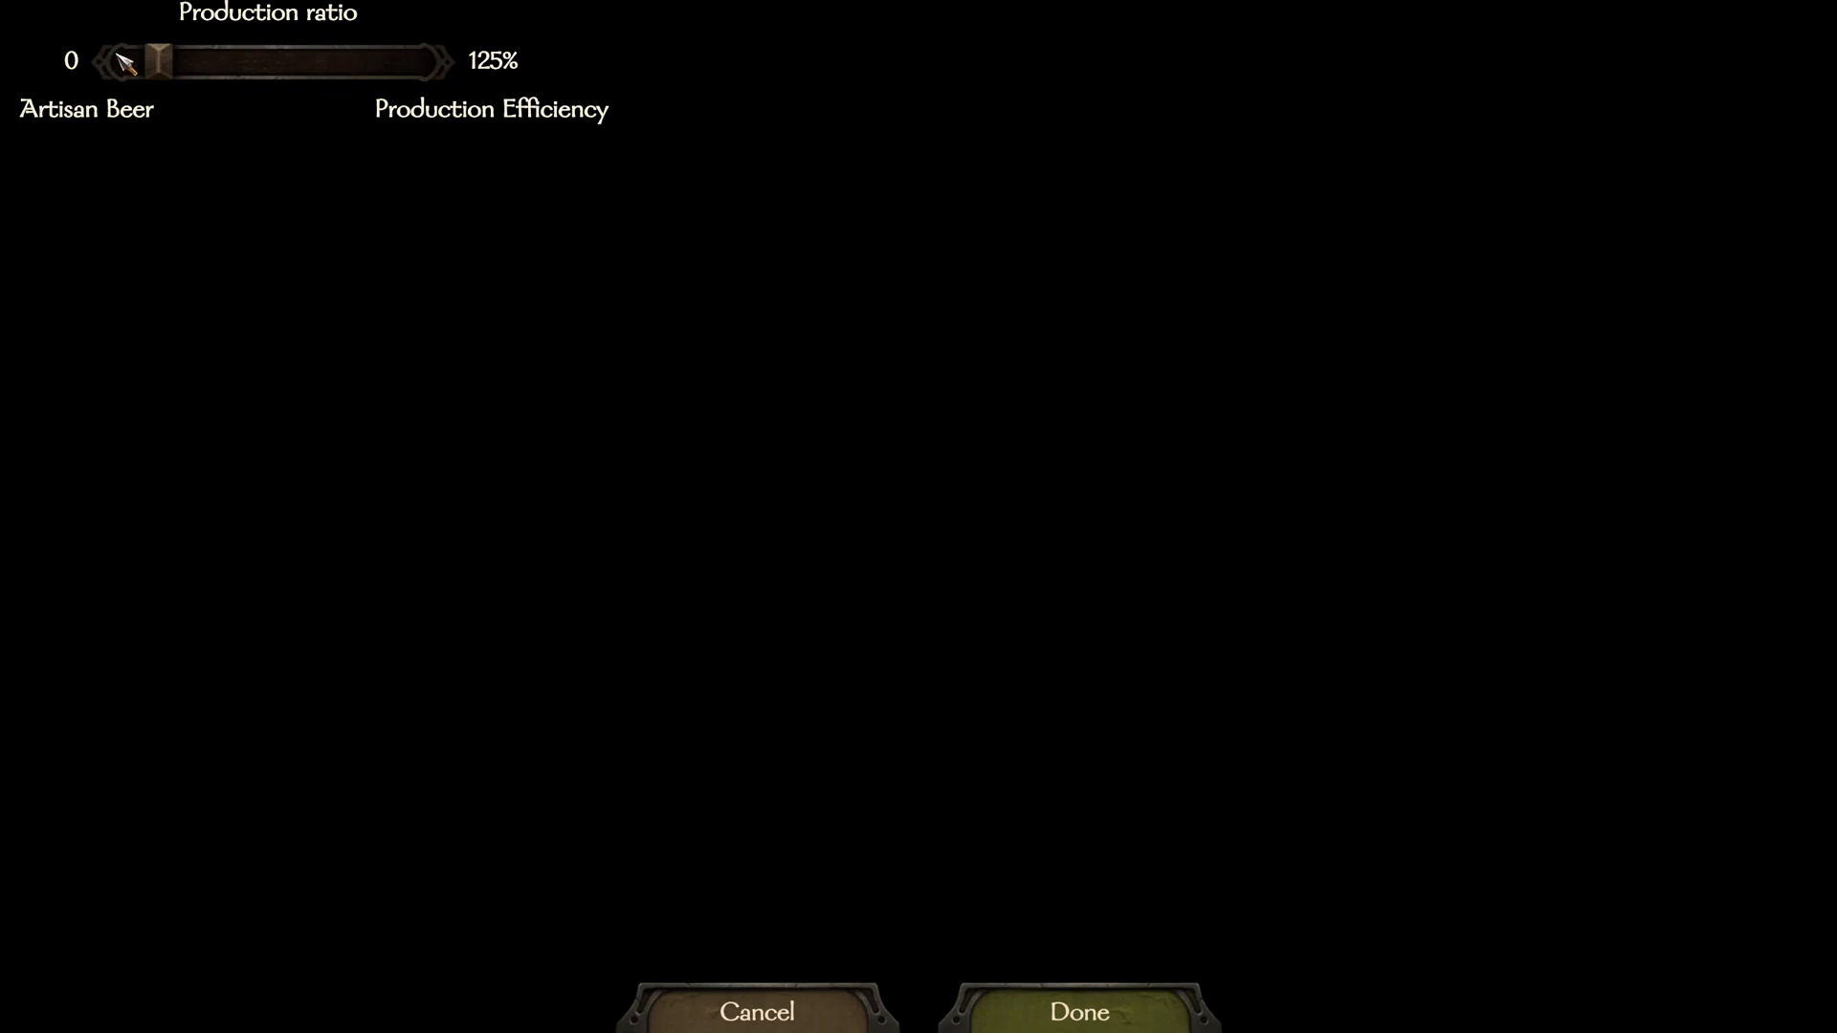
pyautogui.moveTo(158, 61); pyautogui.dragTo(343, 61)
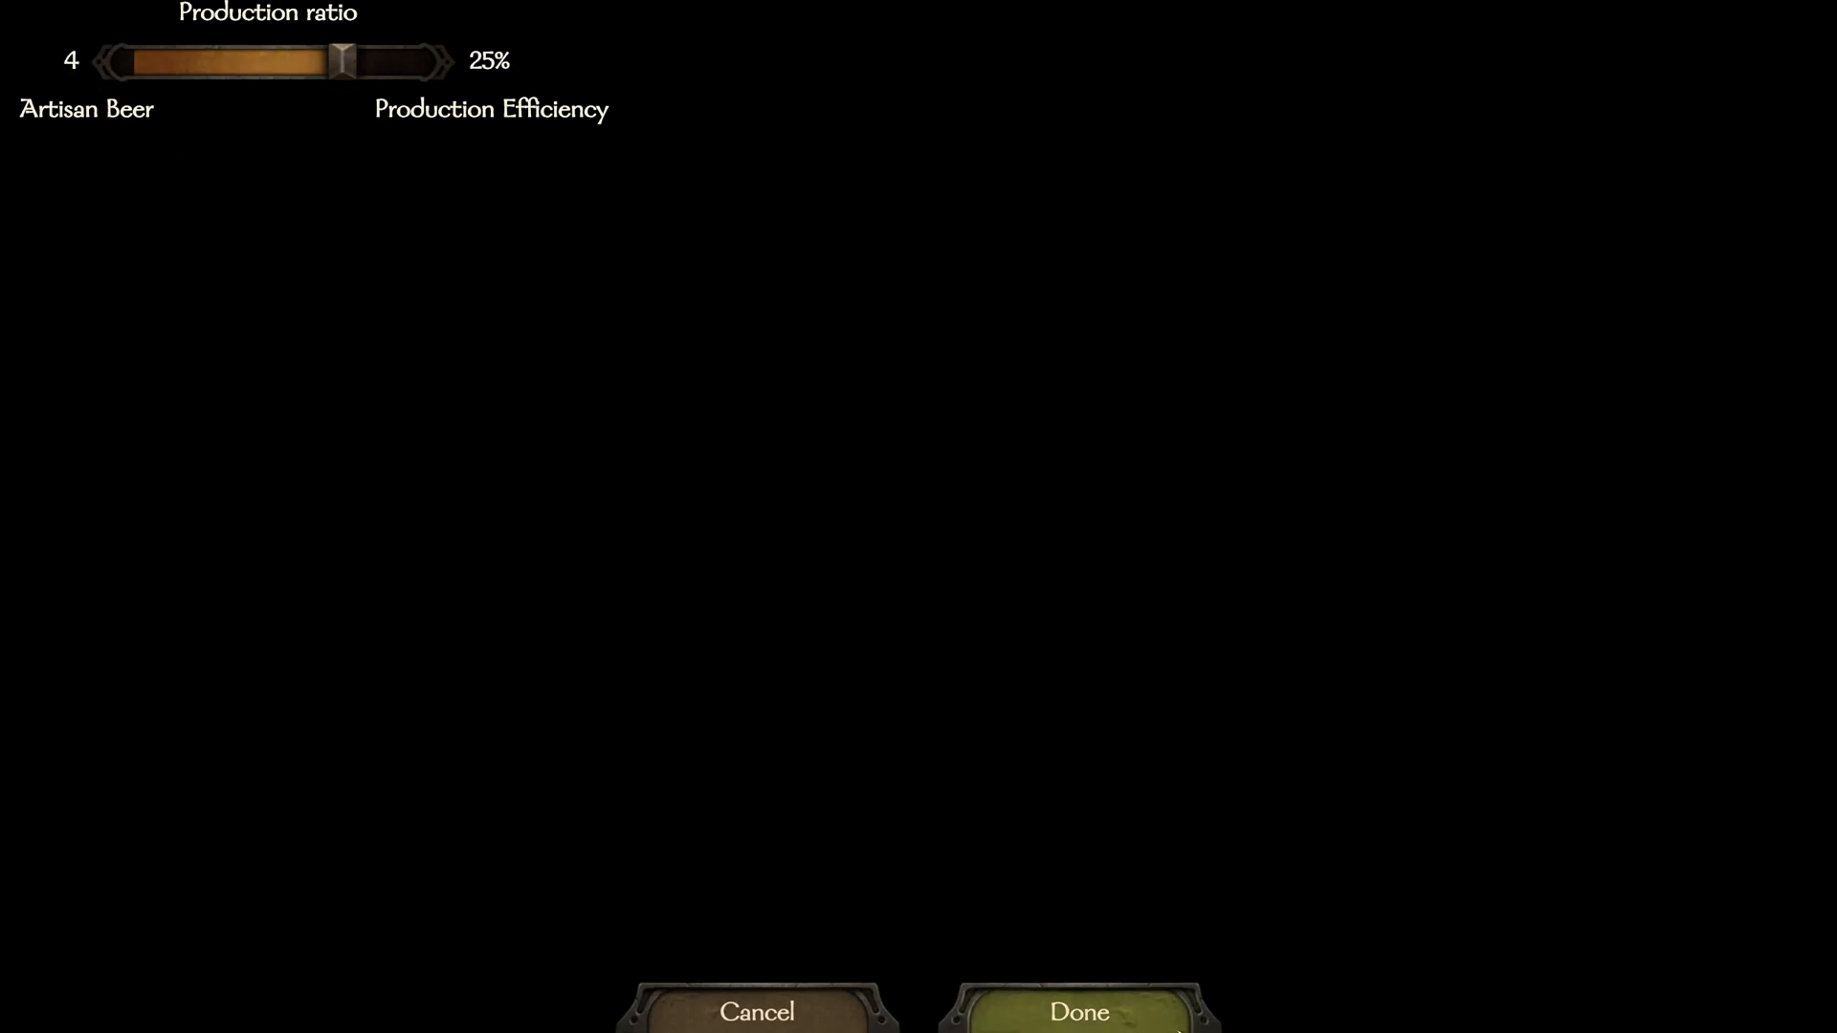
pyautogui.click(1075, 1011)
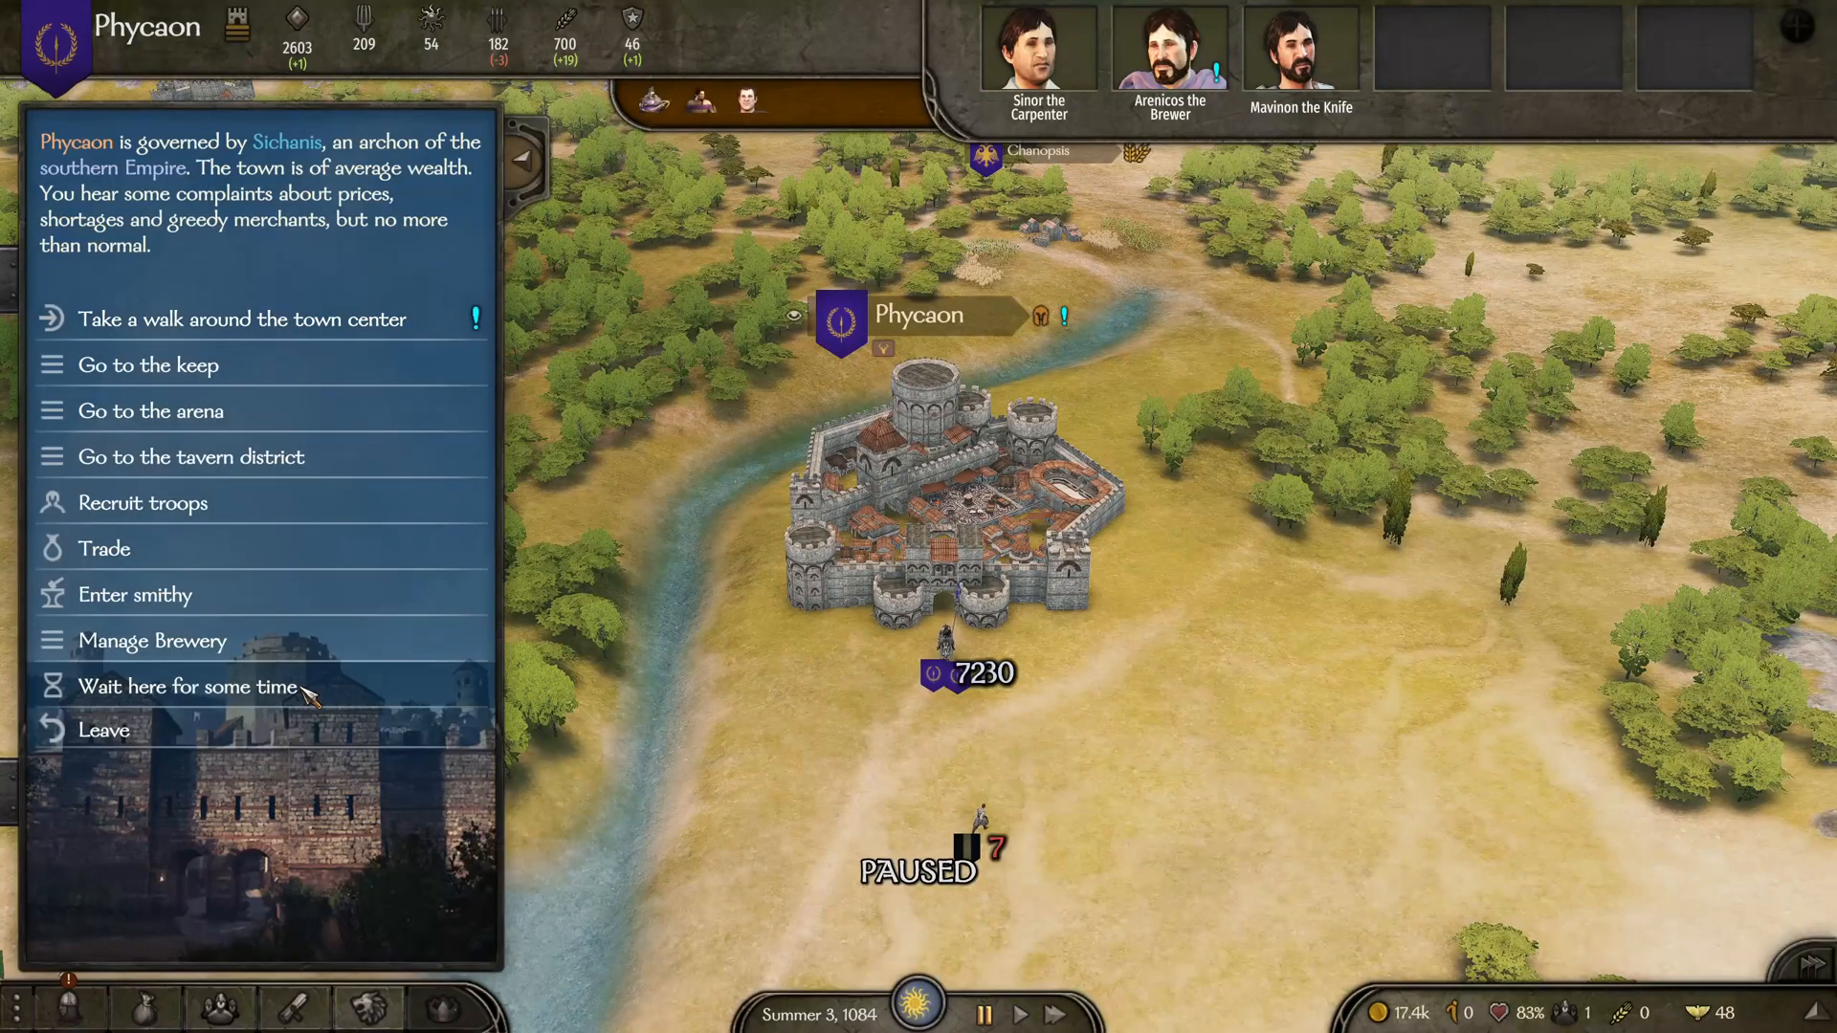
# Wait several days, then take the stored Artisan Beer from the brewery storage
pyautogui.click(188, 685)
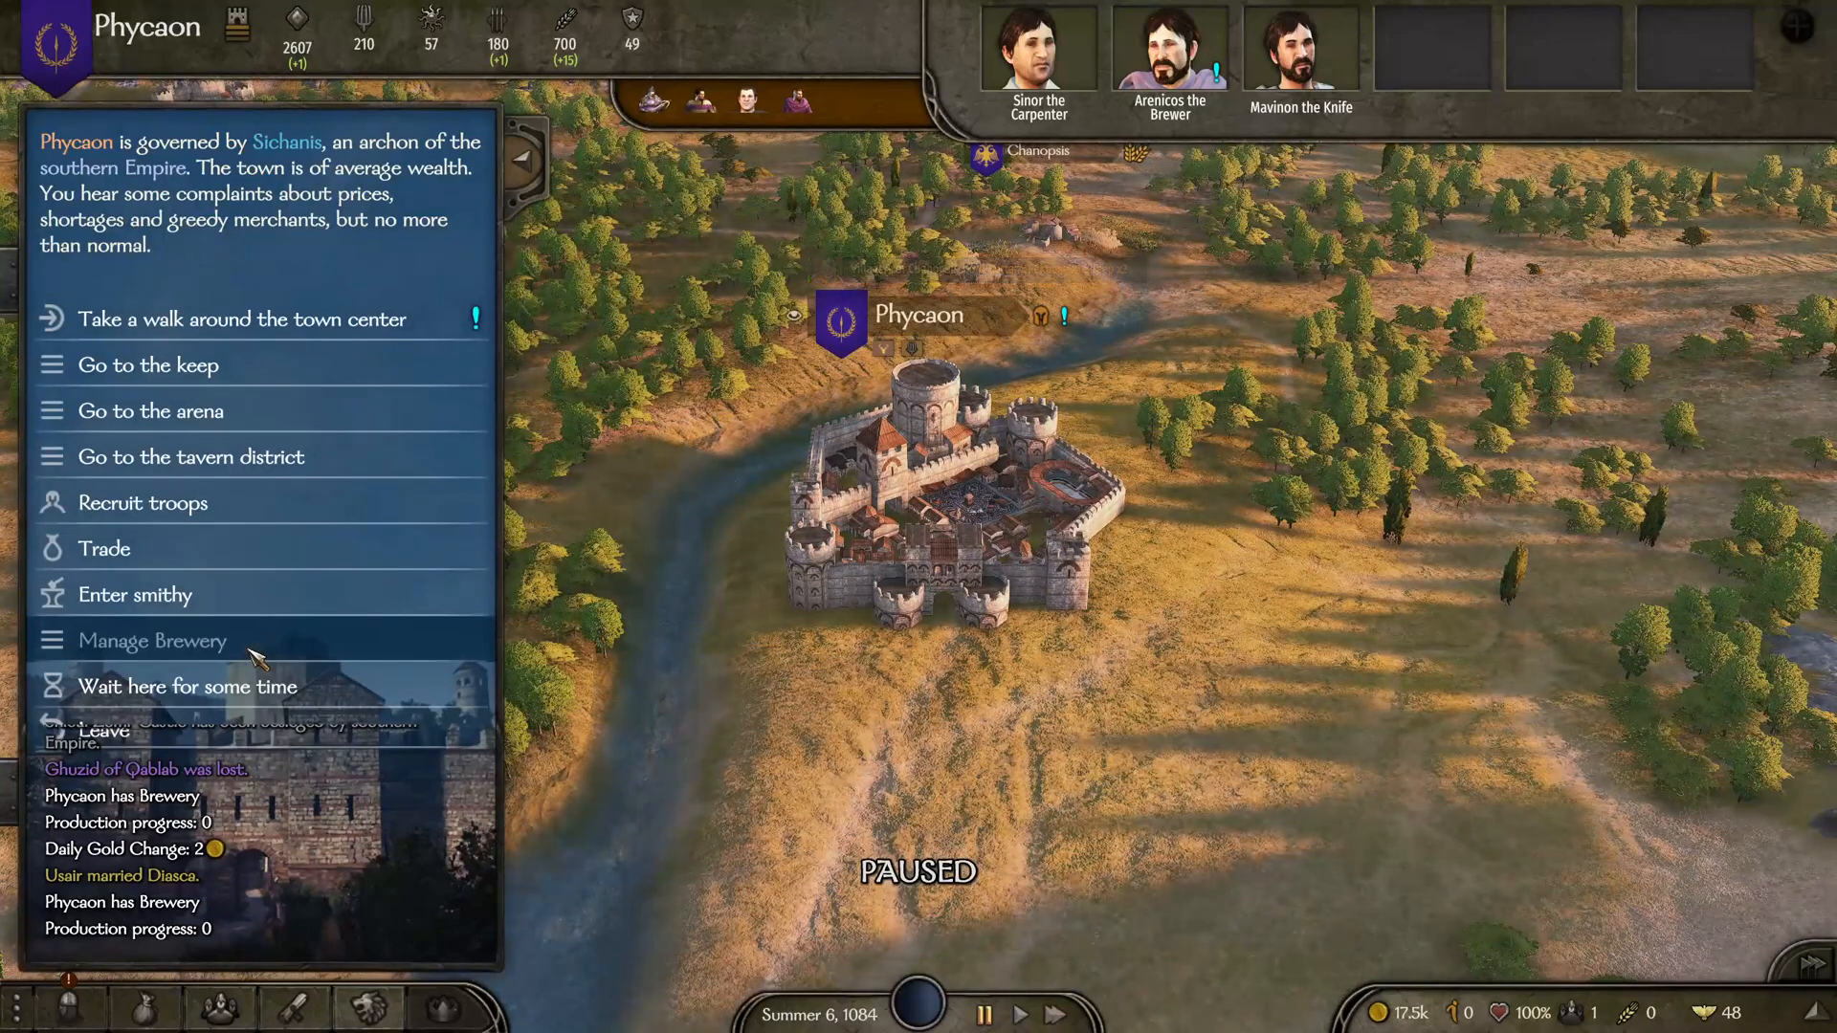
pyautogui.click(156, 640)
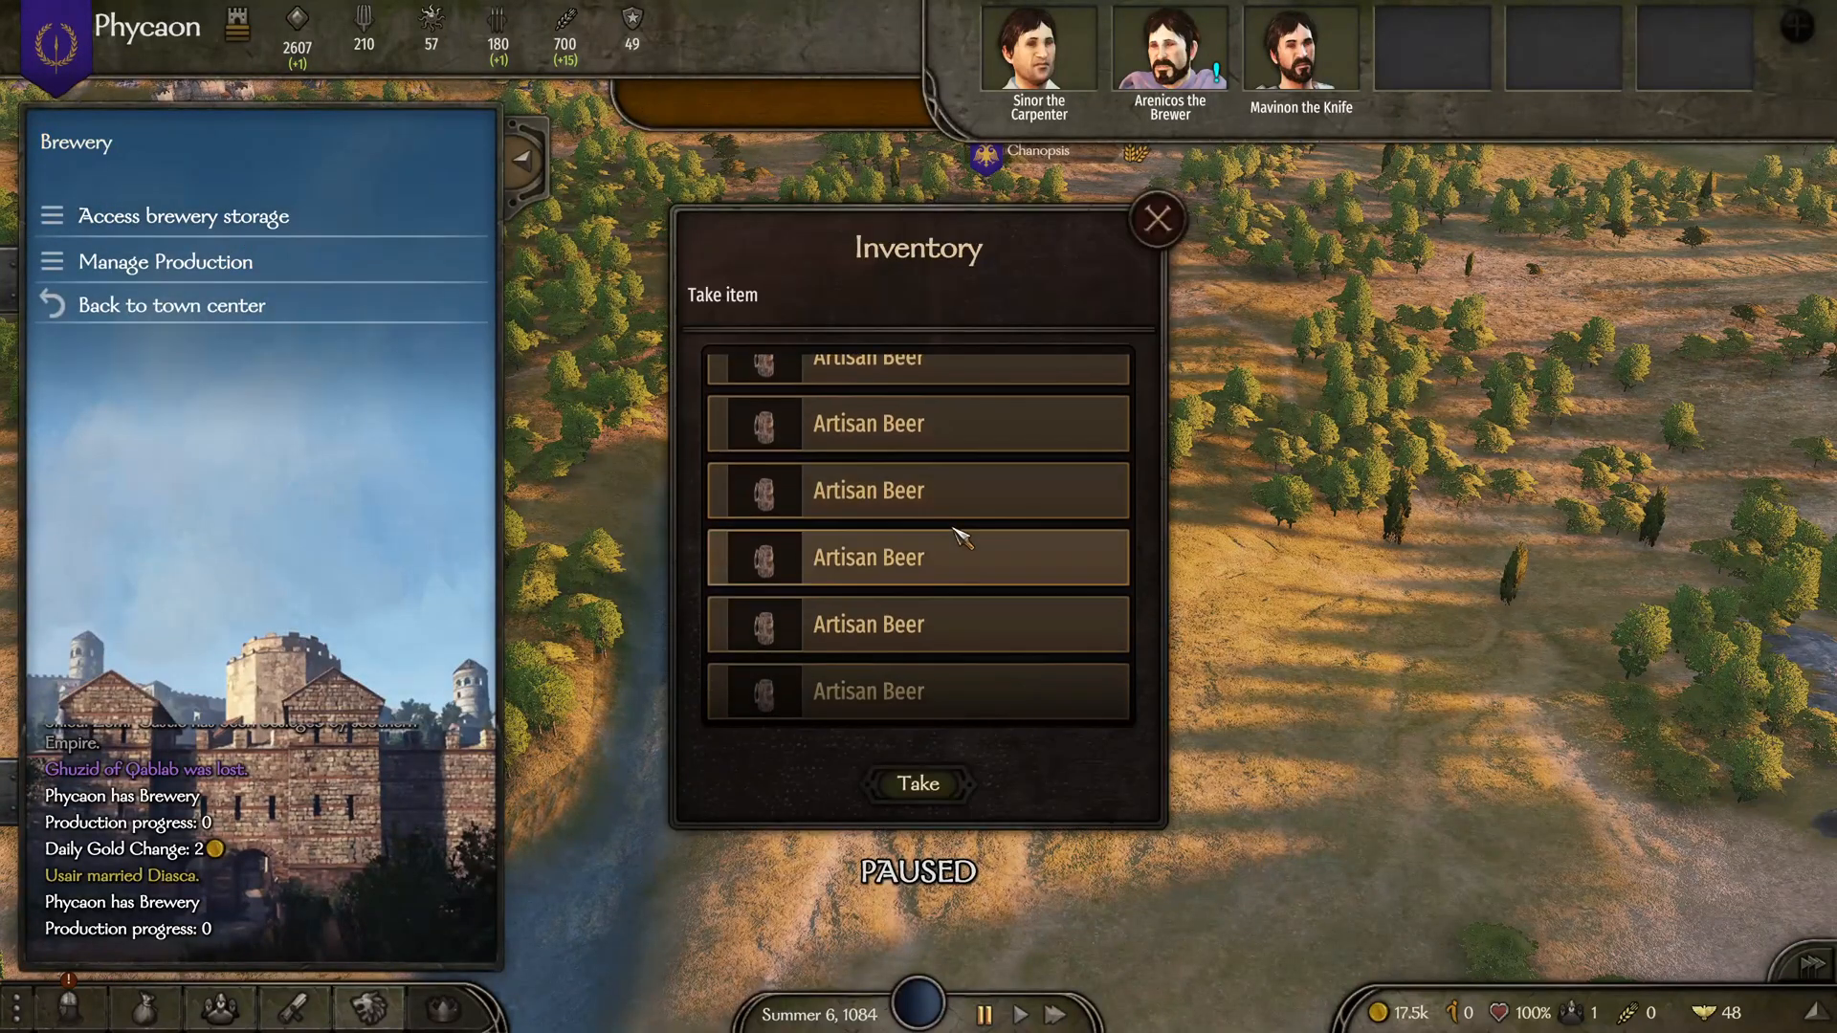
pyautogui.scroll(3)
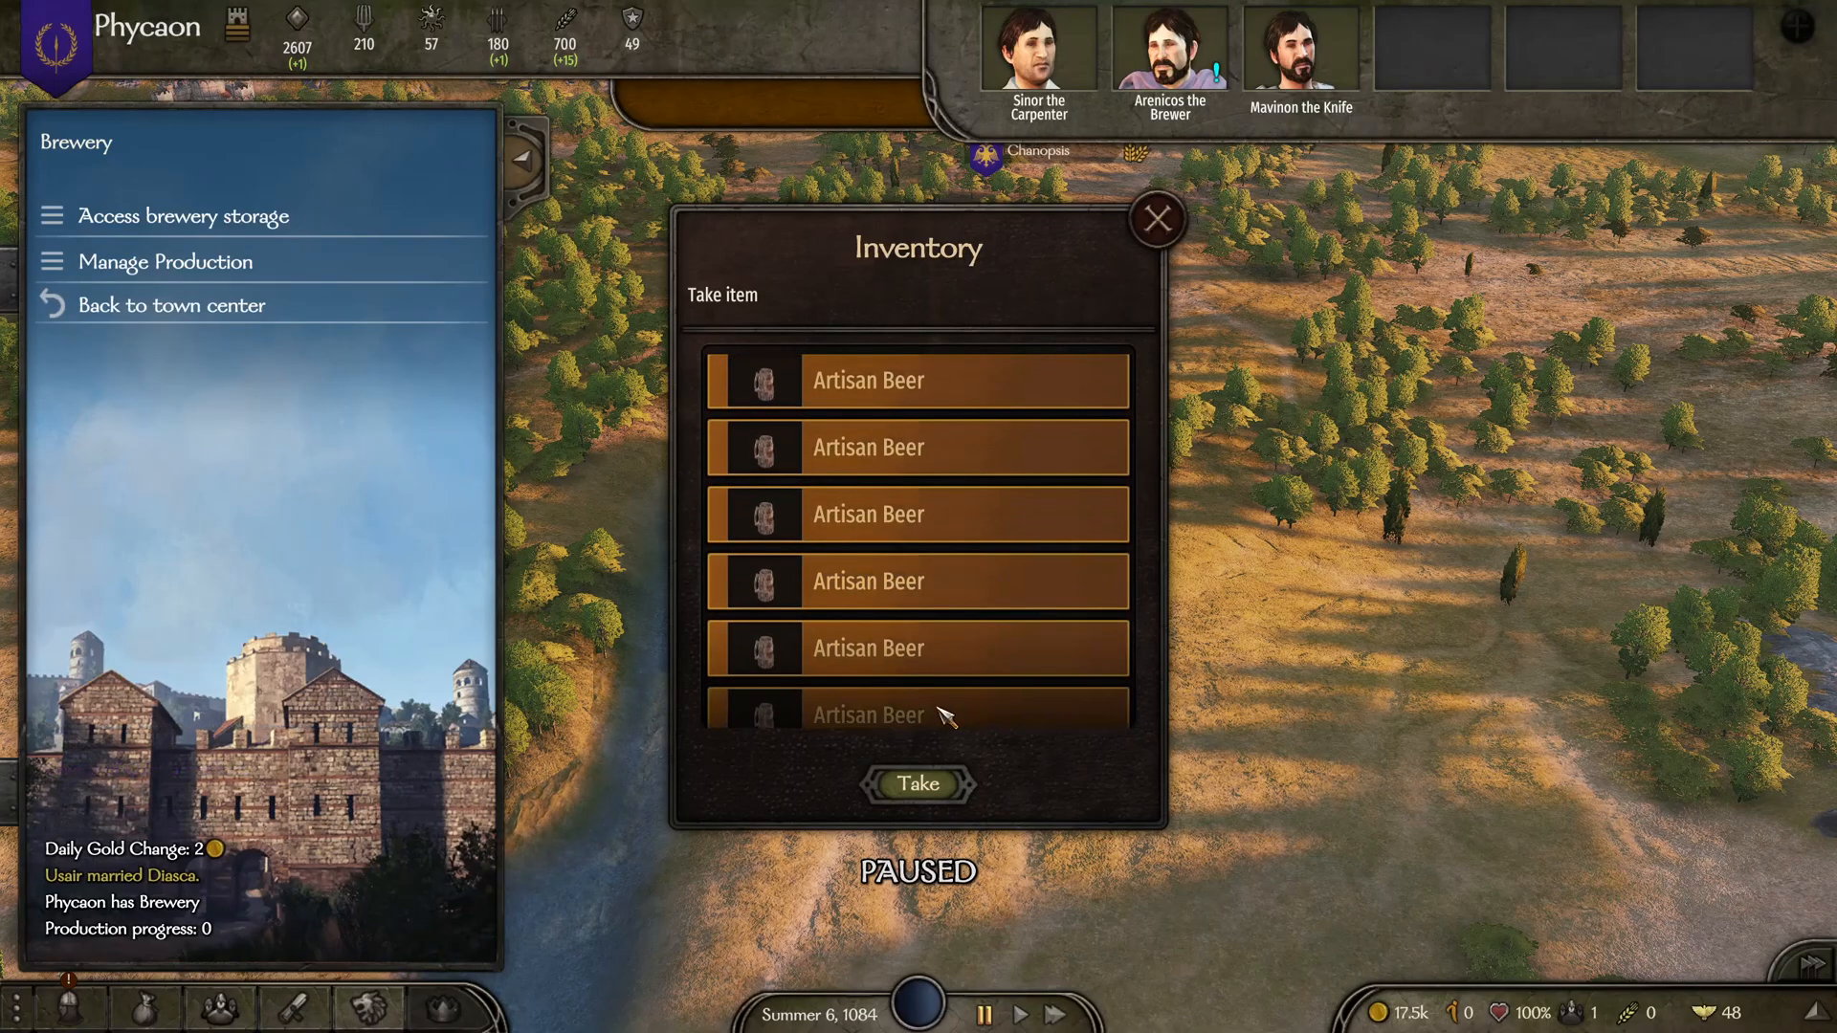
pyautogui.scroll(-3)
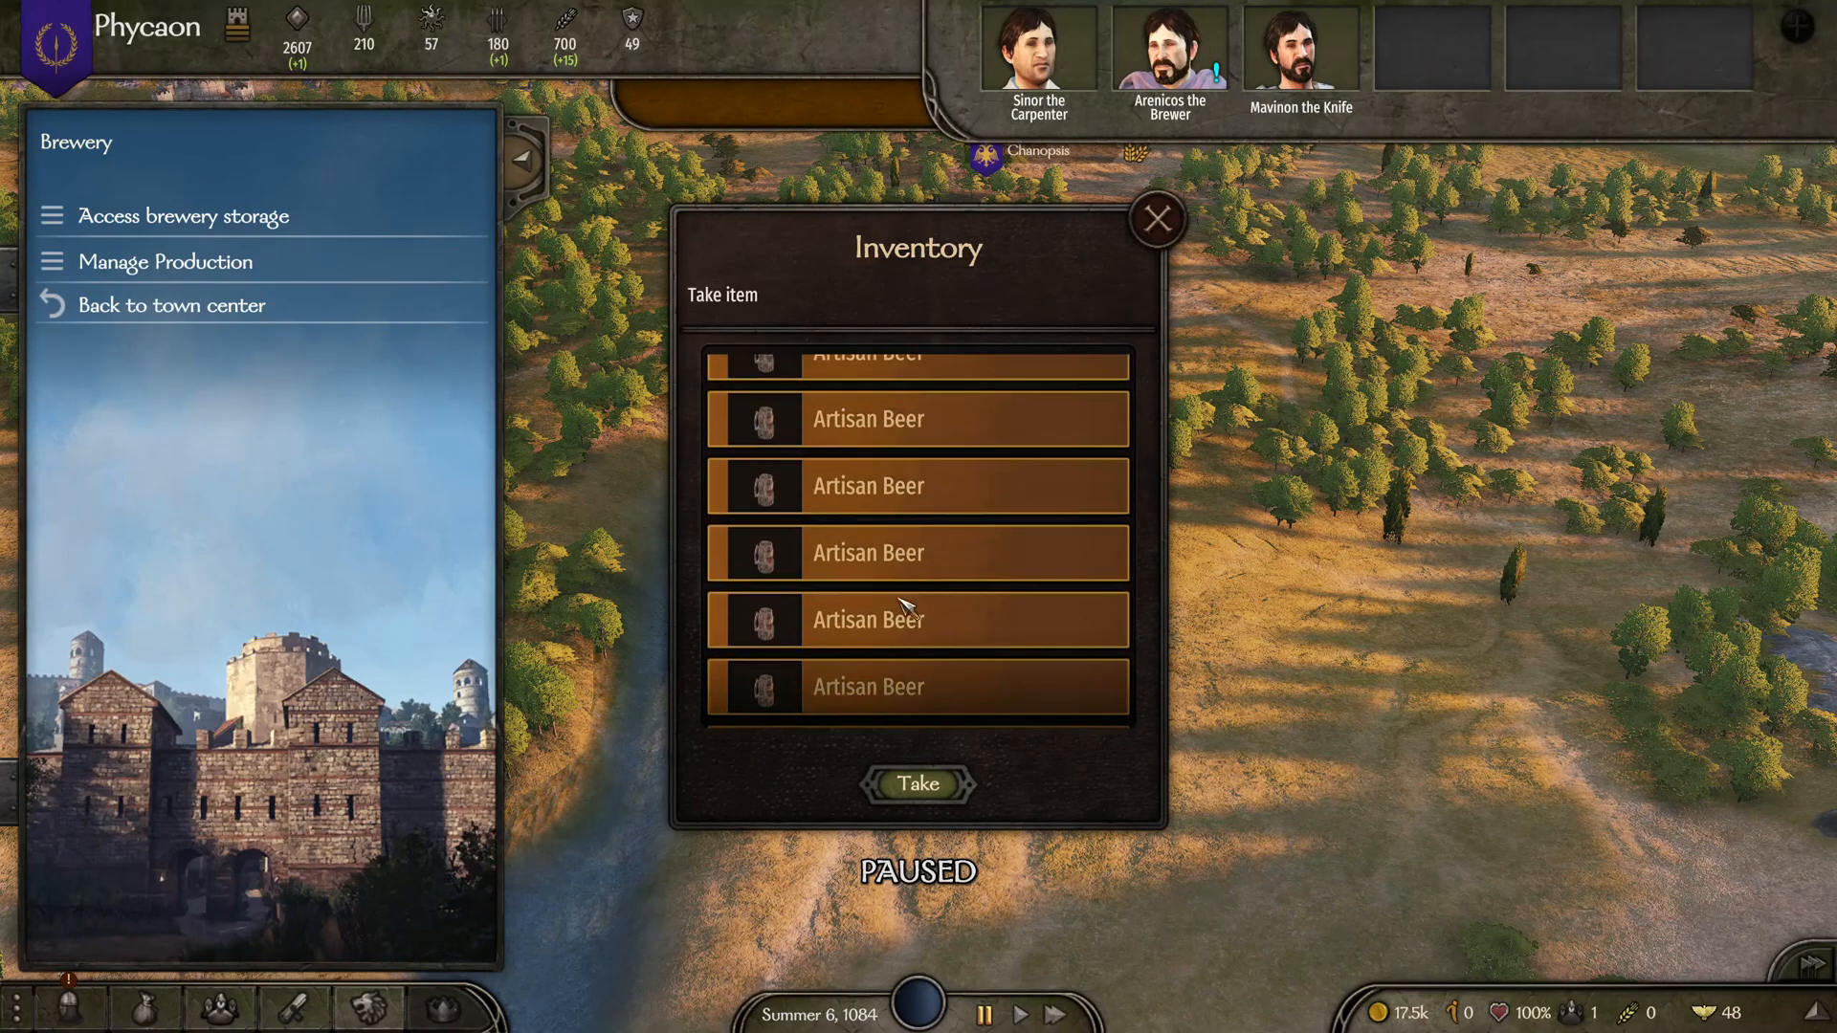
pyautogui.scroll(3)
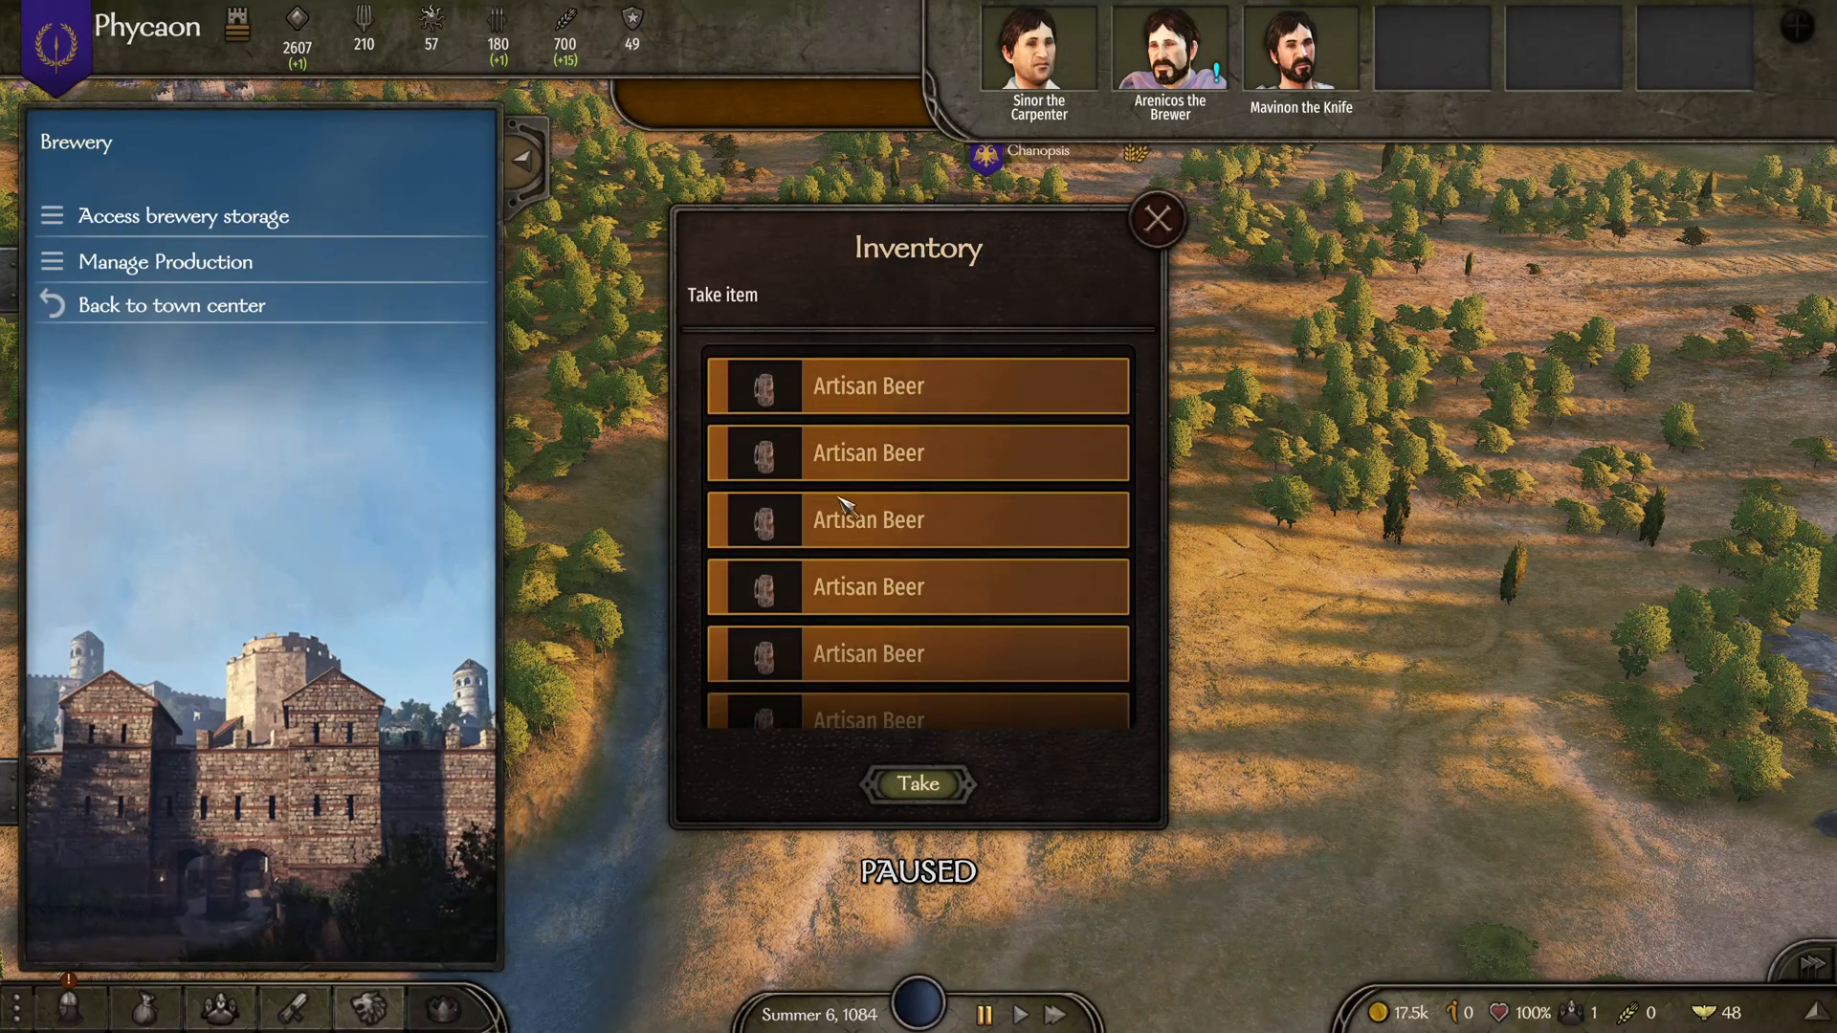
pyautogui.moveTo(917, 784)
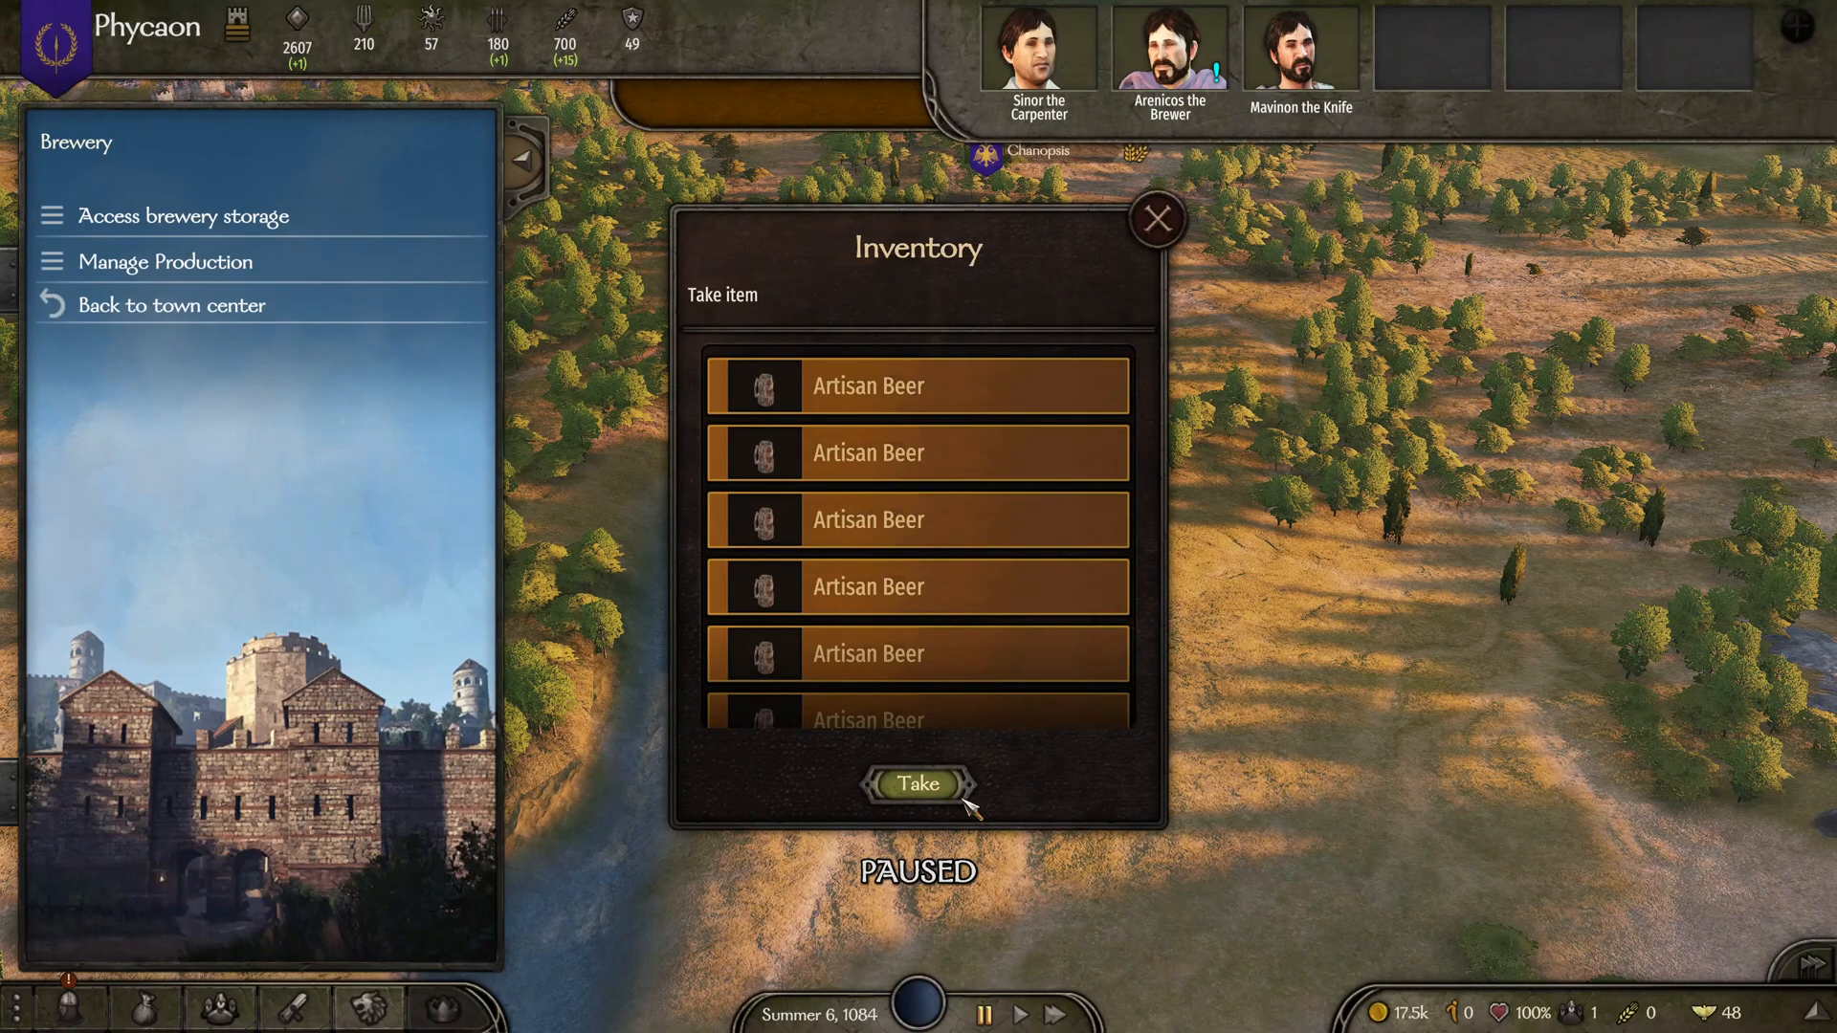
pyautogui.click(1155, 219)
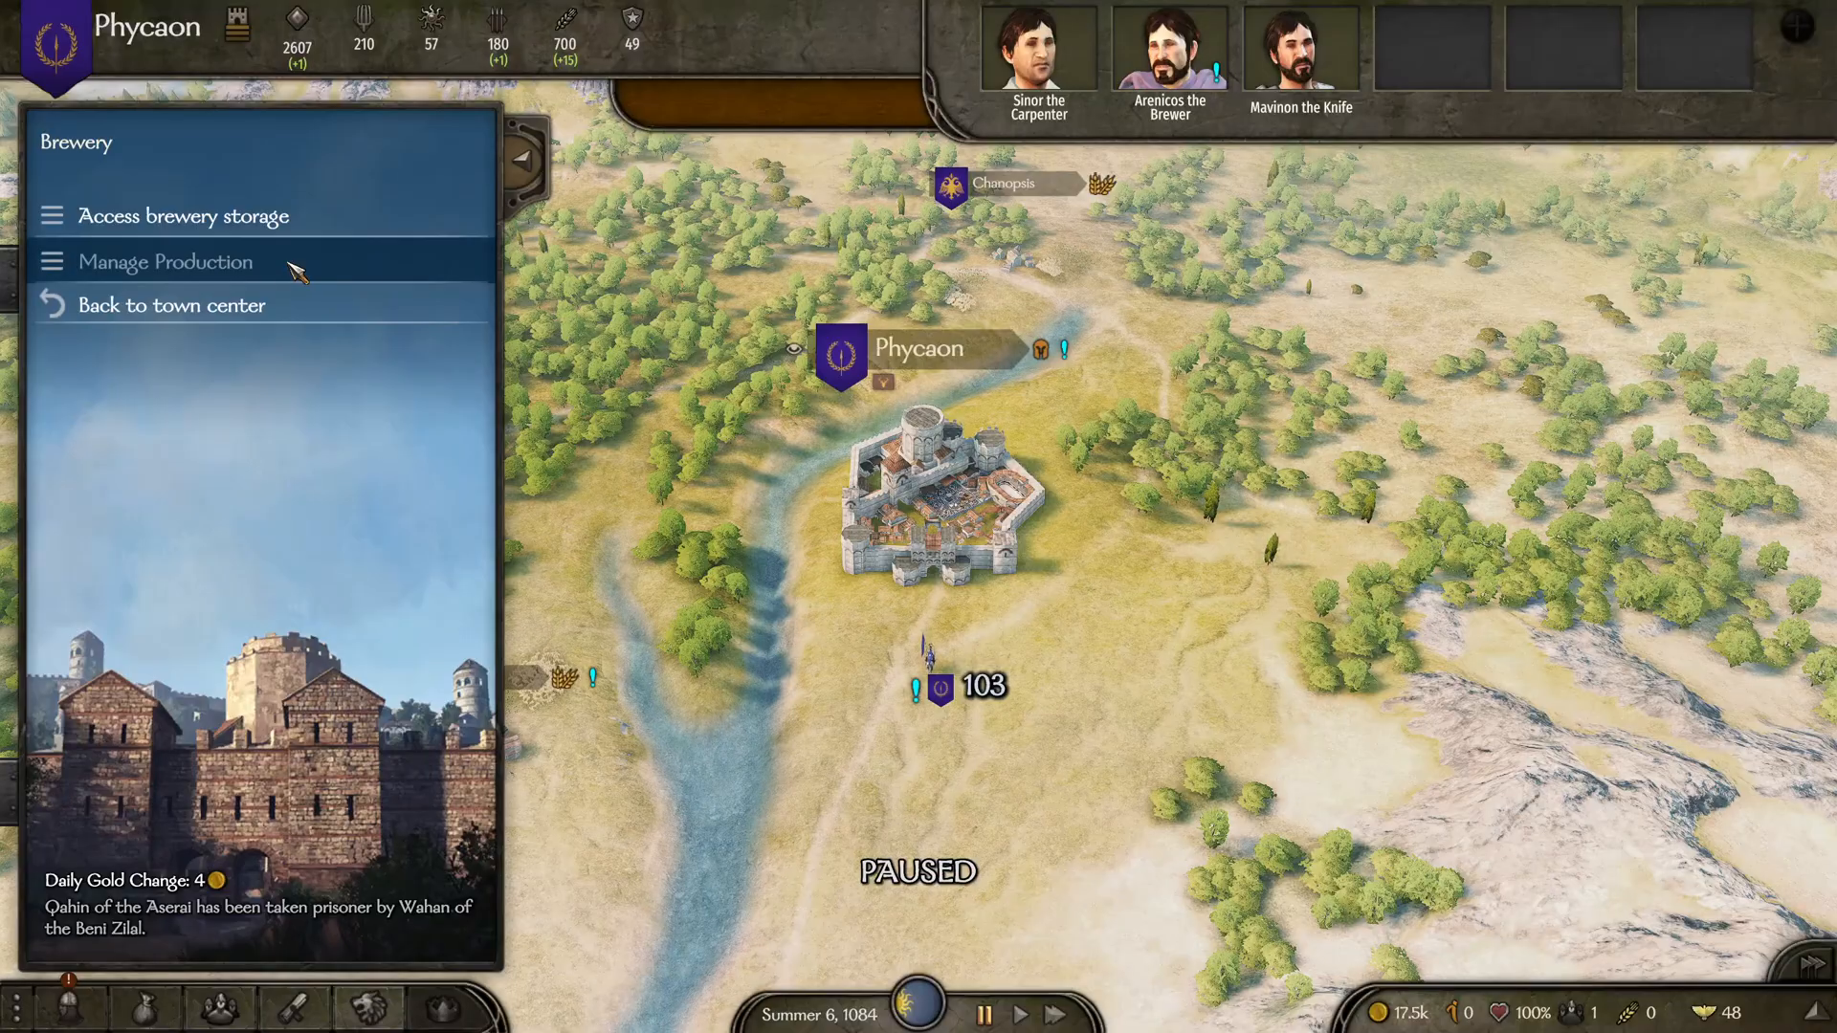
pyautogui.click(166, 261)
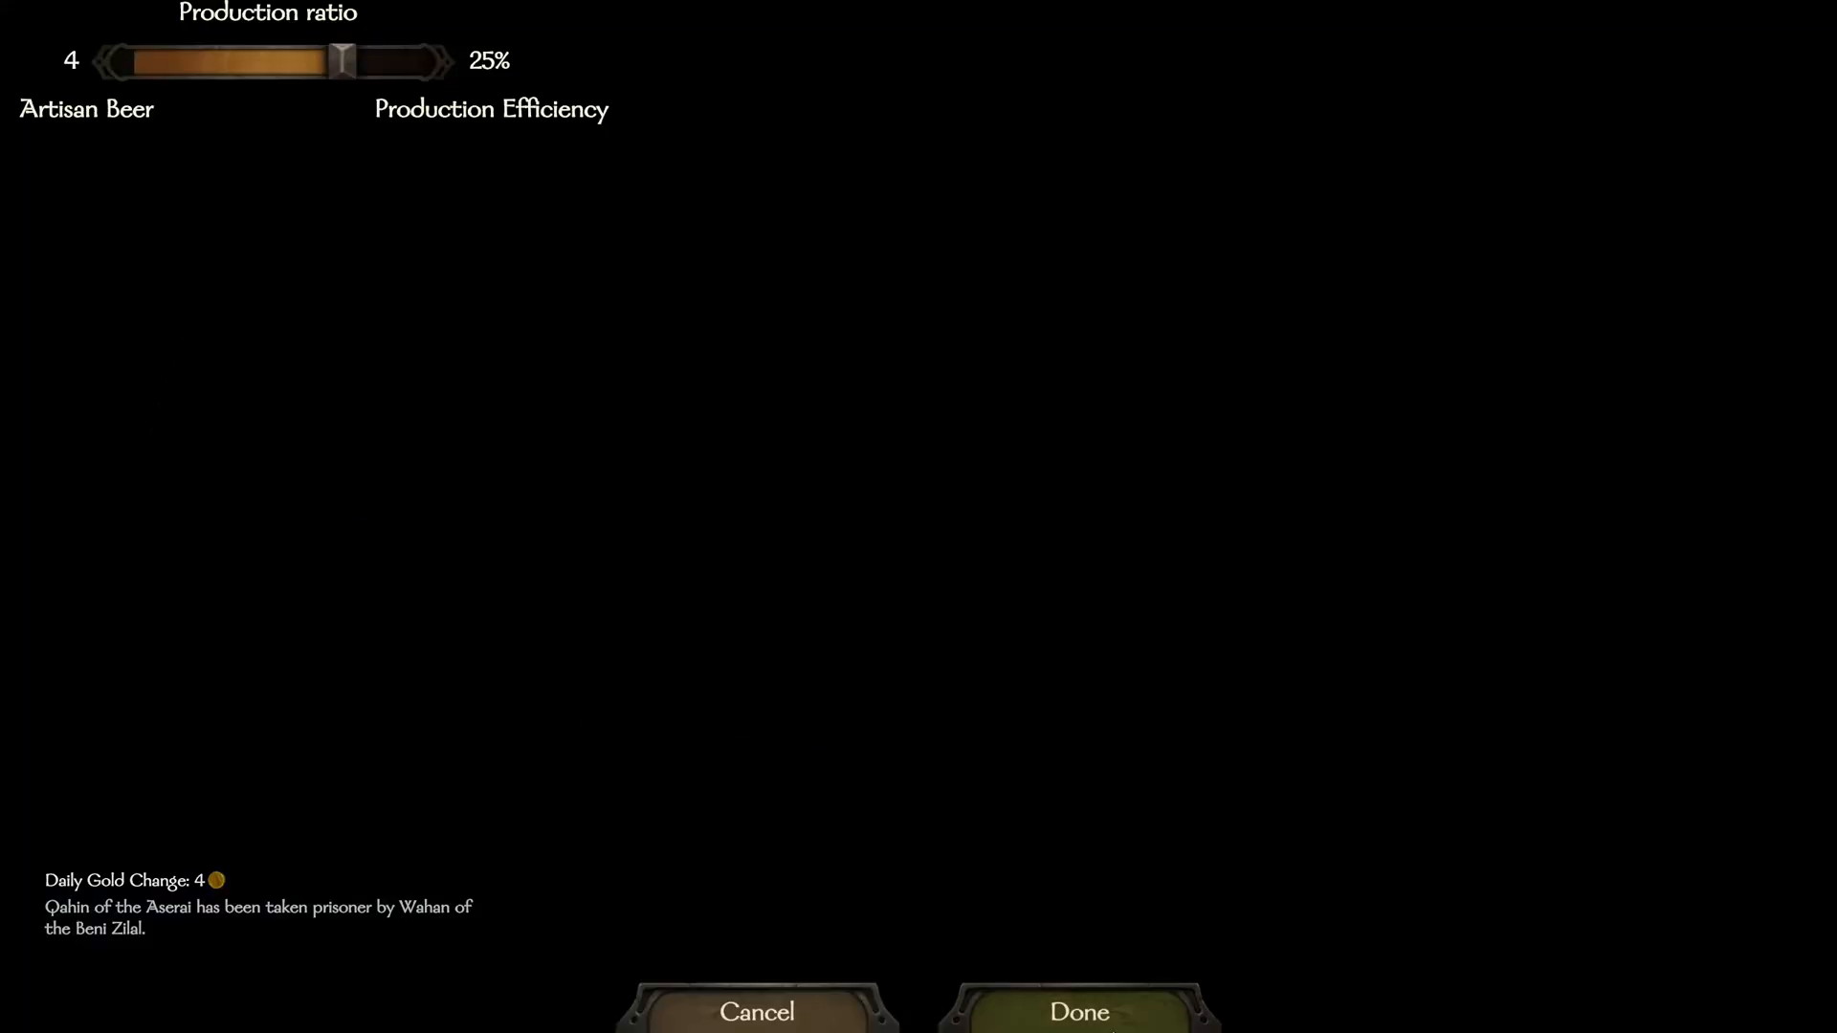
pyautogui.click(1076, 1012)
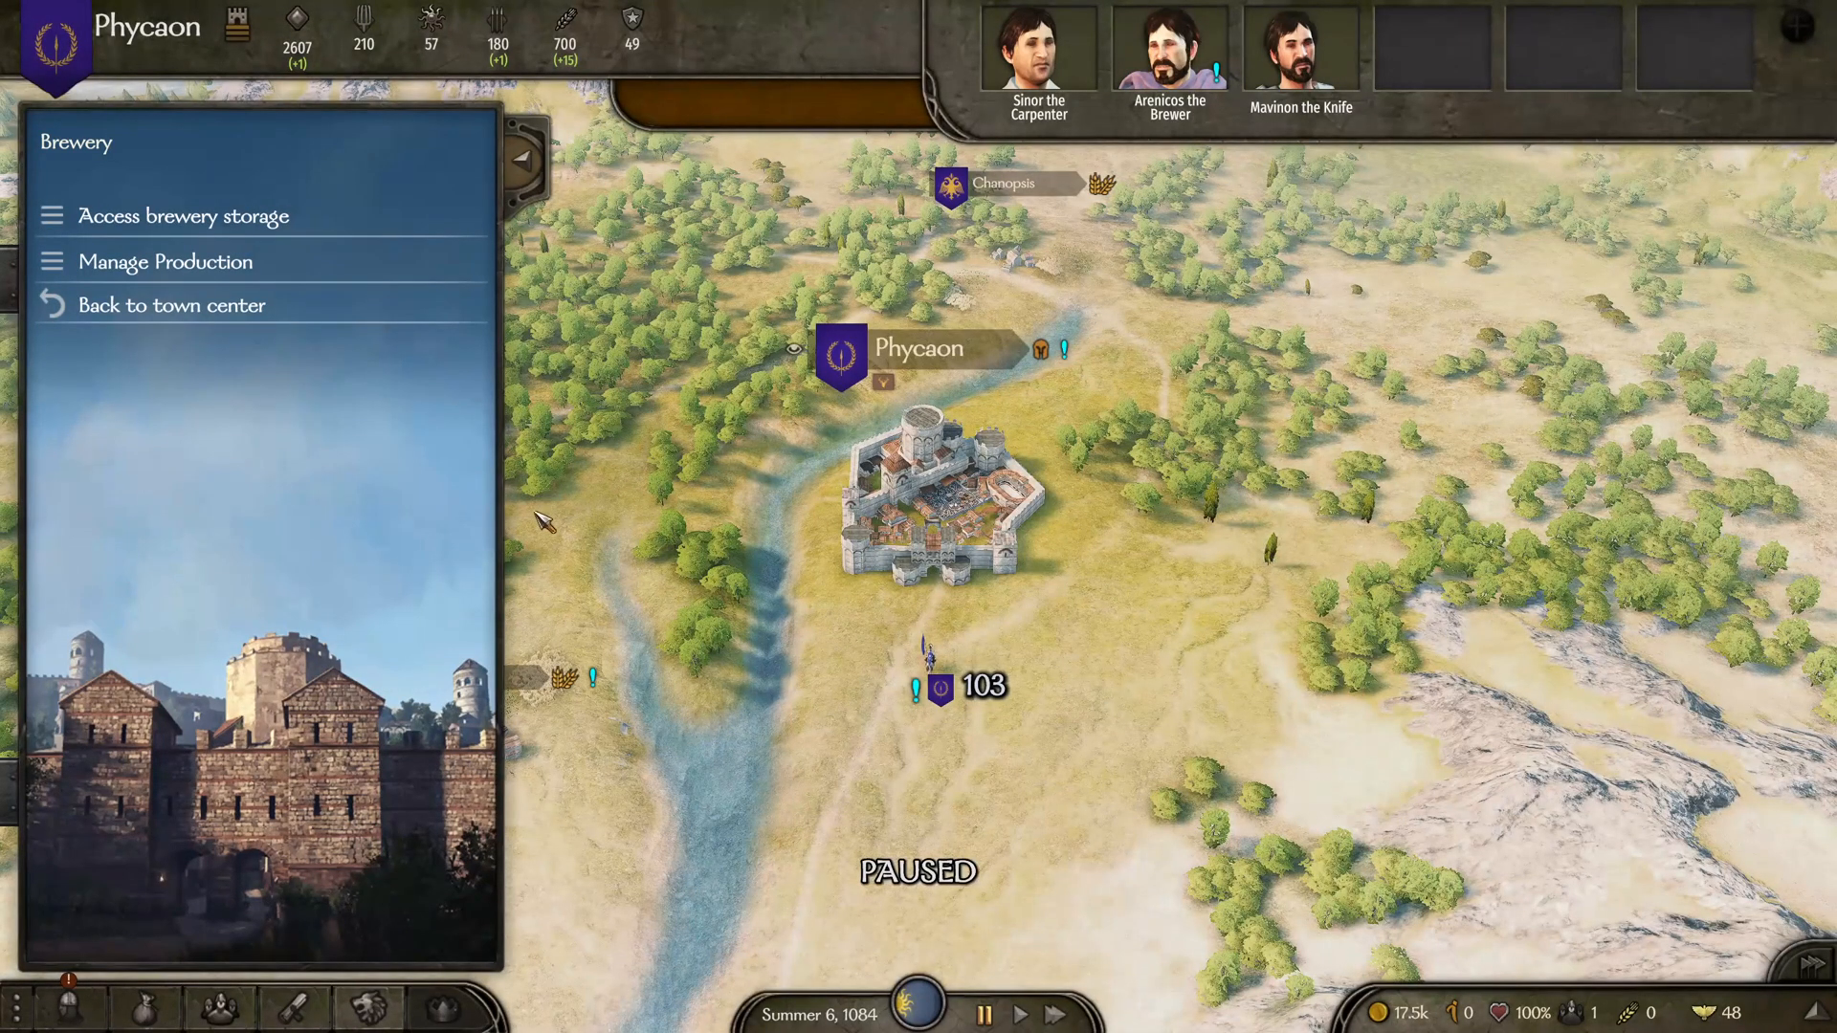
pyautogui.moveTo(794, 650)
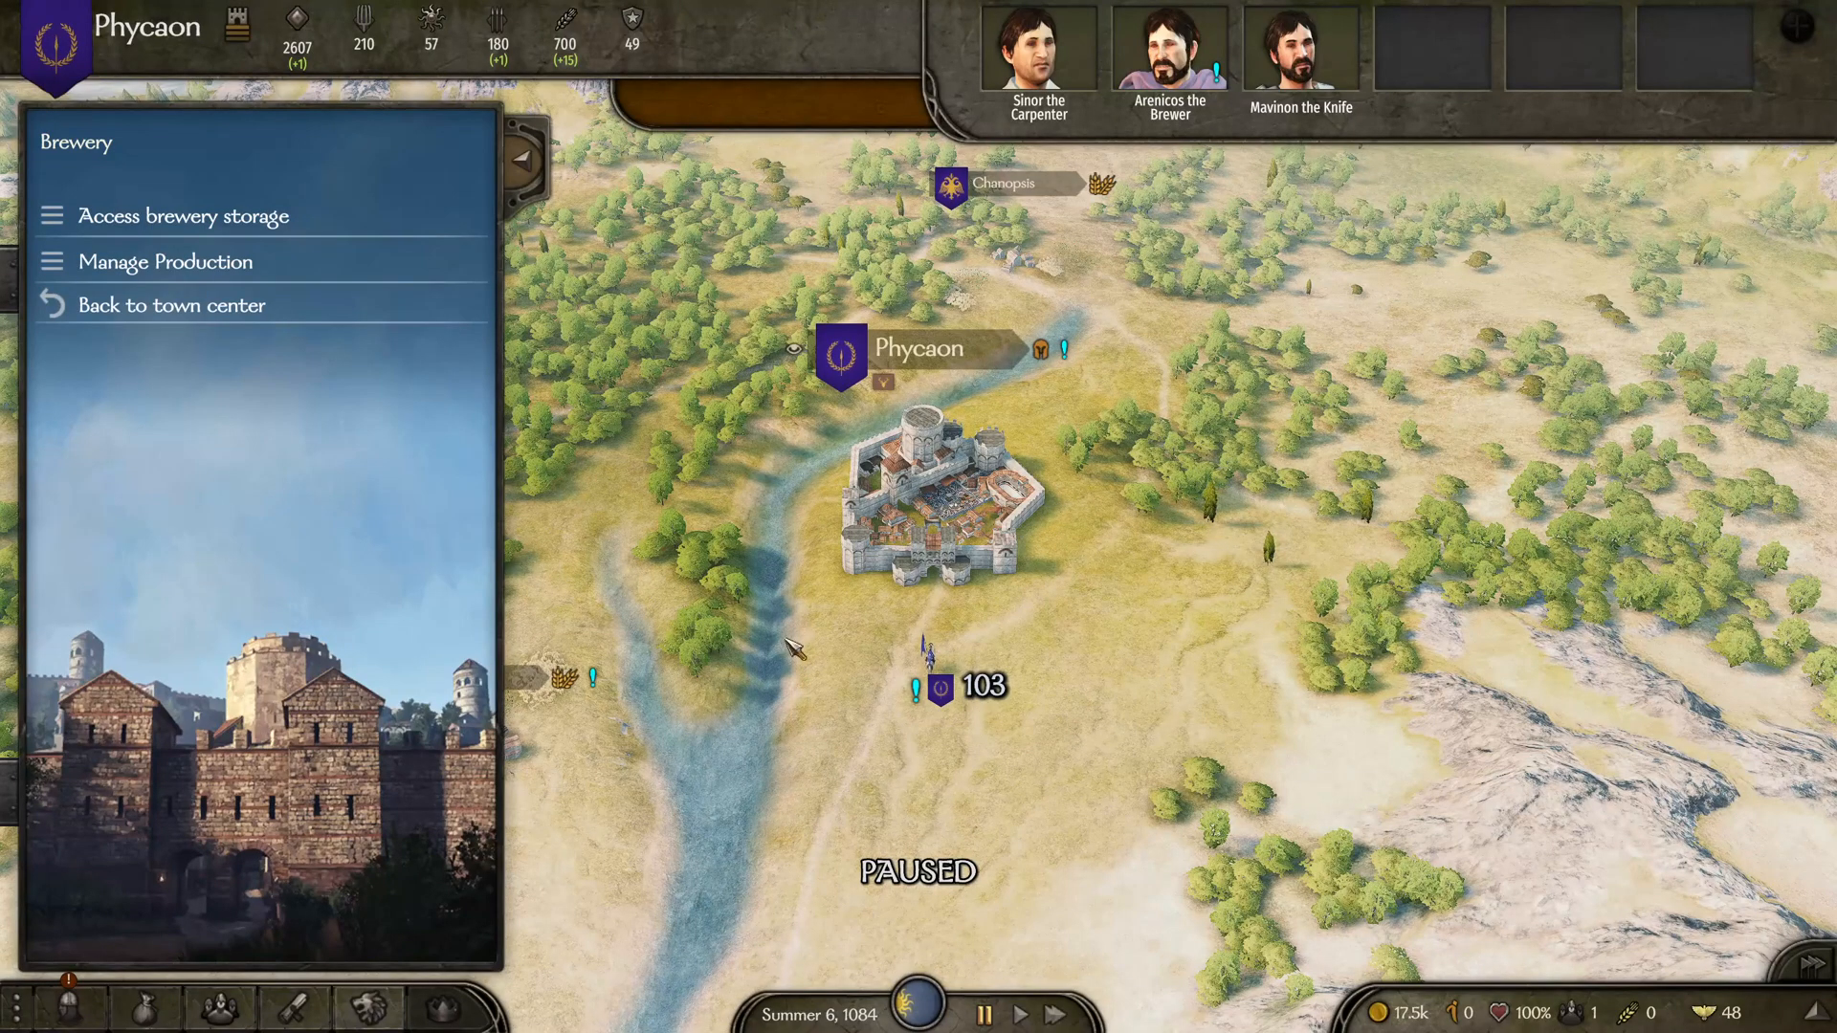
pyautogui.moveTo(287, 256)
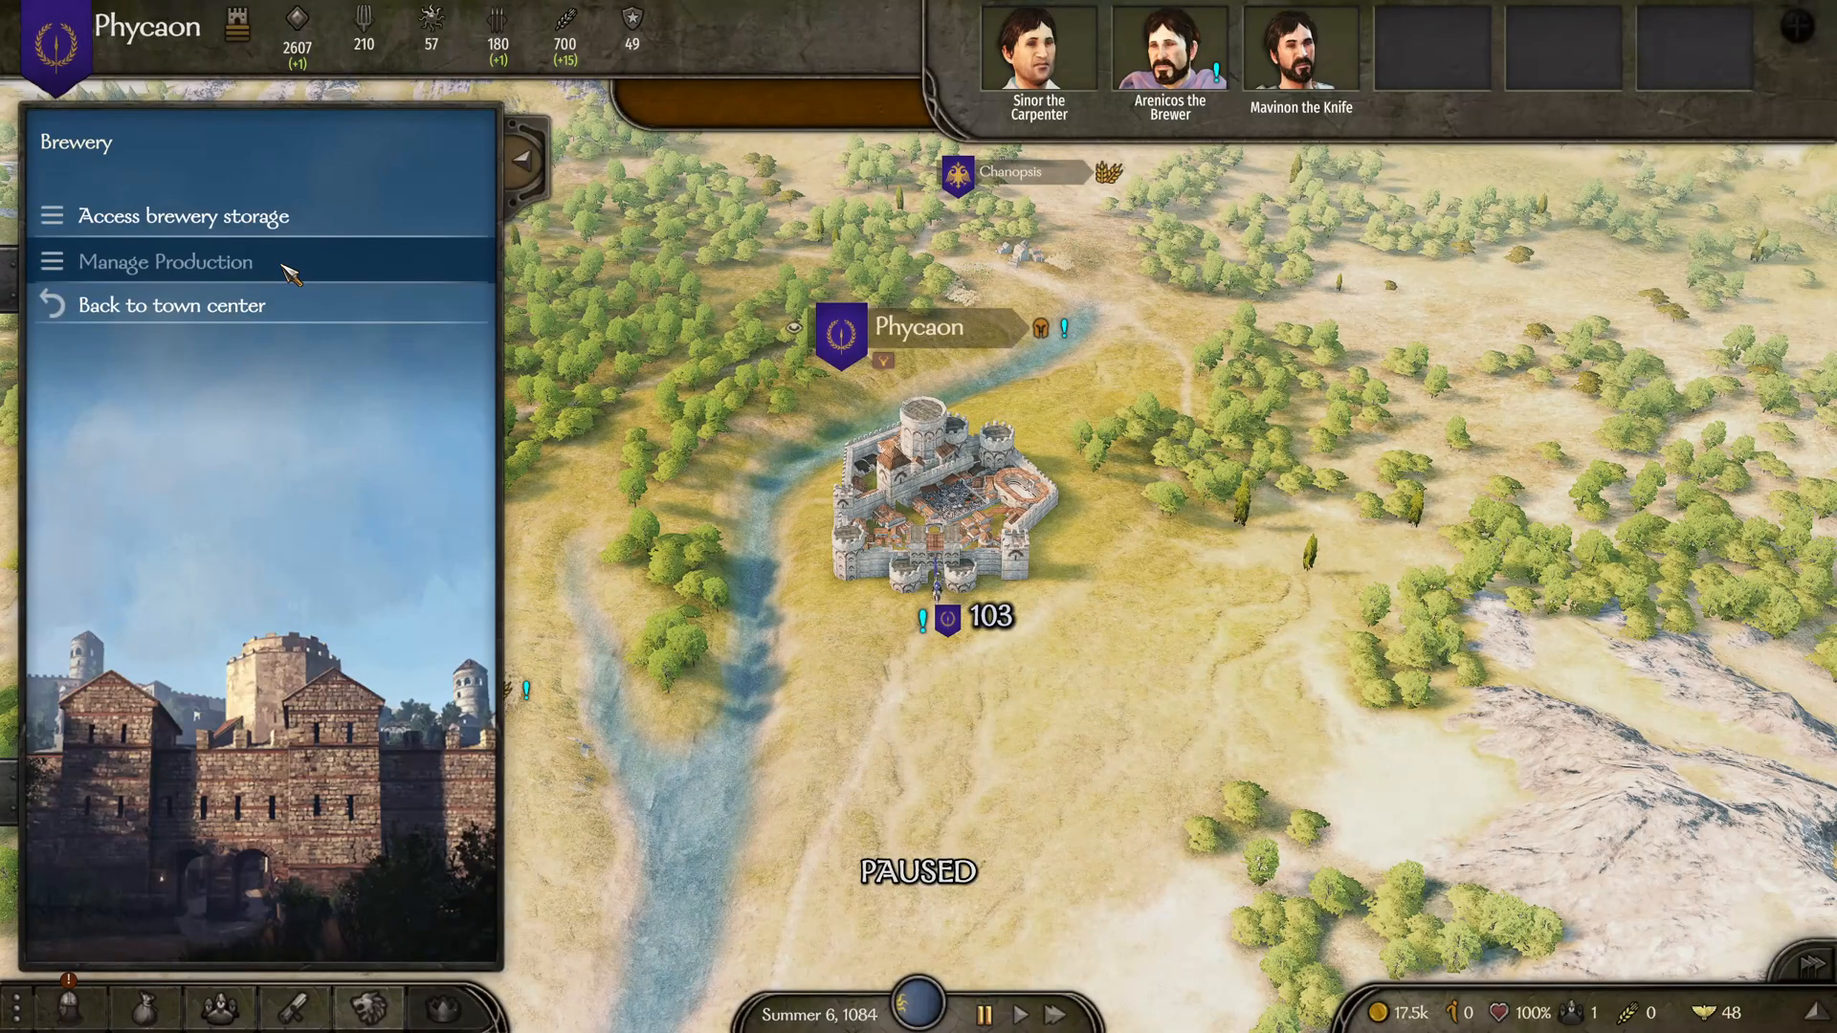
pyautogui.click(166, 261)
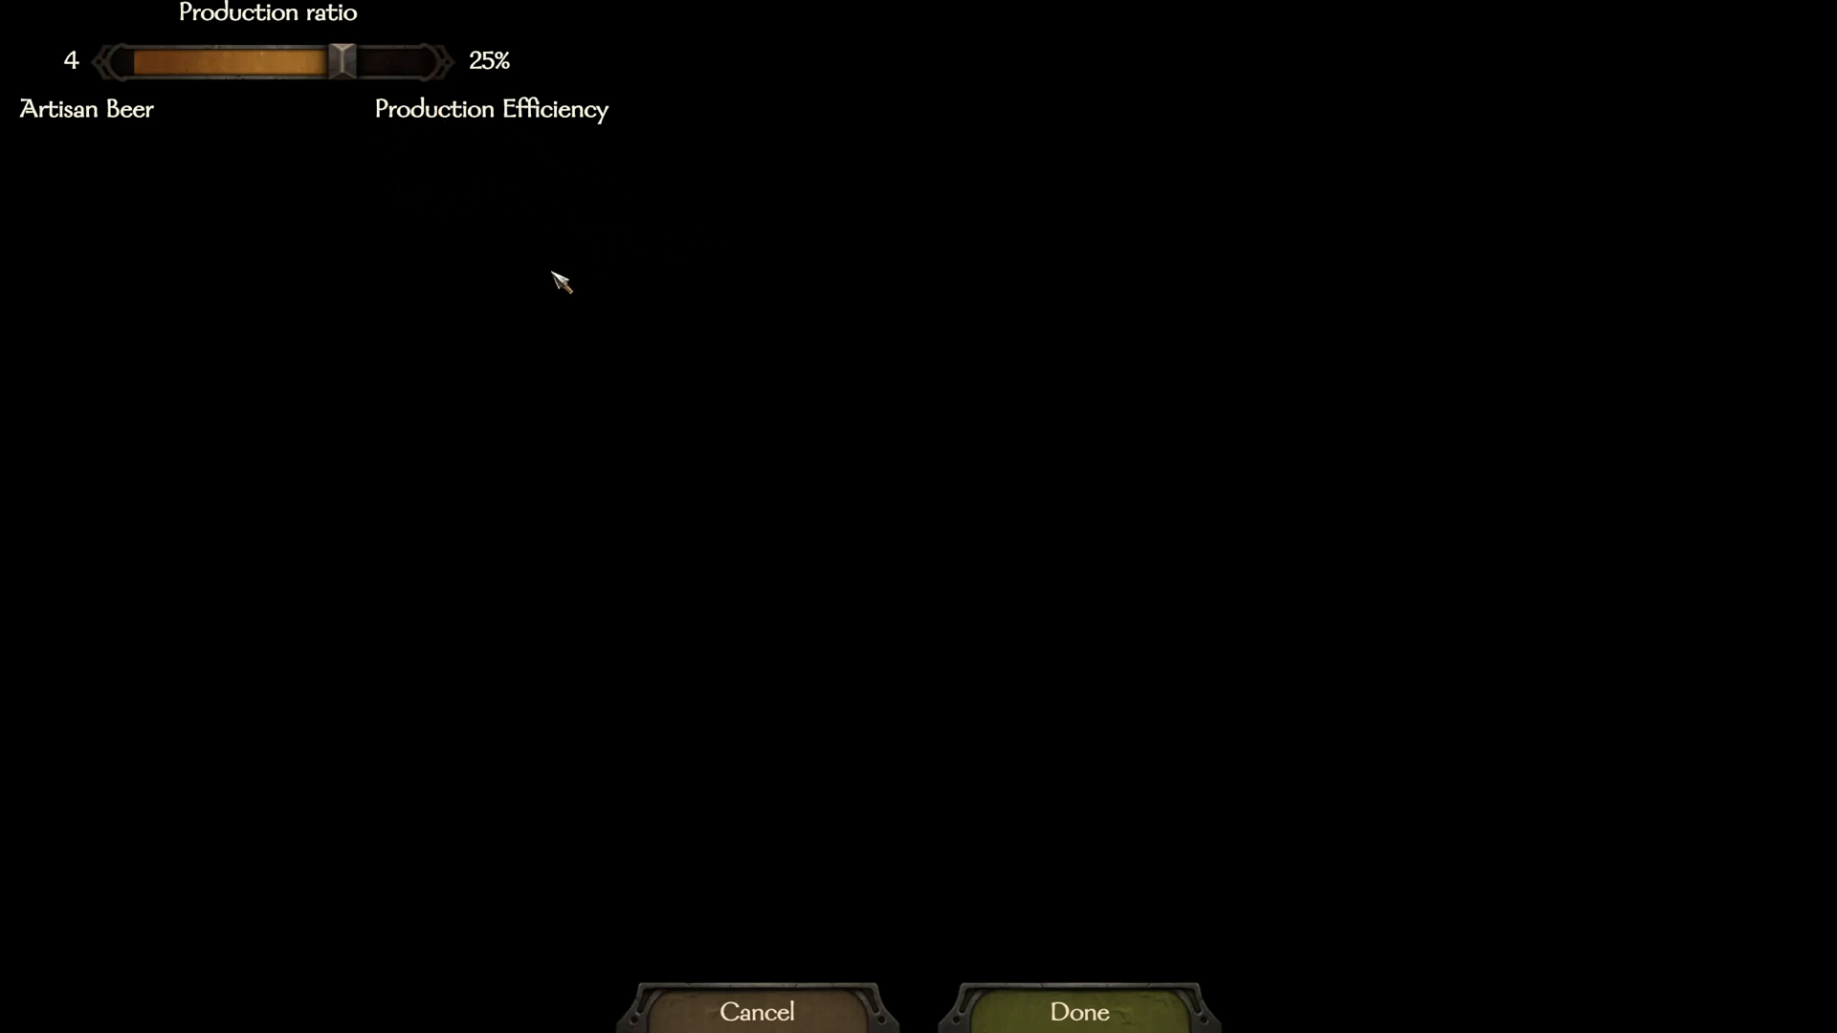
pyautogui.click(1076, 1012)
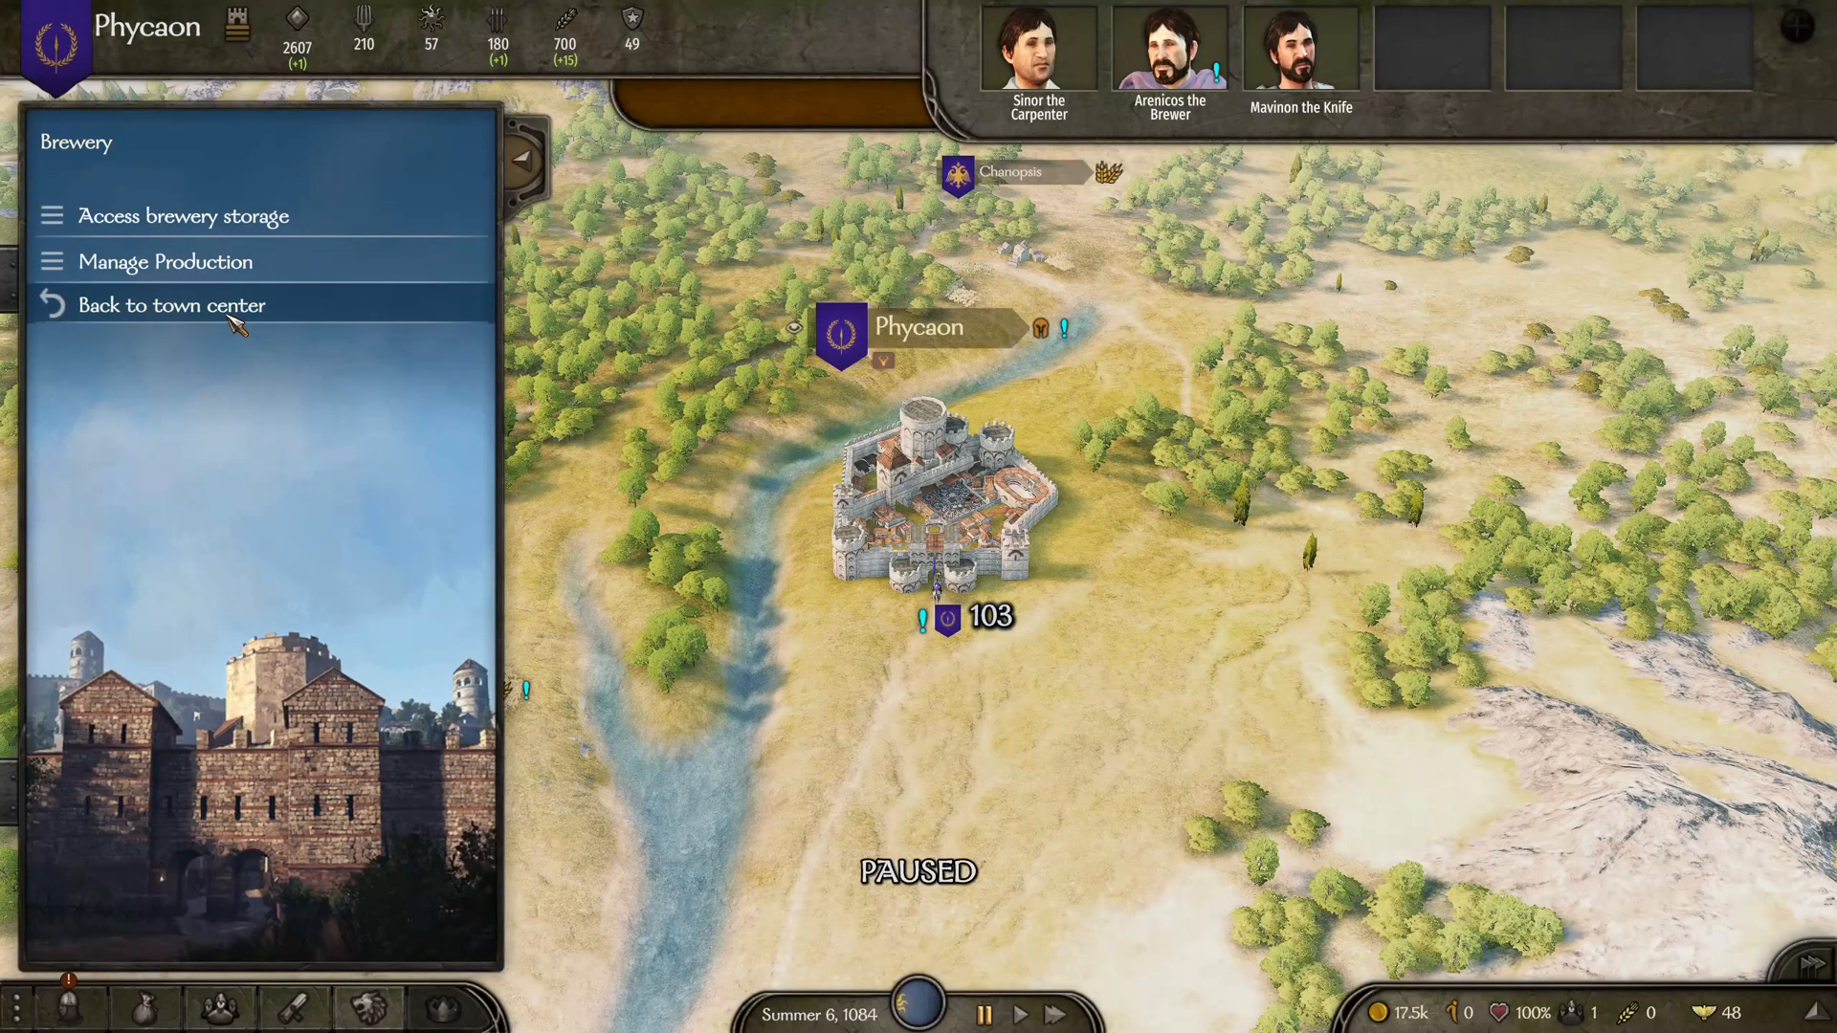
# Leave the brewery and go back to the Phycaon town center
pyautogui.click(171, 304)
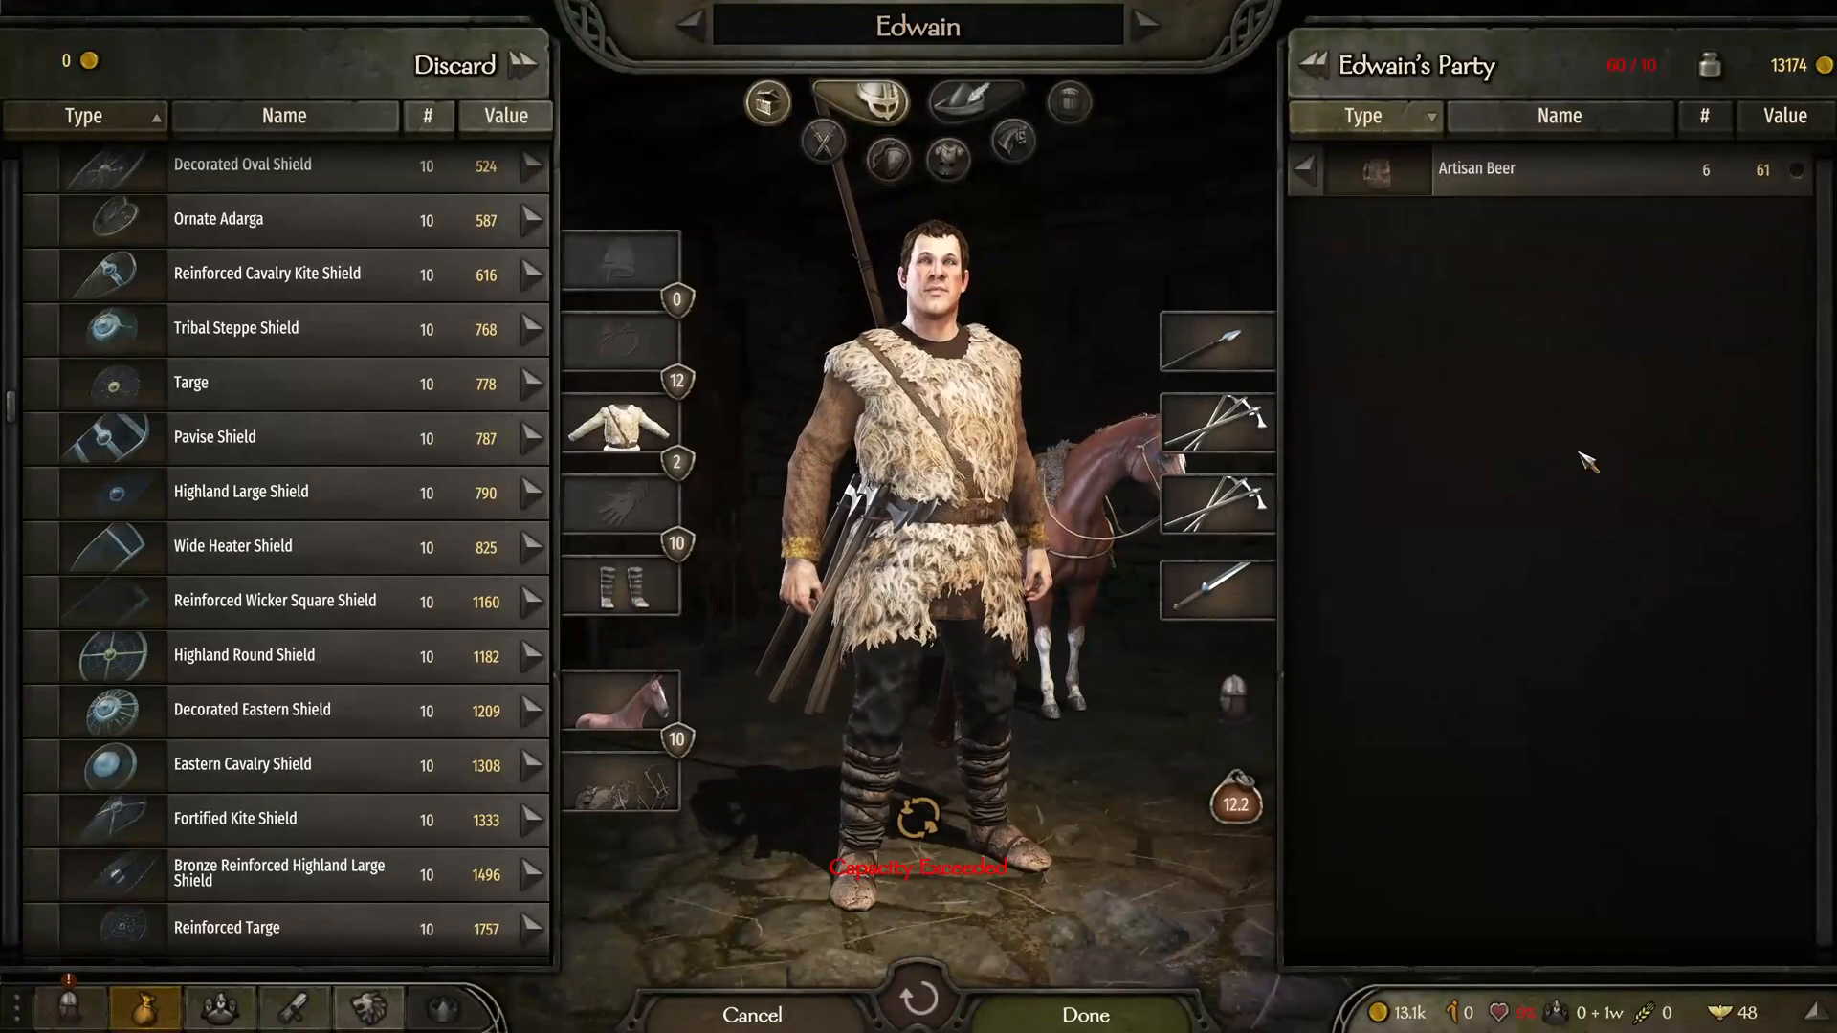
# Preview the six Artisan Beer in the party, then leave the trade screen
pyautogui.click(1475, 168)
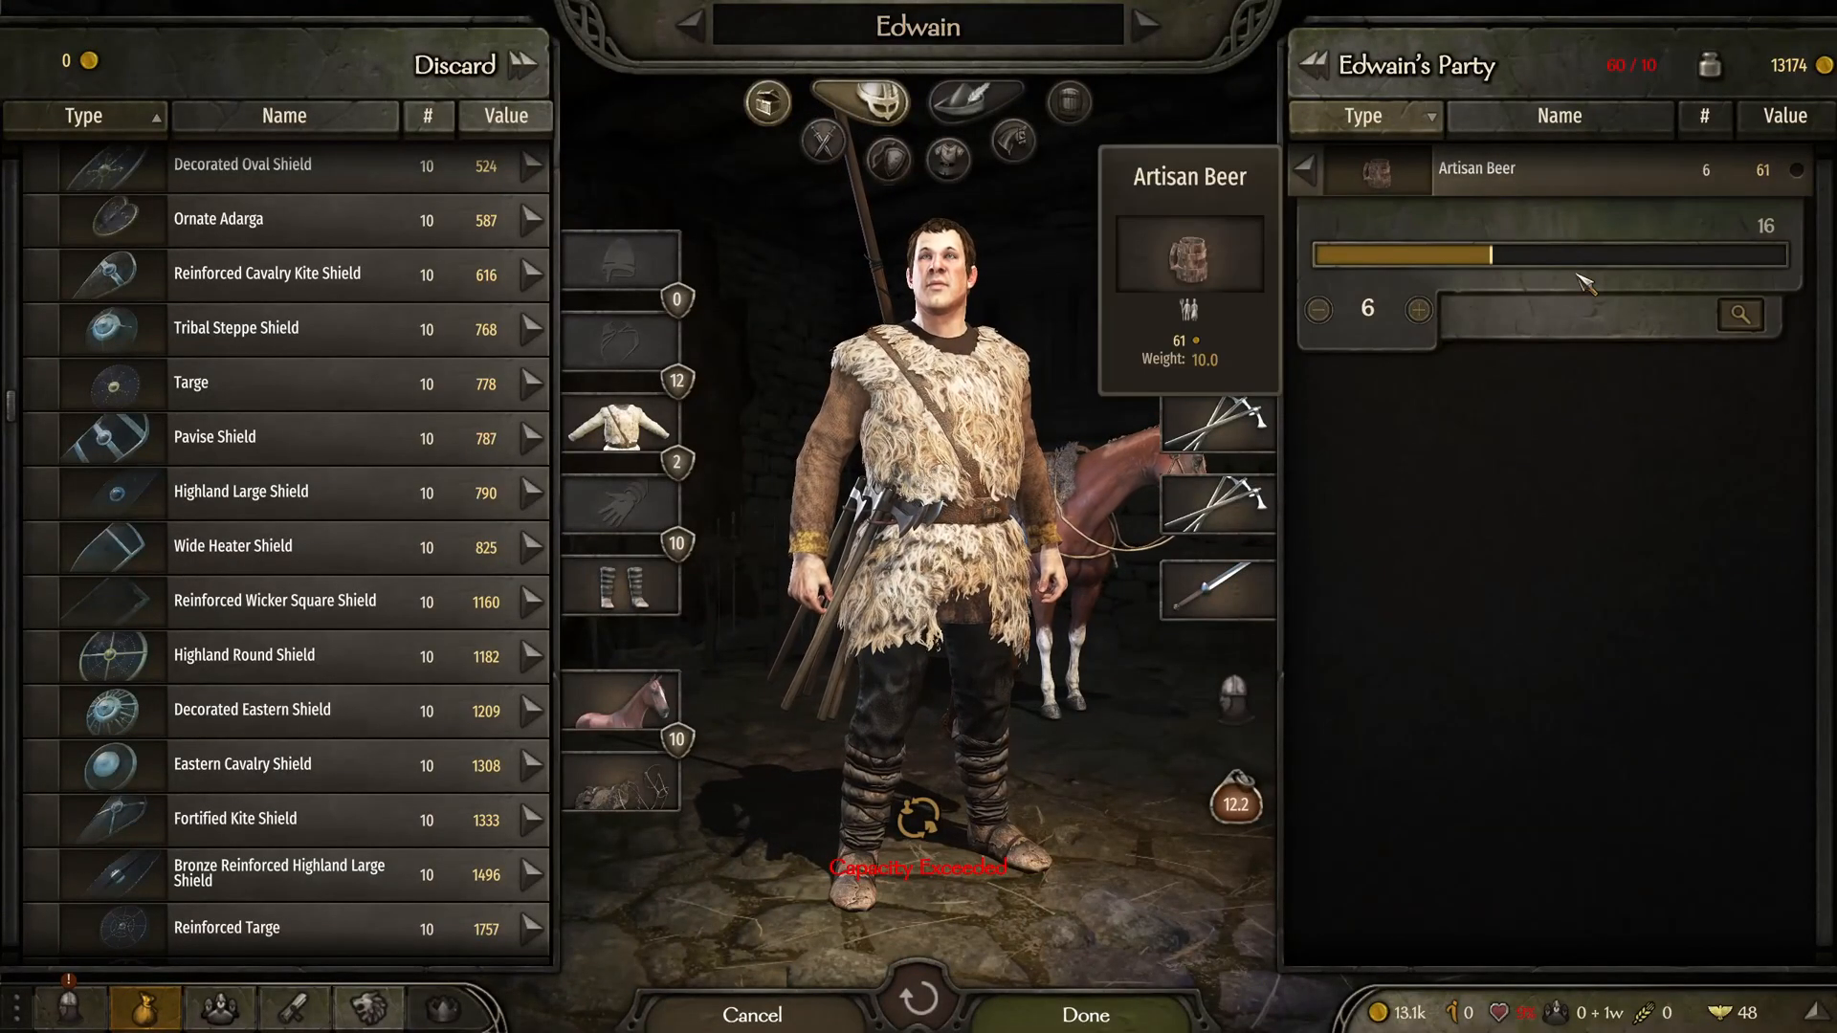
pyautogui.moveTo(1742, 314)
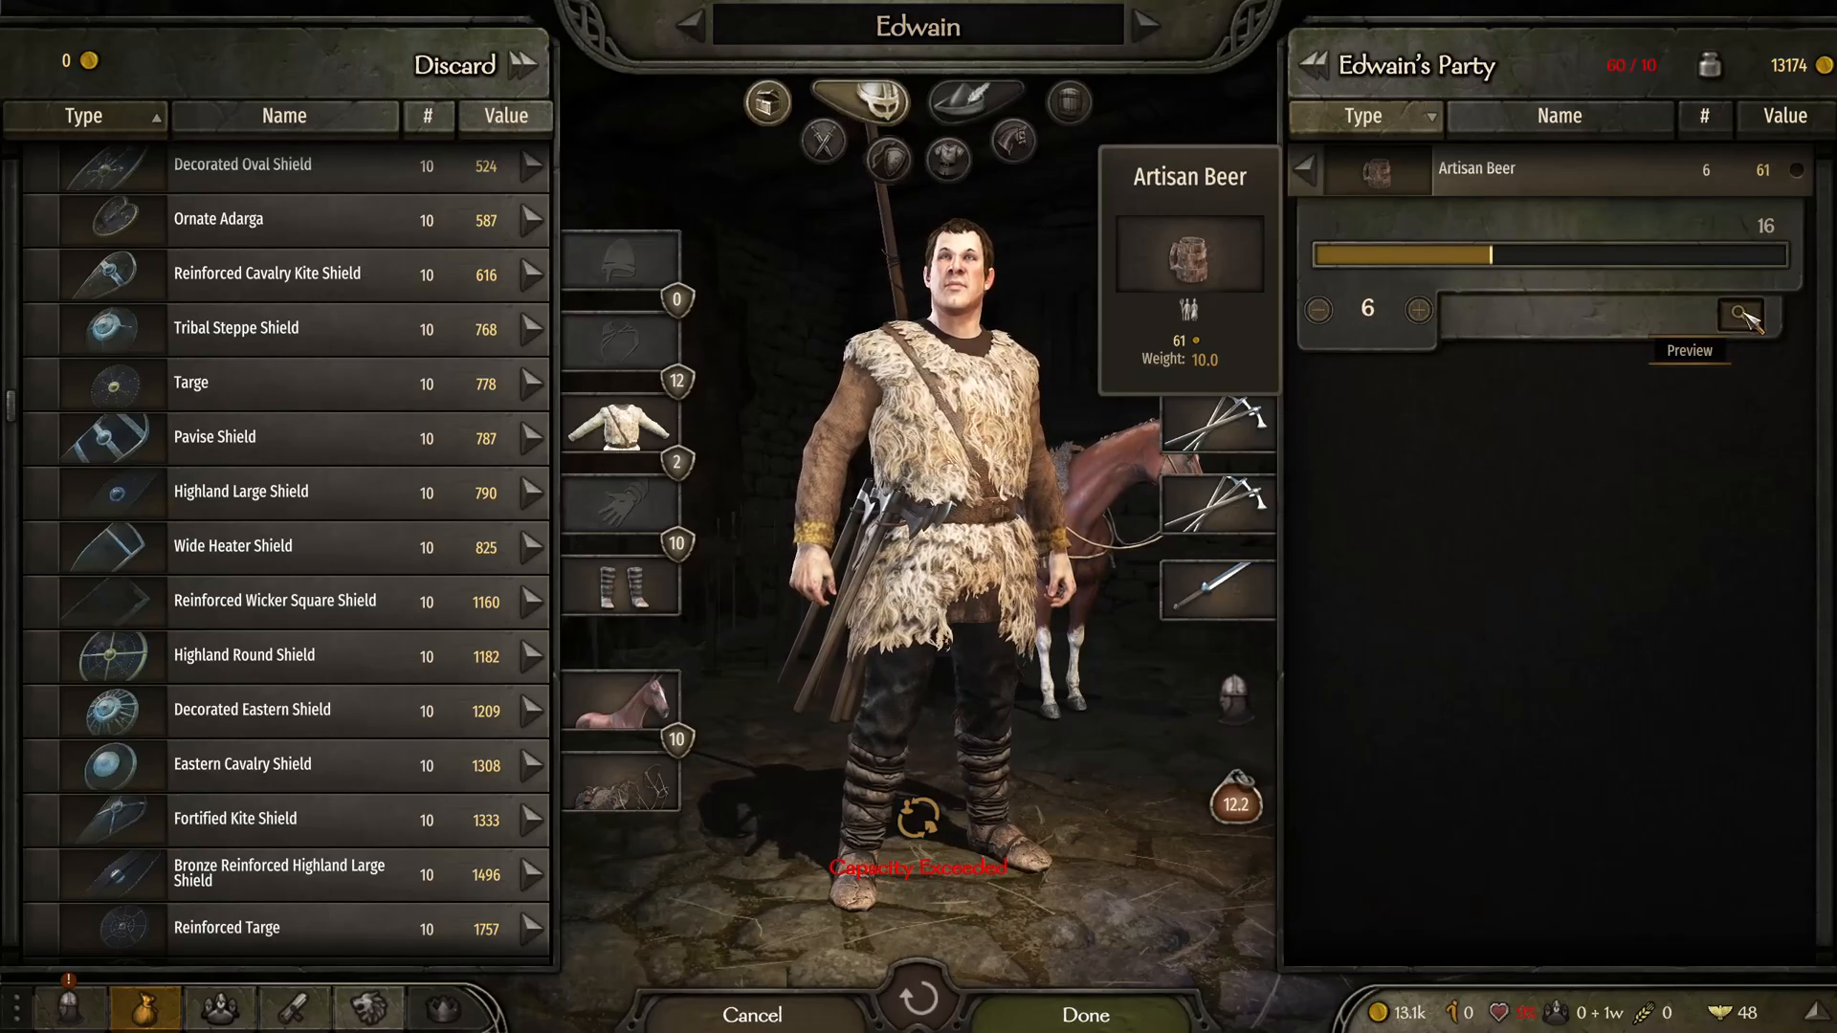
pyautogui.click(1742, 312)
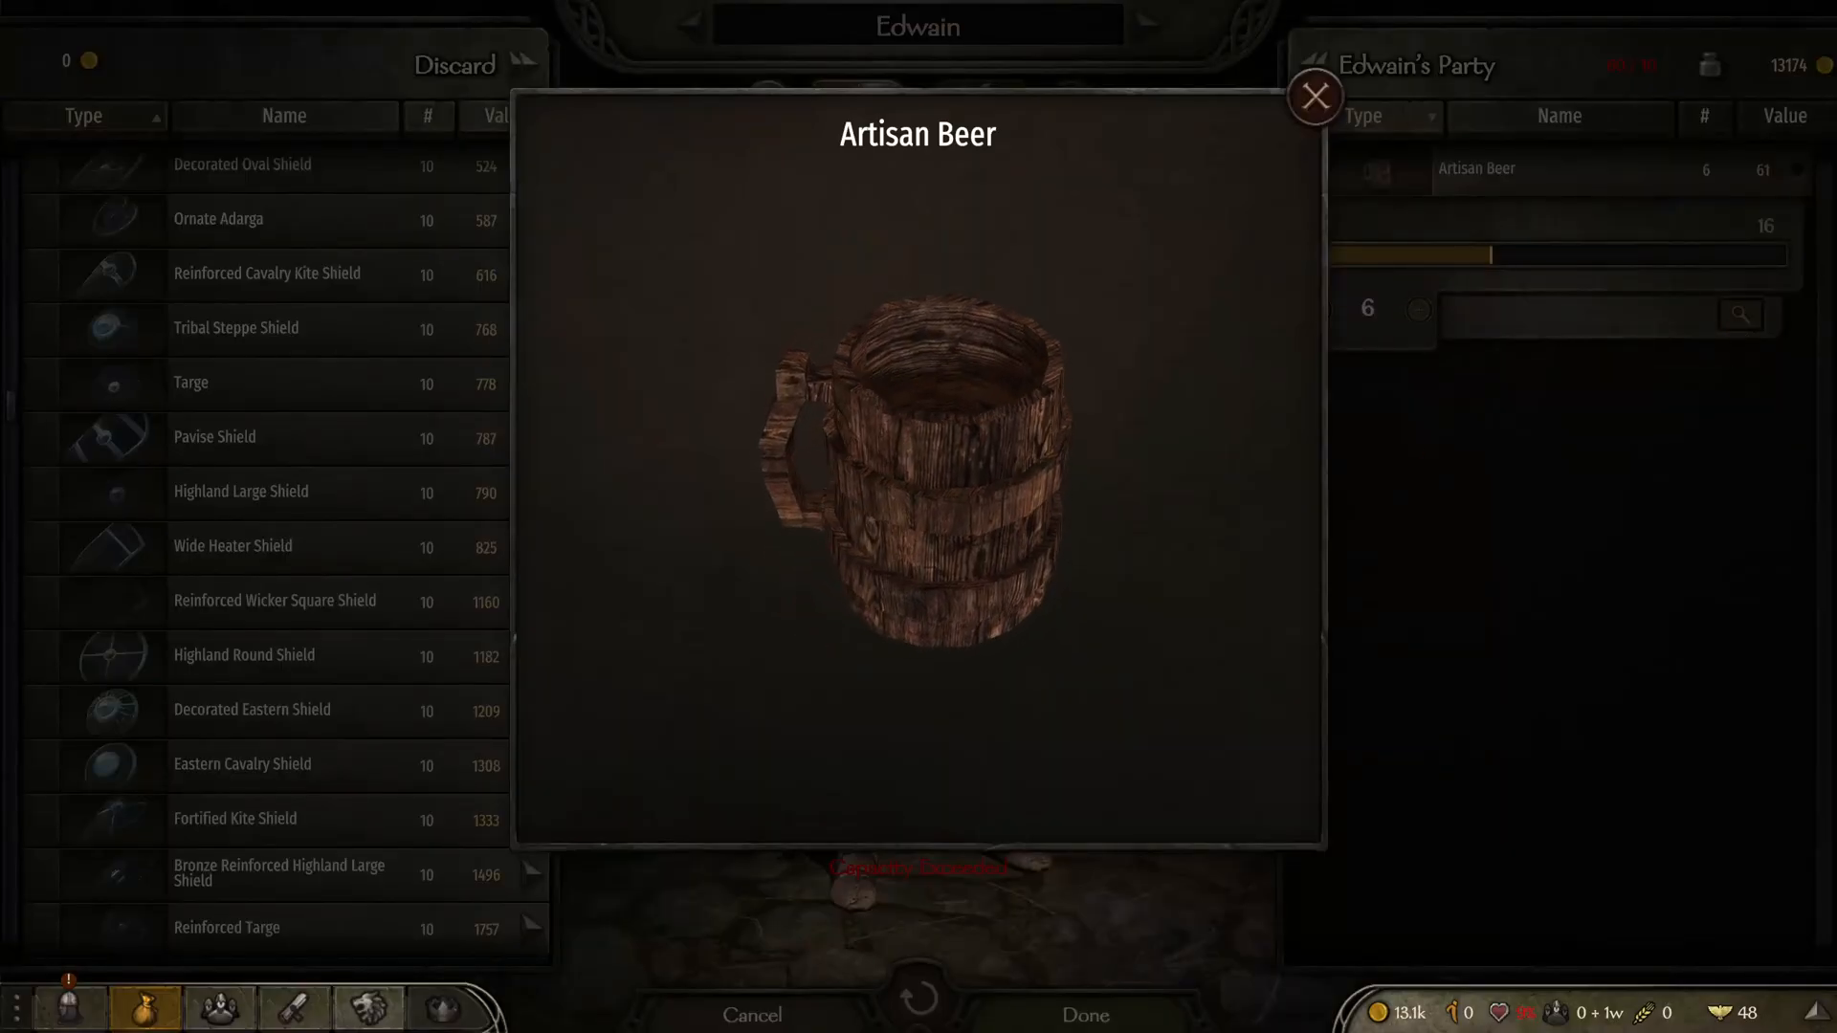
pyautogui.click(1313, 95)
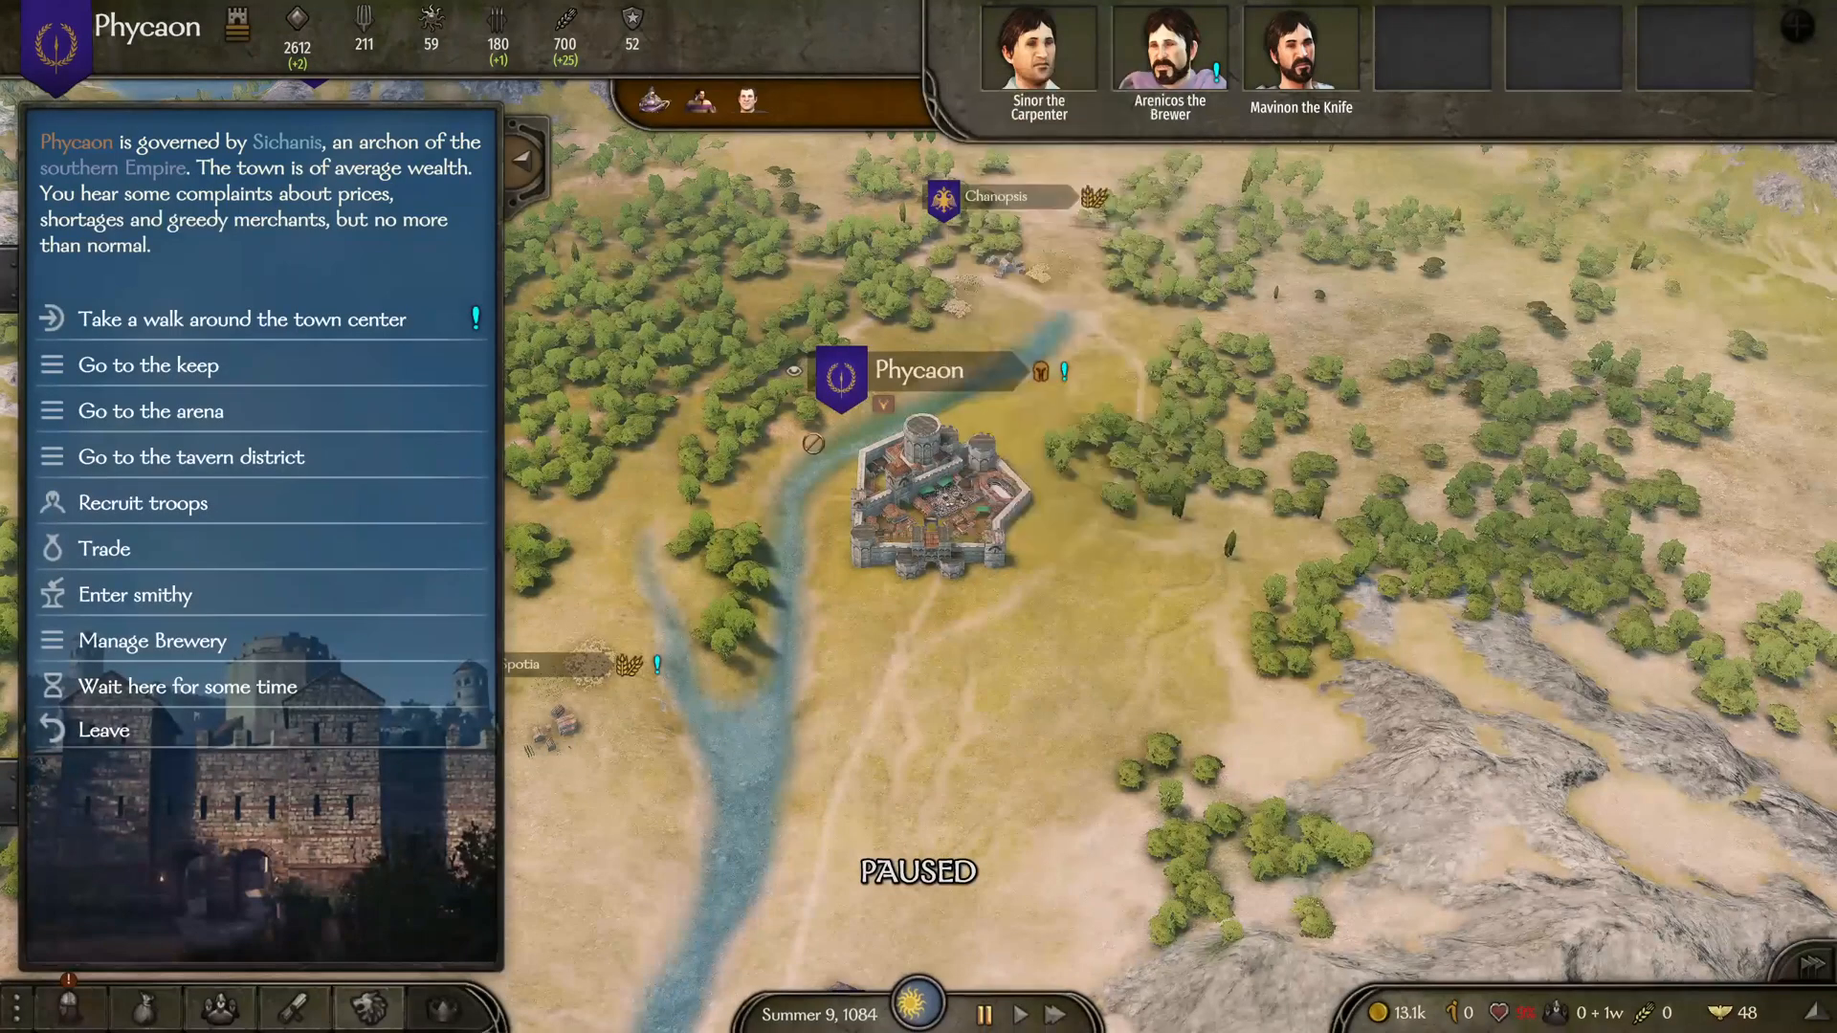
# Walk around Phycaon's town center and into the brewery cellar
pyautogui.click(153, 641)
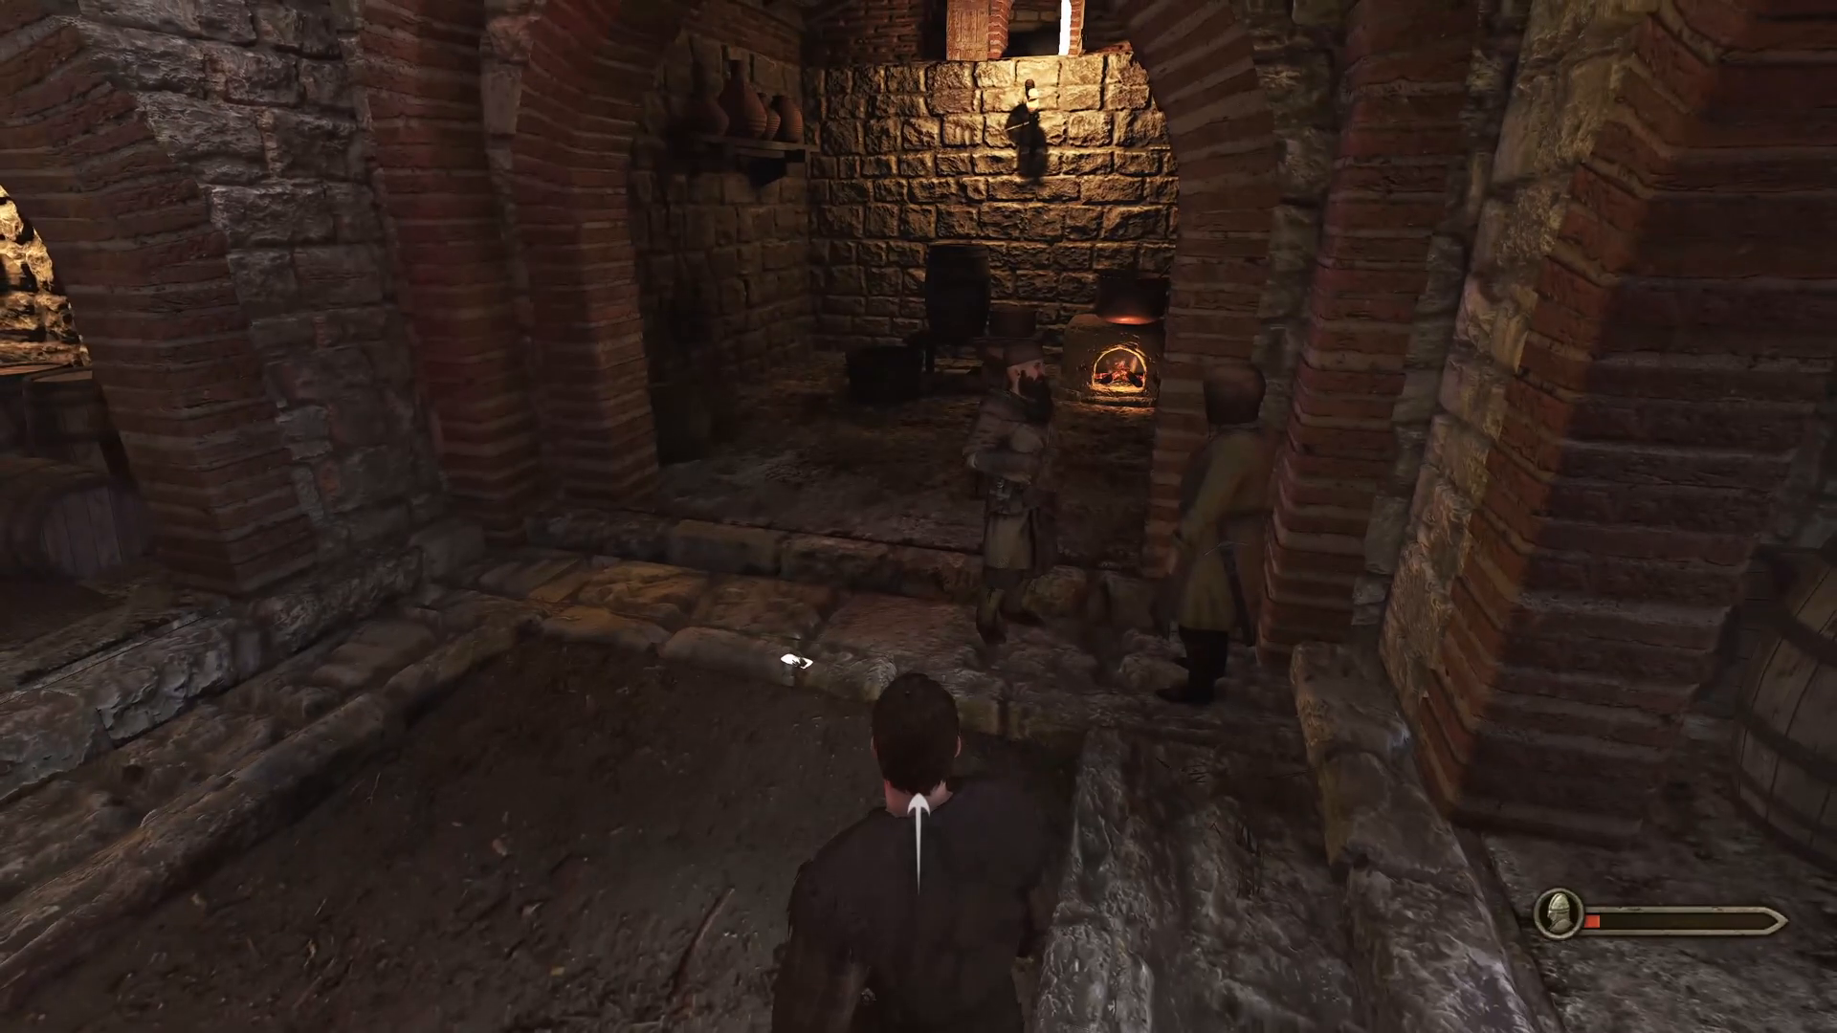
pyautogui.moveTo(919, 516)
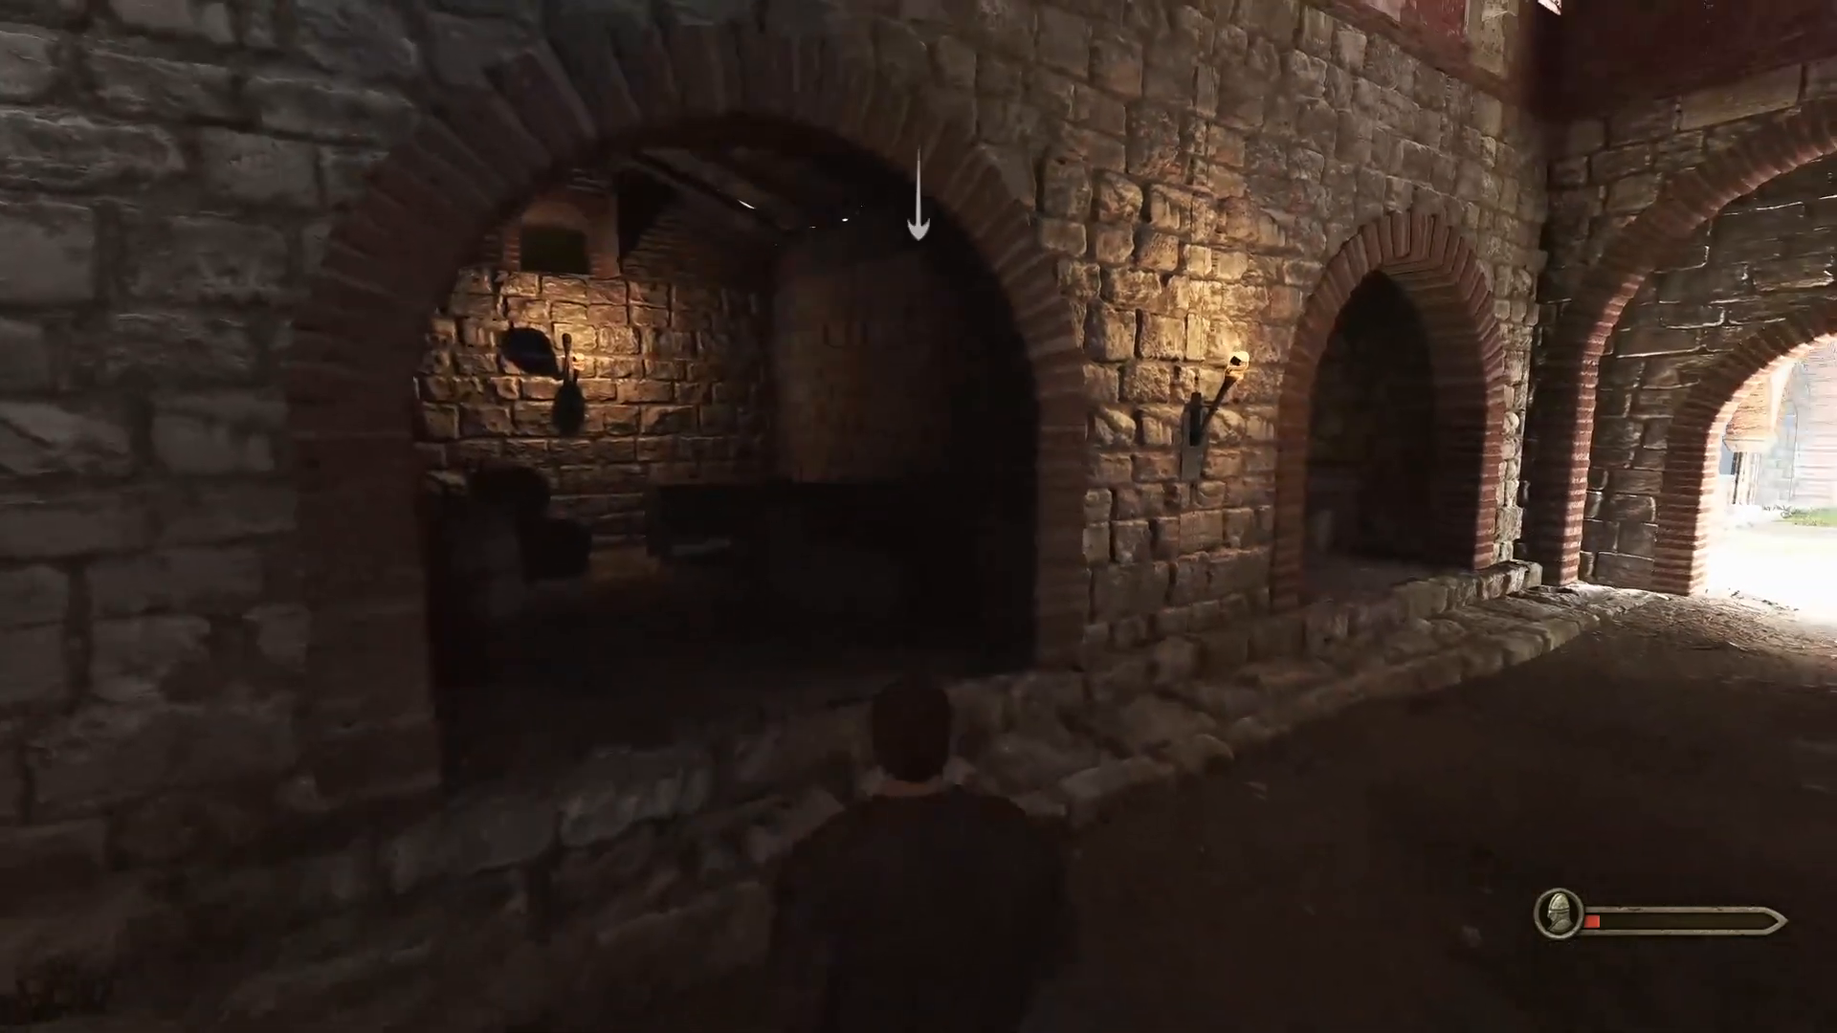
pyautogui.moveTo(918, 517)
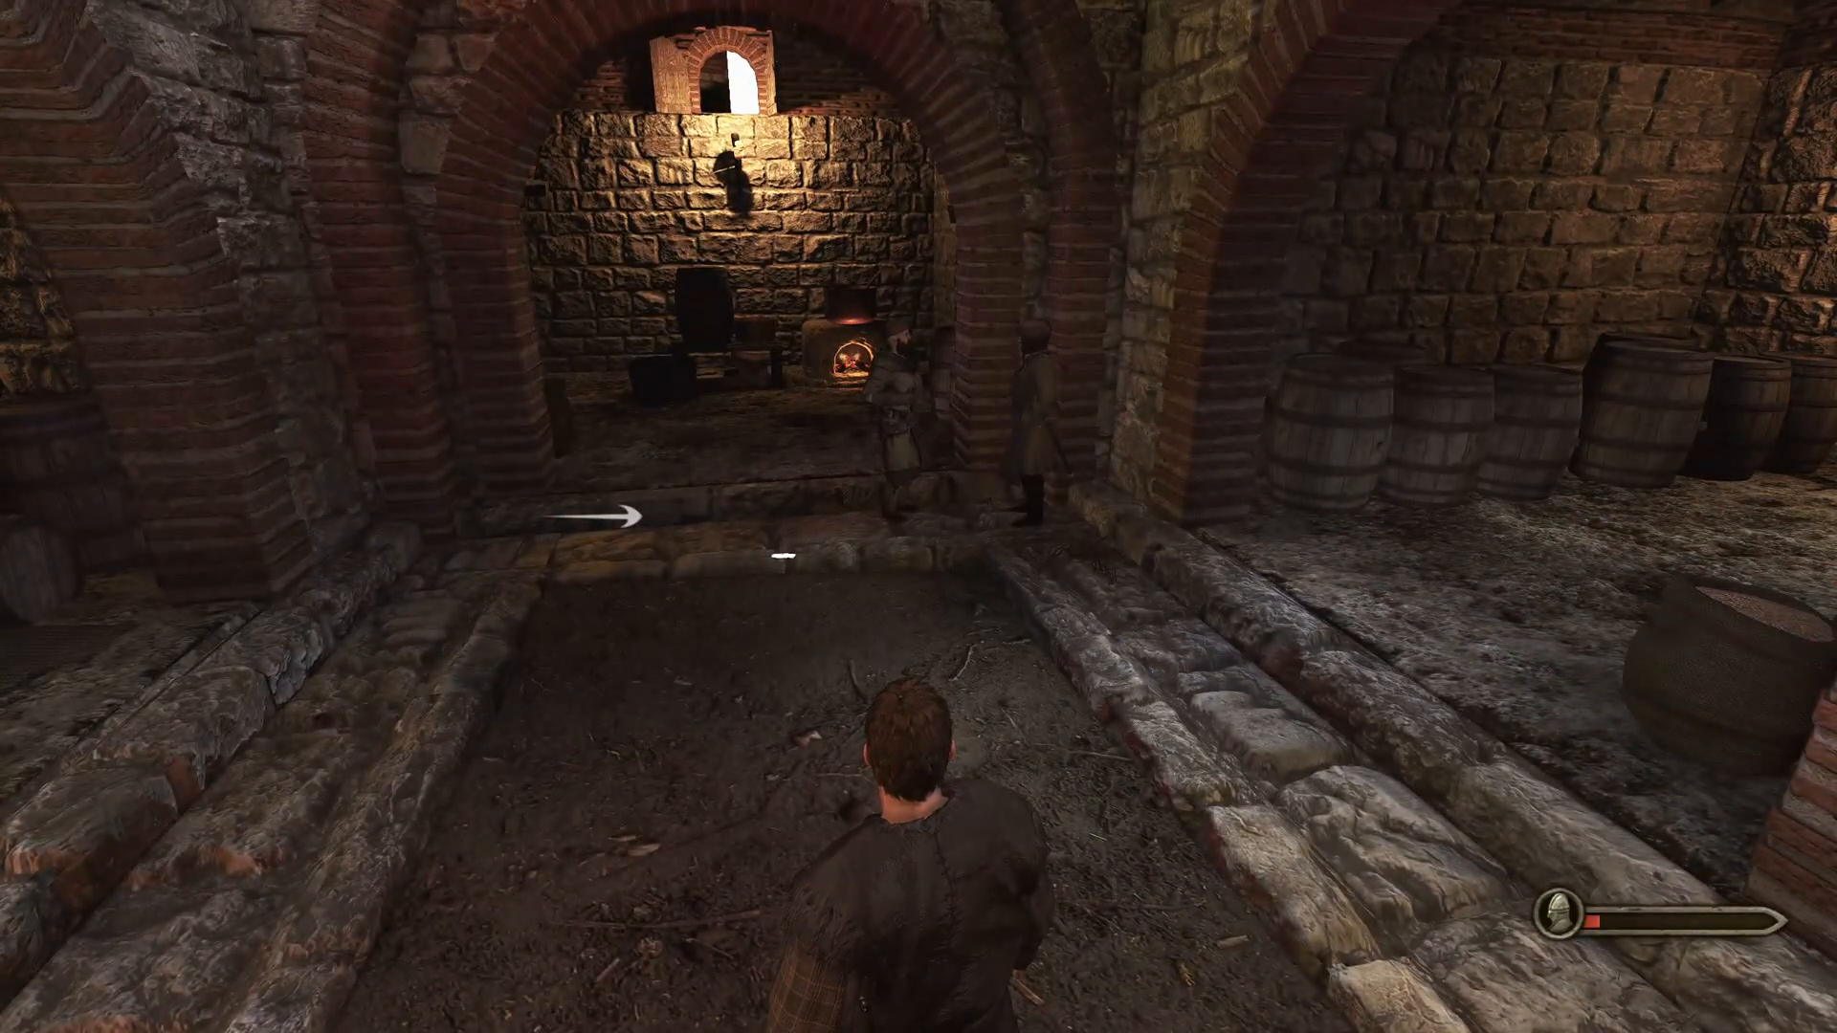
pyautogui.press('w')
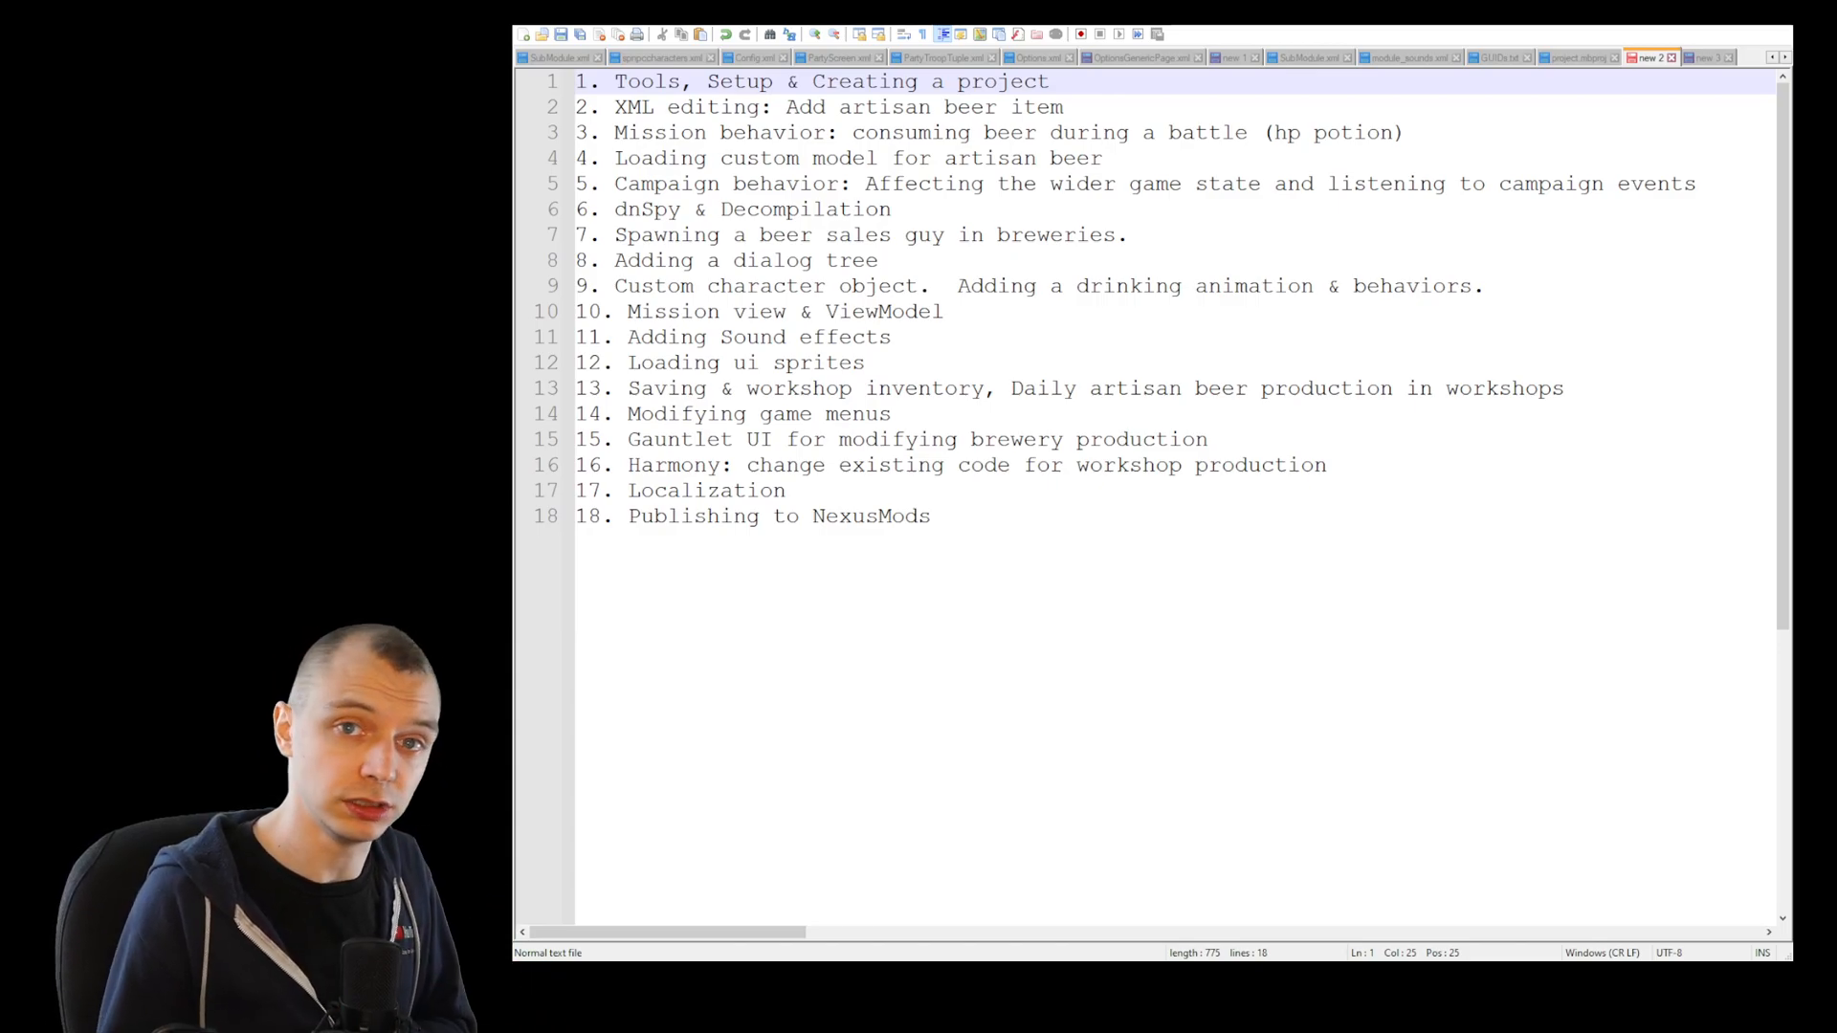
pyautogui.click(632, 107)
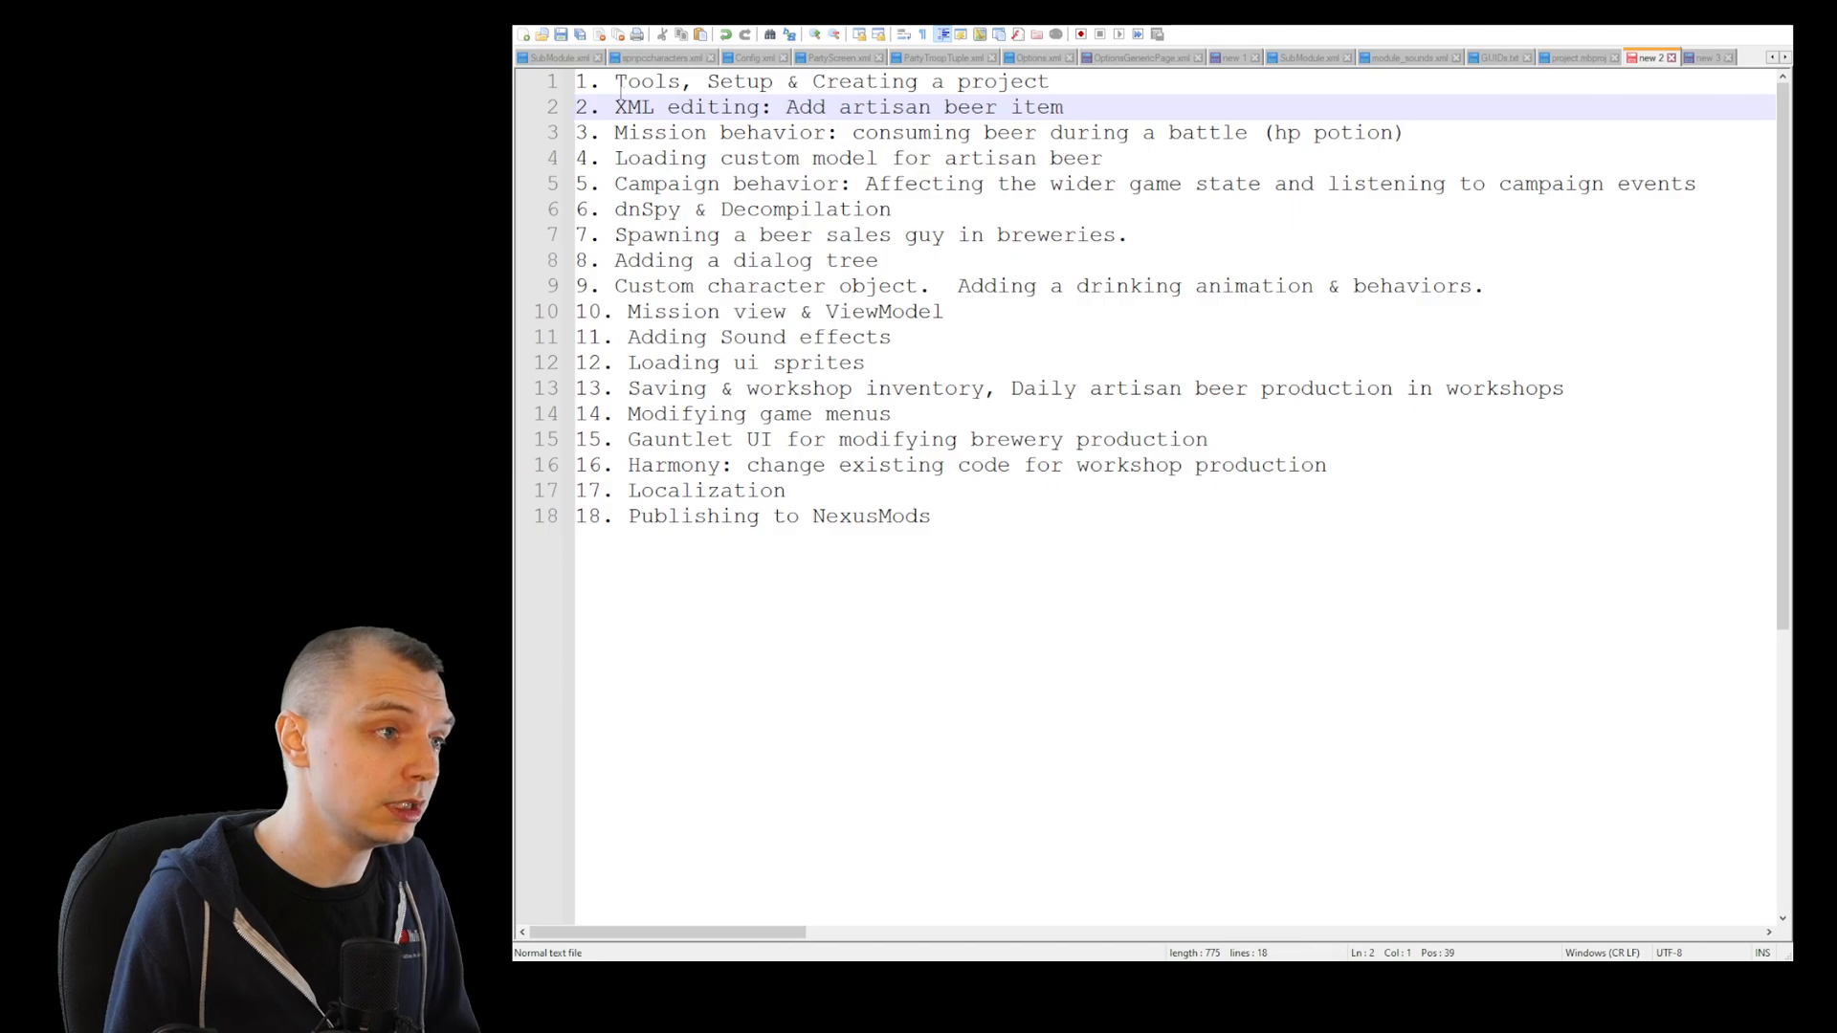
pyautogui.click(1008, 131)
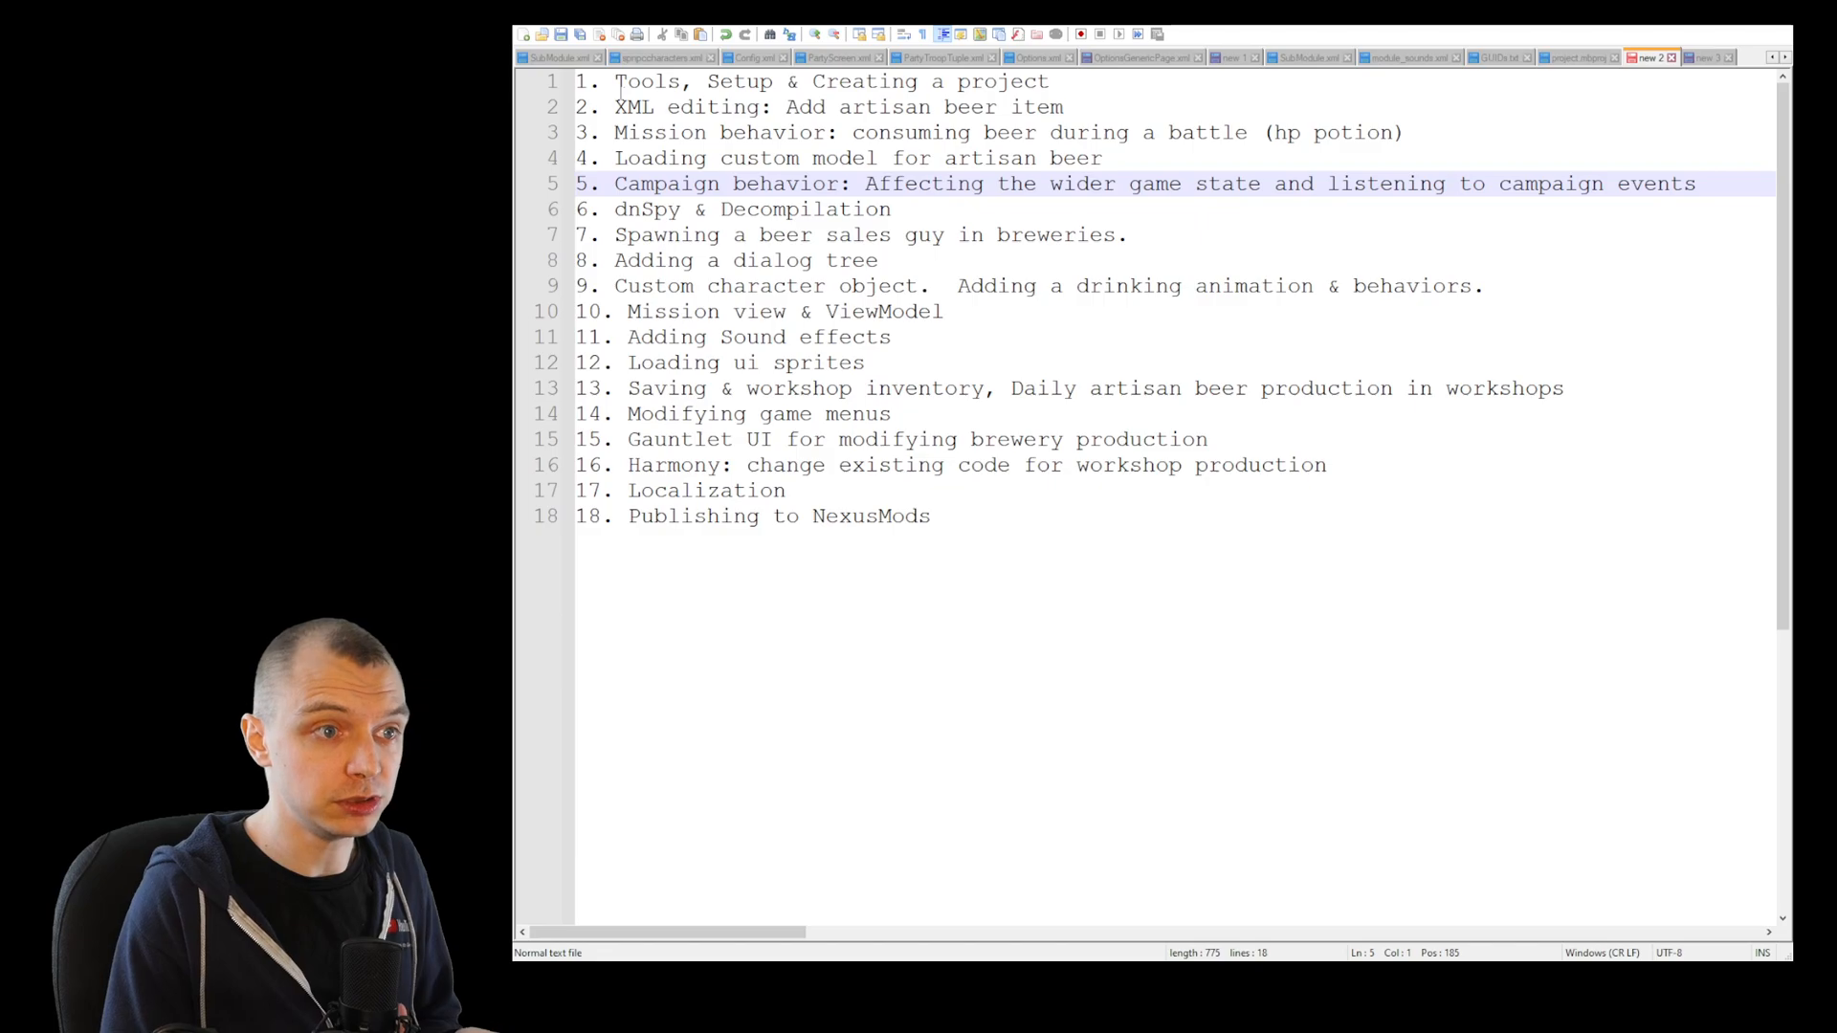
pyautogui.click(750, 208)
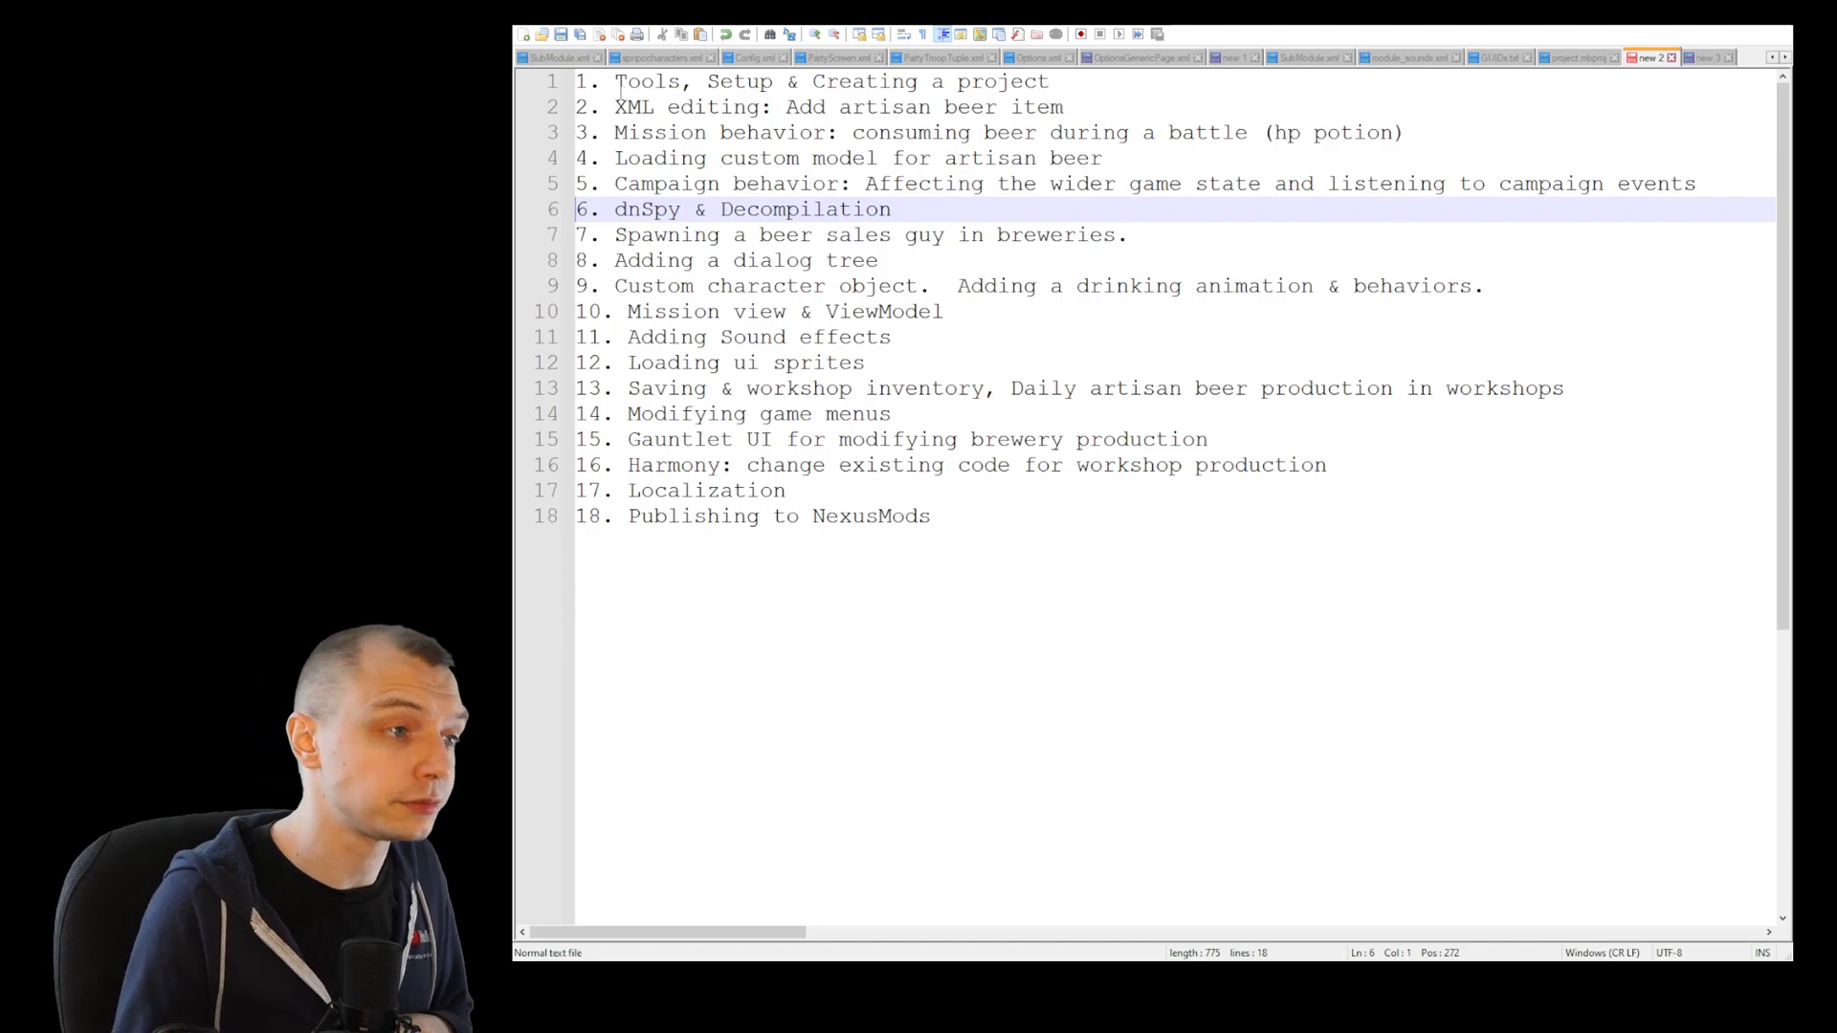
pyautogui.click(820, 235)
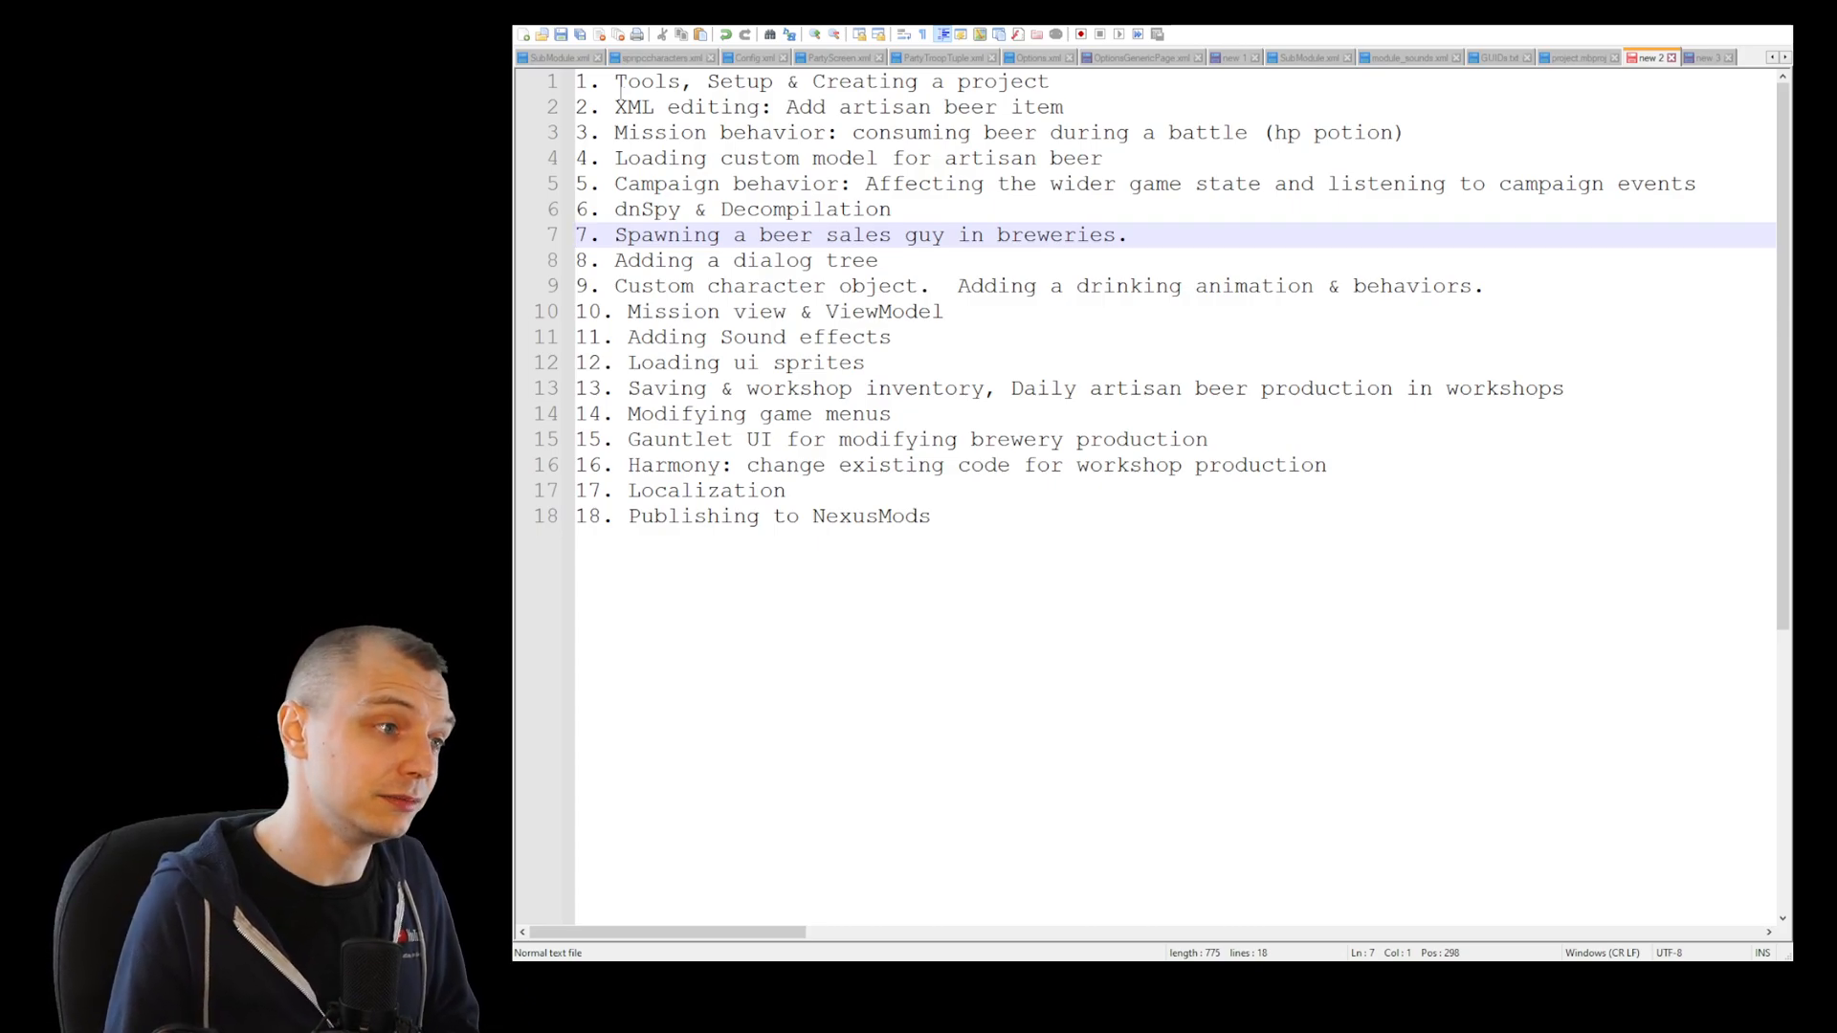
pyautogui.click(744, 260)
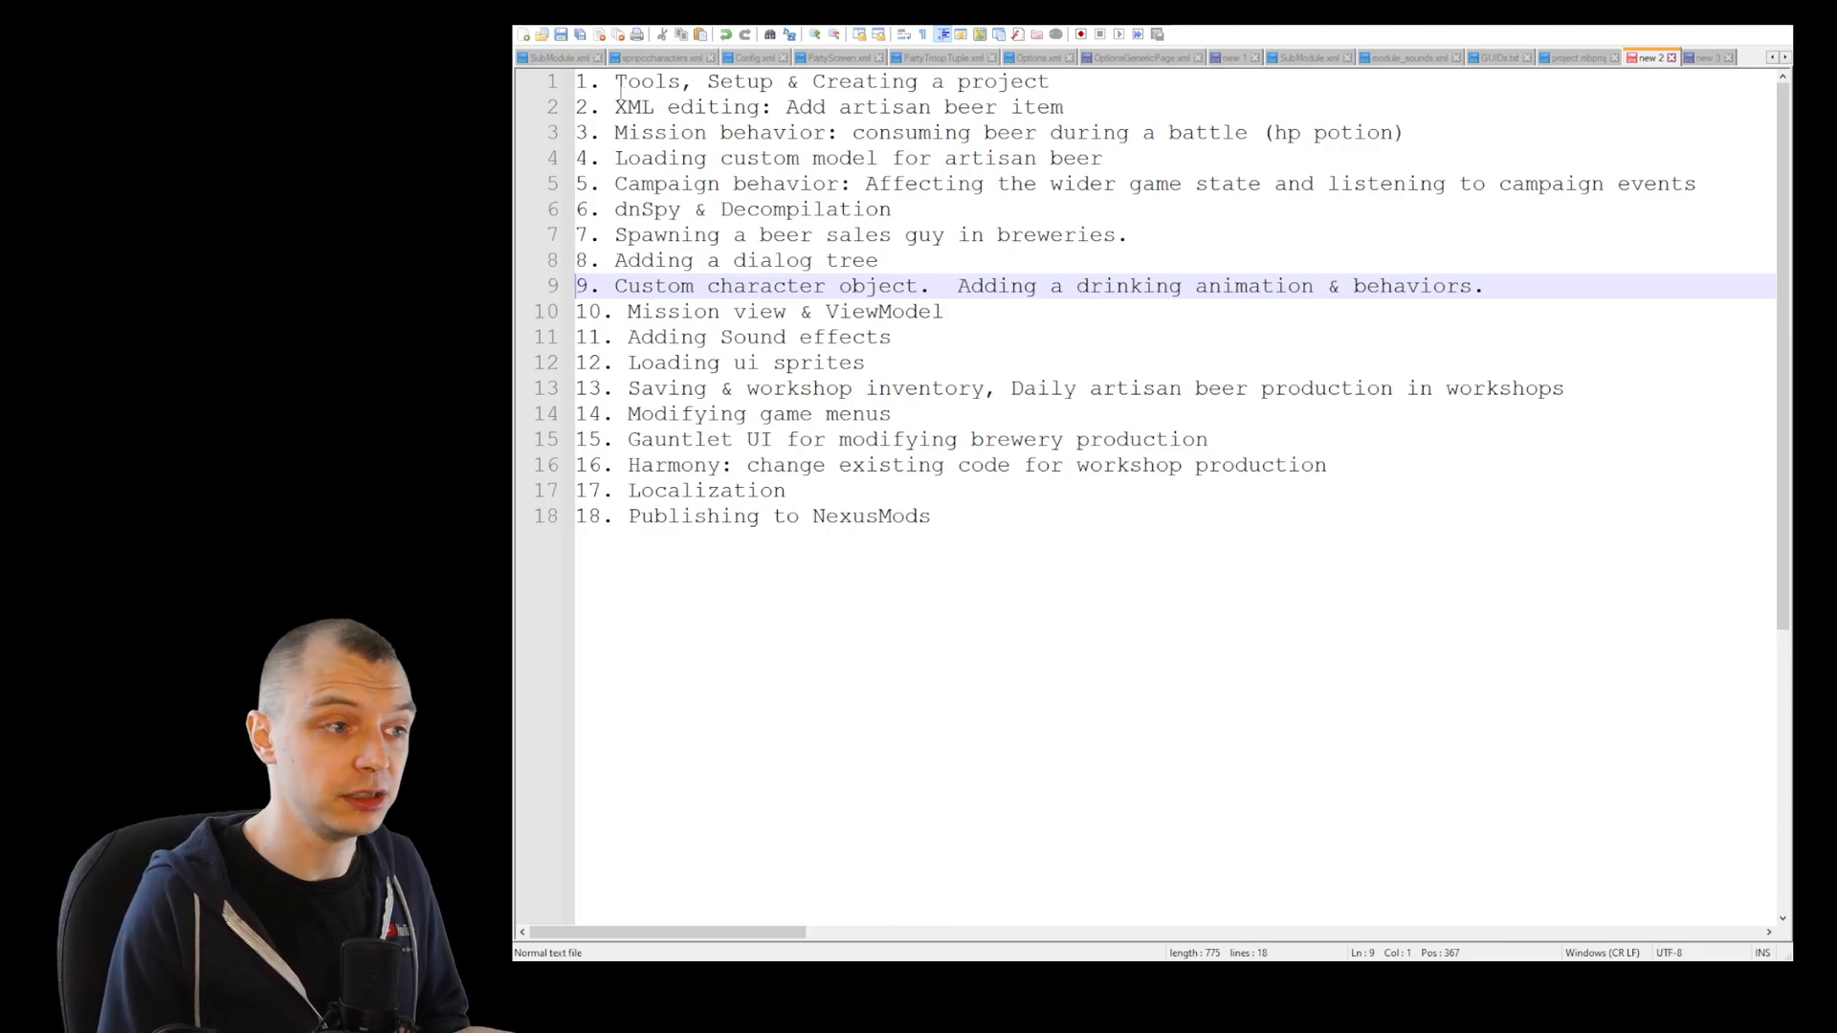
pyautogui.click(820, 234)
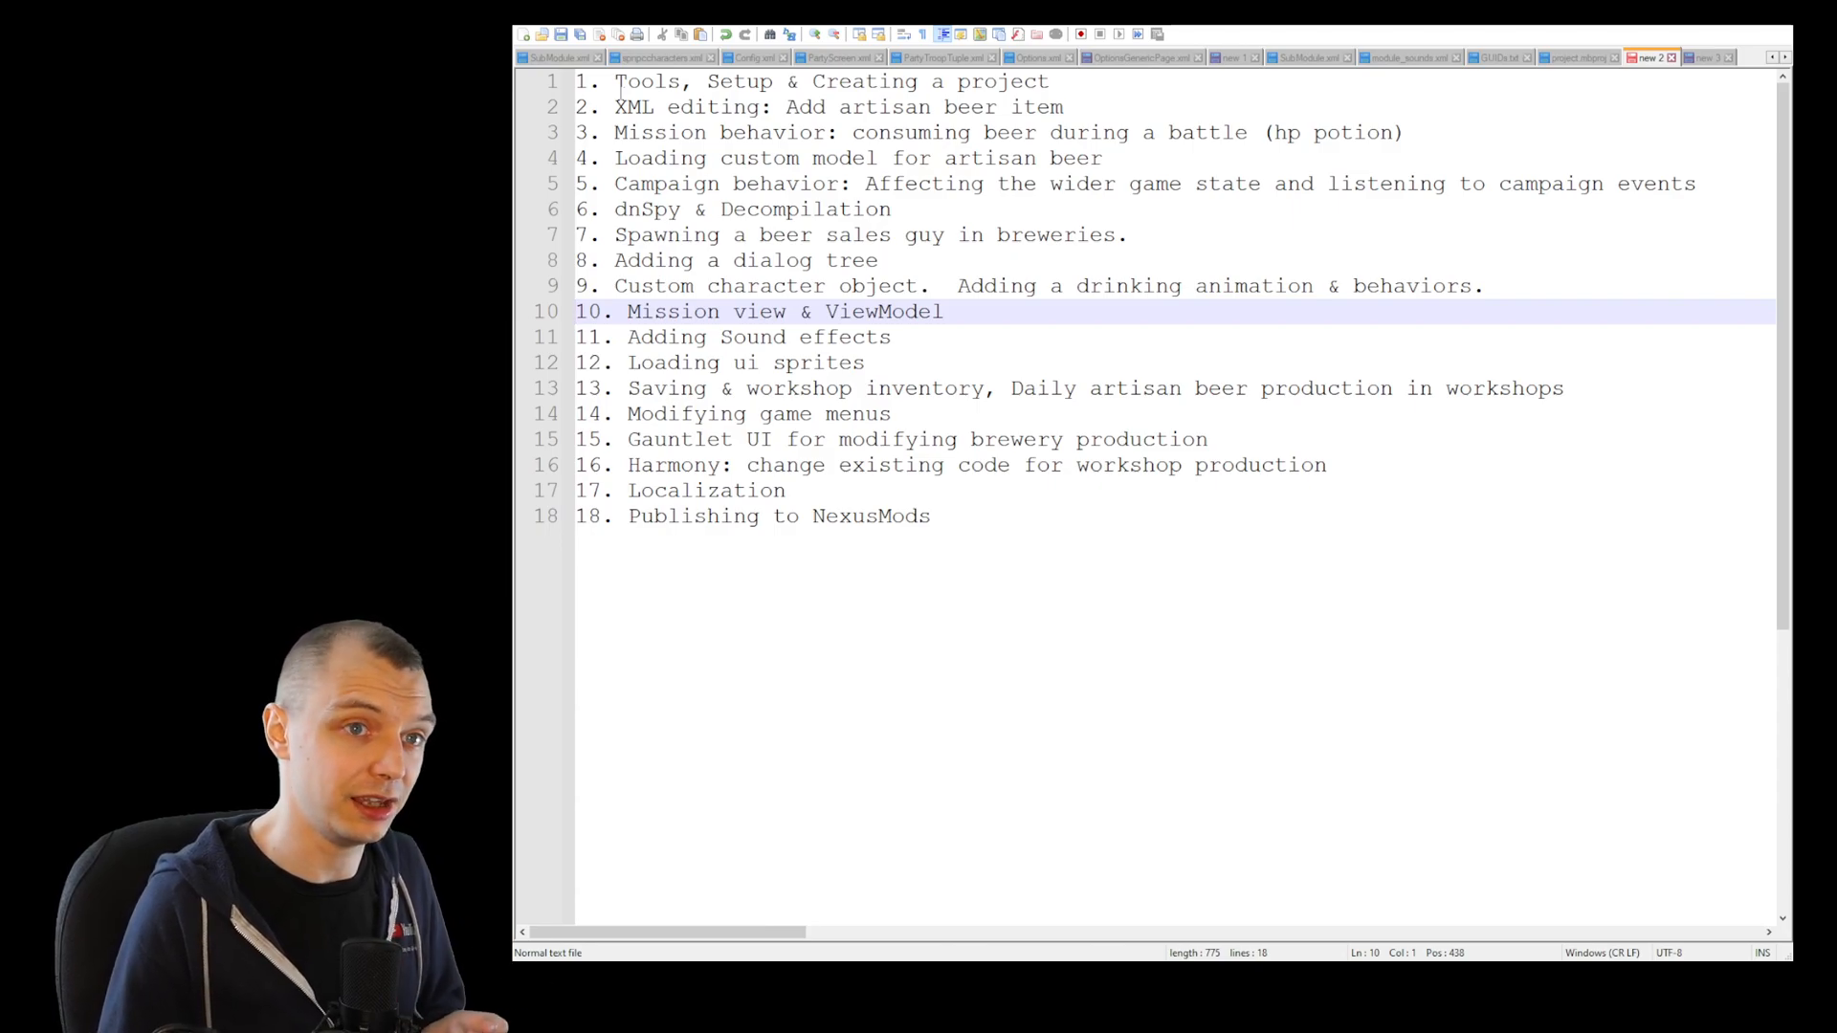
pyautogui.click(758, 338)
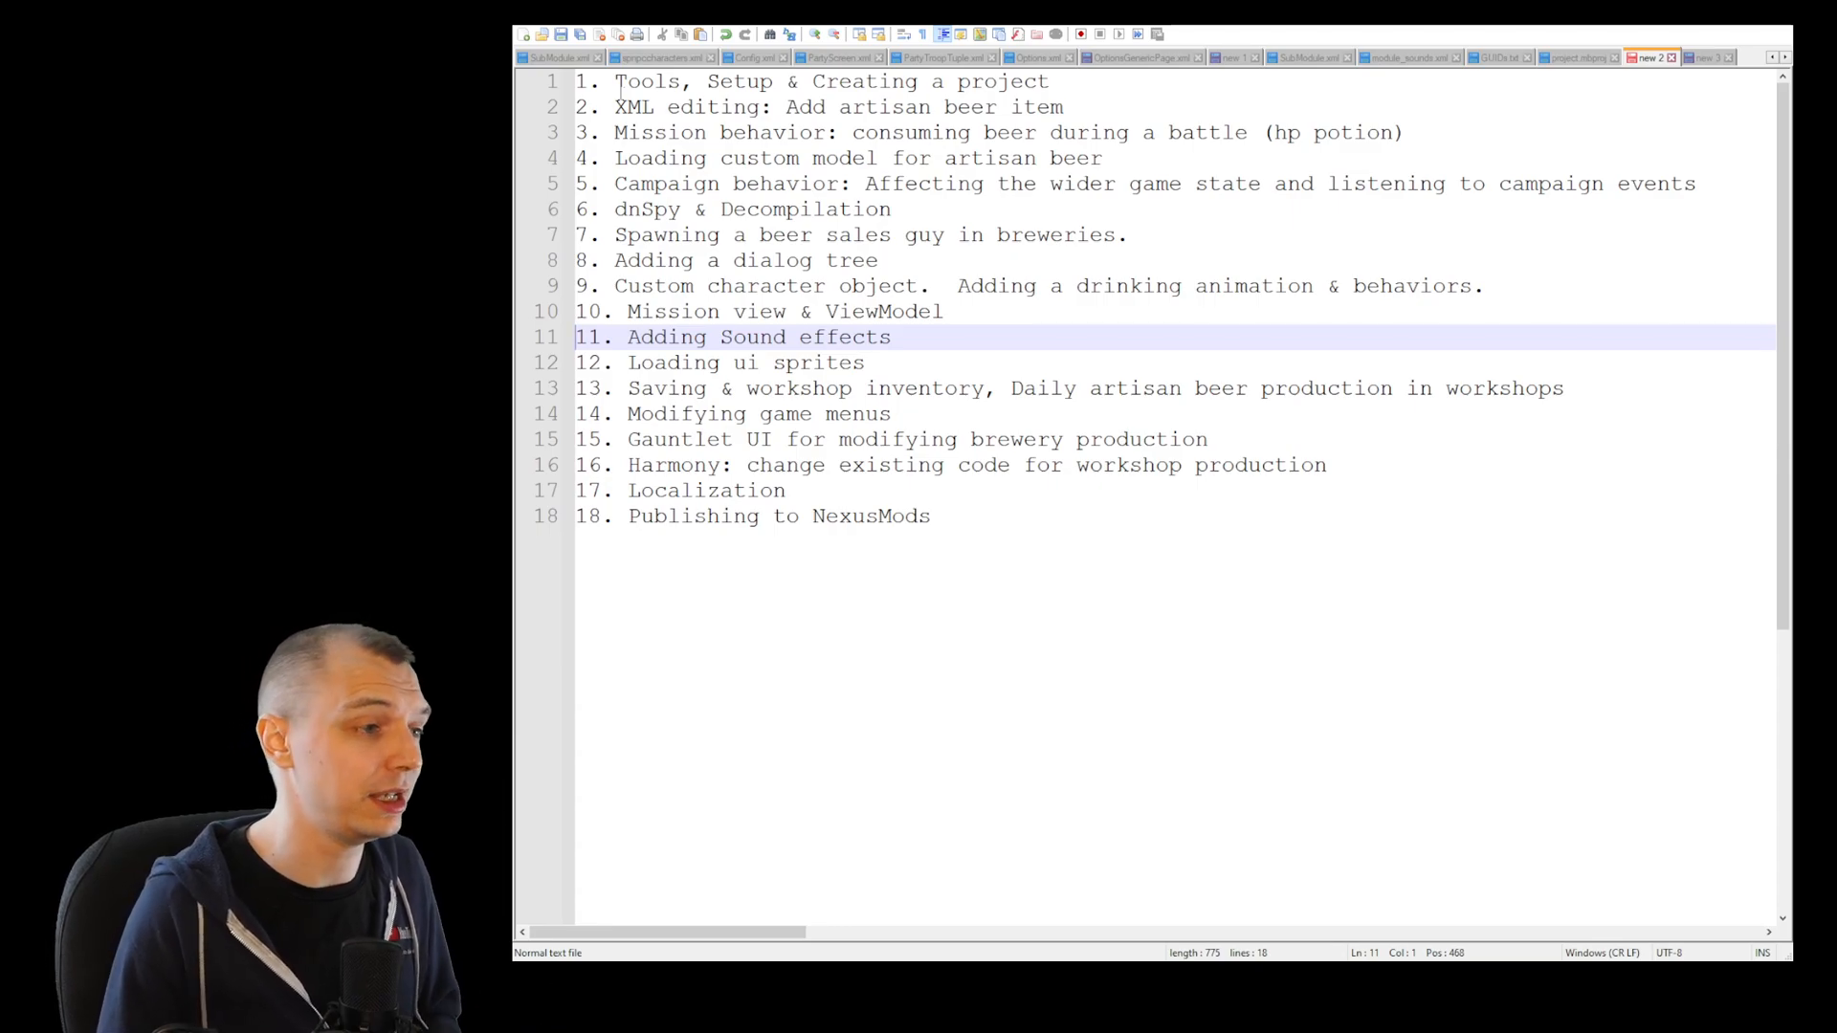
pyautogui.click(745, 362)
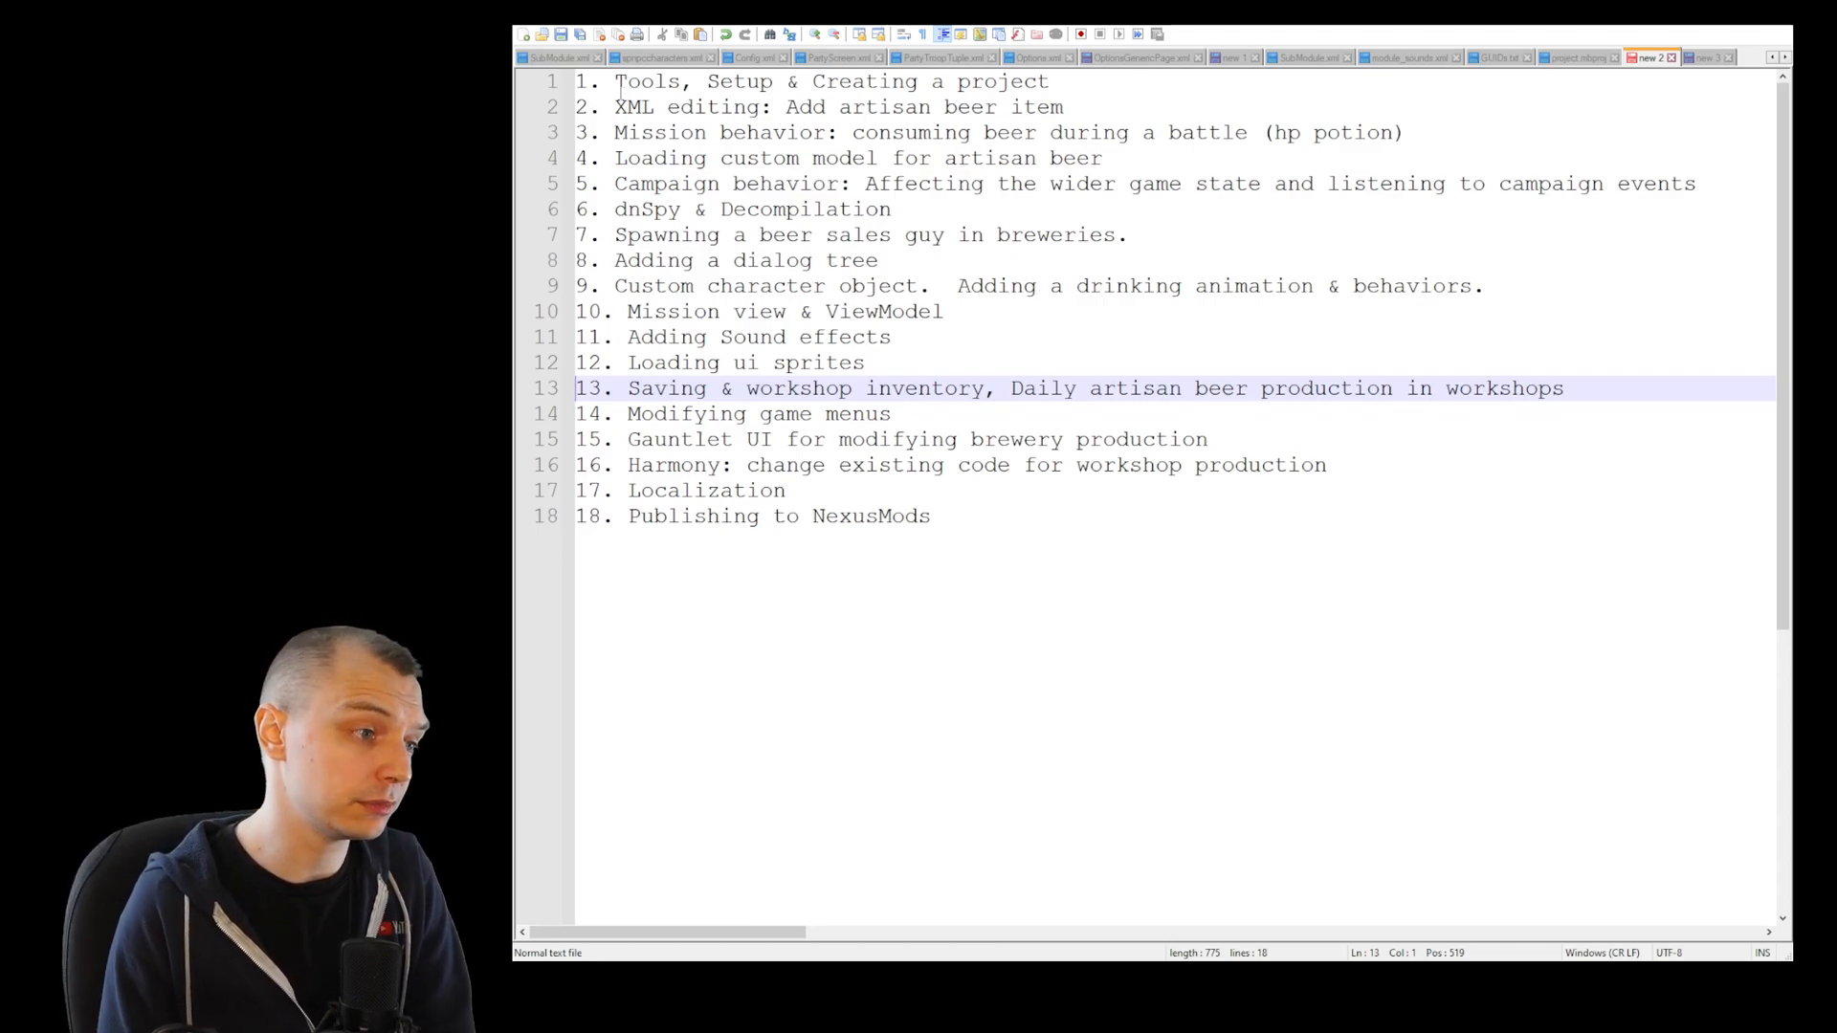
# Go over episodes 14–18, from Modifying game menus to Publishing to NexusMods
pyautogui.click(762, 413)
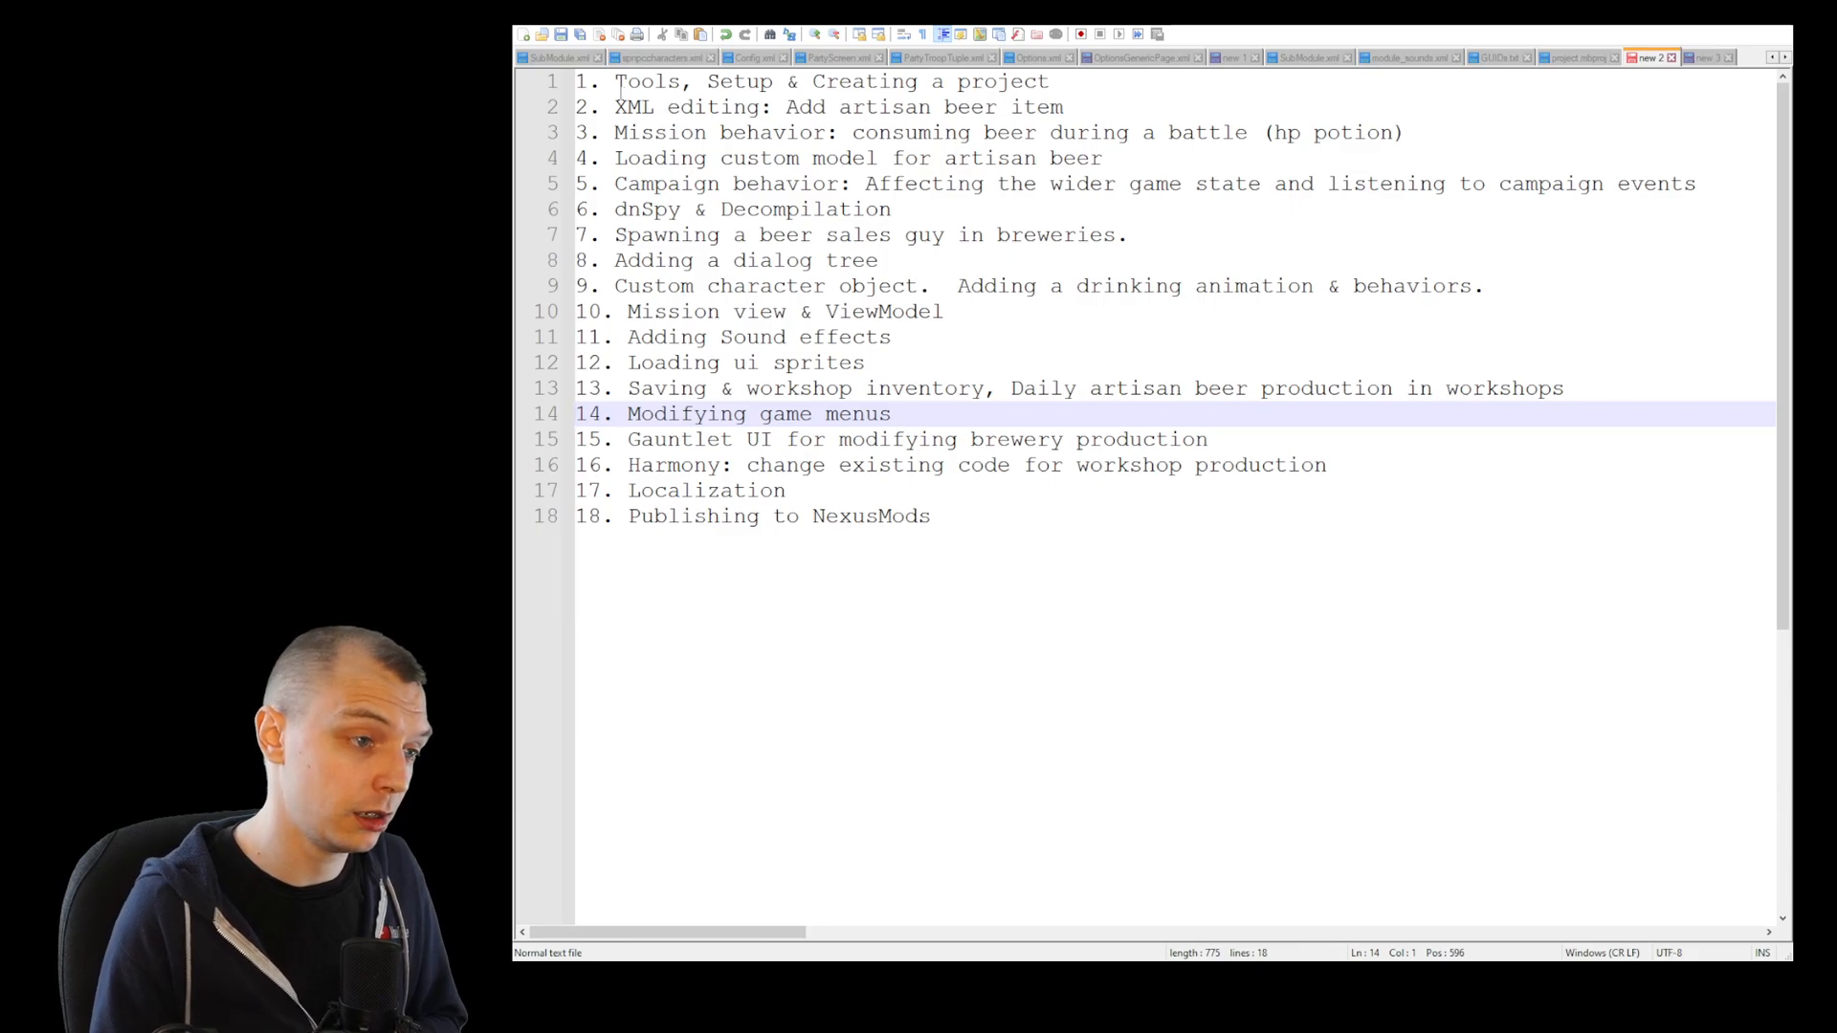
pyautogui.click(914, 439)
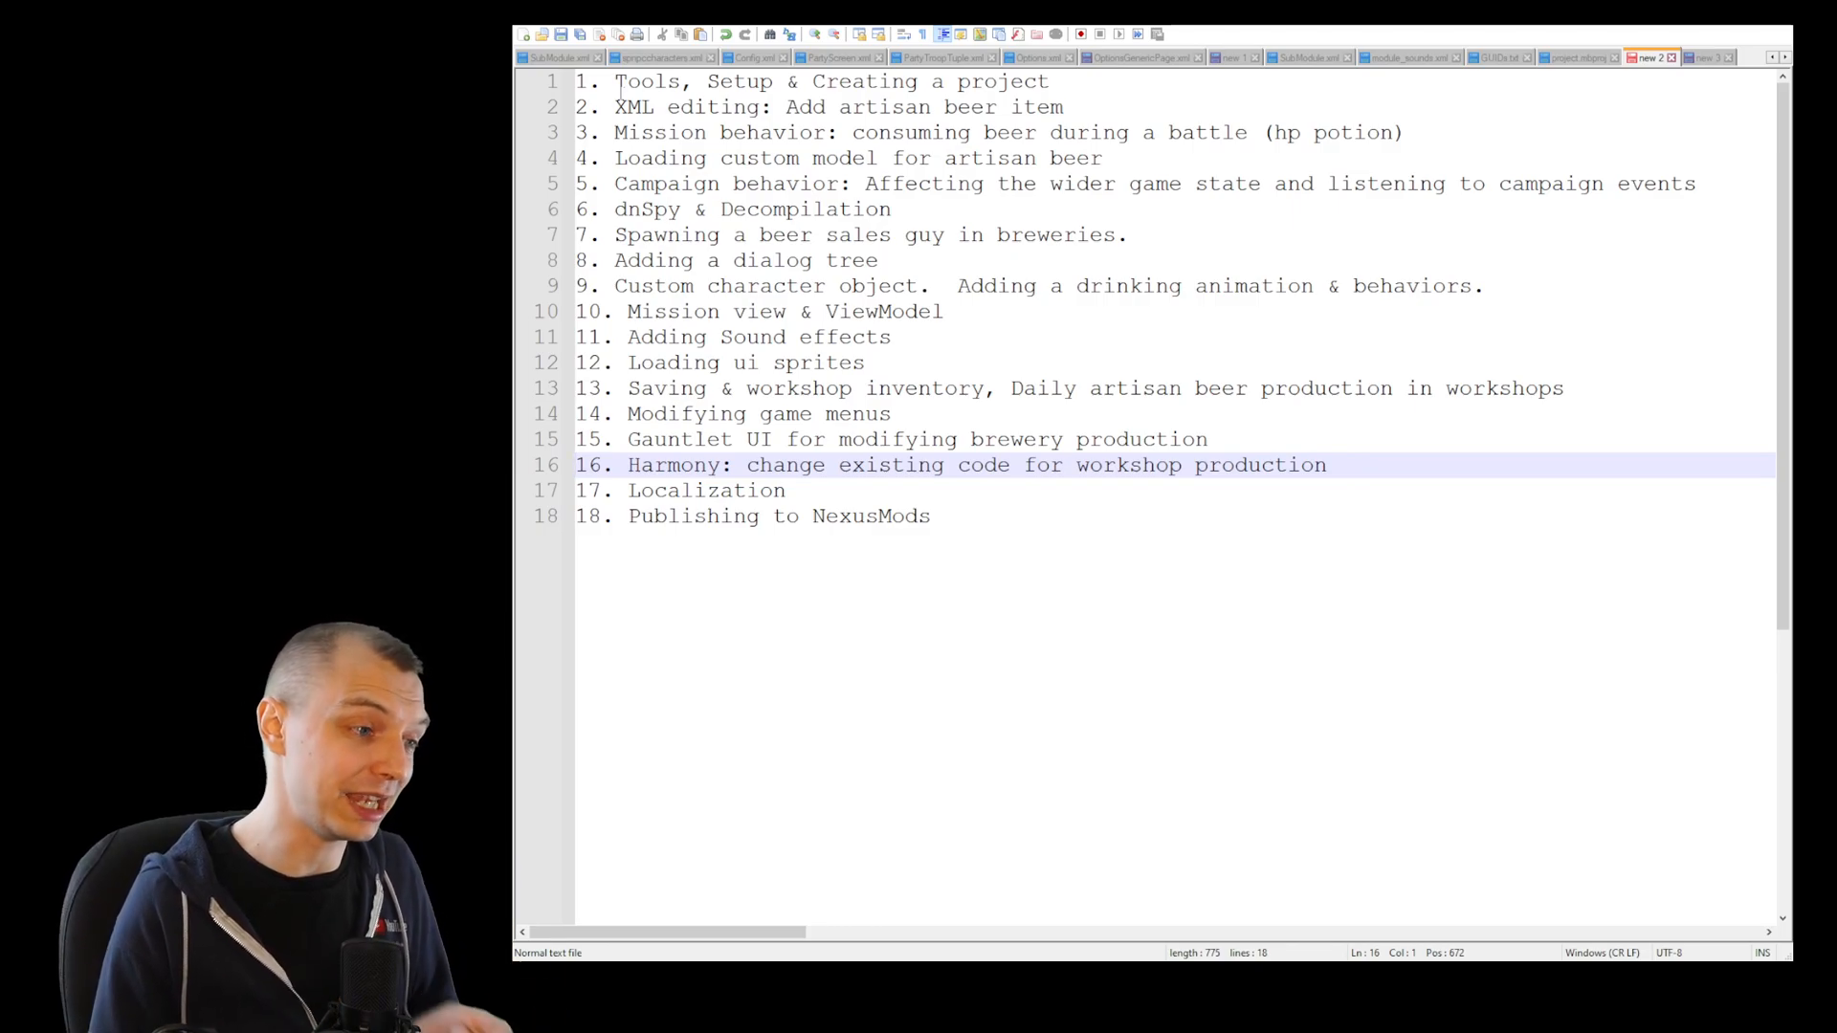
pyautogui.click(708, 490)
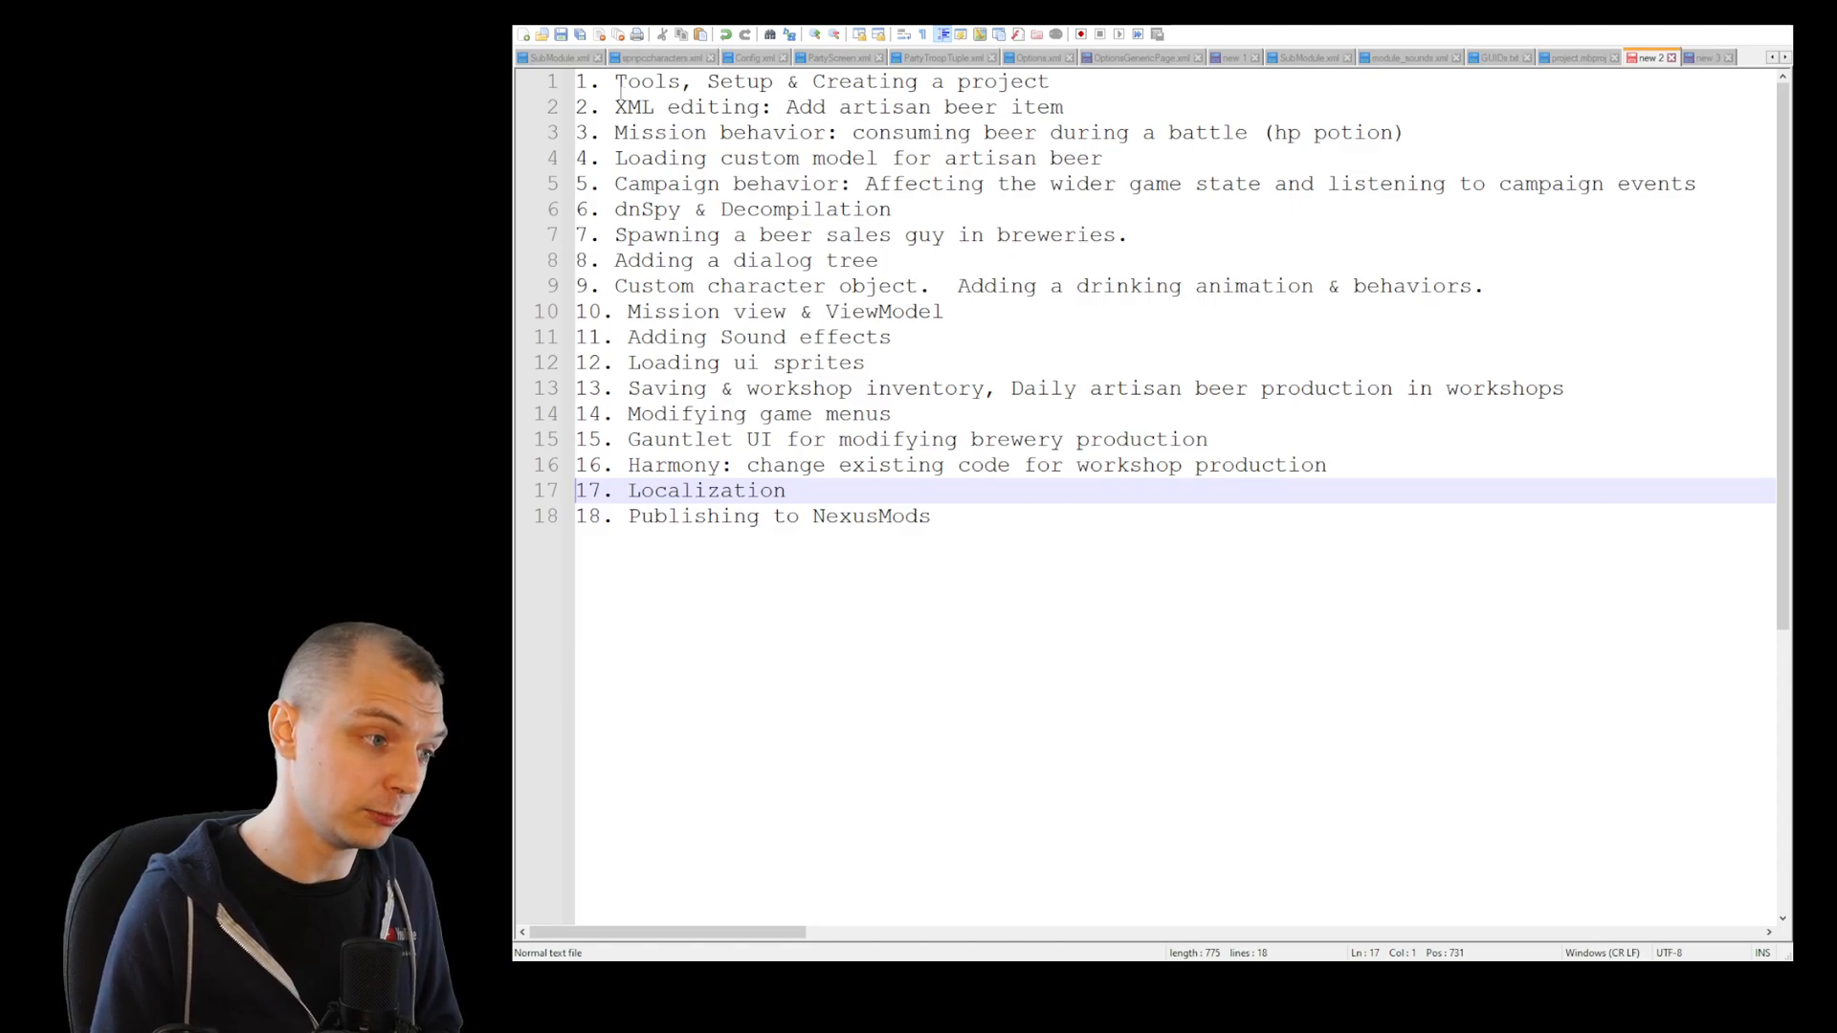
pyautogui.click(778, 516)
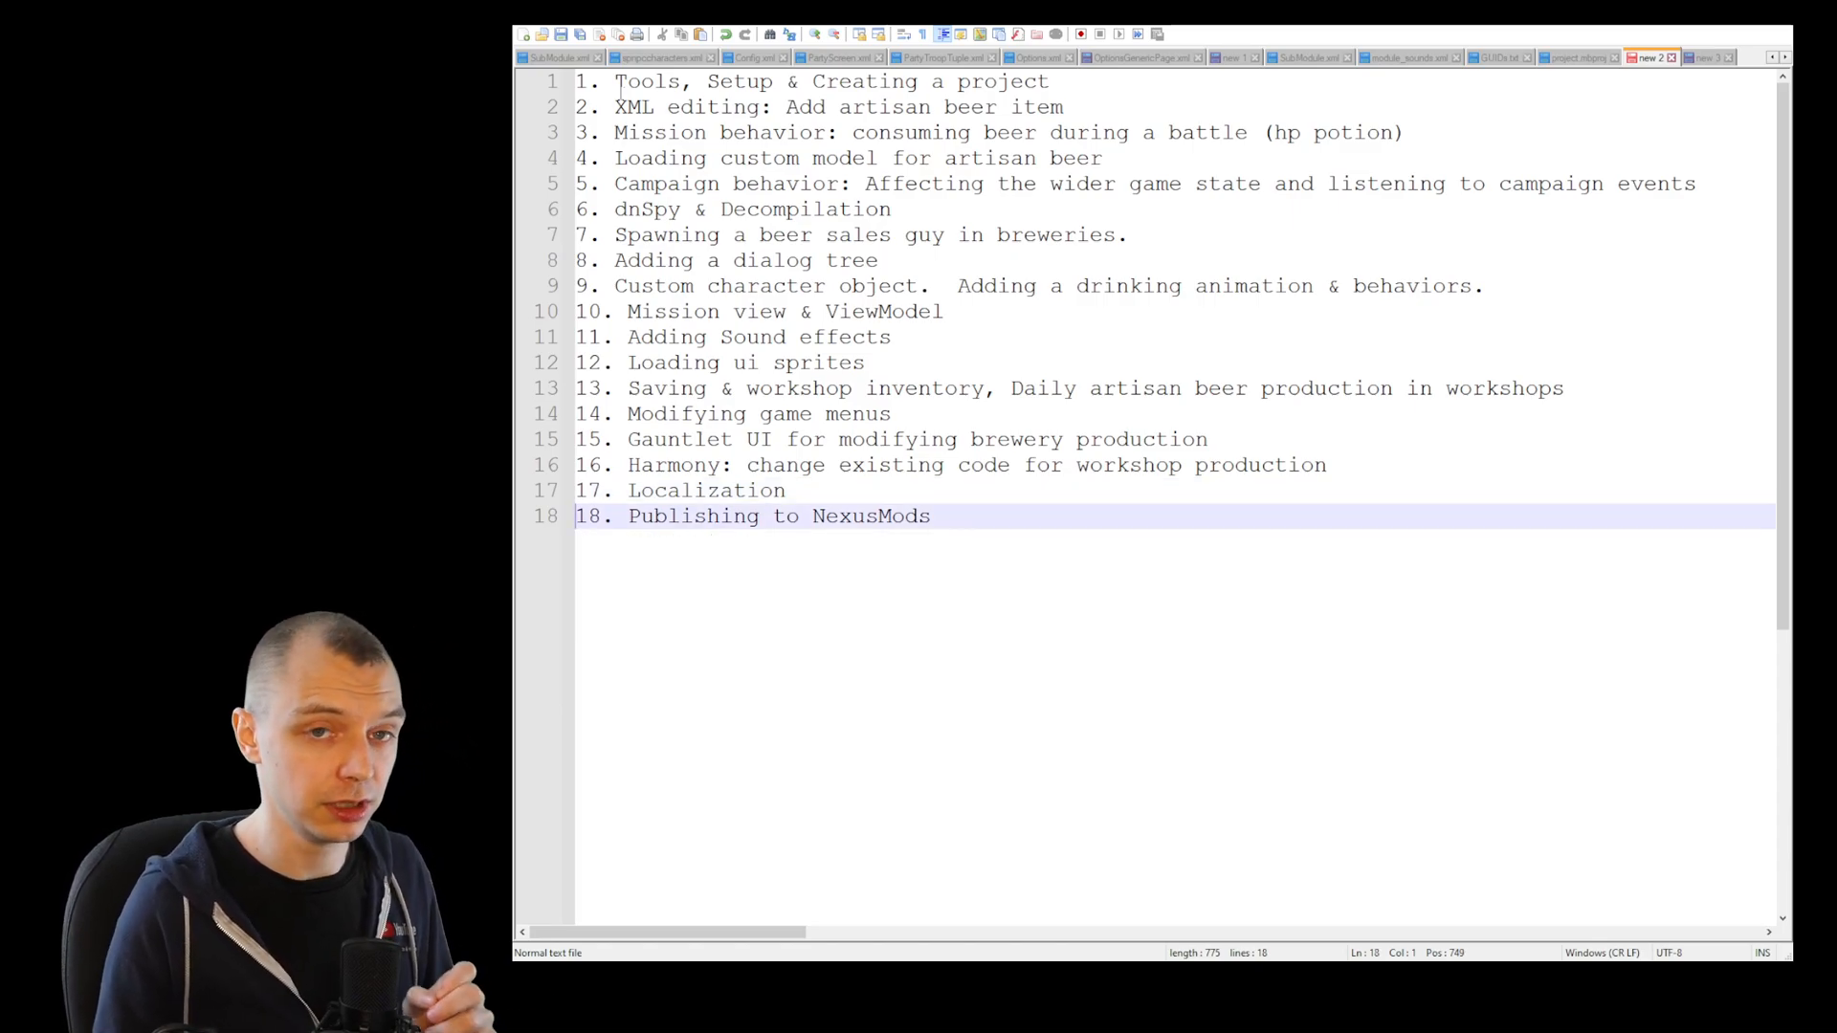
pyautogui.click(929, 515)
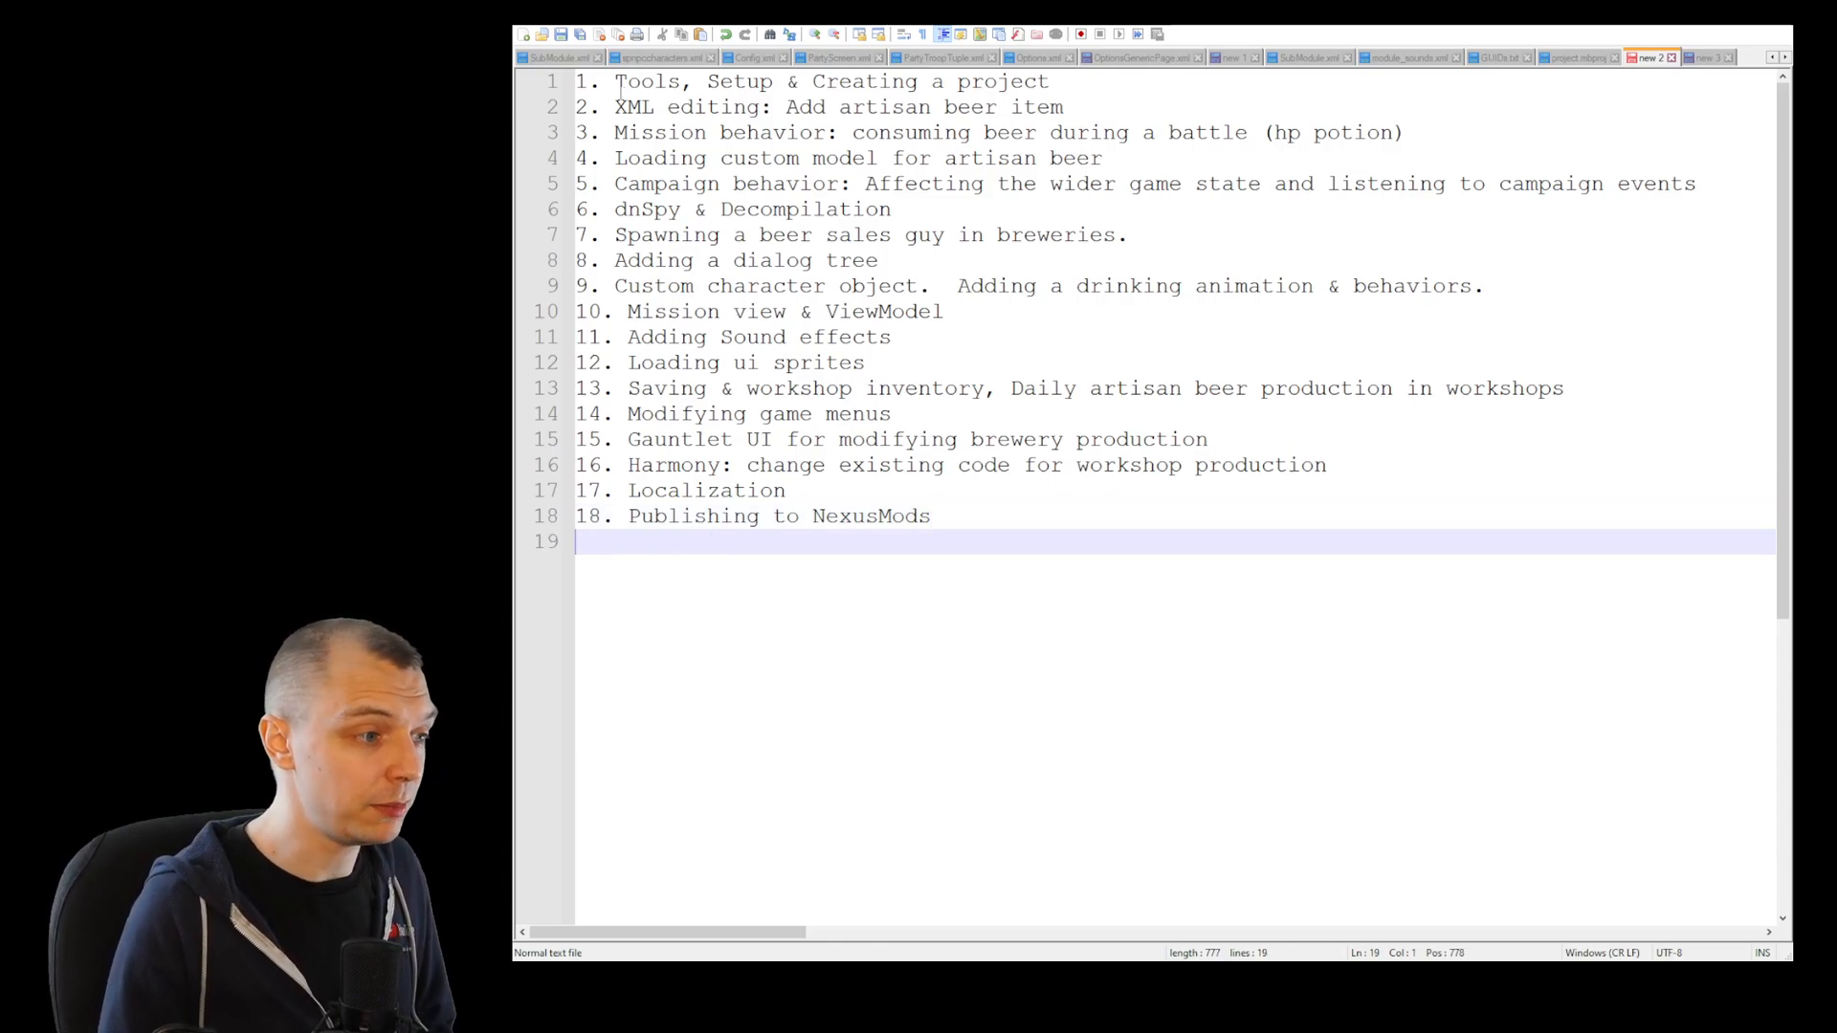
# Type '19. Responding to feedback' on line 19
pyautogui.write('19.')
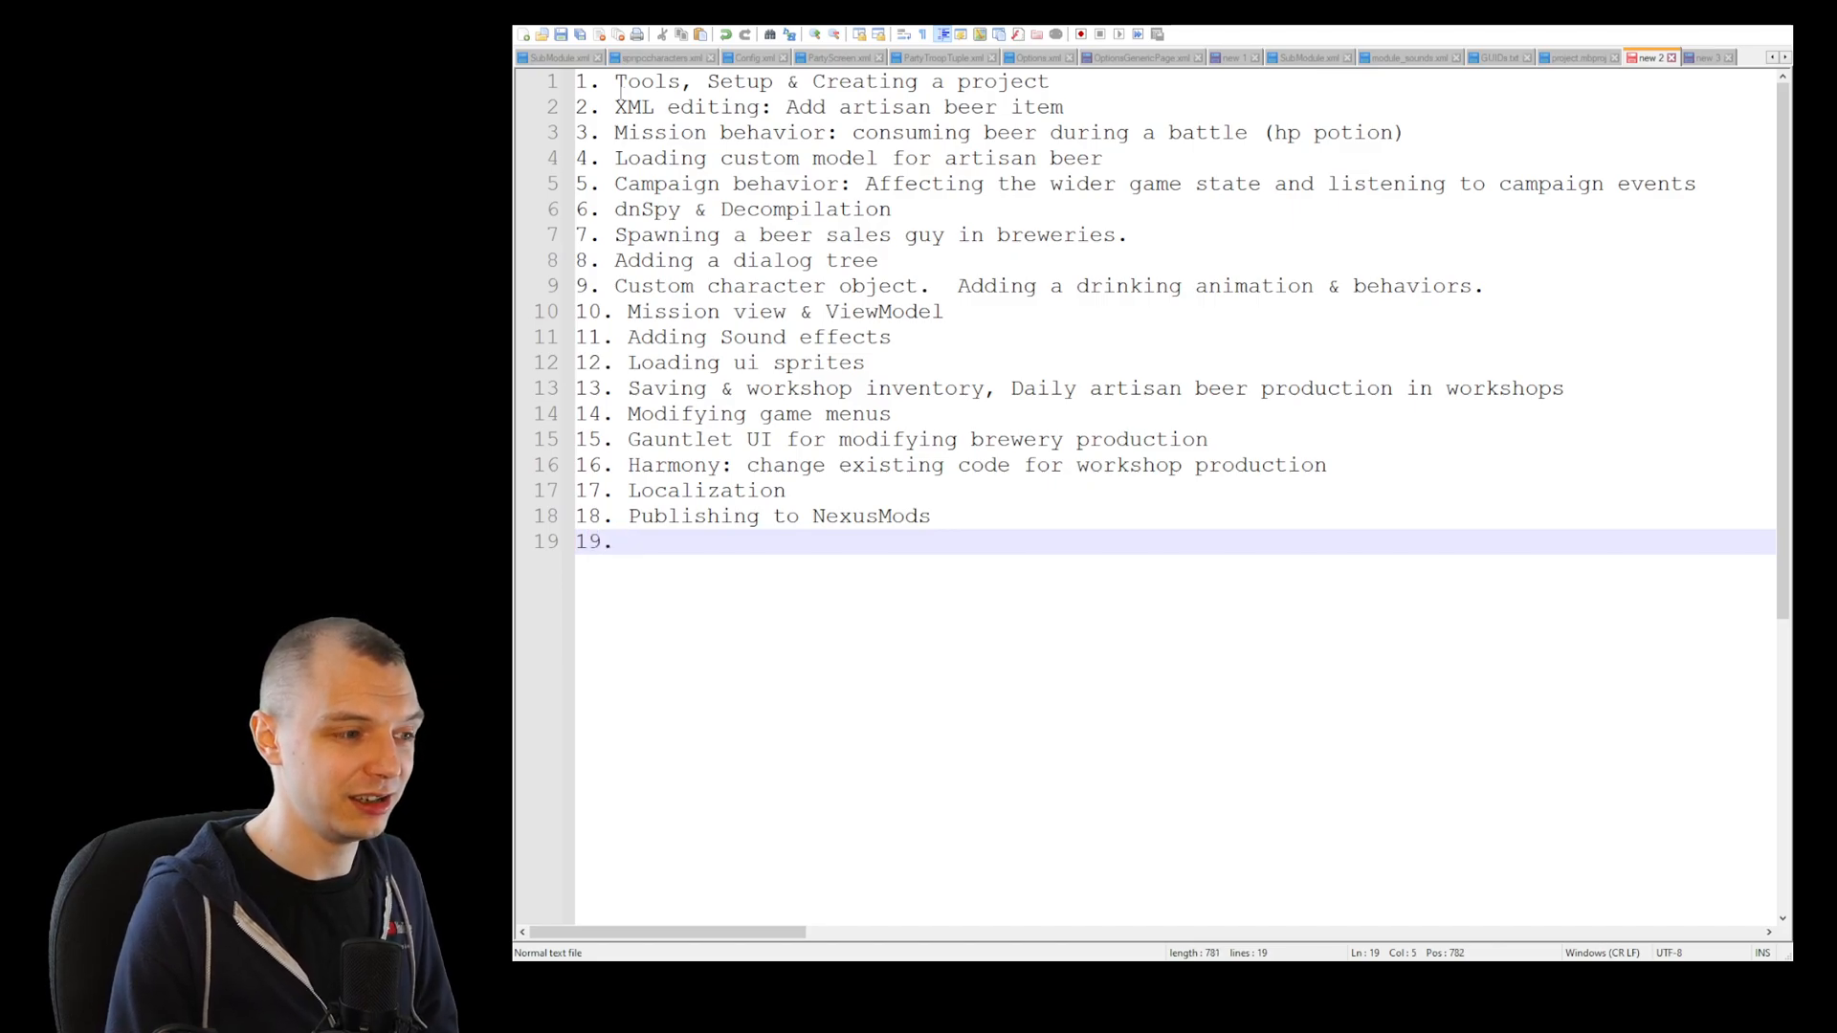
pyautogui.write('Responding')
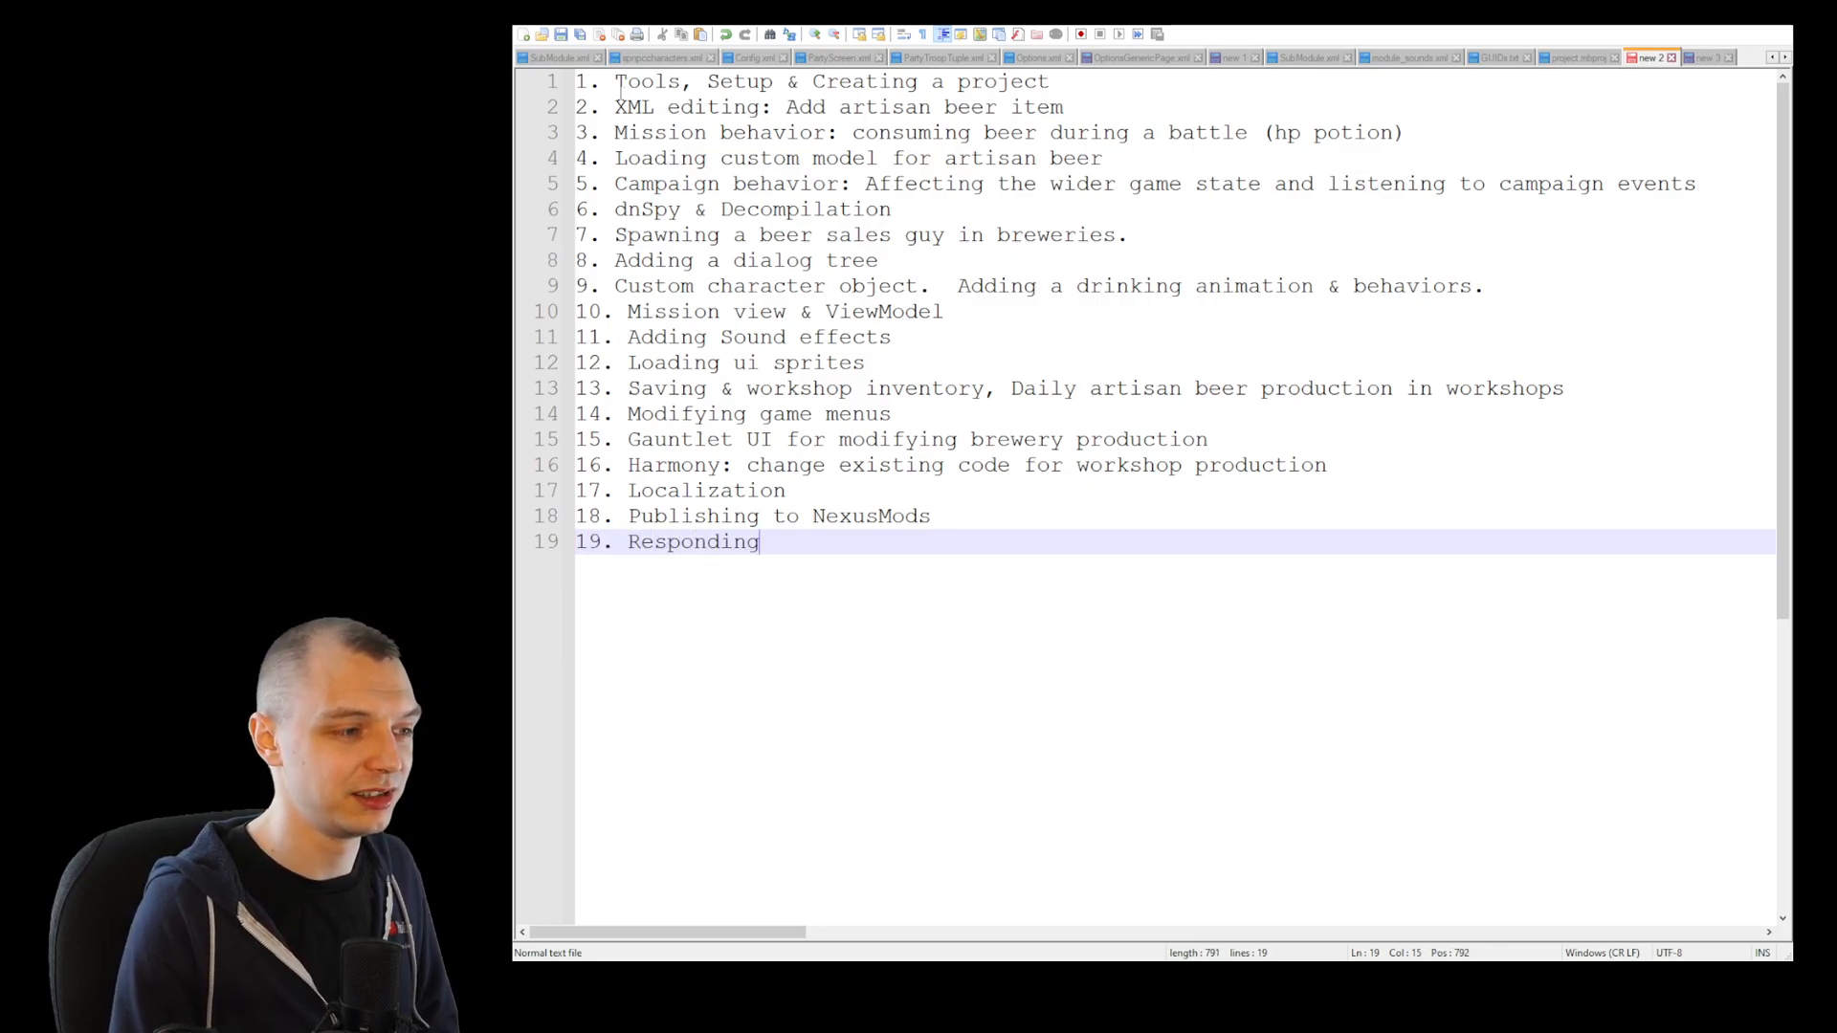
pyautogui.write('to feedback')
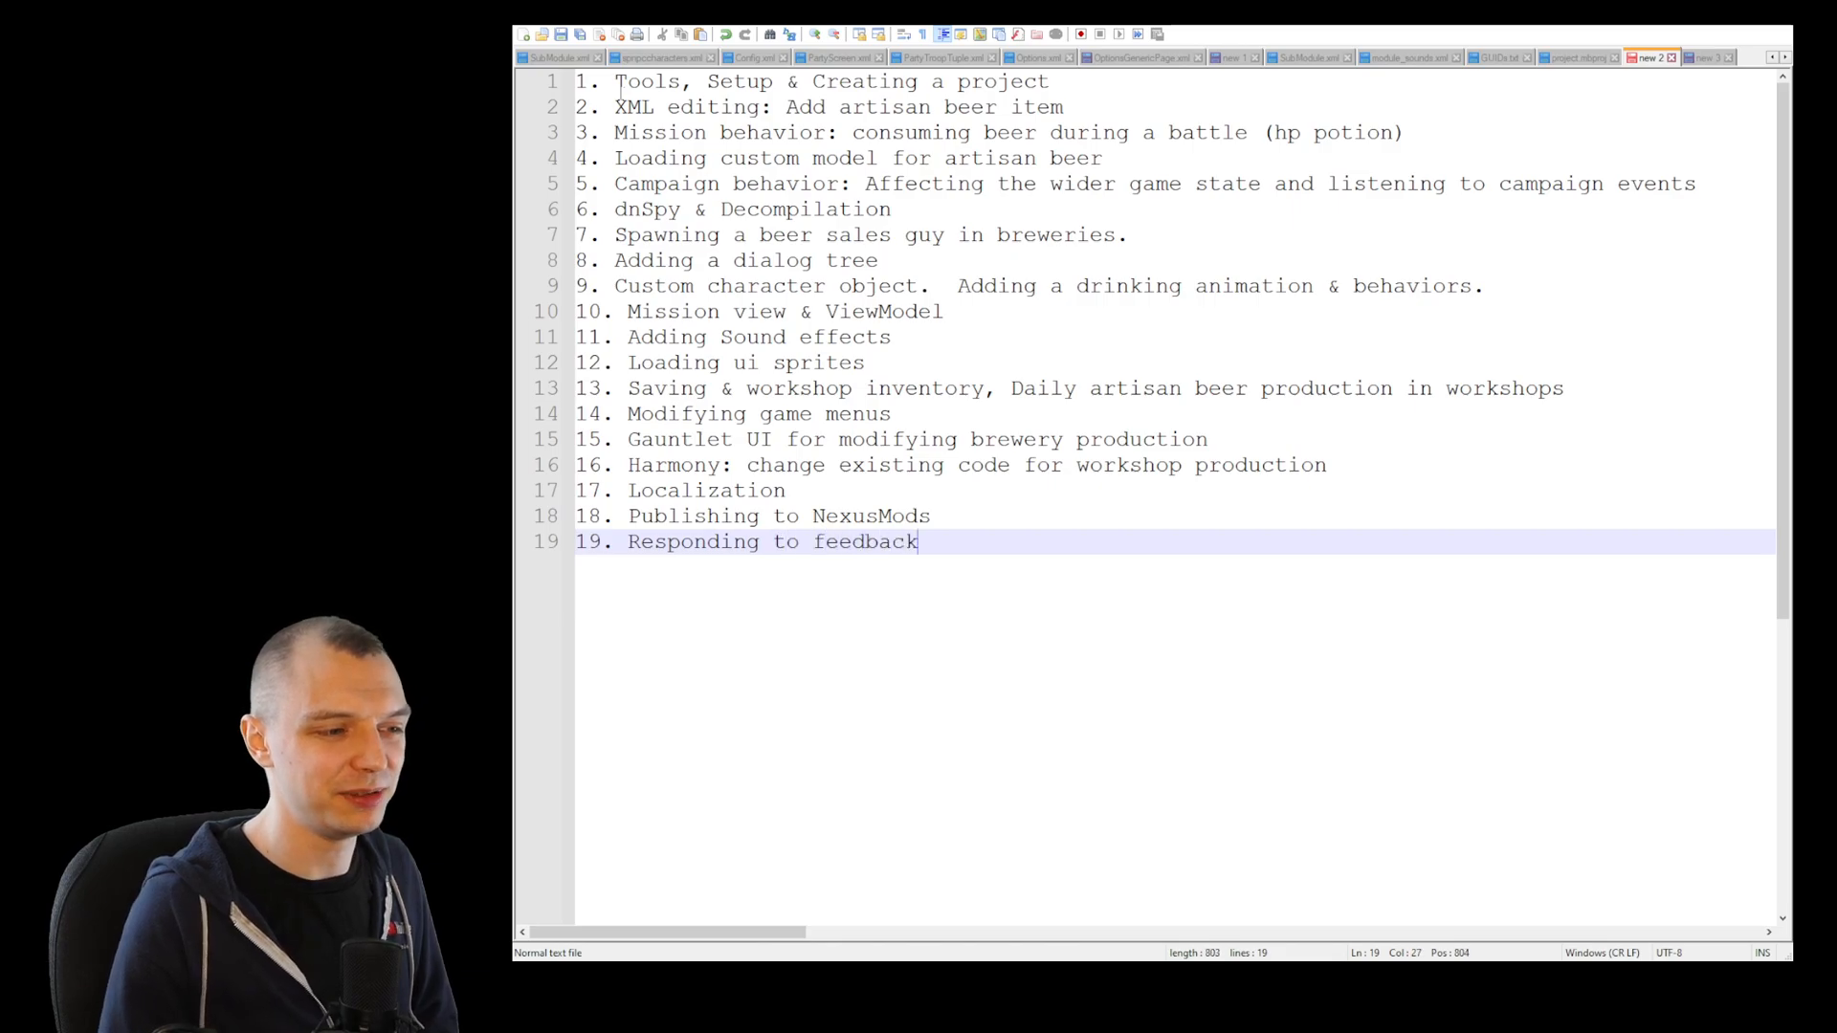